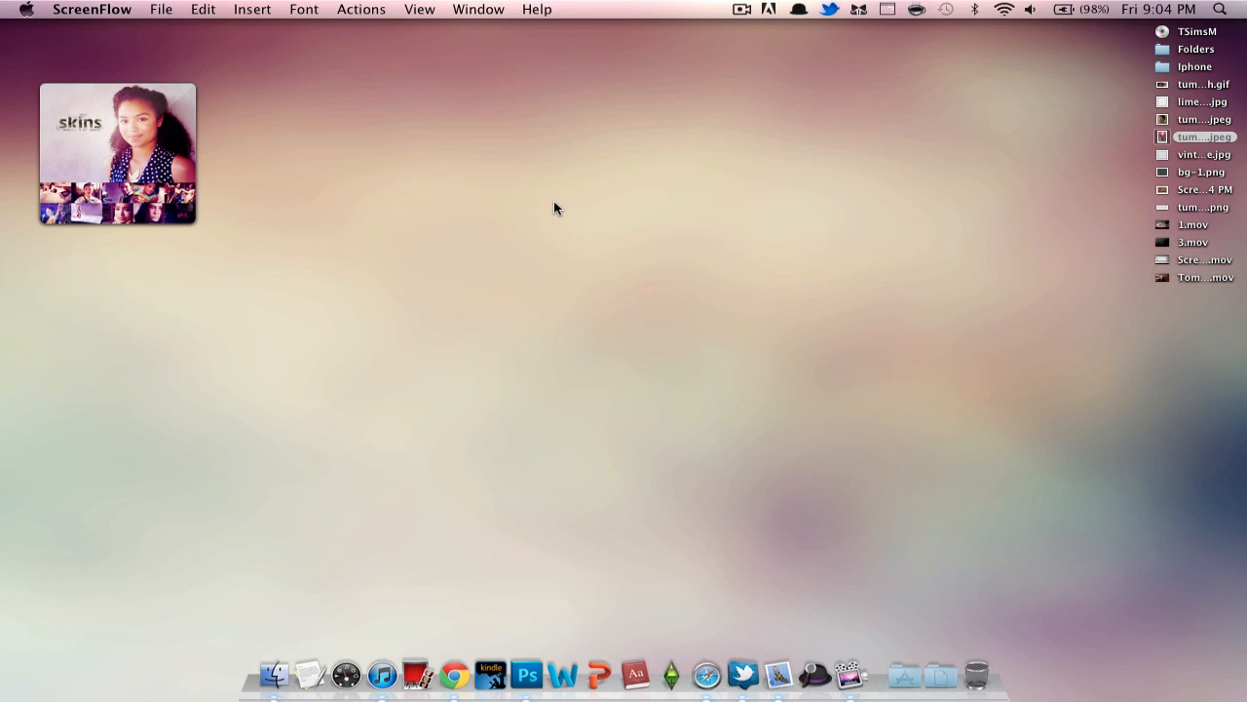
pyautogui.moveTo(549, 193)
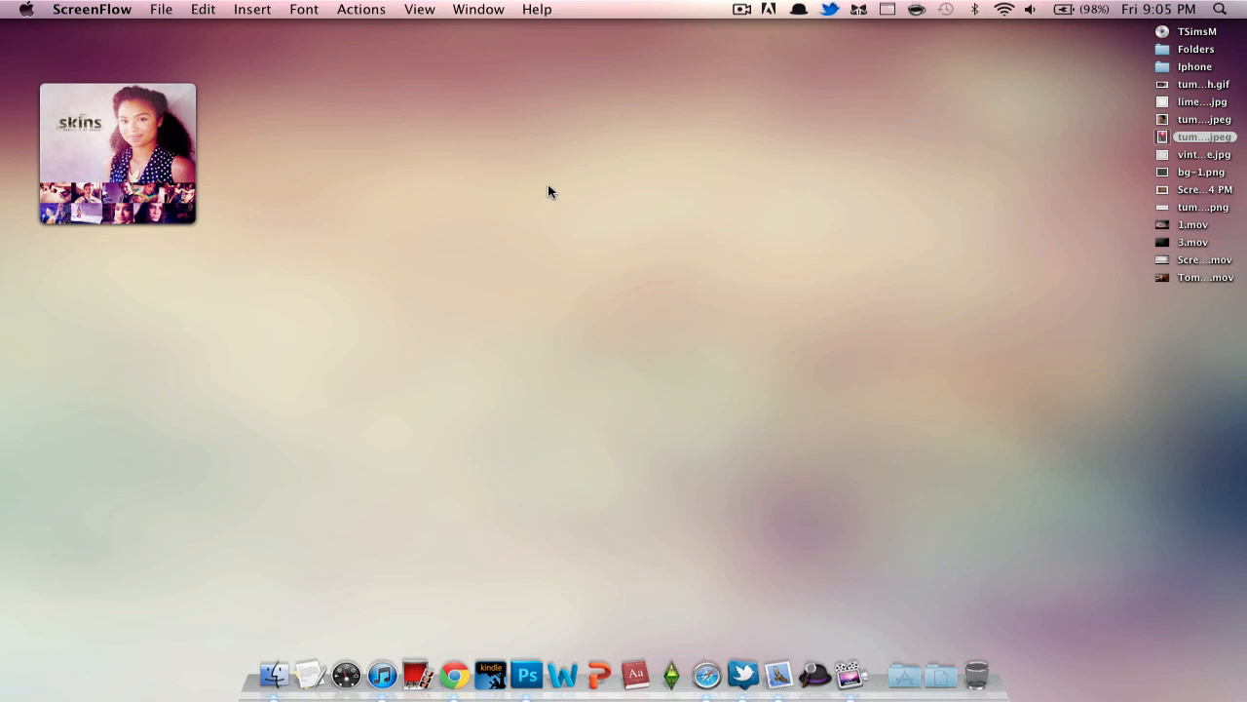
pyautogui.moveTo(534, 660)
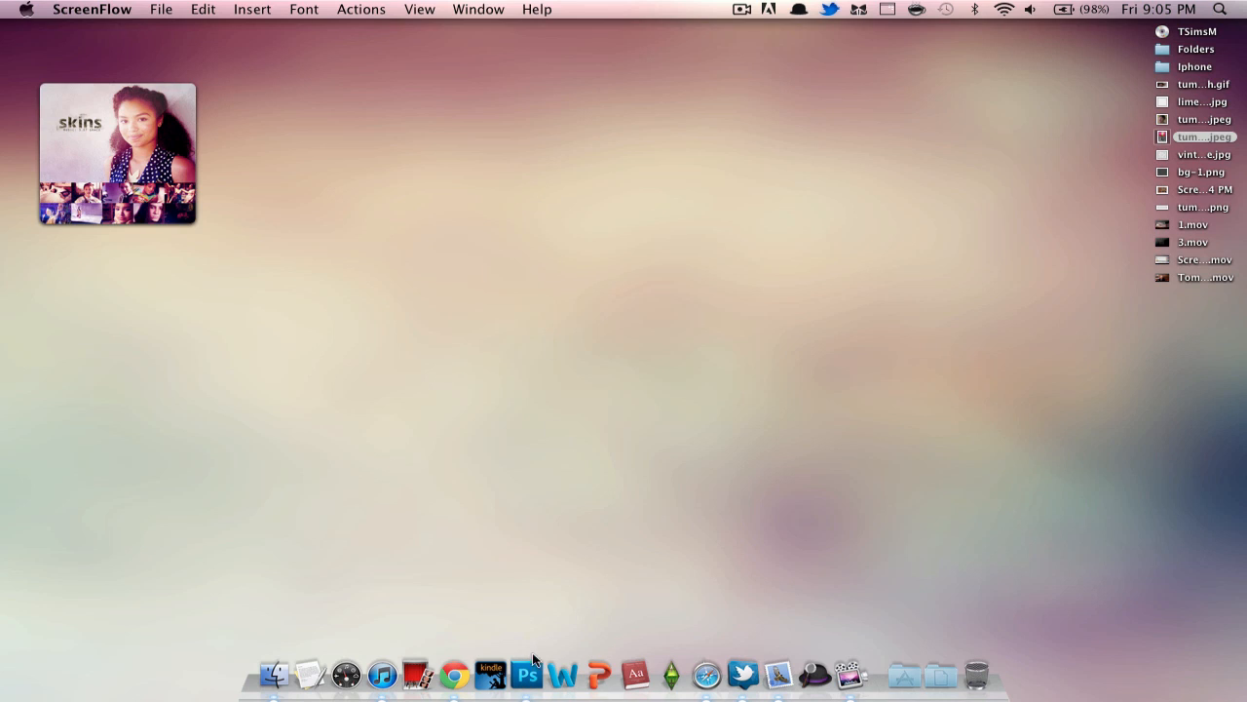
pyautogui.moveTo(396, 343)
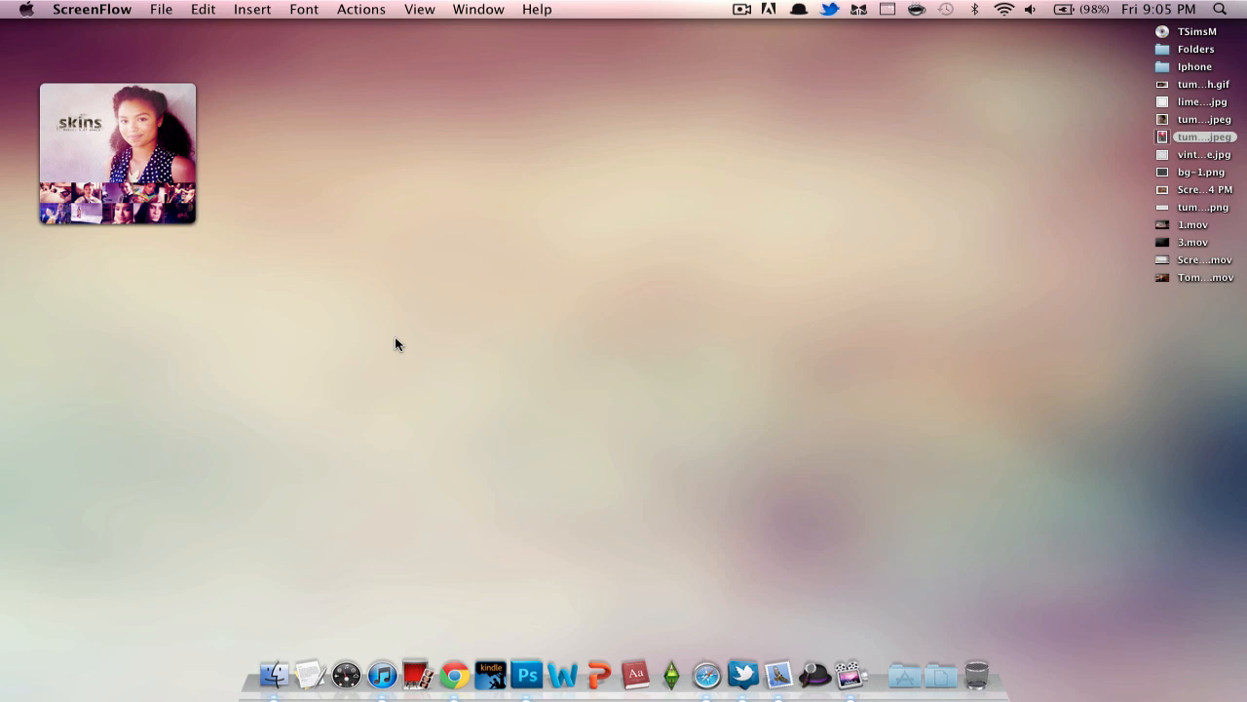
pyautogui.moveTo(526, 674)
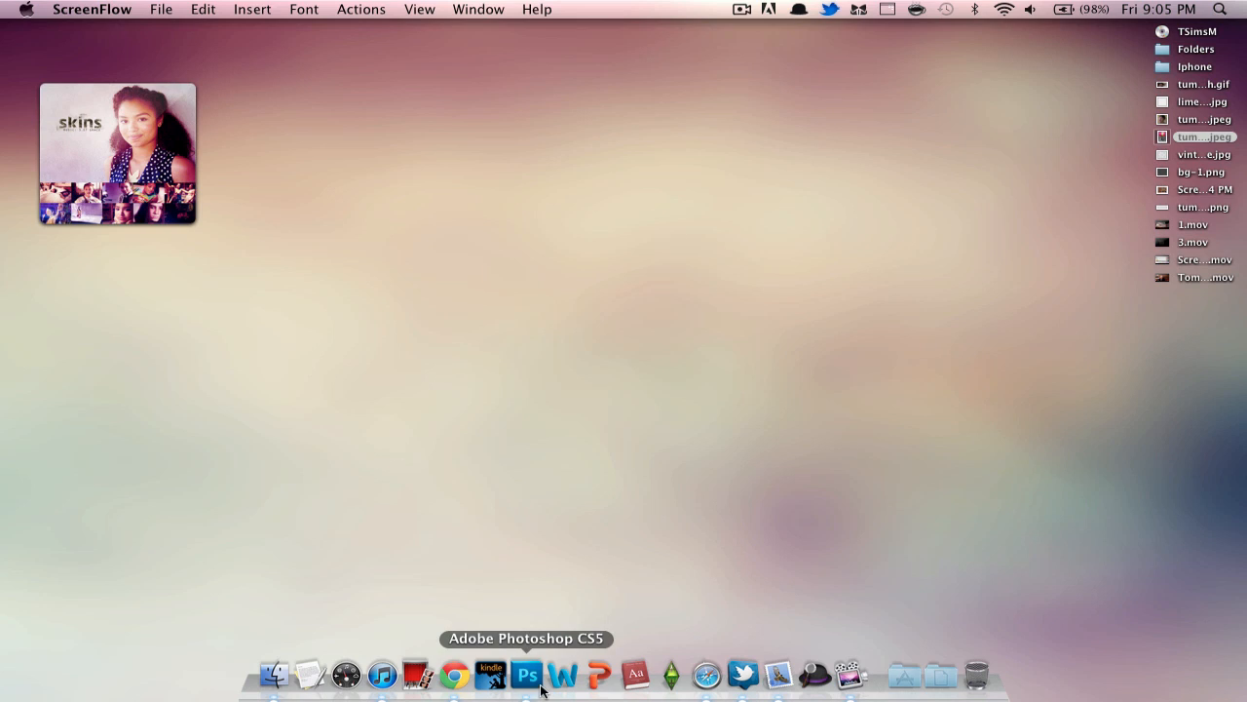
pyautogui.moveTo(527, 674)
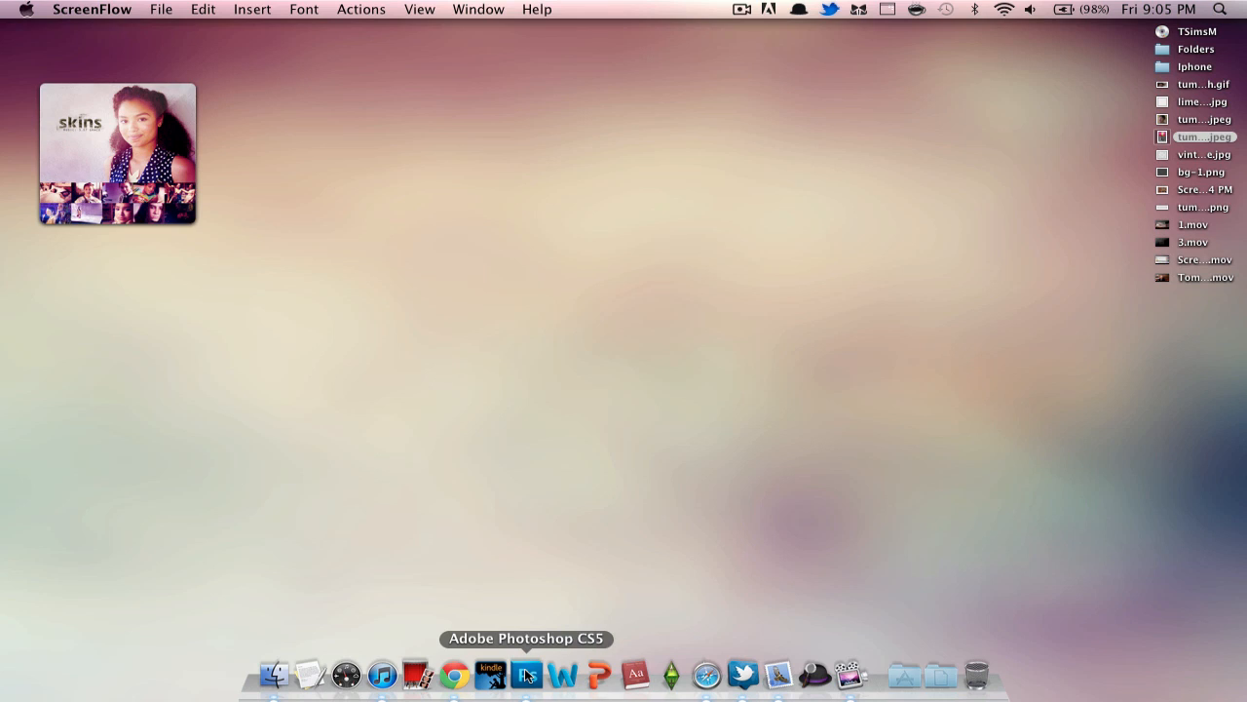
# Launch Photoshop CS5 from the Dock and let the workspace load.
pyautogui.click(527, 674)
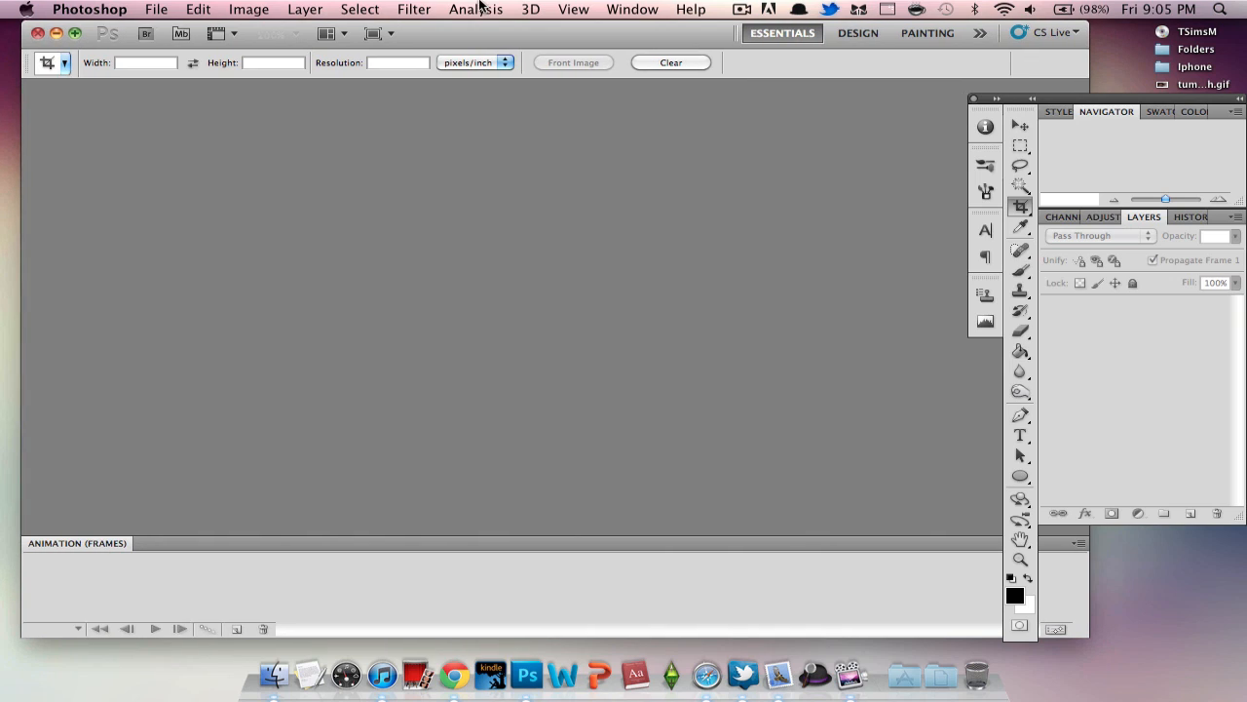
pyautogui.moveTo(66, 546)
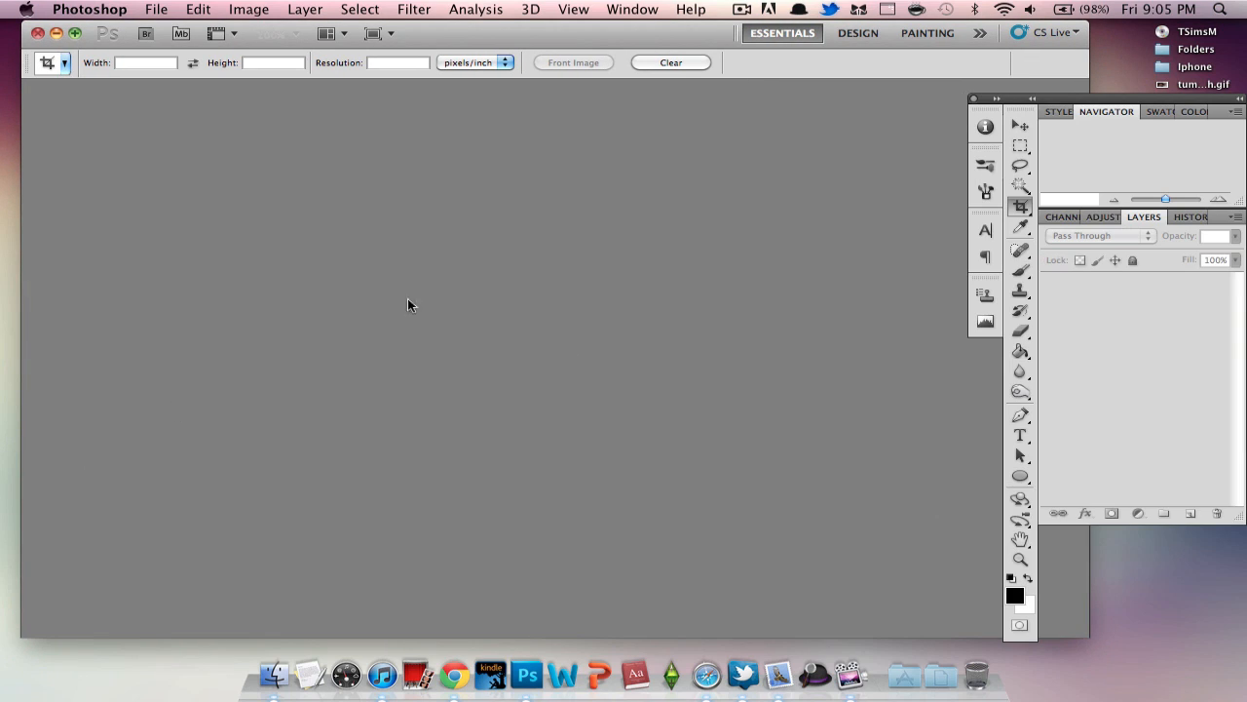
pyautogui.moveTo(671, 94)
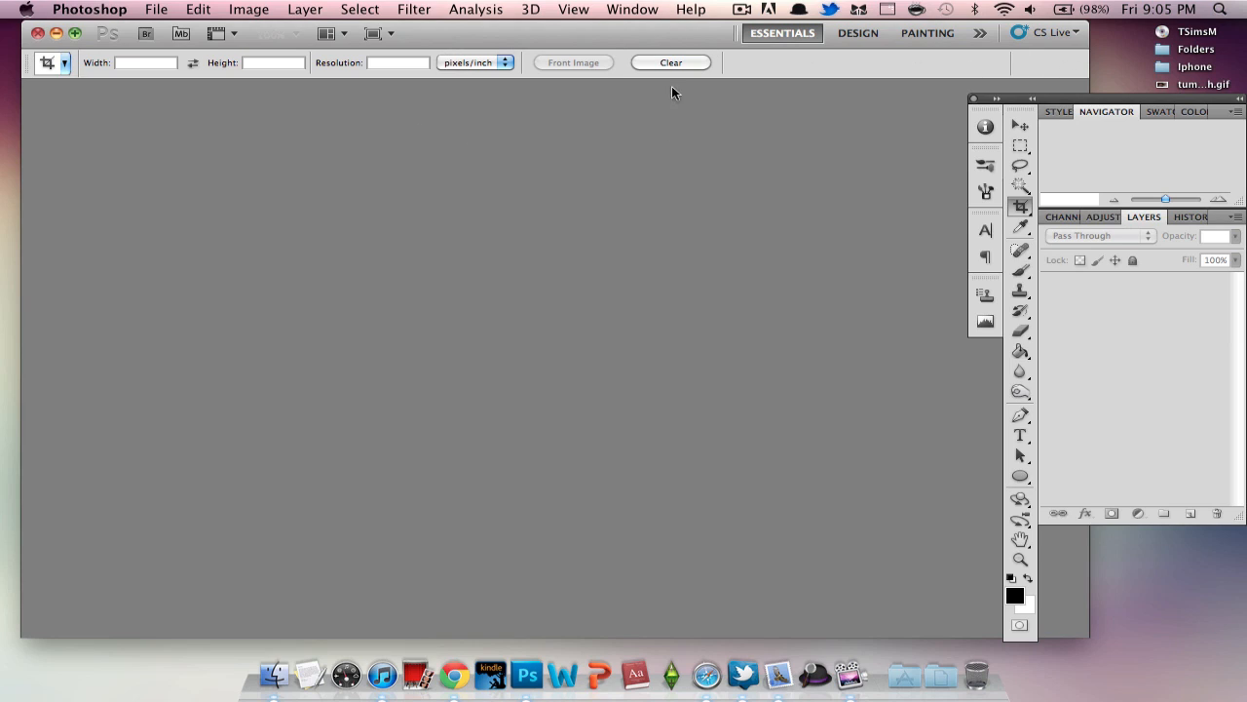
pyautogui.moveTo(181, 228)
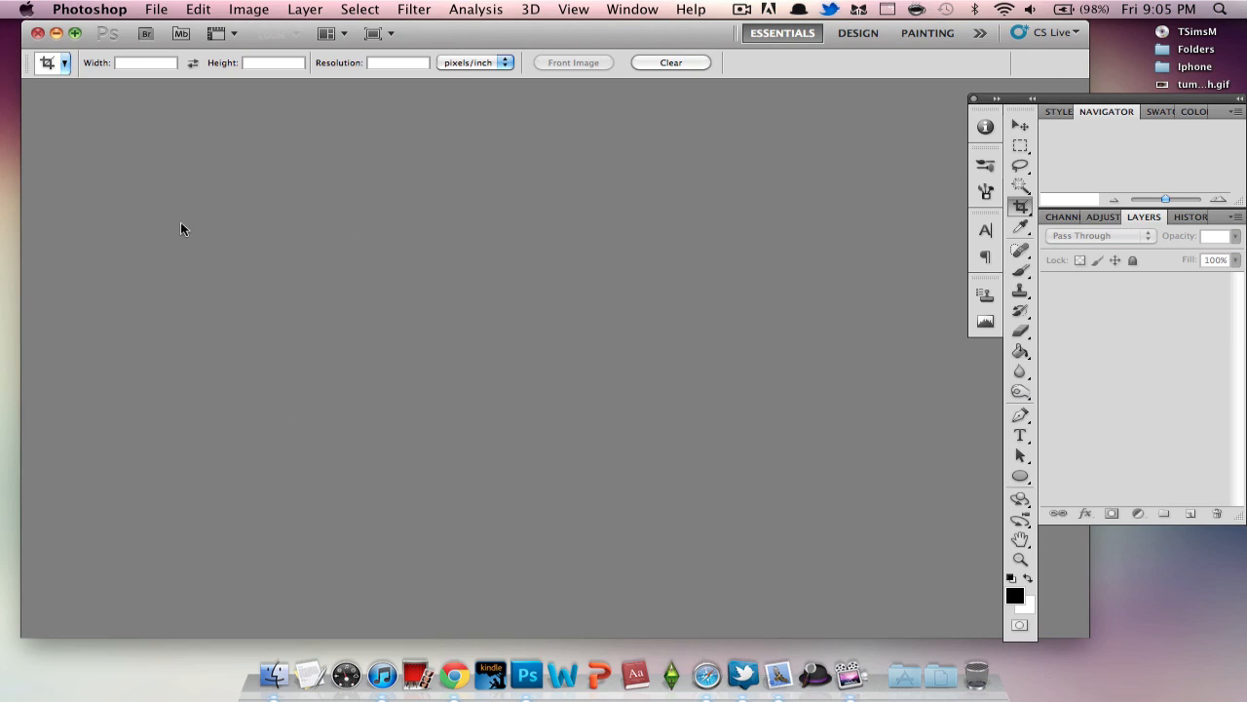
pyautogui.moveTo(632, 7)
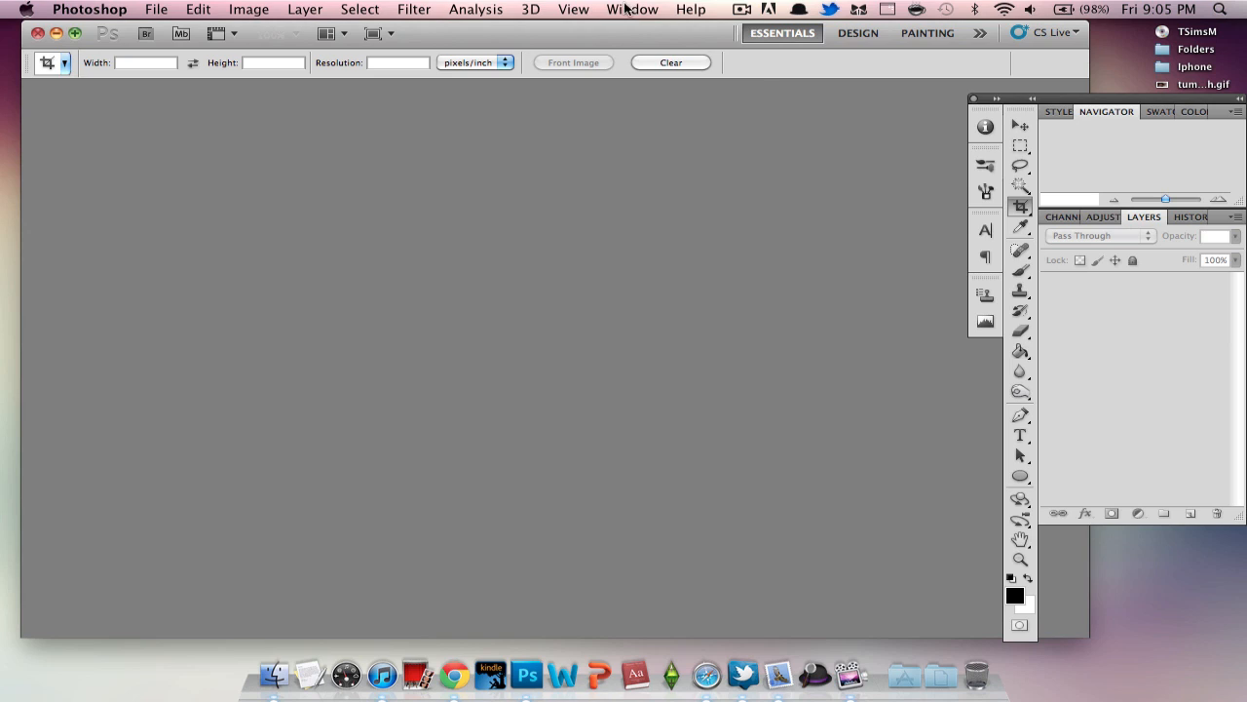
# Show the Animation (Frames) panel from the Window menu.
pyautogui.click(631, 7)
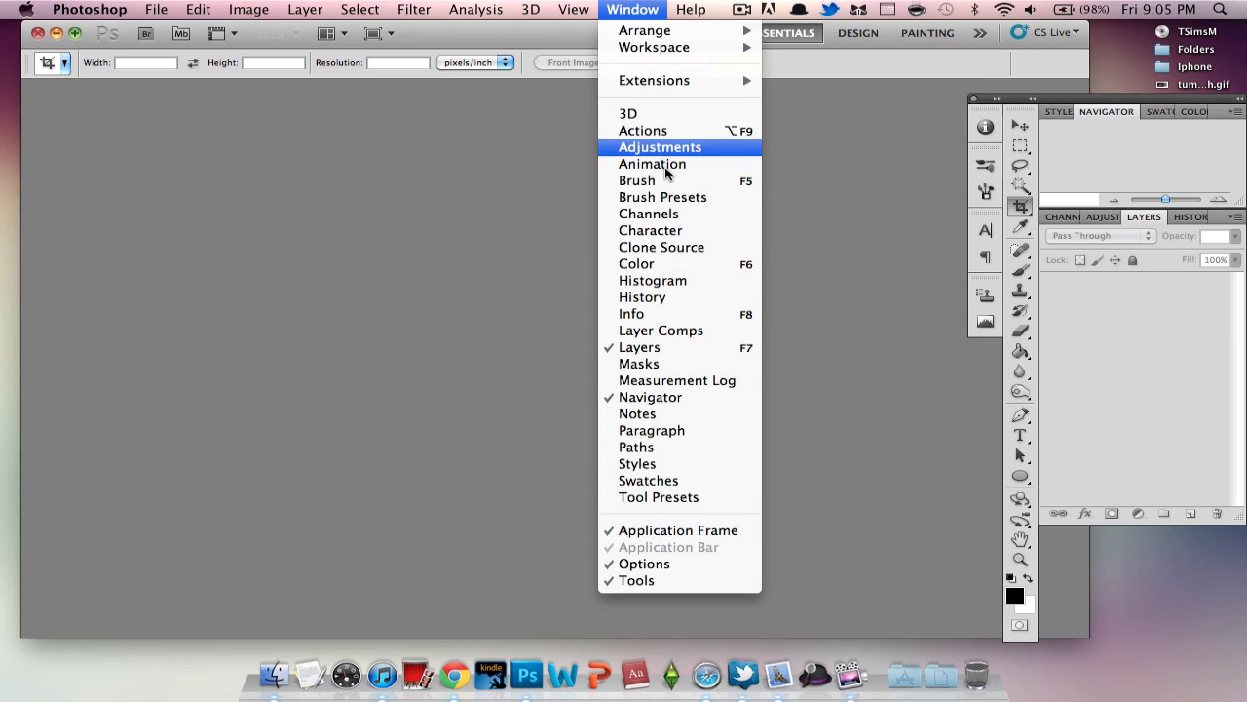
pyautogui.moveTo(651, 163)
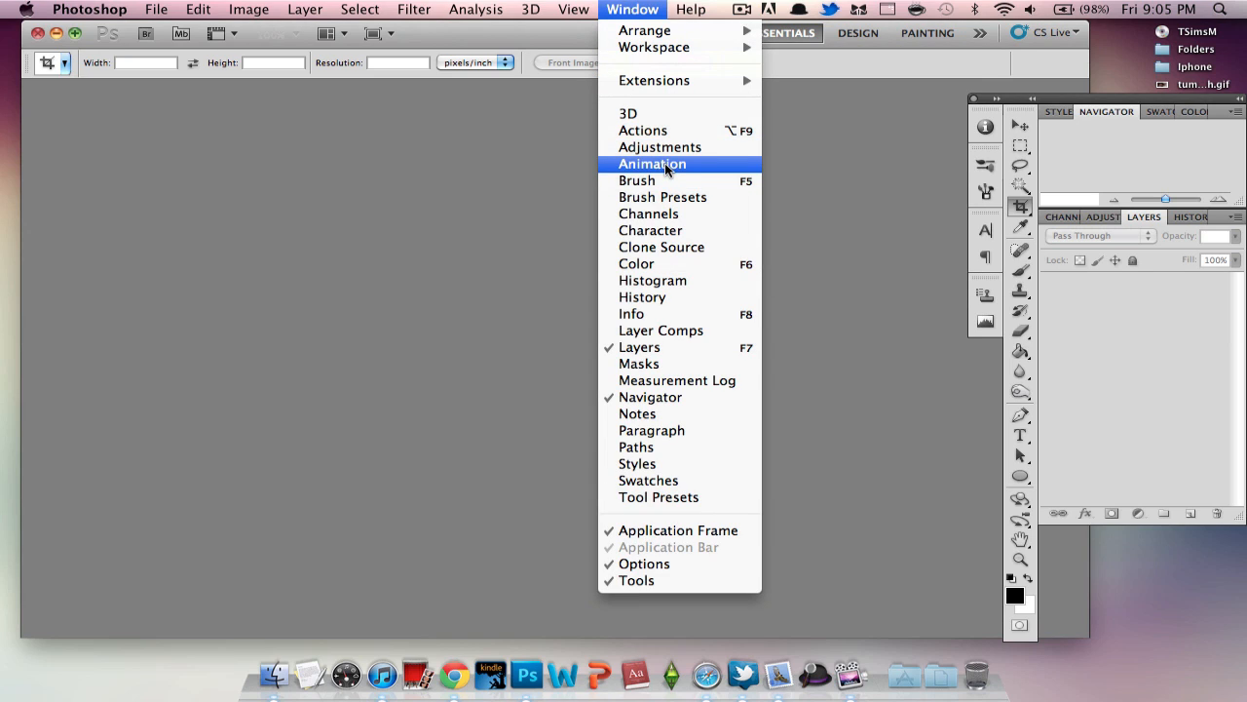
pyautogui.click(651, 164)
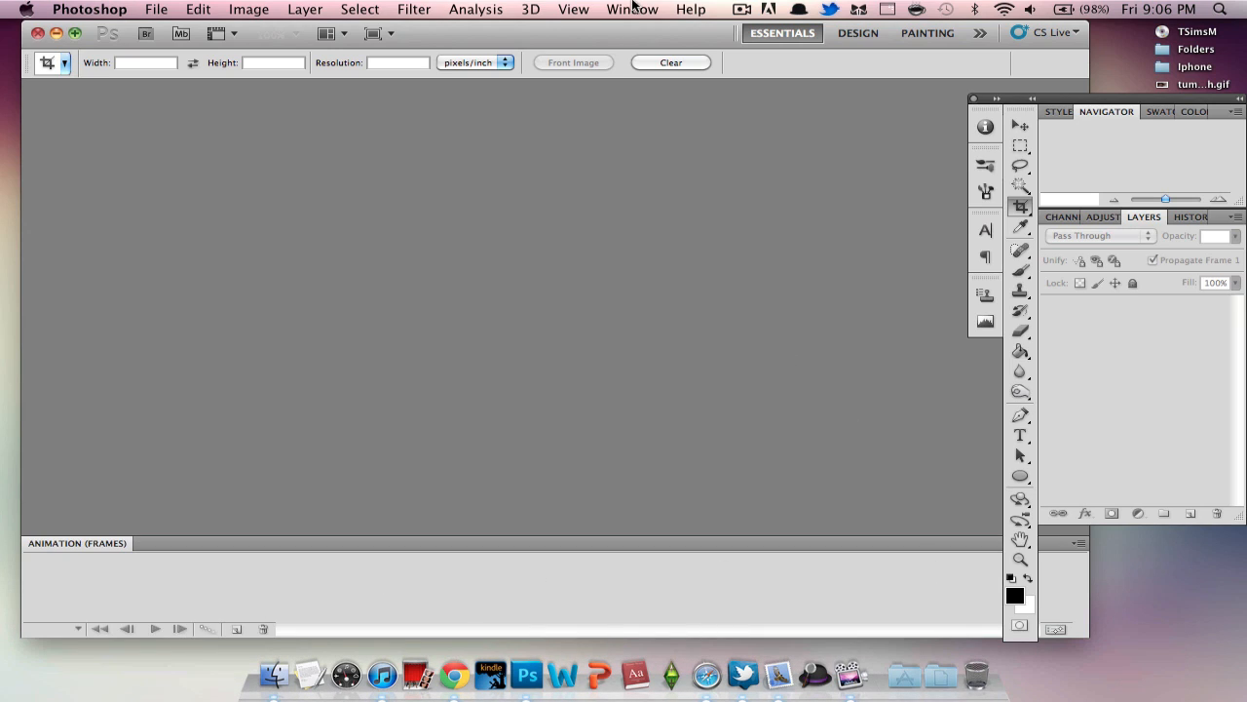
pyautogui.moveTo(610, 254)
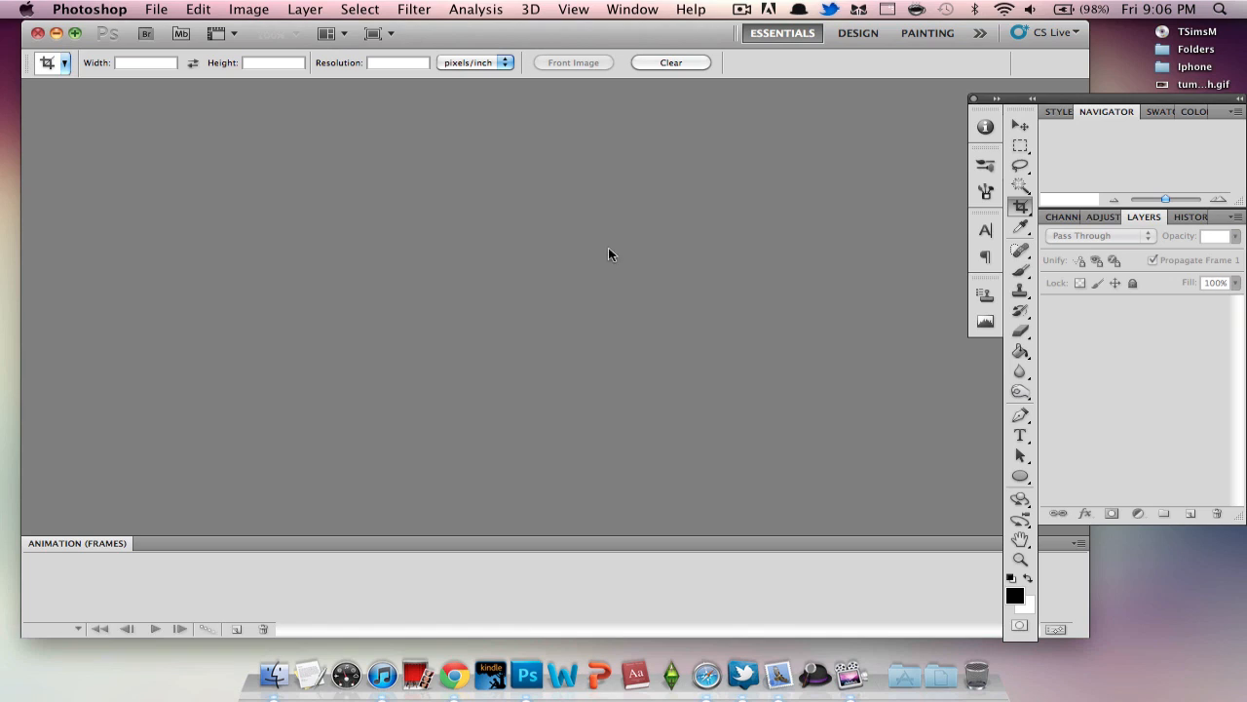
pyautogui.moveTo(514, 31)
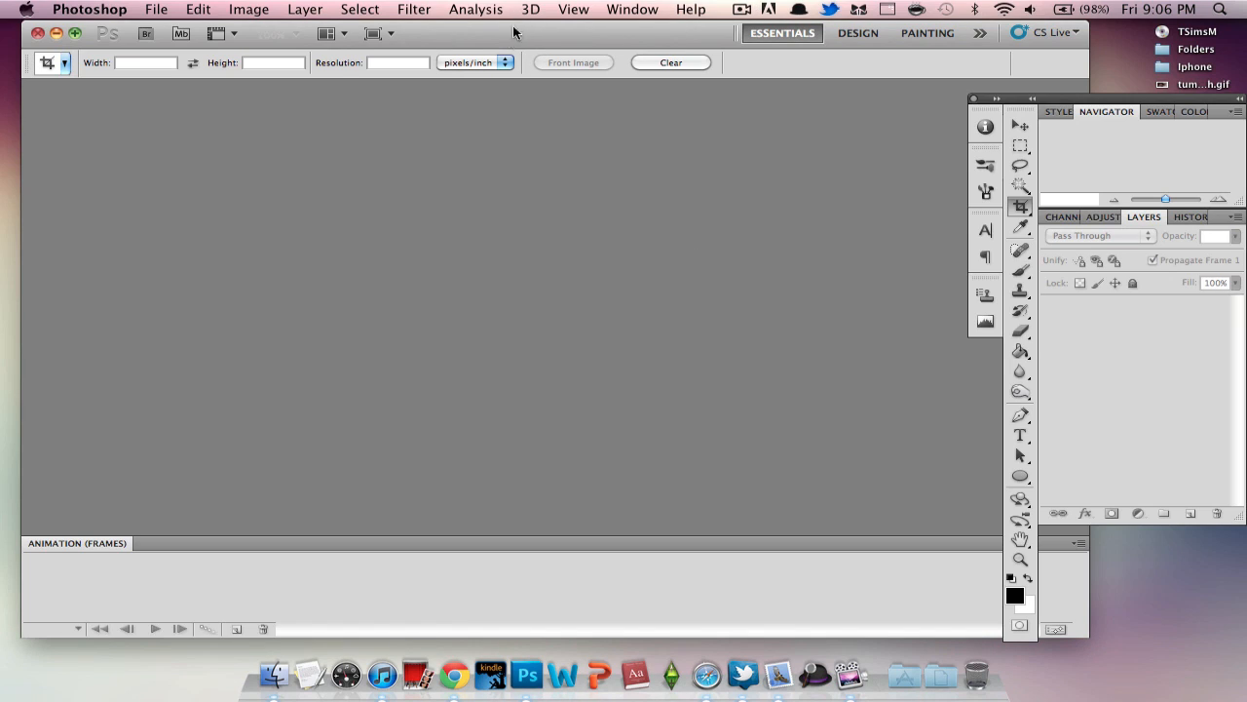
pyautogui.moveTo(505, 80)
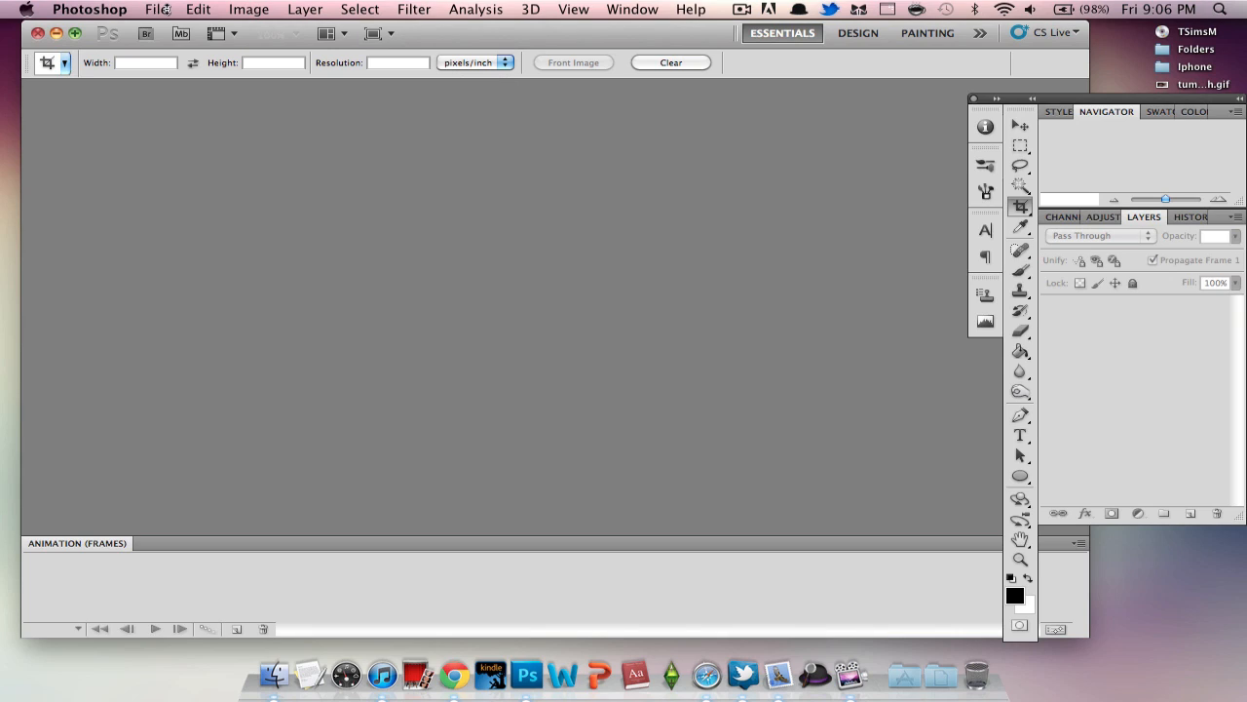
pyautogui.moveTo(588, 74)
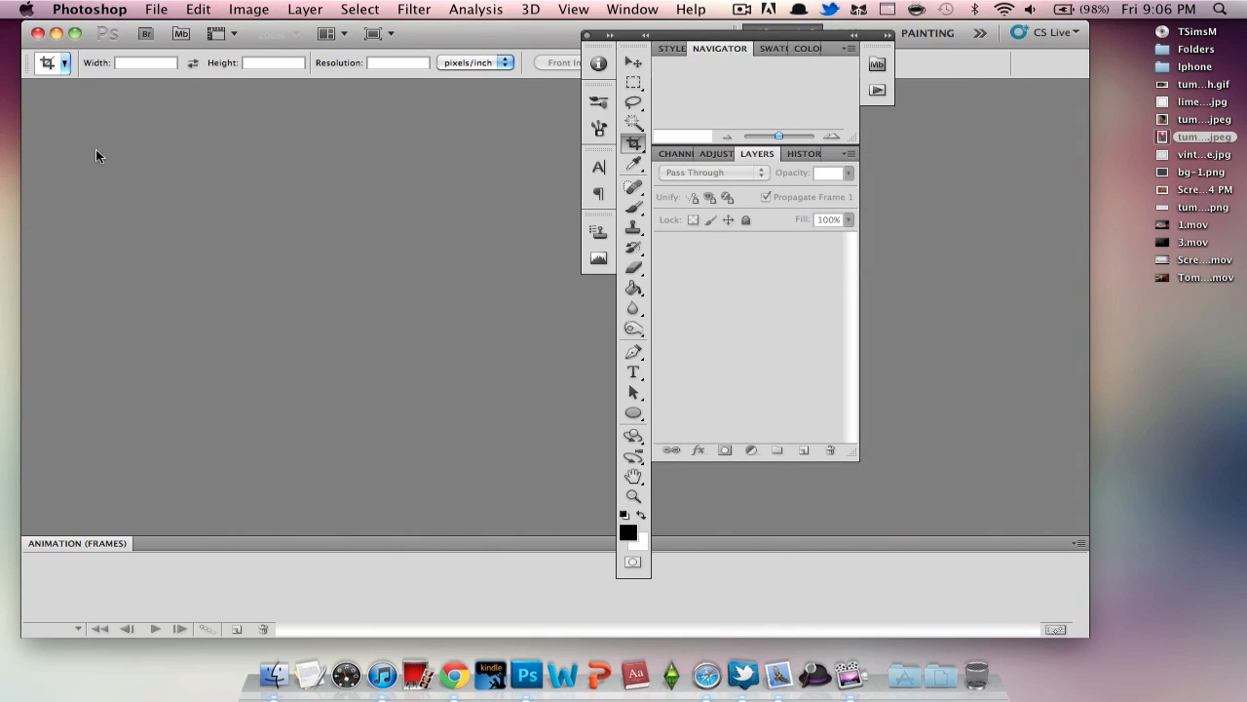
pyautogui.moveTo(361, 88)
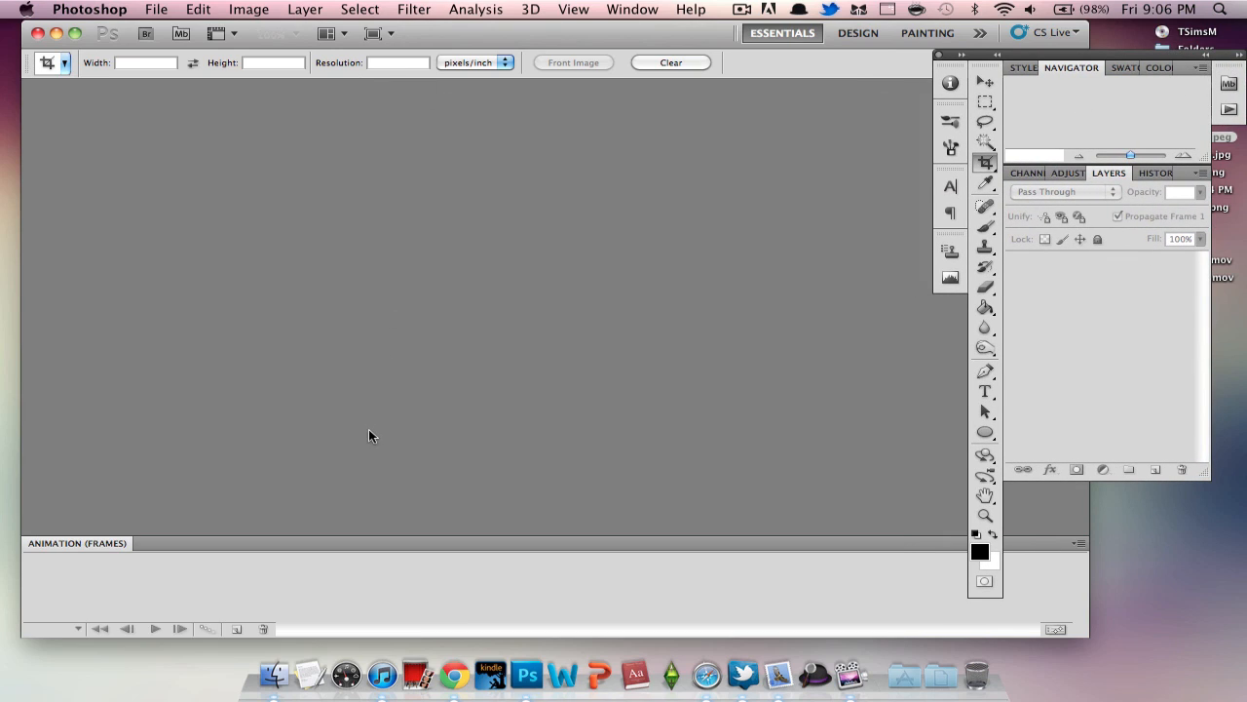
# Start Import Video Frames to Layers and browse the Desktop for the Tom Hiddleston video.
pyautogui.click(156, 8)
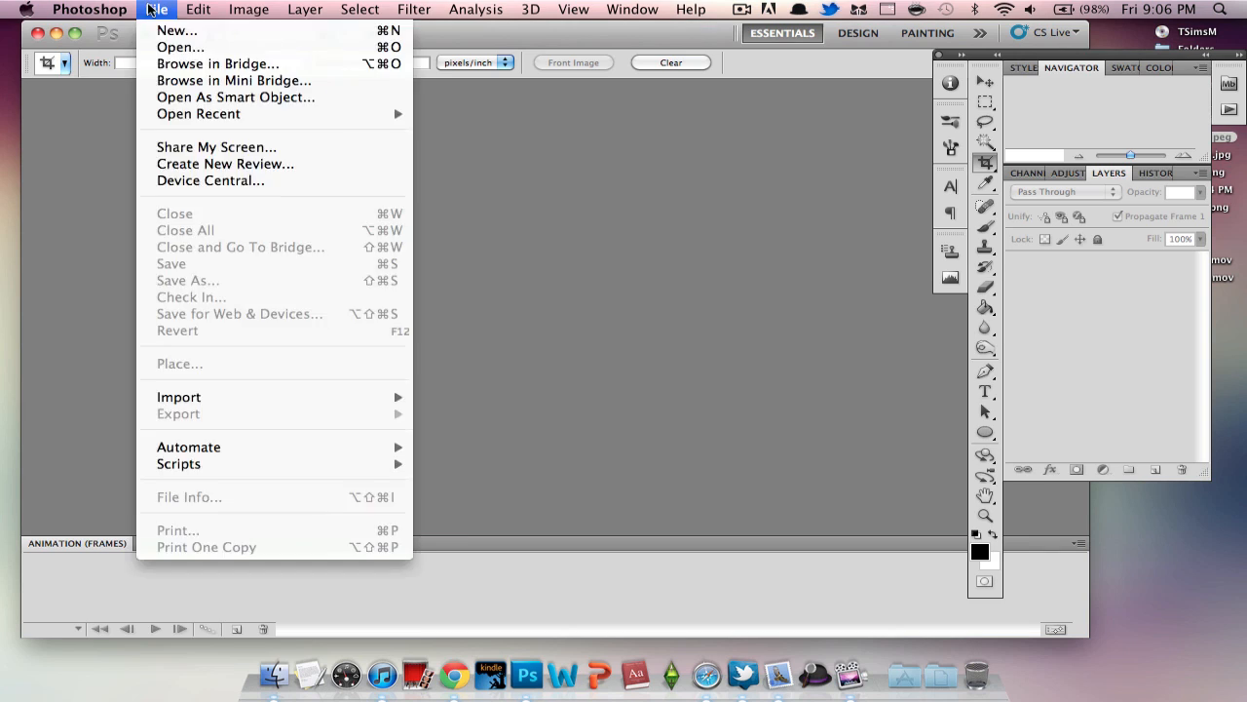
pyautogui.click(90, 8)
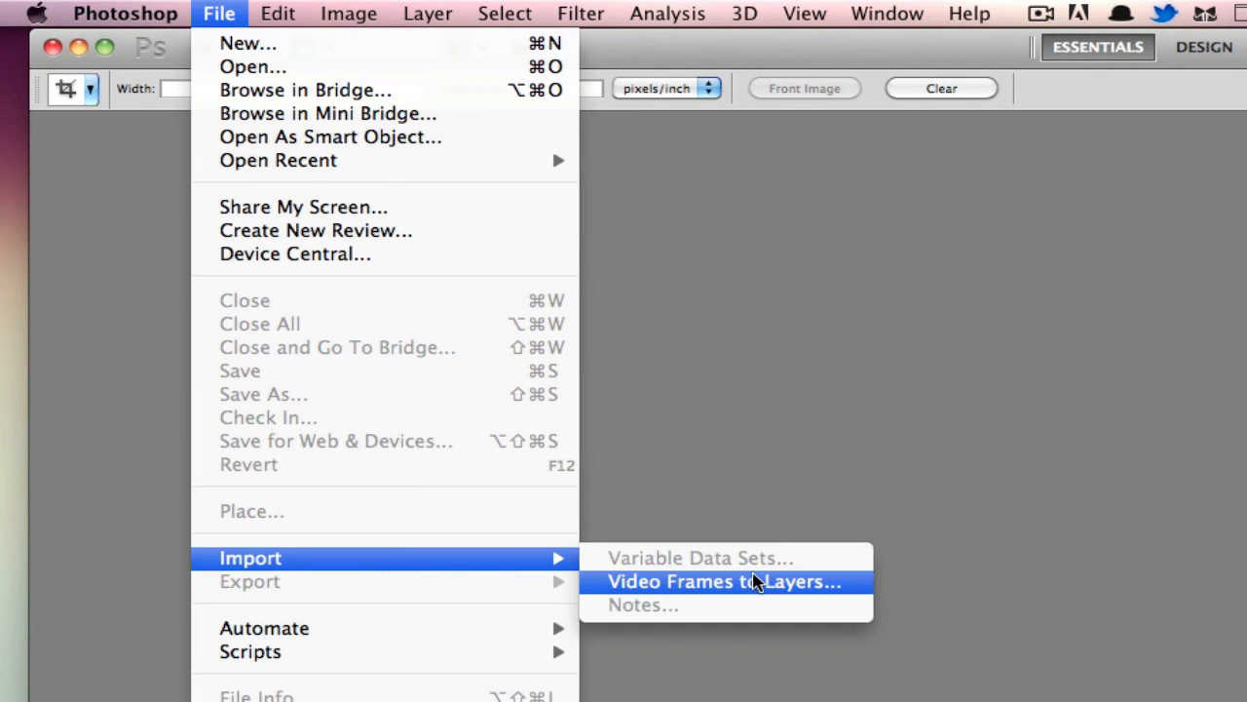
pyautogui.click(725, 580)
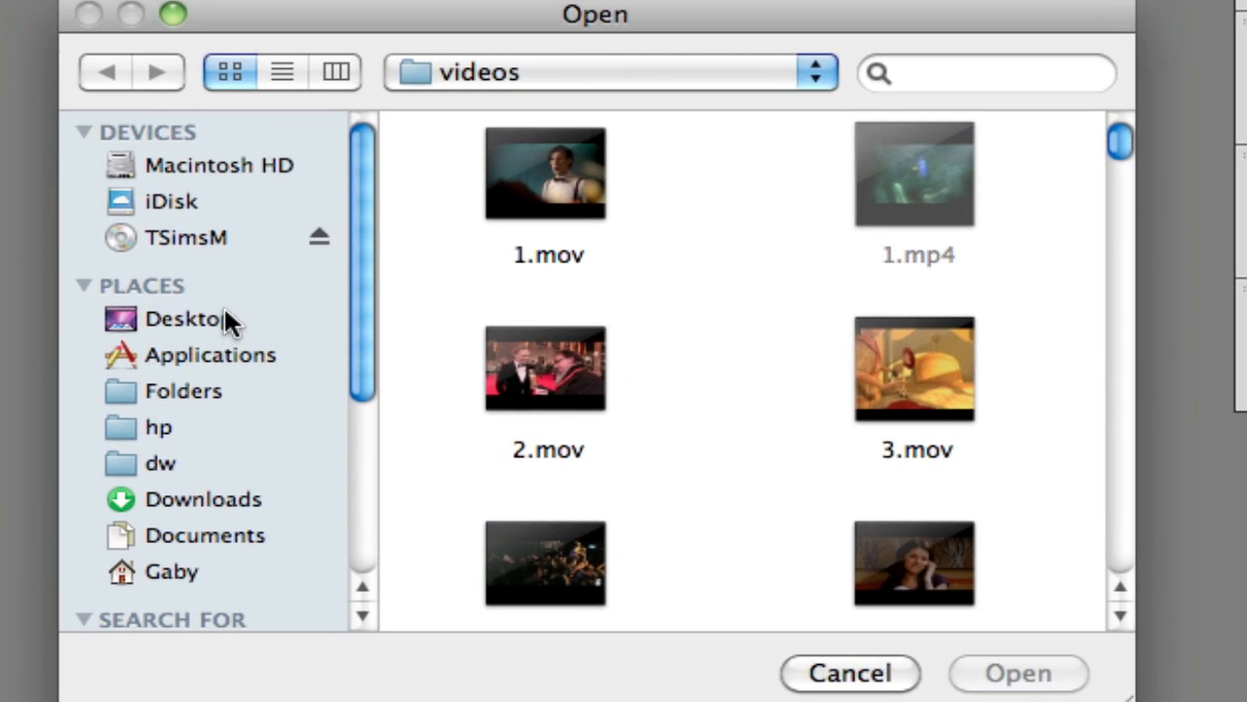
pyautogui.click(185, 318)
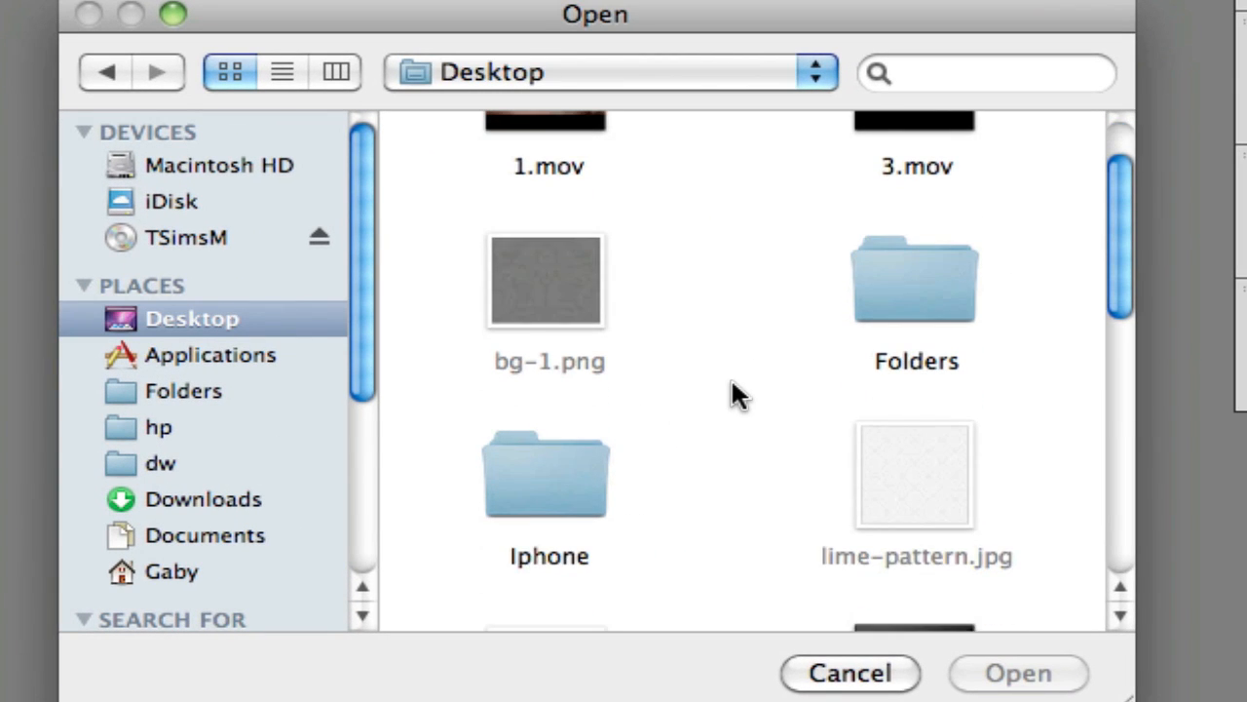
pyautogui.scroll(-3)
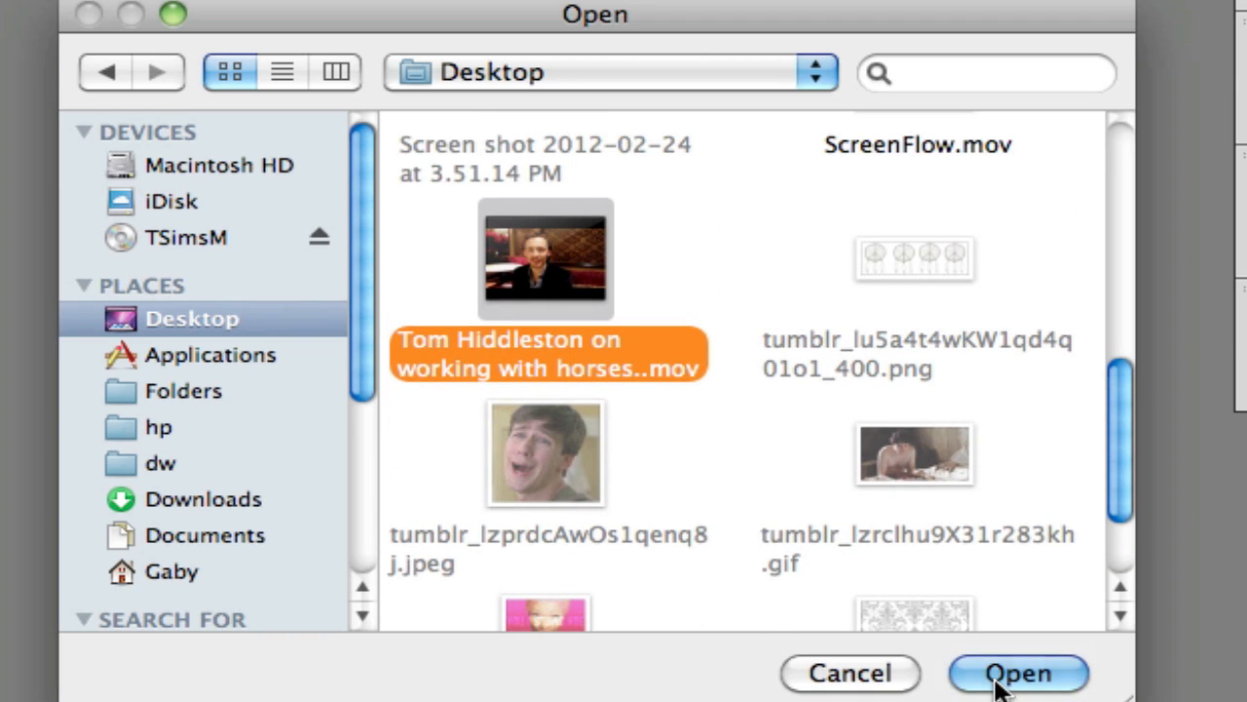
# Open the video and limit the import to every 2nd frame as a frame animation.
pyautogui.click(1018, 674)
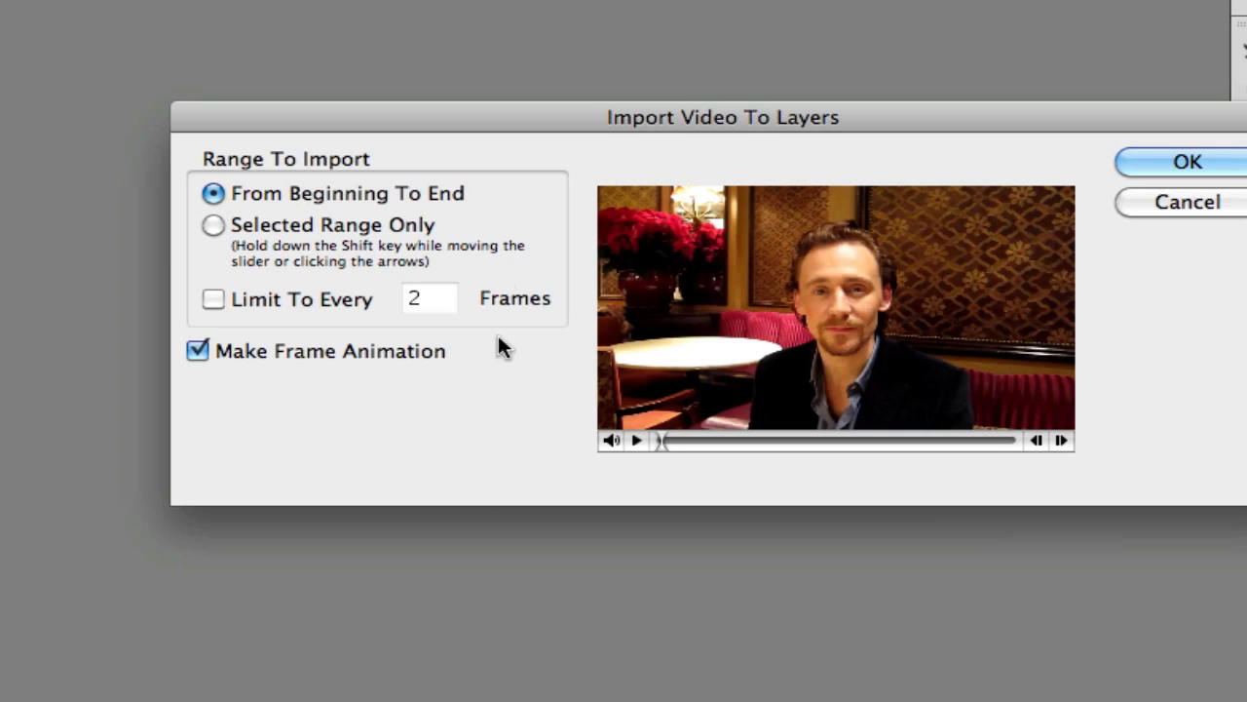
pyautogui.moveTo(721, 117); pyautogui.dragTo(589, 121)
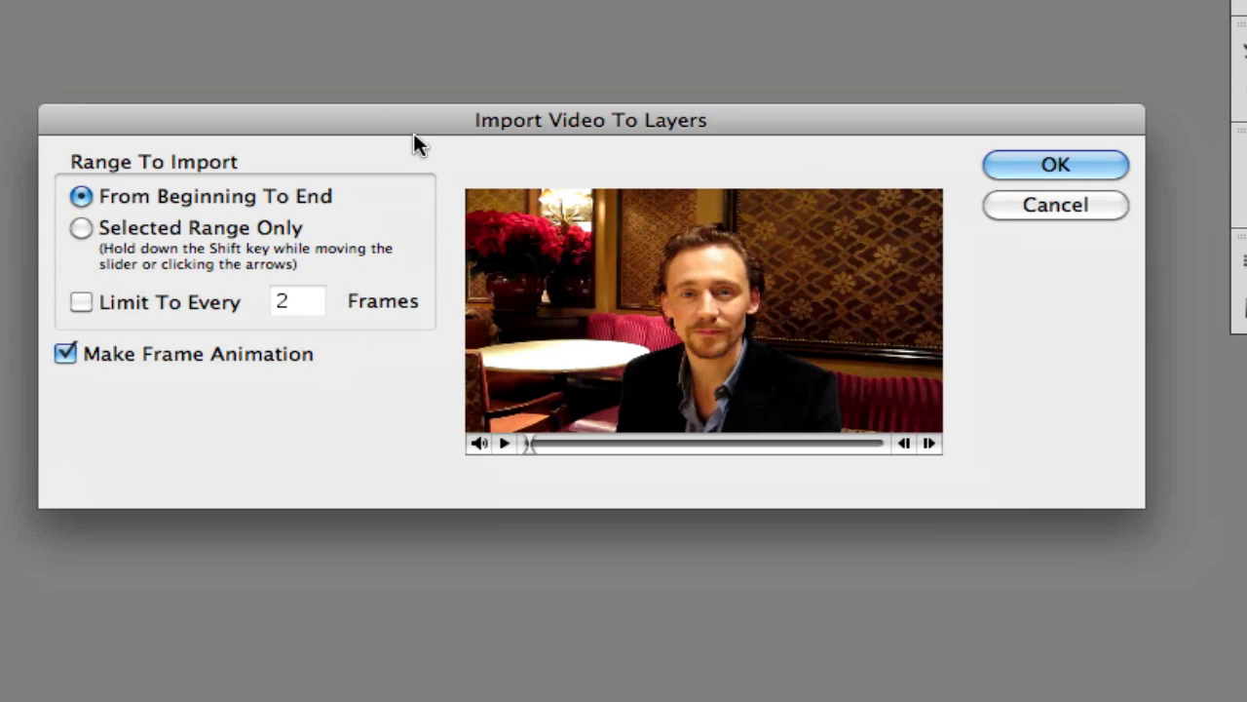
pyautogui.moveTo(237, 222)
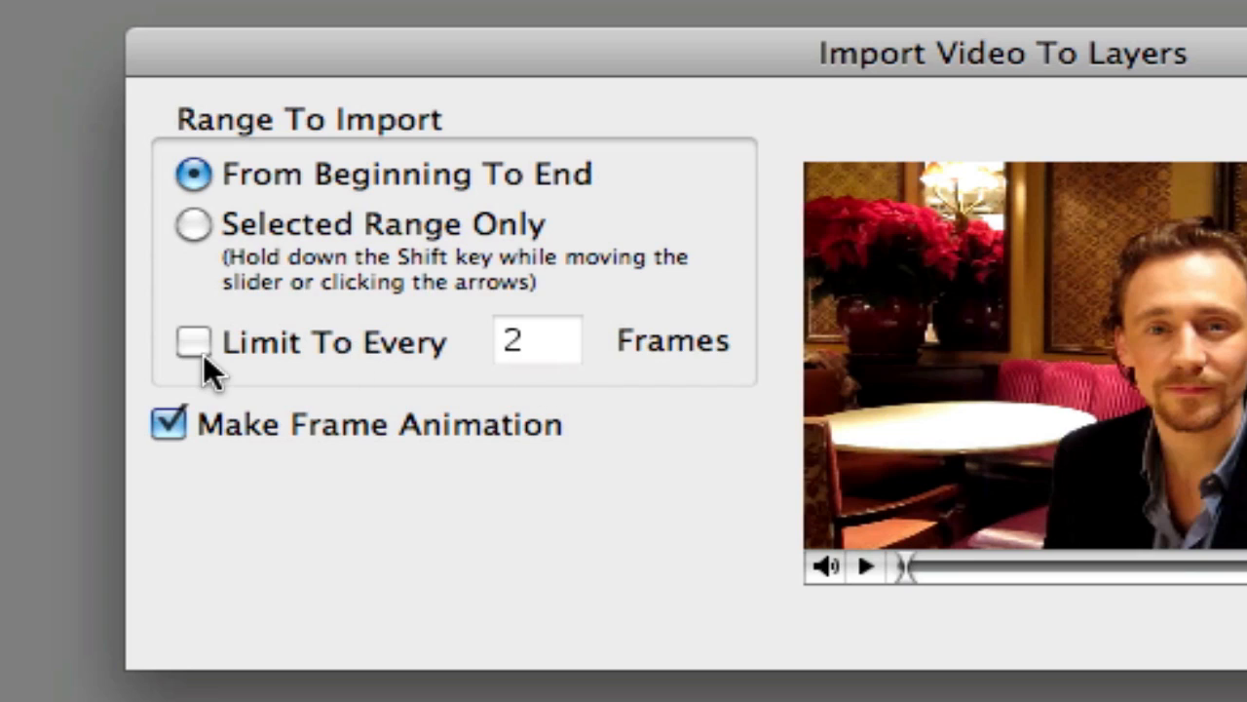
pyautogui.click(191, 339)
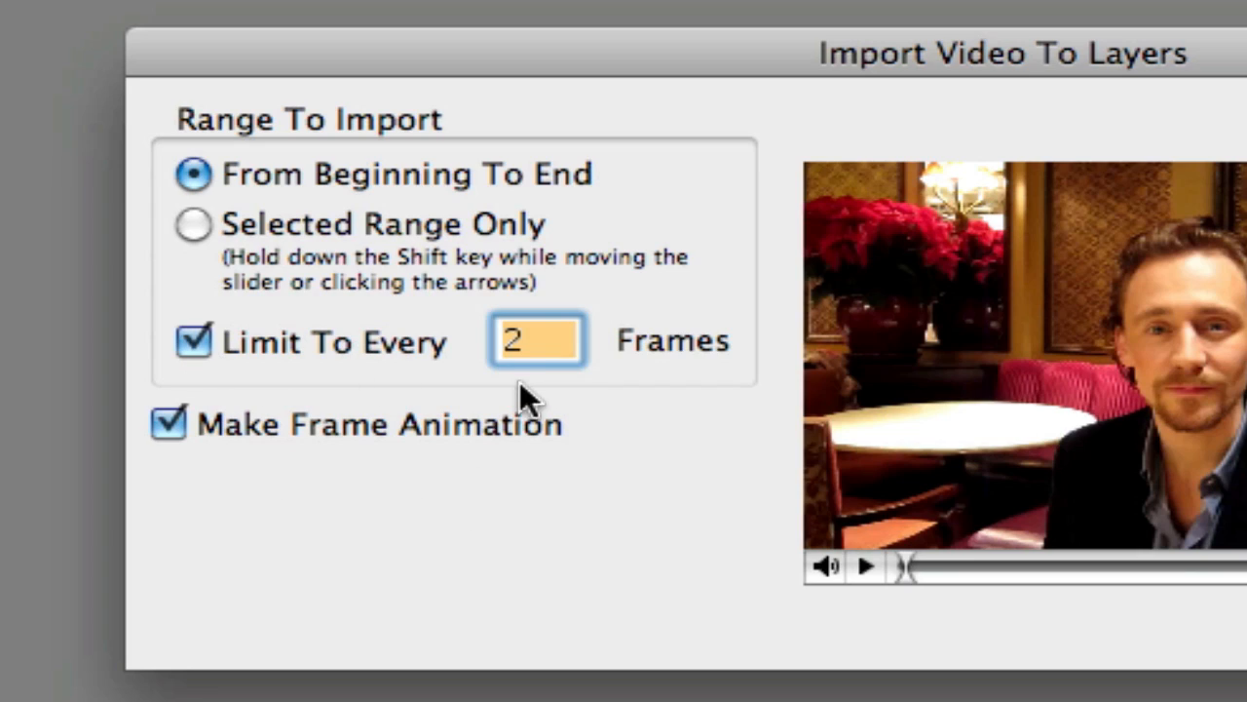
pyautogui.click(536, 339)
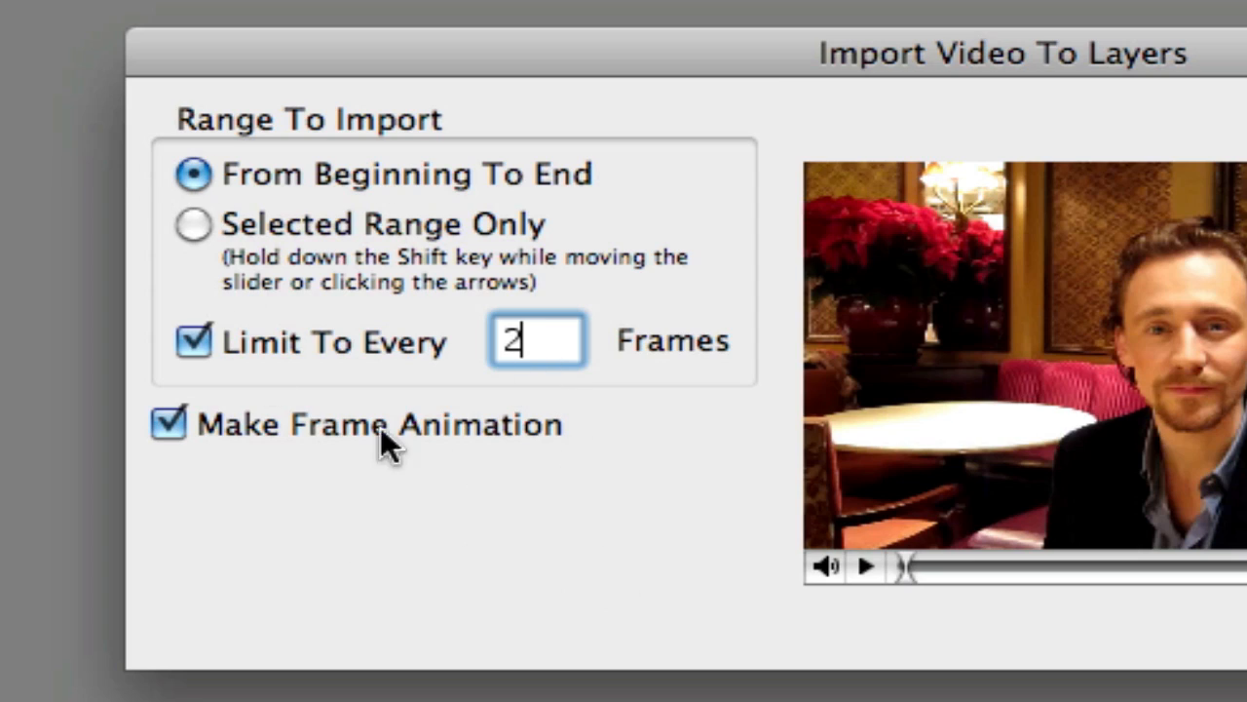
pyautogui.moveTo(312, 302)
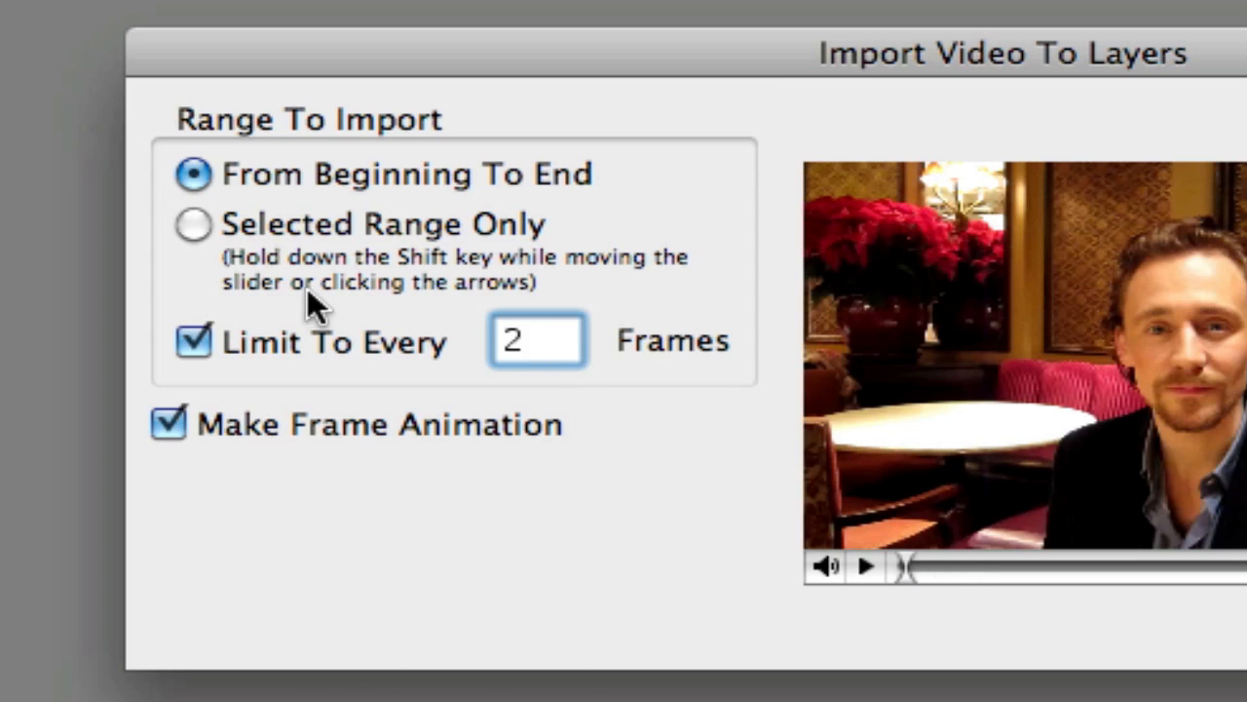
pyautogui.moveTo(297, 297)
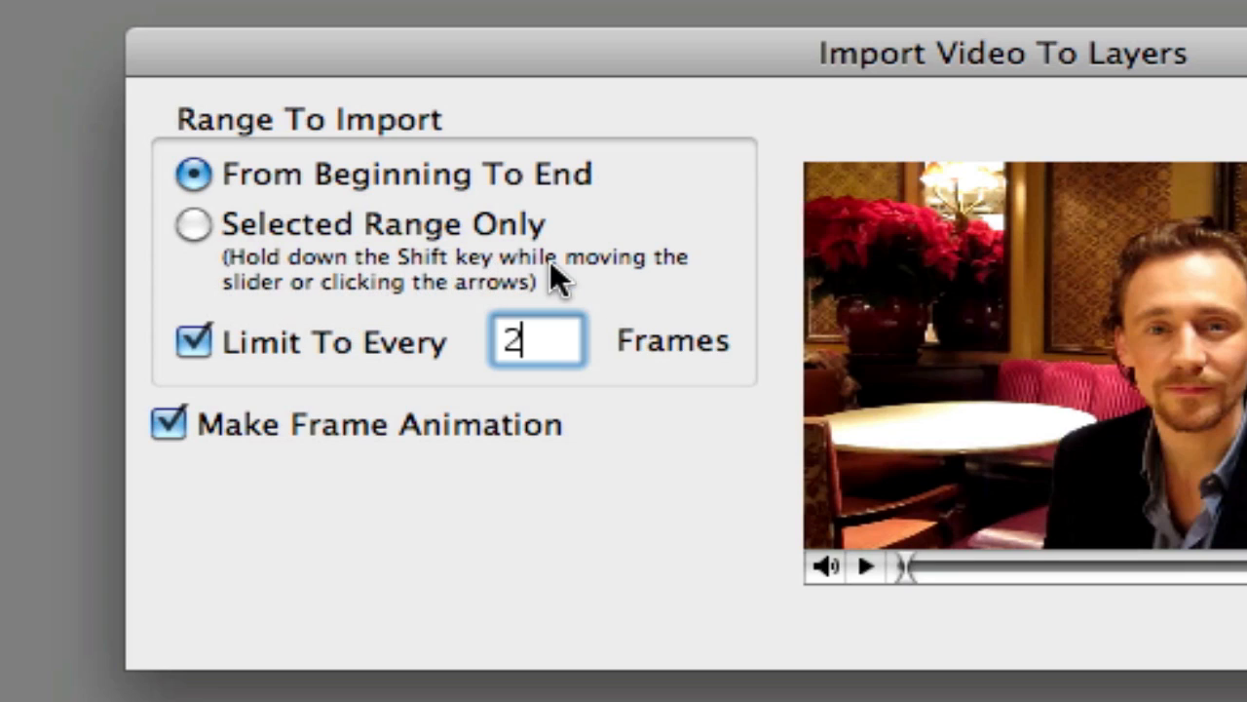
pyautogui.moveTo(386, 308)
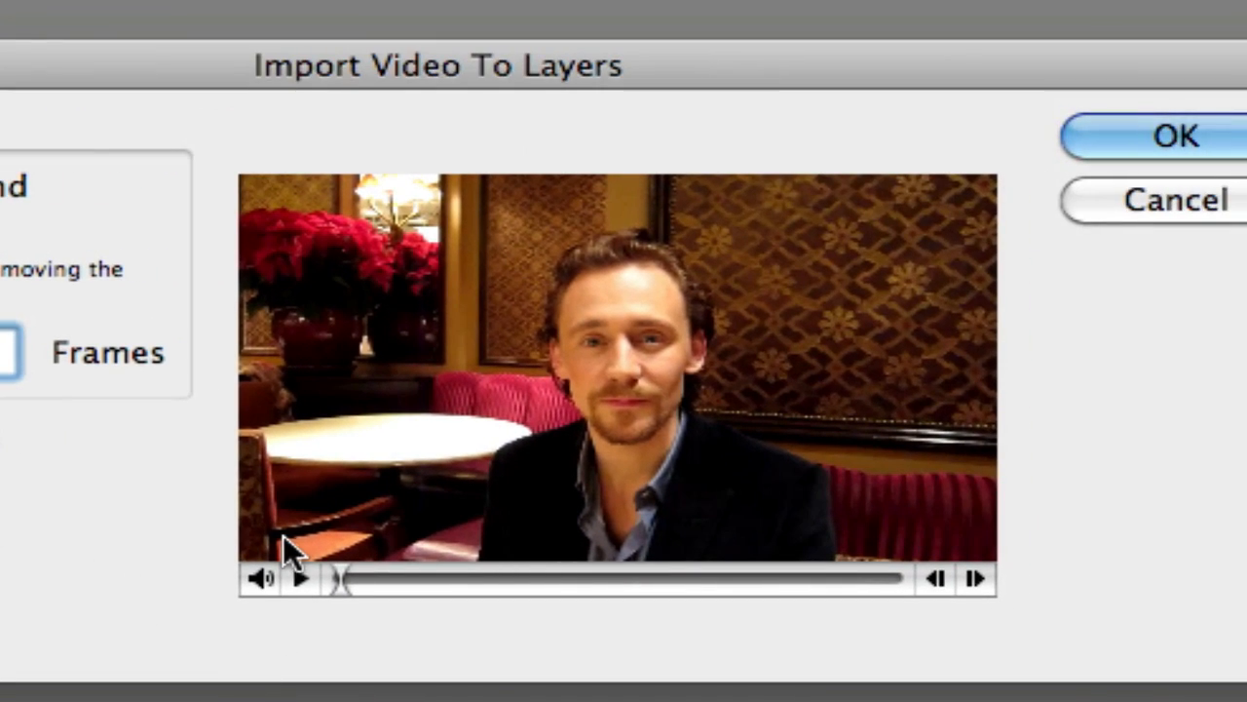
pyautogui.moveTo(390, 585)
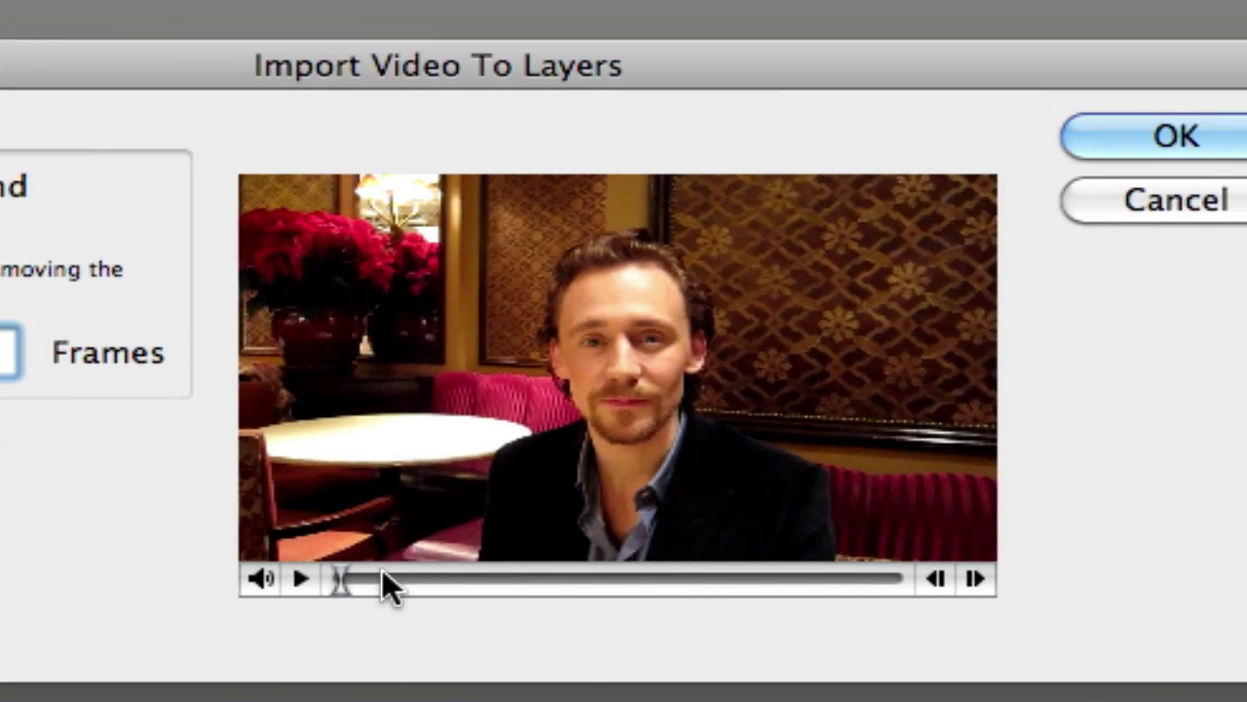
pyautogui.moveTo(343, 577); pyautogui.dragTo(484, 577)
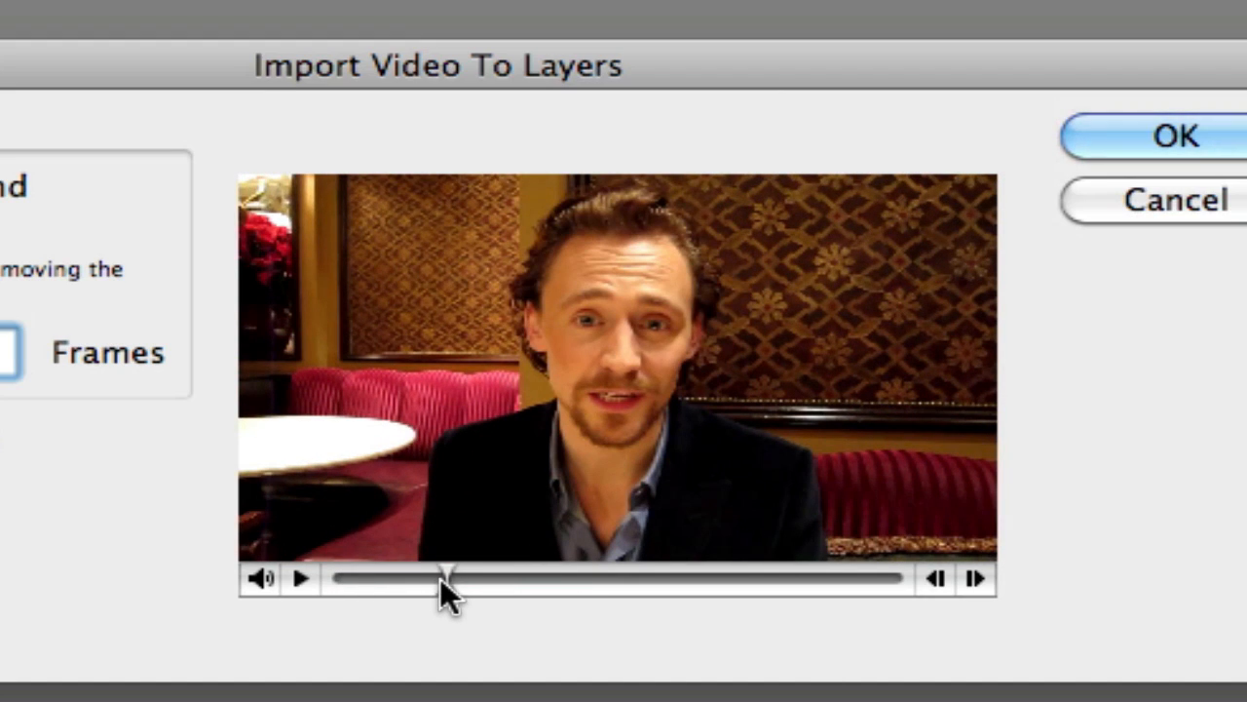
pyautogui.moveTo(445, 581); pyautogui.dragTo(452, 580)
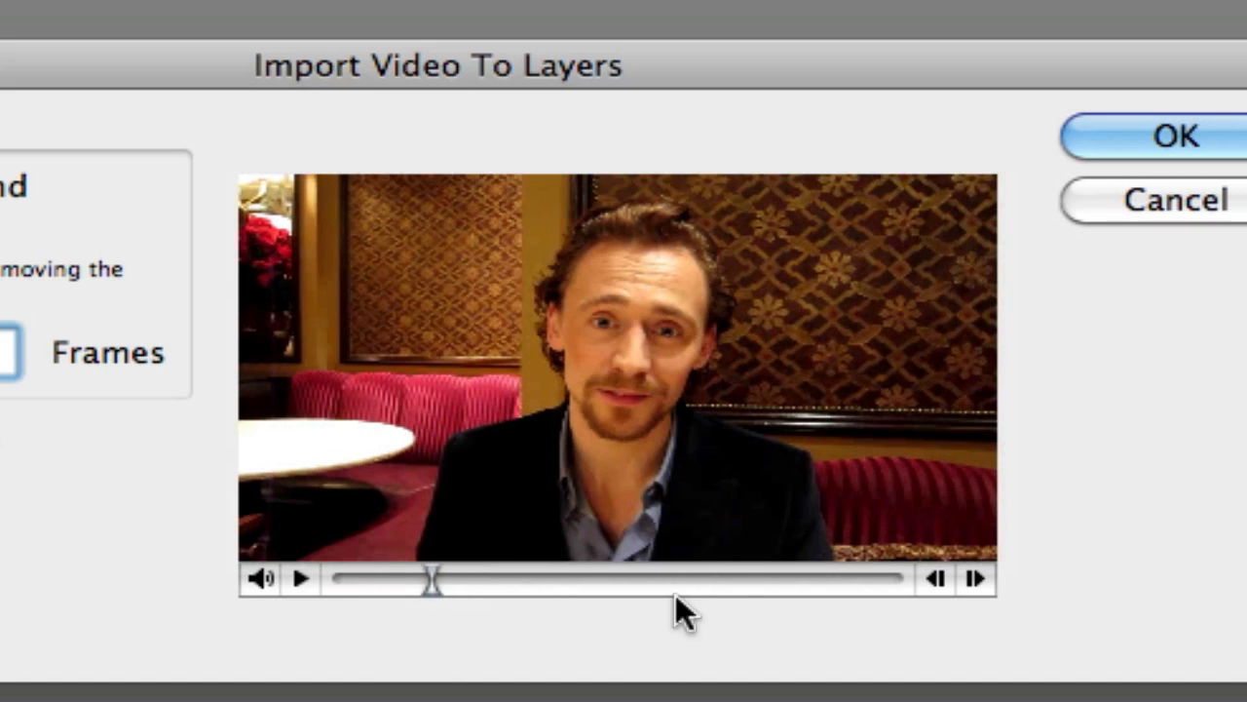
pyautogui.moveTo(433, 581); pyautogui.dragTo(776, 581)
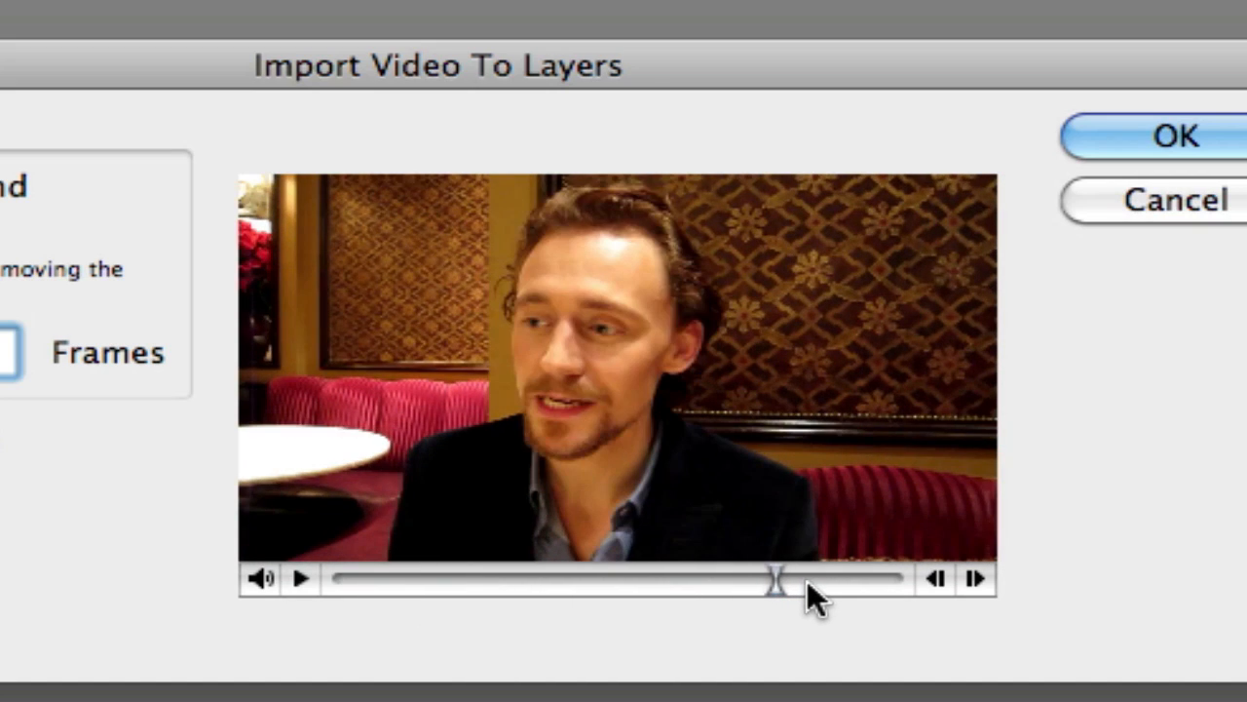
pyautogui.moveTo(775, 581); pyautogui.dragTo(815, 581)
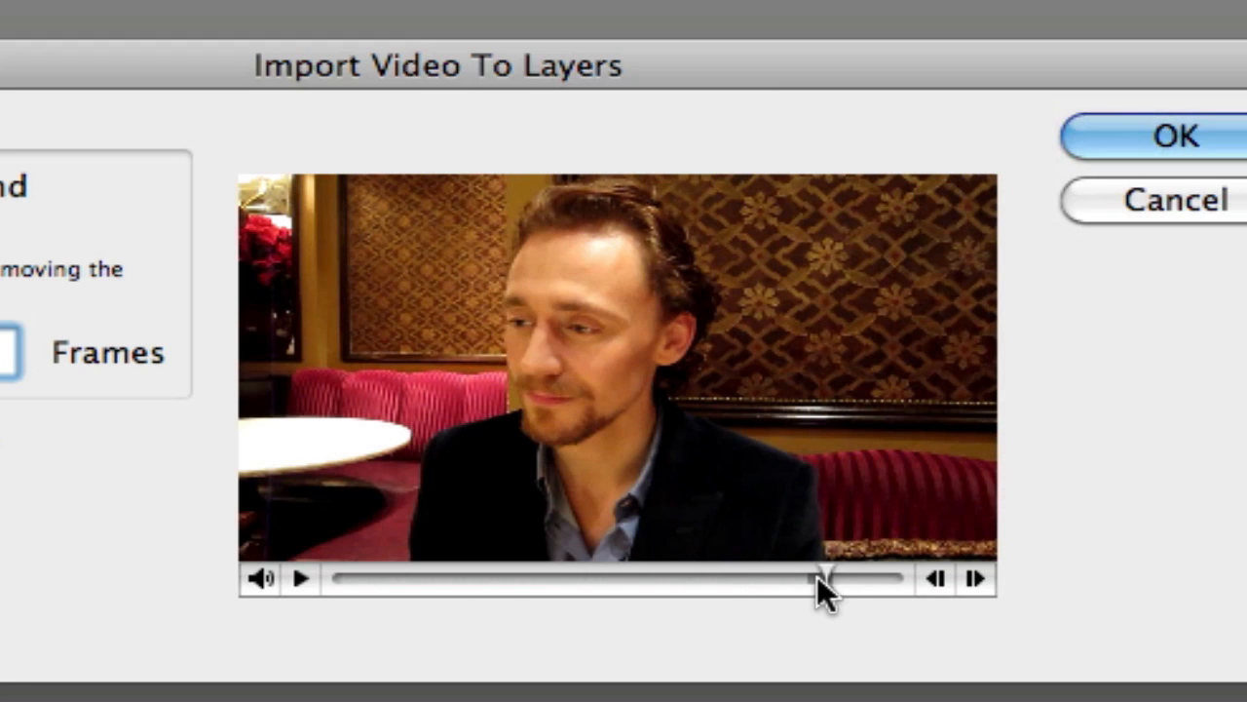
pyautogui.moveTo(132, 452)
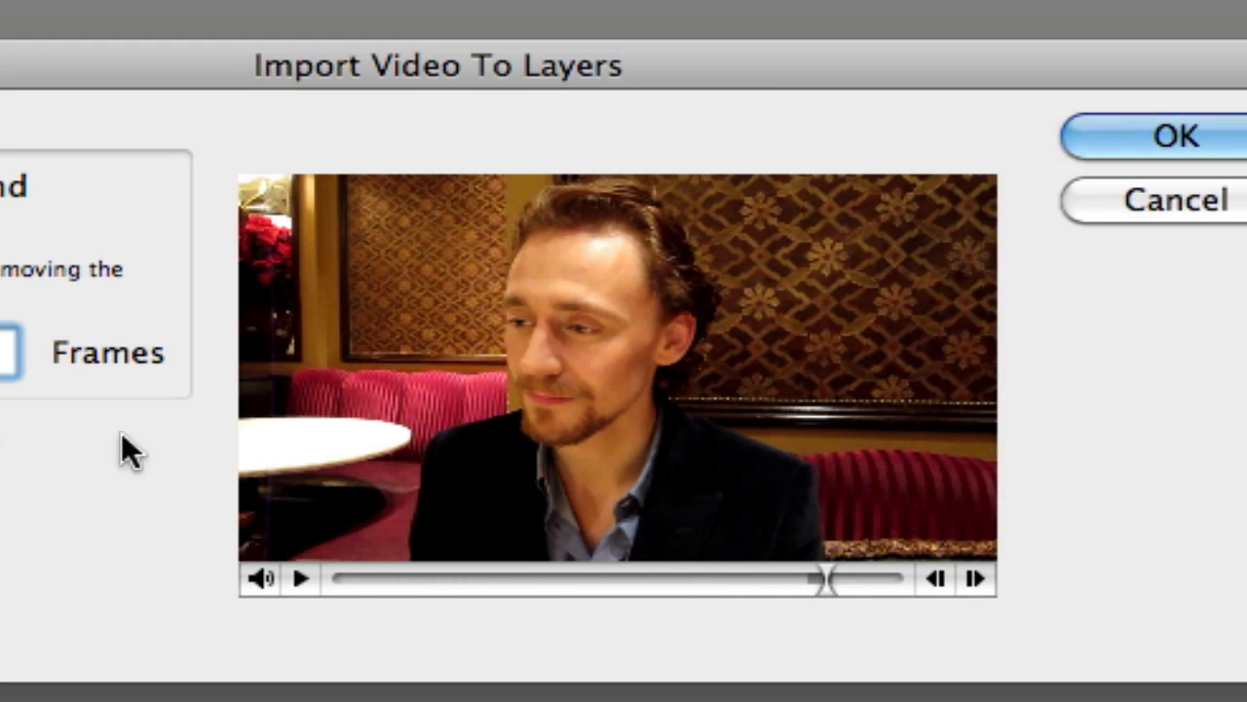
pyautogui.click(300, 577)
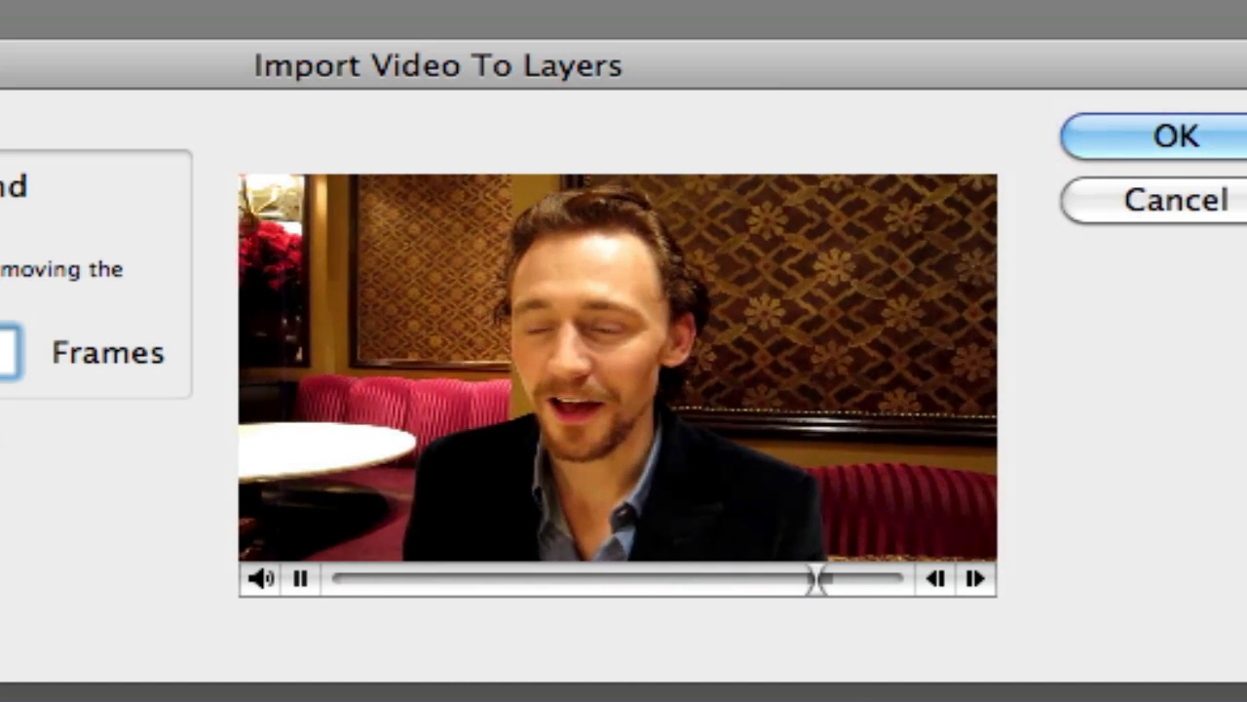
pyautogui.click(301, 577)
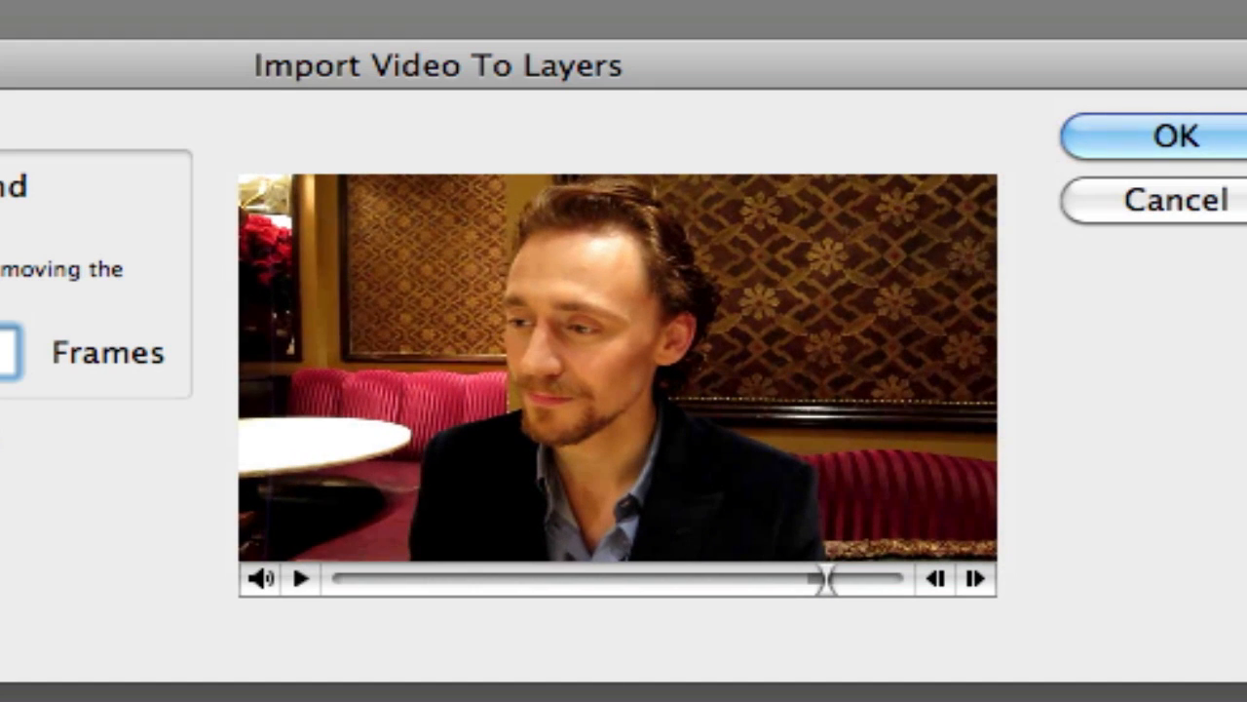
pyautogui.moveTo(1126, 35)
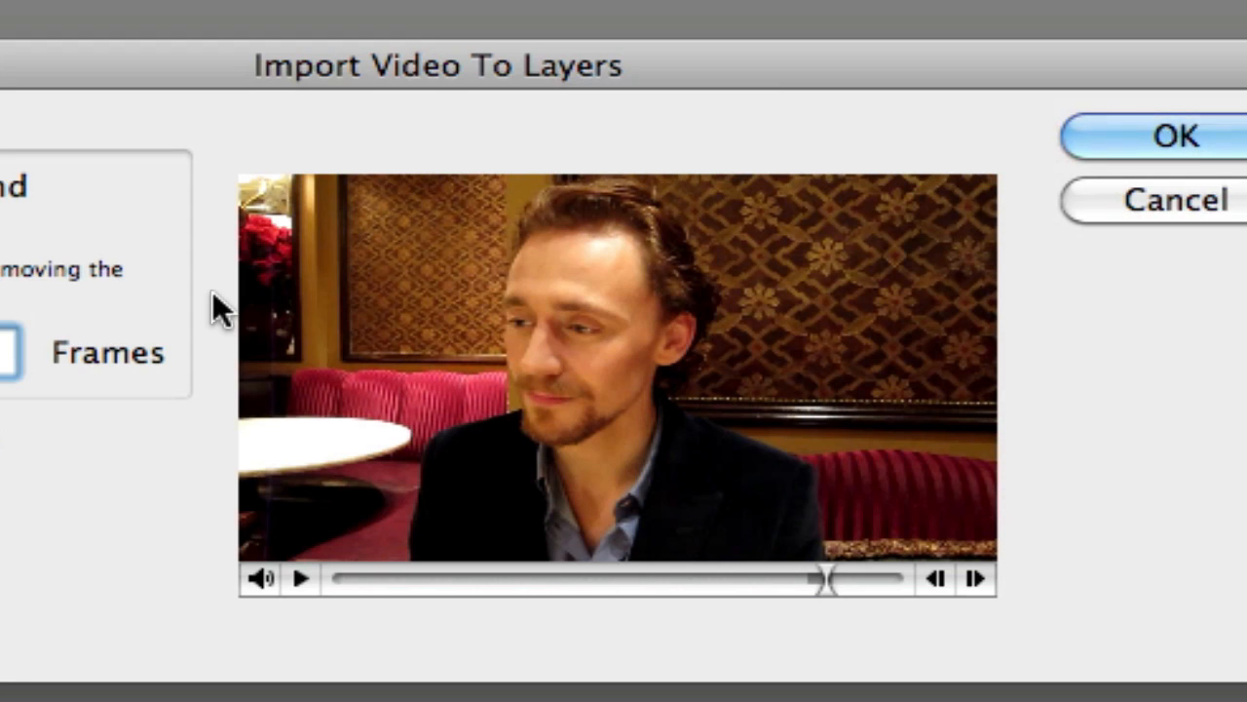
pyautogui.moveTo(726, 570)
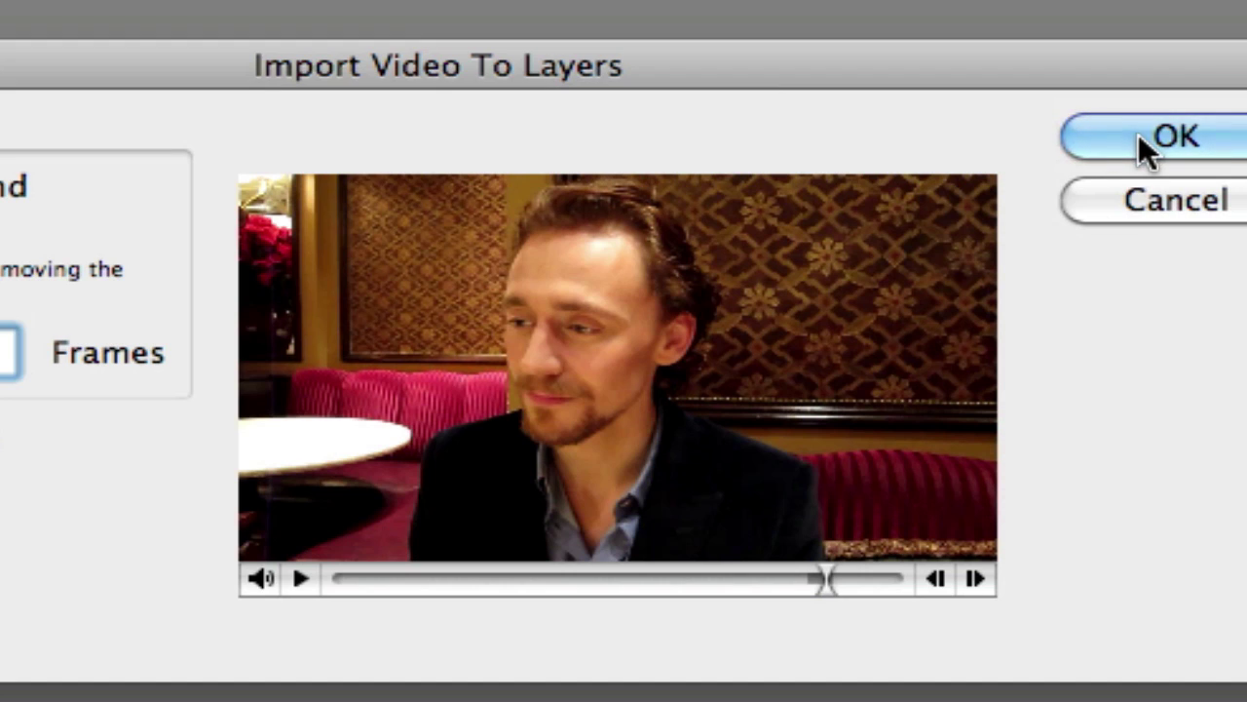
# Confirm the import so the clip becomes a new layered frame-animation document.
pyautogui.click(1174, 136)
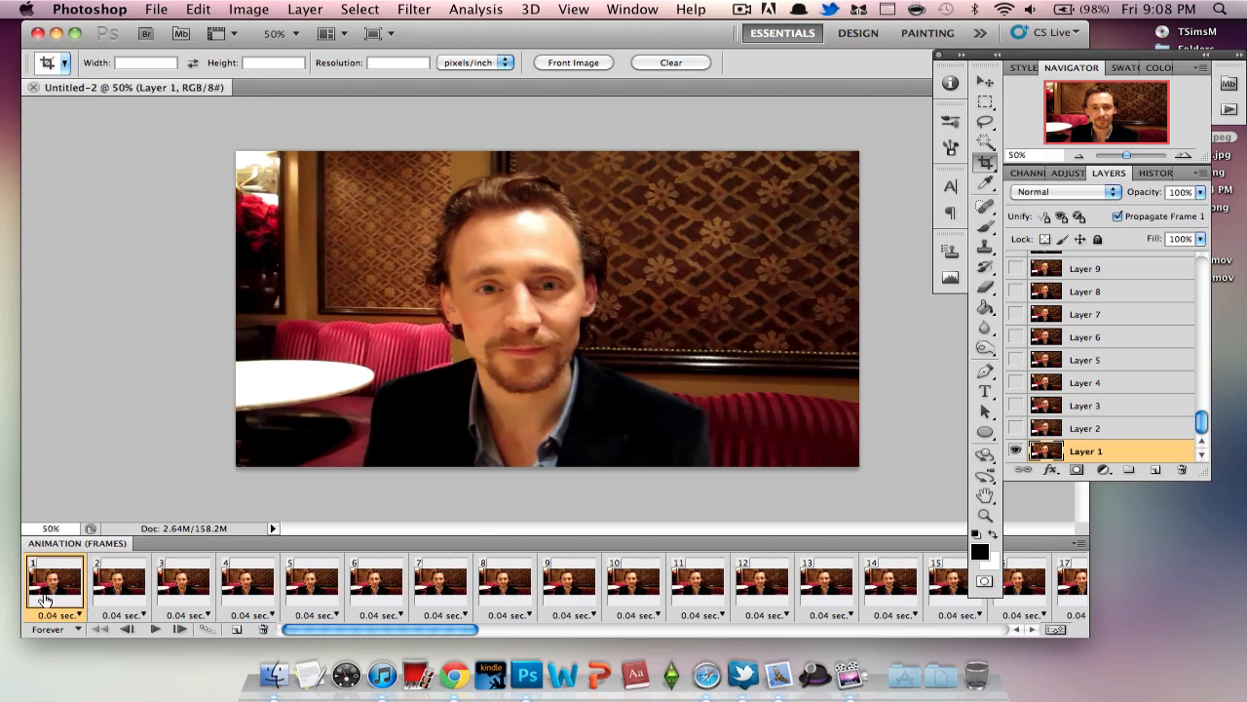
pyautogui.moveTo(302, 600)
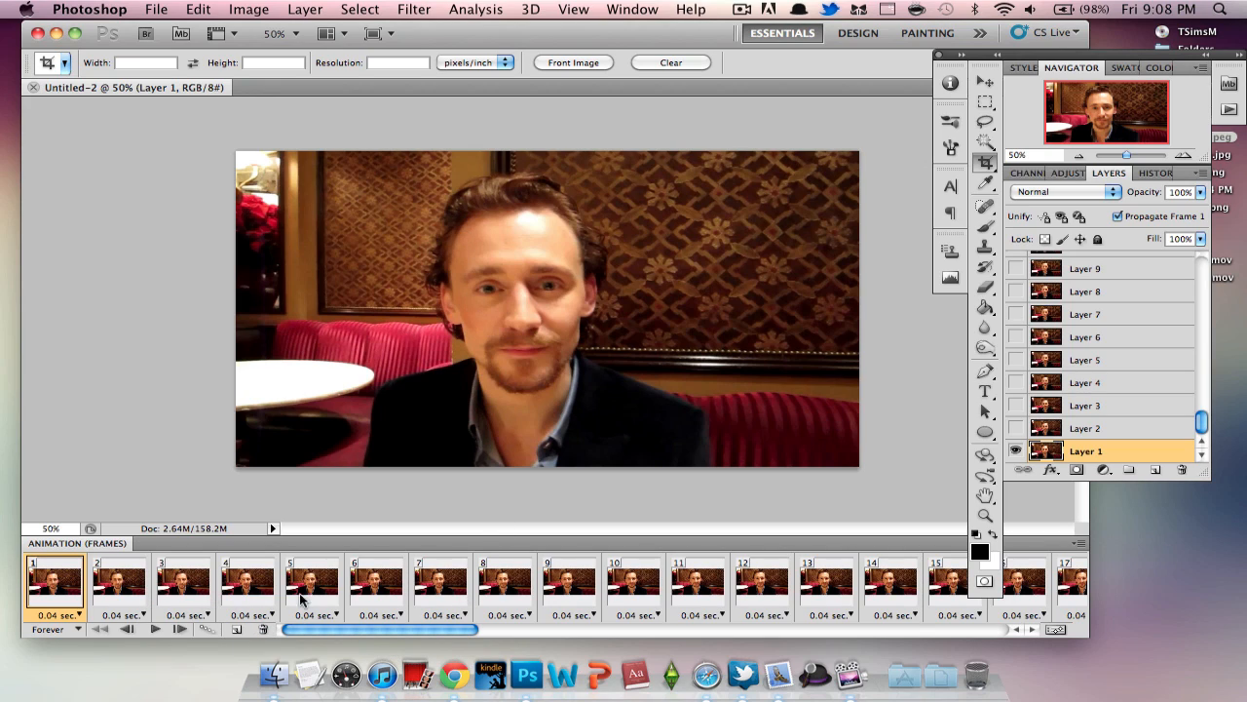
pyautogui.moveTo(263, 573)
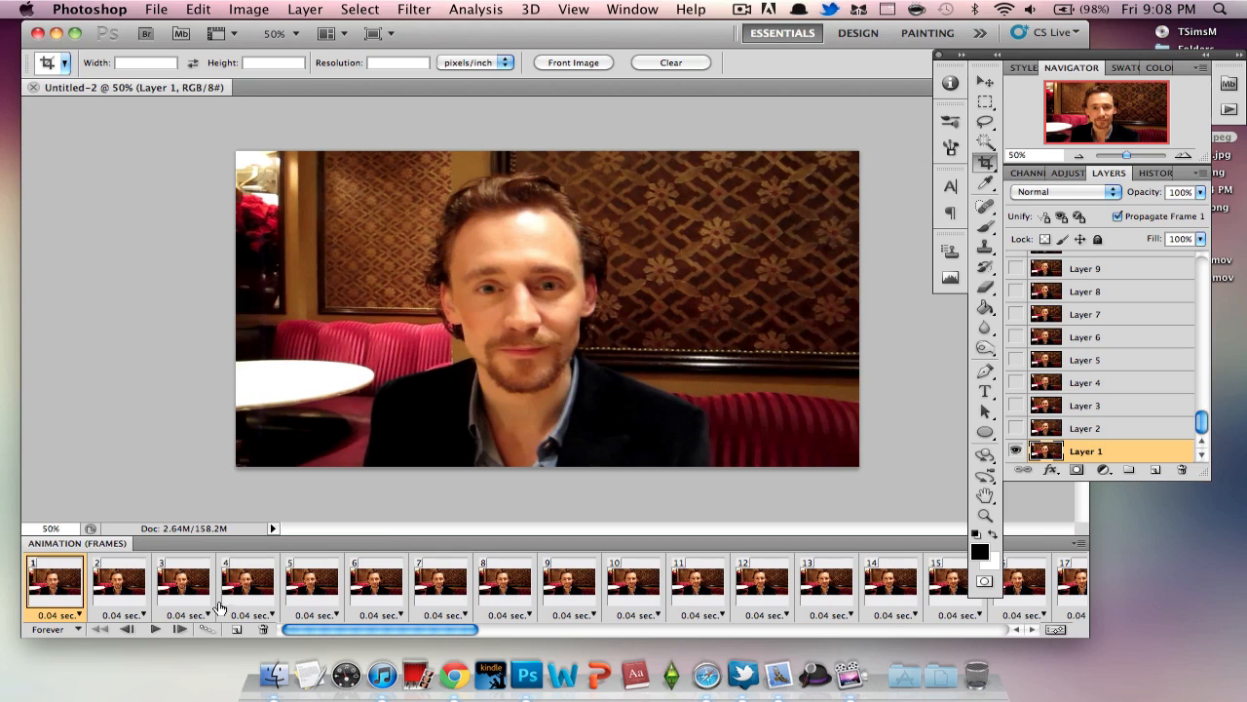
pyautogui.moveTo(363, 633)
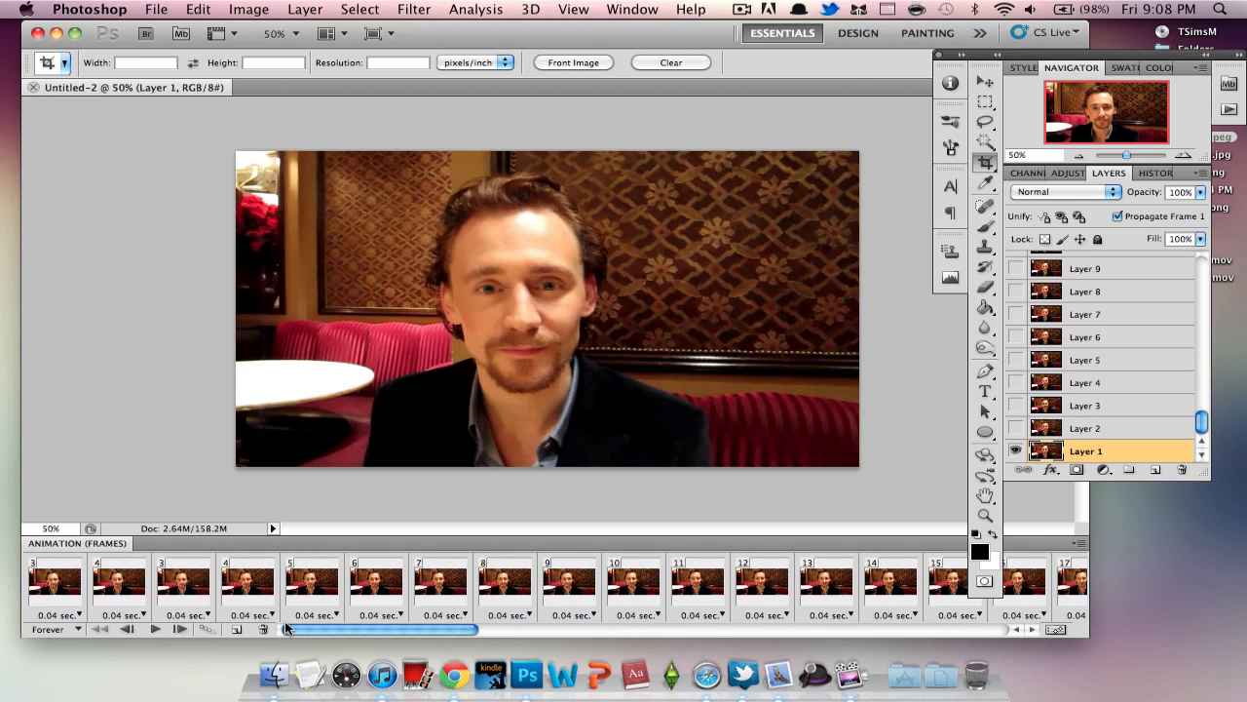
pyautogui.hscroll(3)
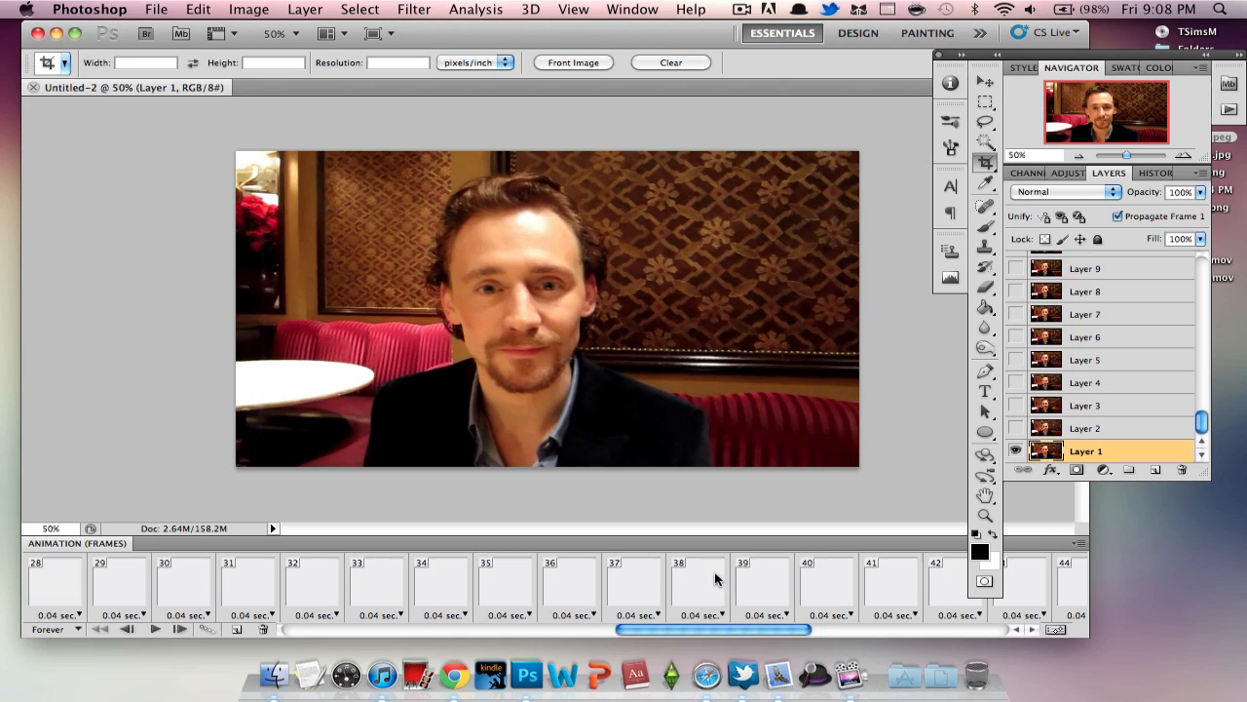
pyautogui.hscroll(3)
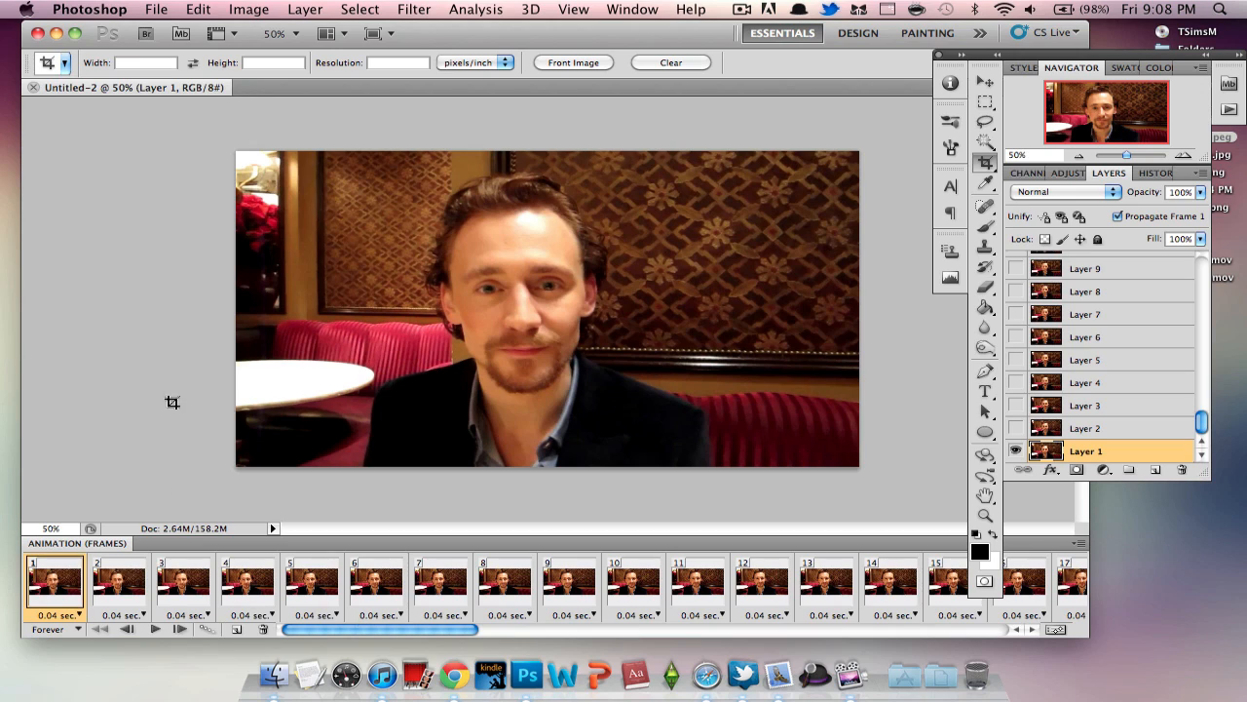
pyautogui.moveTo(445, 413)
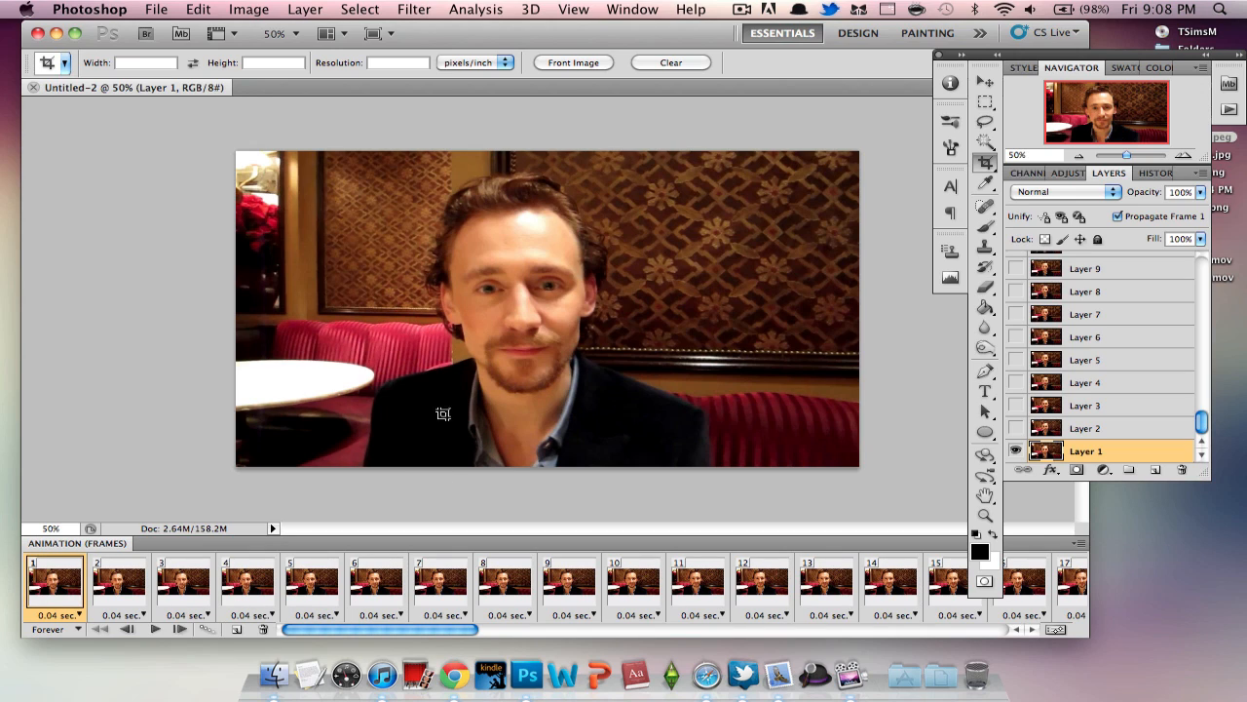
pyautogui.click(826, 581)
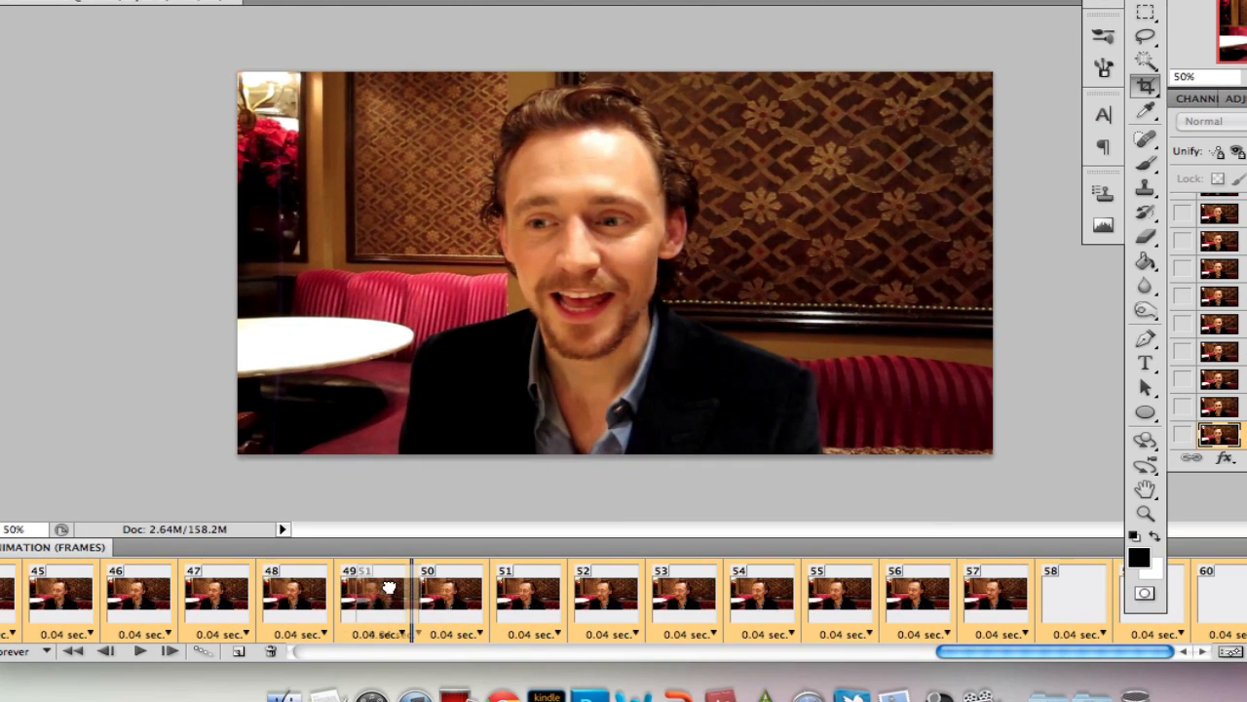
# Scroll the Animation panel toward the end to reach the last frames.
pyautogui.hscroll(-3)
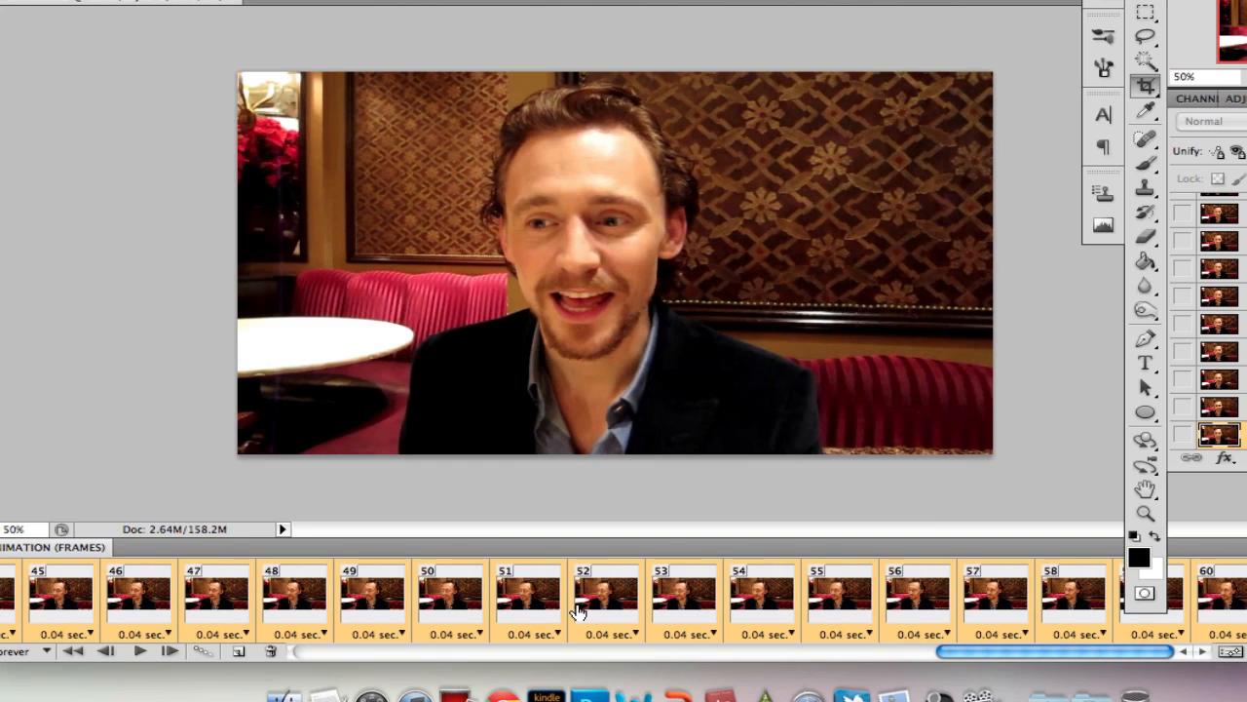
pyautogui.hscroll(-3)
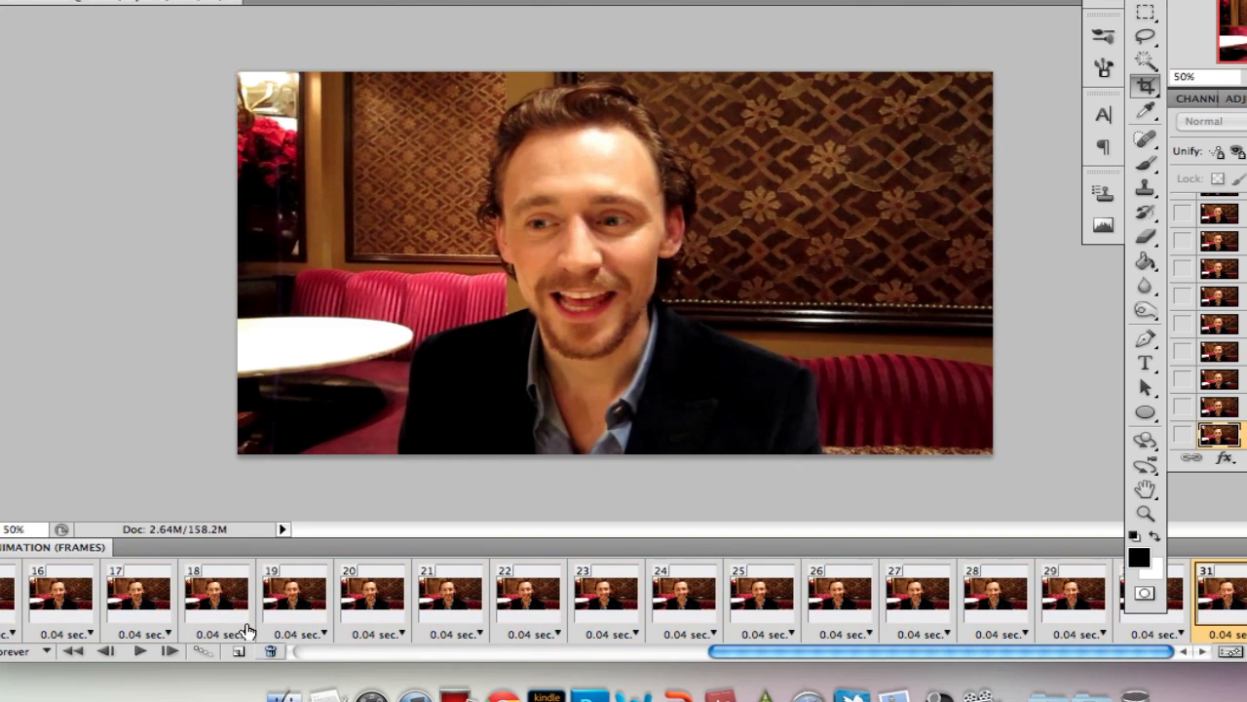
pyautogui.hscroll(-3)
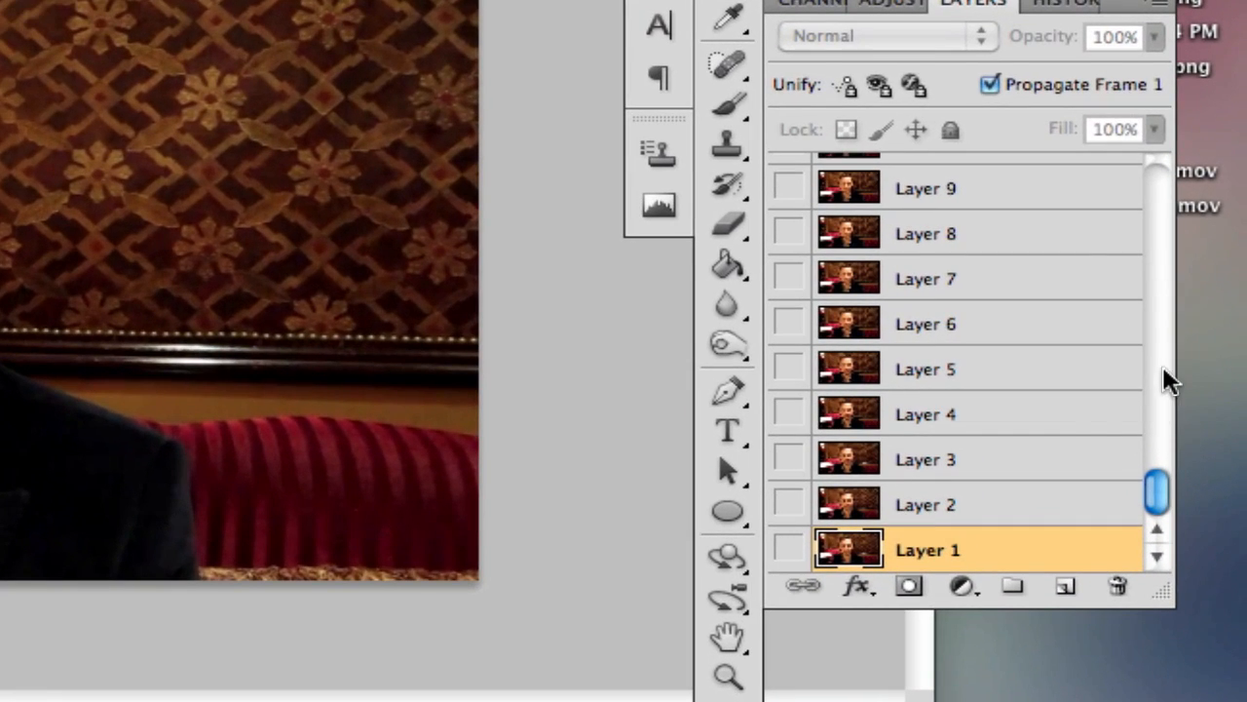
pyautogui.moveTo(932, 404)
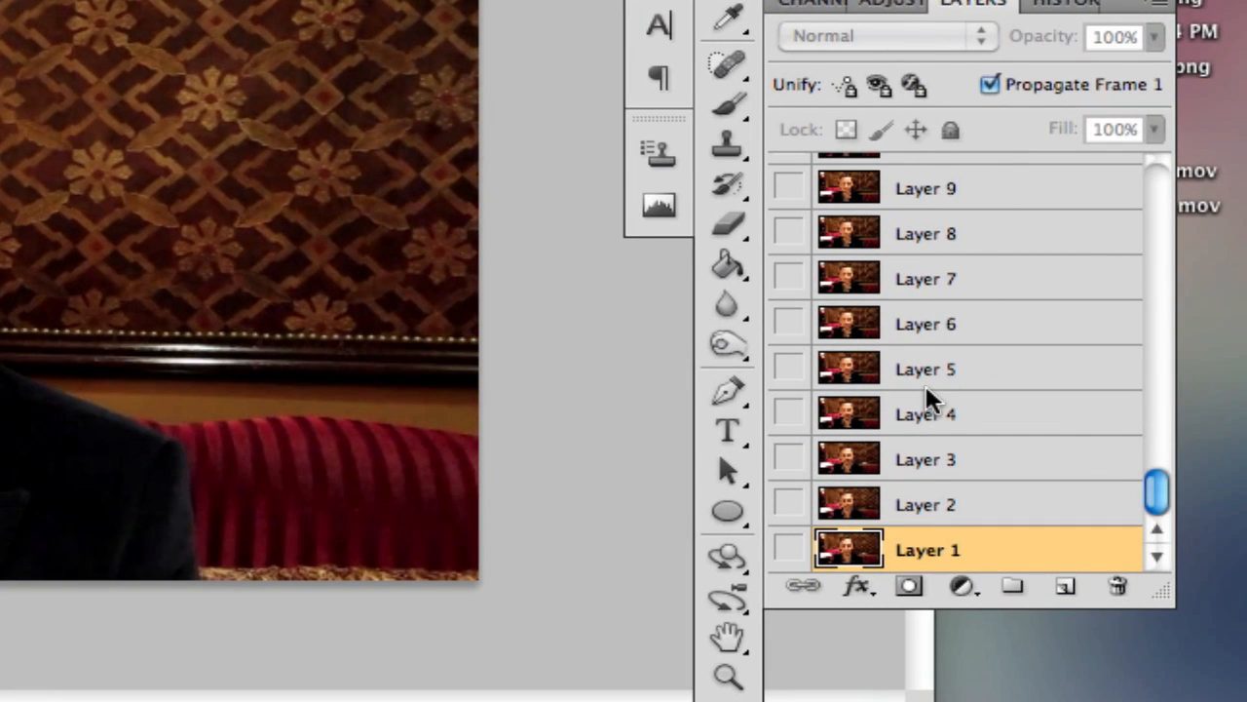
pyautogui.moveTo(1160, 503)
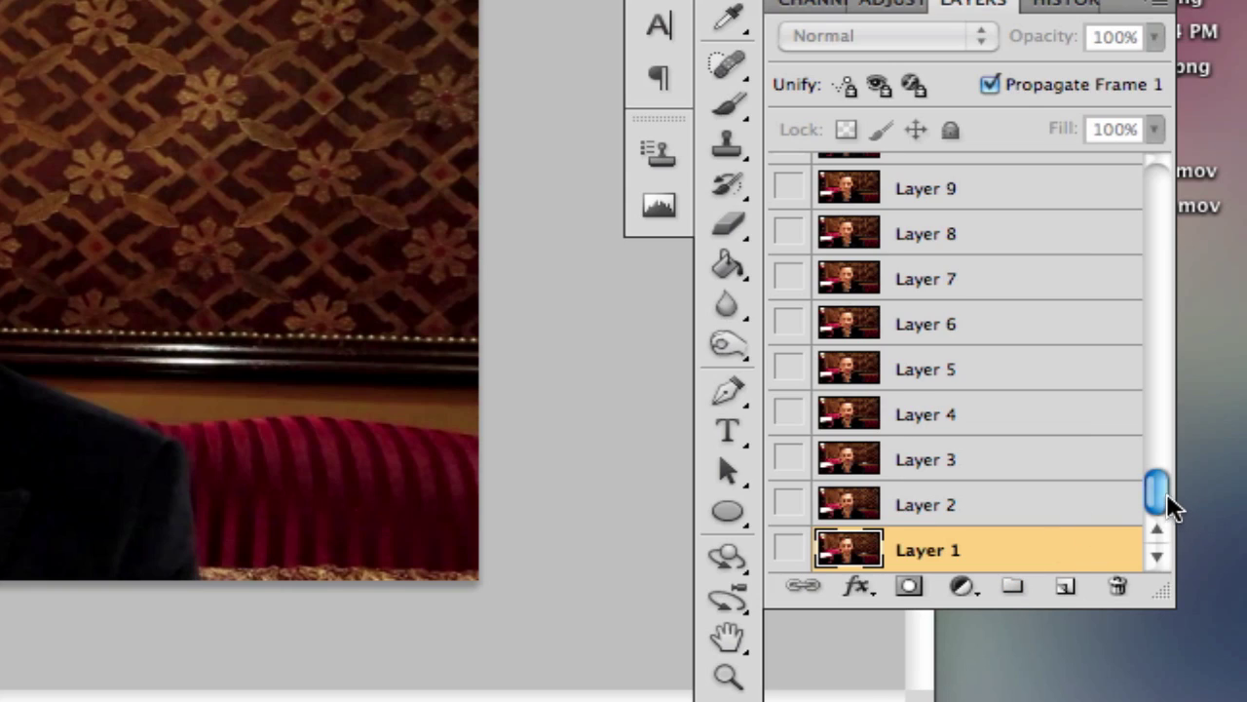
# Scroll the Layers panel to the top and select Layer 60.
pyautogui.scroll(3)
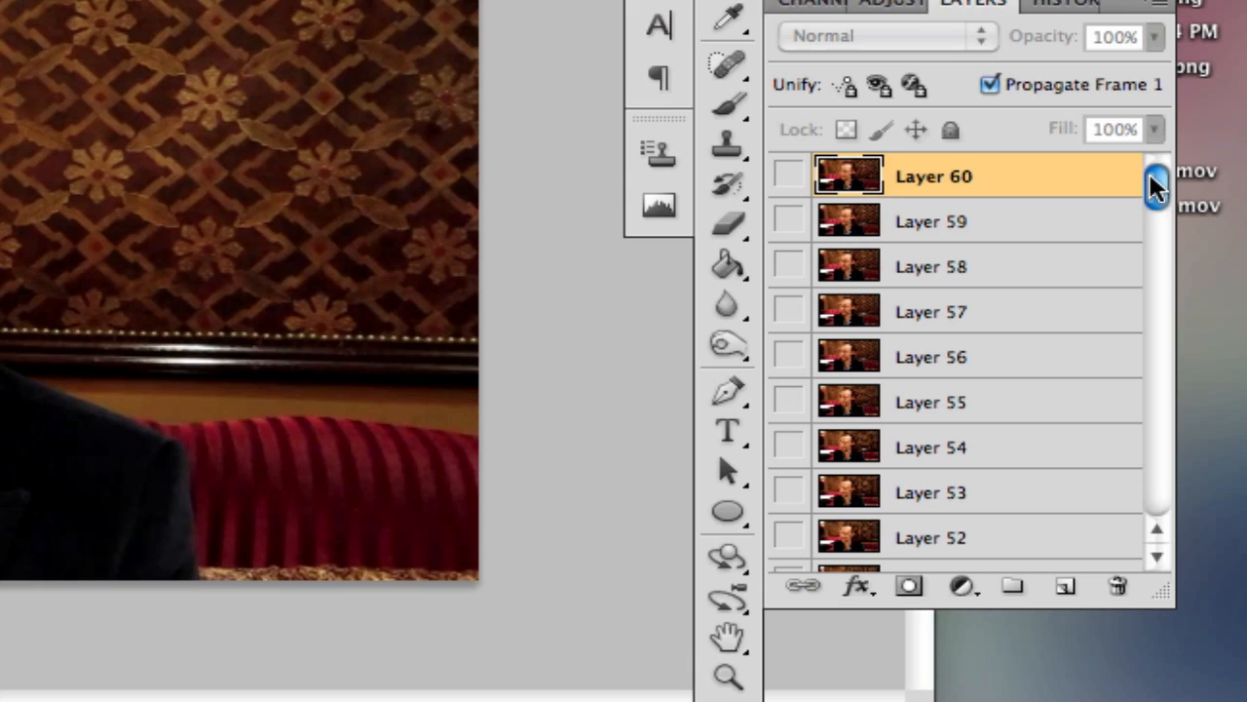
pyautogui.moveTo(1157, 185); pyautogui.dragTo(1158, 300)
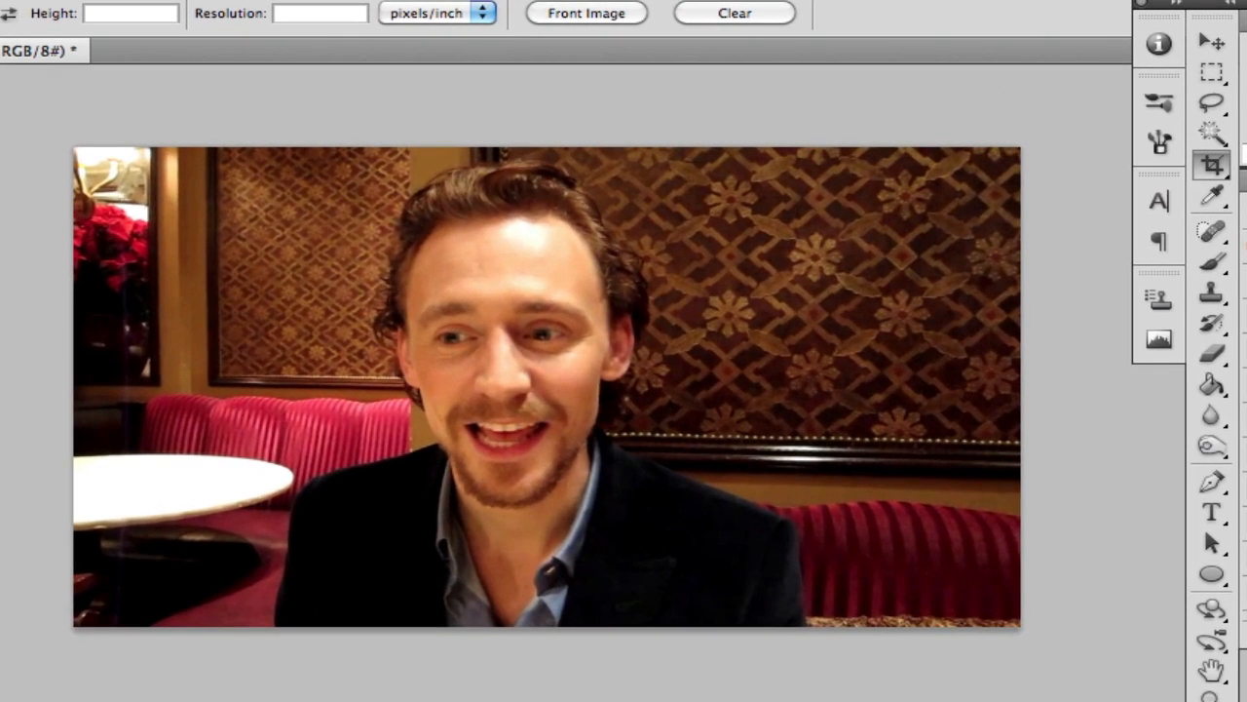
pyautogui.moveTo(214, 312)
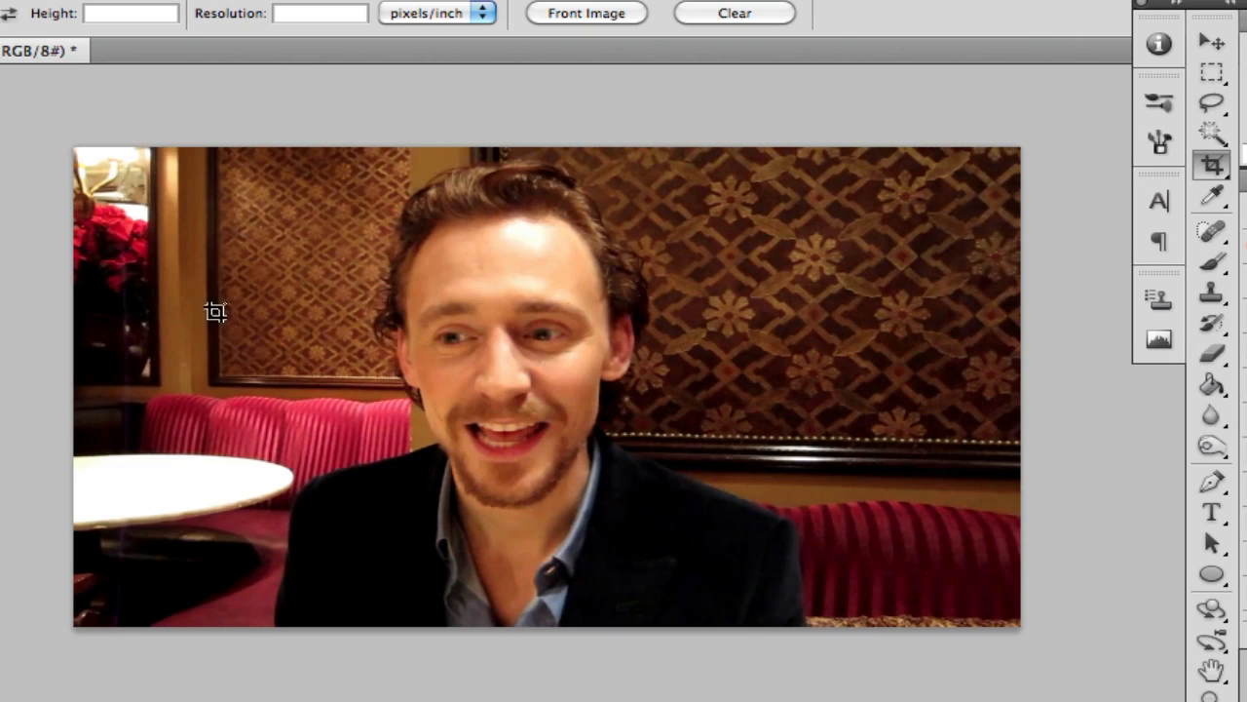
# Draw a near-square crop box around the man's head and shoulders, fine-tuning its edges.
pyautogui.moveTo(273, 146); pyautogui.dragTo(854, 628)
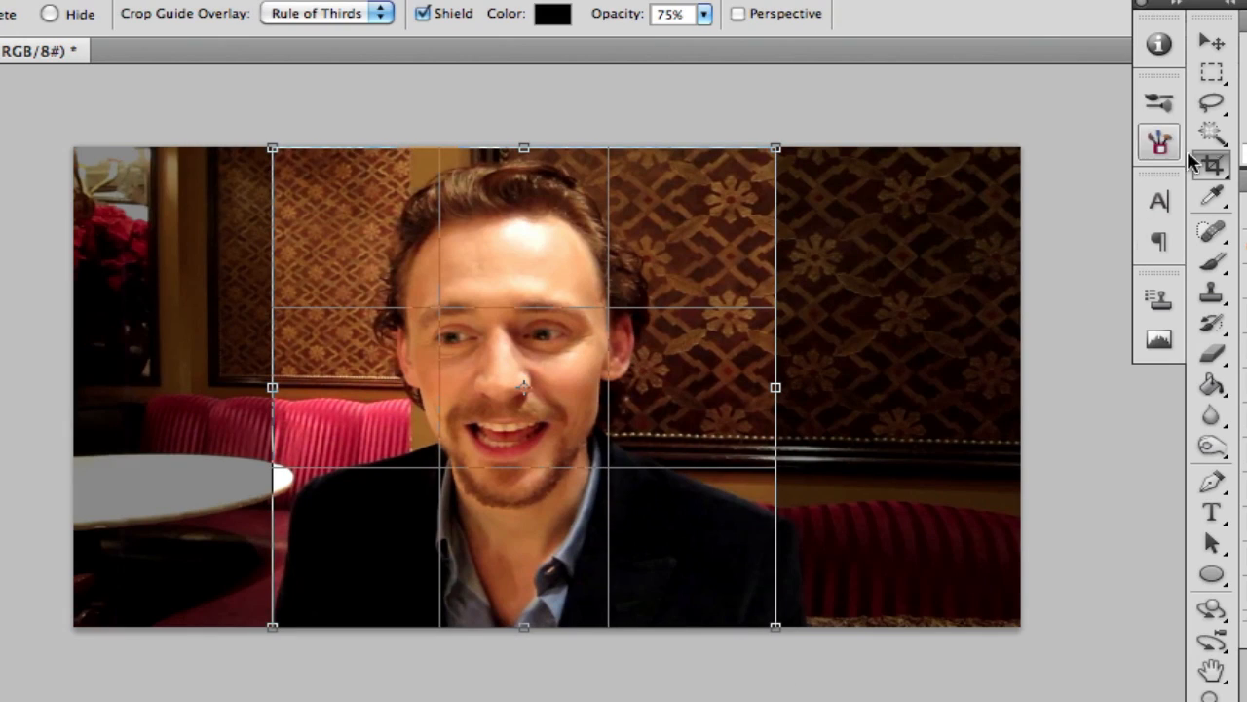
pyautogui.moveTo(775, 628); pyautogui.dragTo(776, 612)
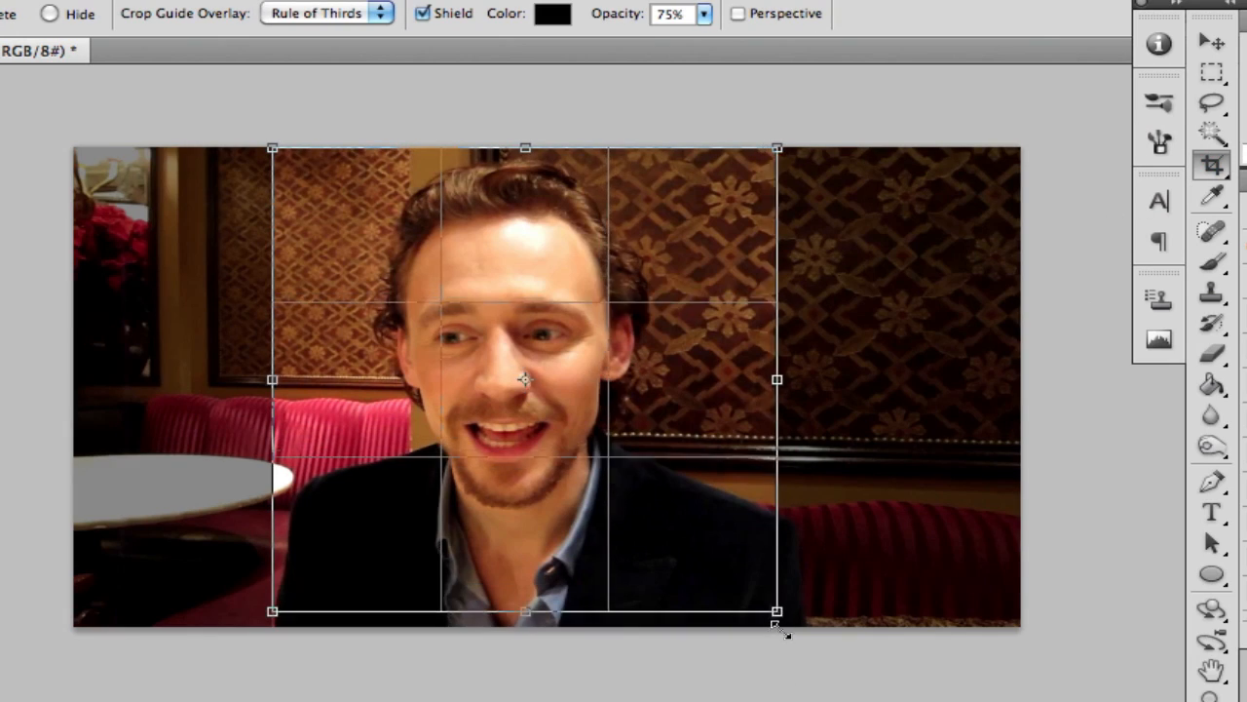
pyautogui.moveTo(776, 612); pyautogui.dragTo(581, 398)
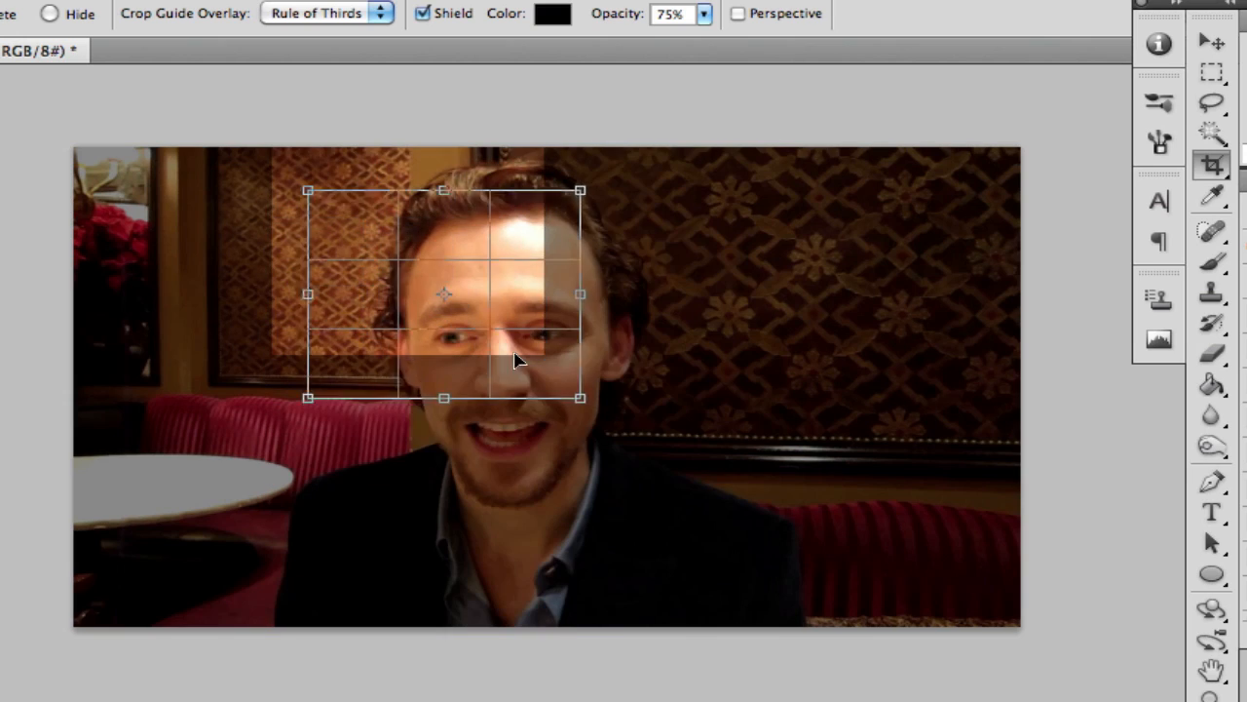
pyautogui.moveTo(517, 361); pyautogui.dragTo(484, 296)
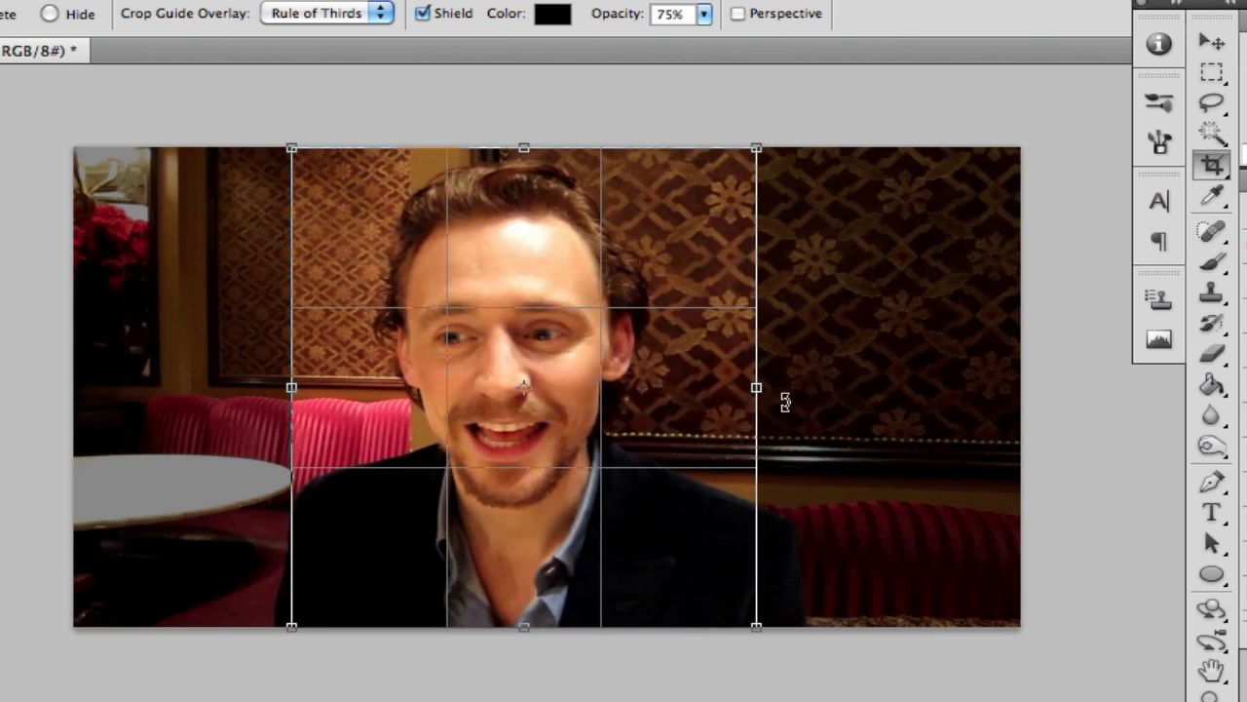
pyautogui.moveTo(757, 388); pyautogui.dragTo(745, 388)
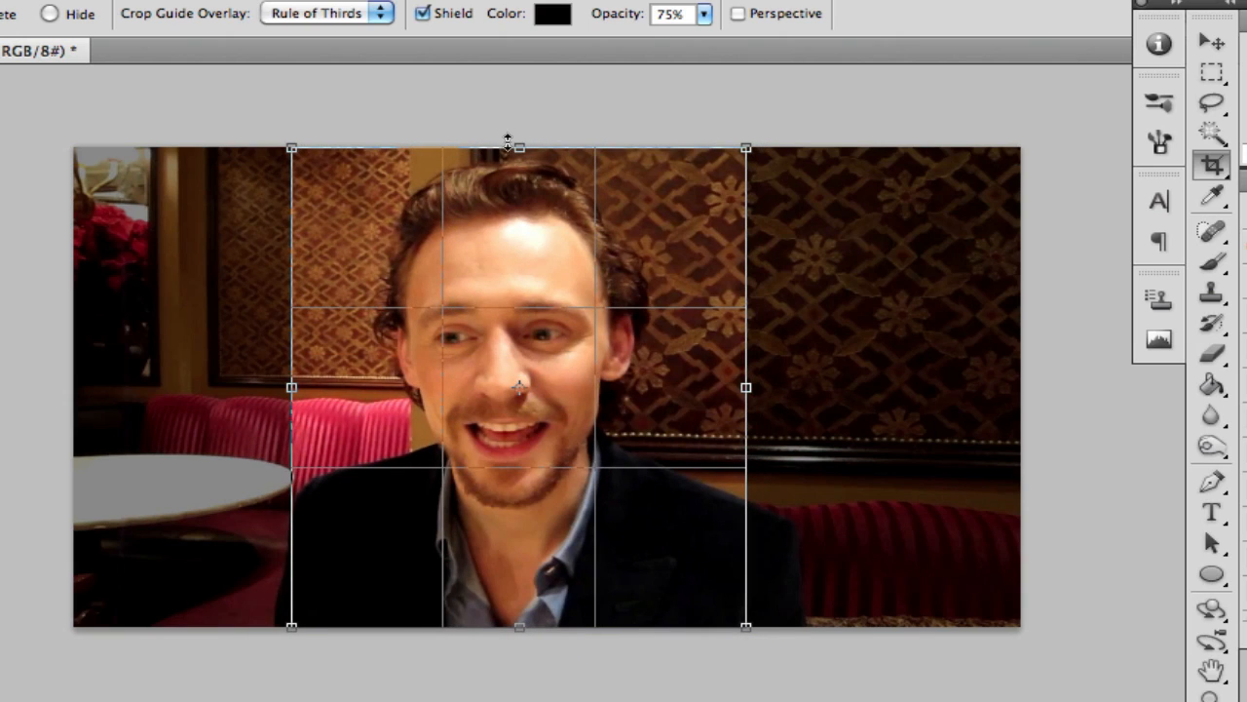
pyautogui.moveTo(519, 148); pyautogui.dragTo(518, 160)
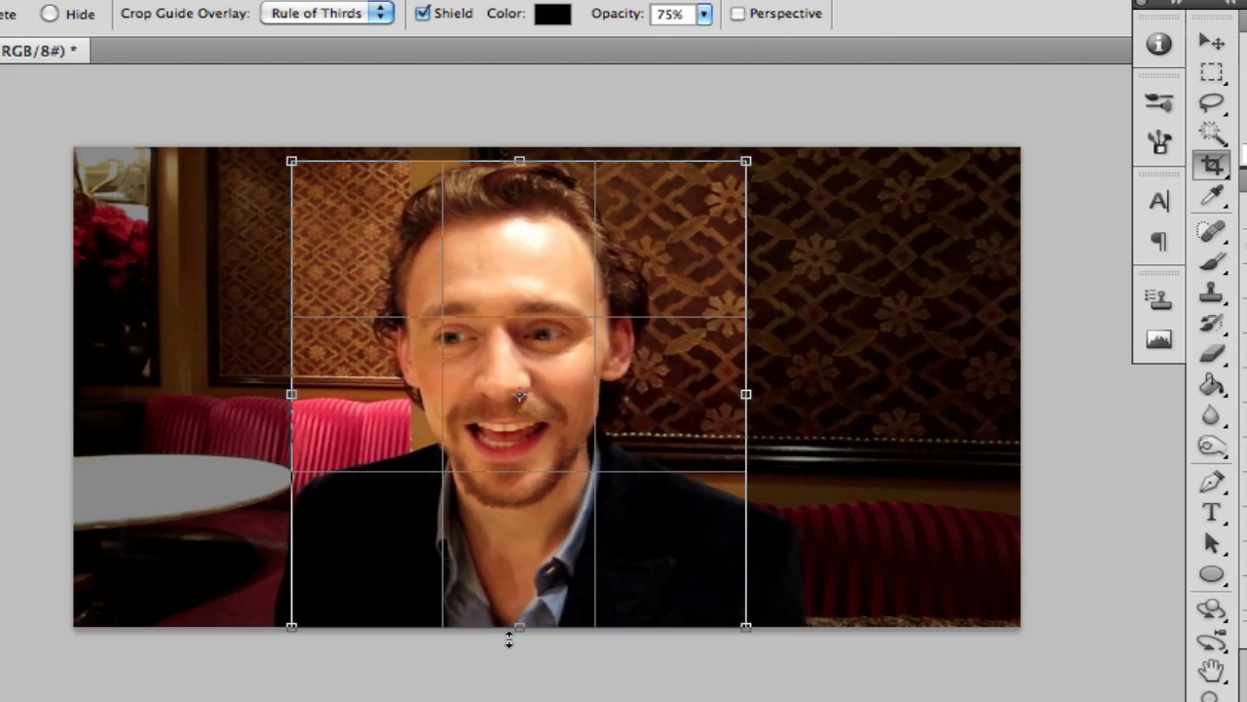
pyautogui.moveTo(509, 627); pyautogui.dragTo(519, 614)
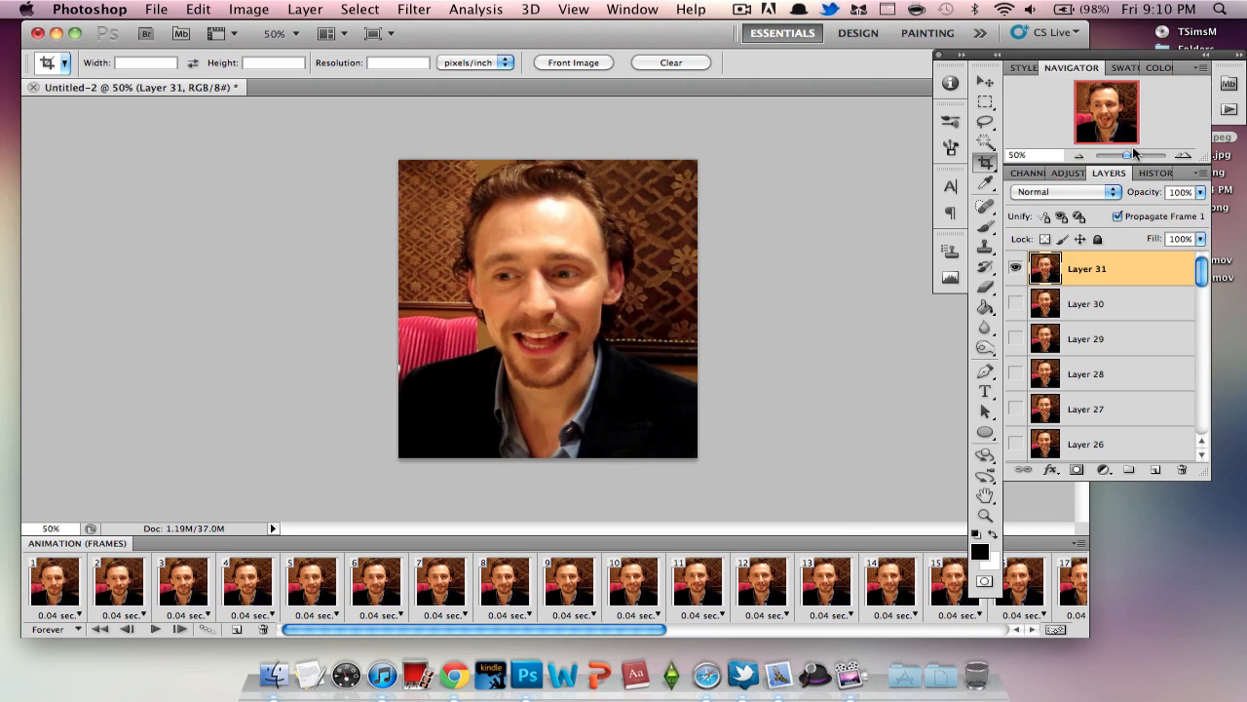
# Resize the cropped image to 245 pixels wide with proportions constrained.
pyautogui.moveTo(1111, 156); pyautogui.dragTo(1130, 156)
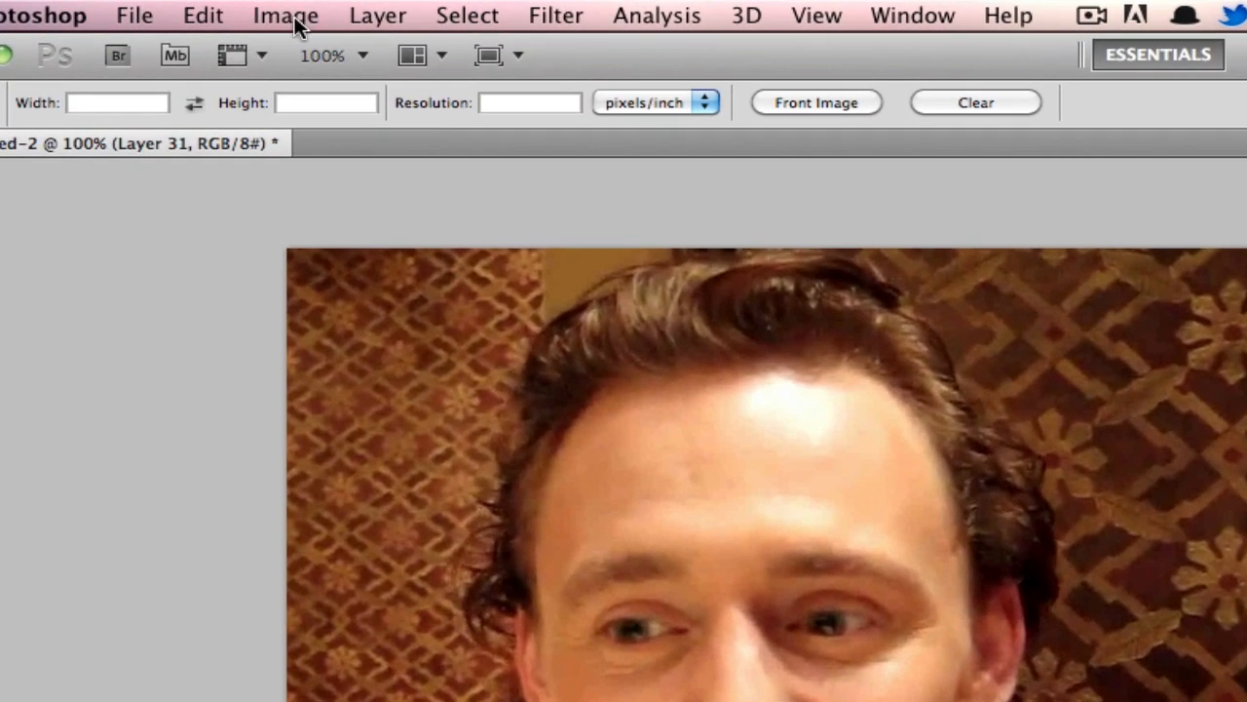
pyautogui.click(285, 15)
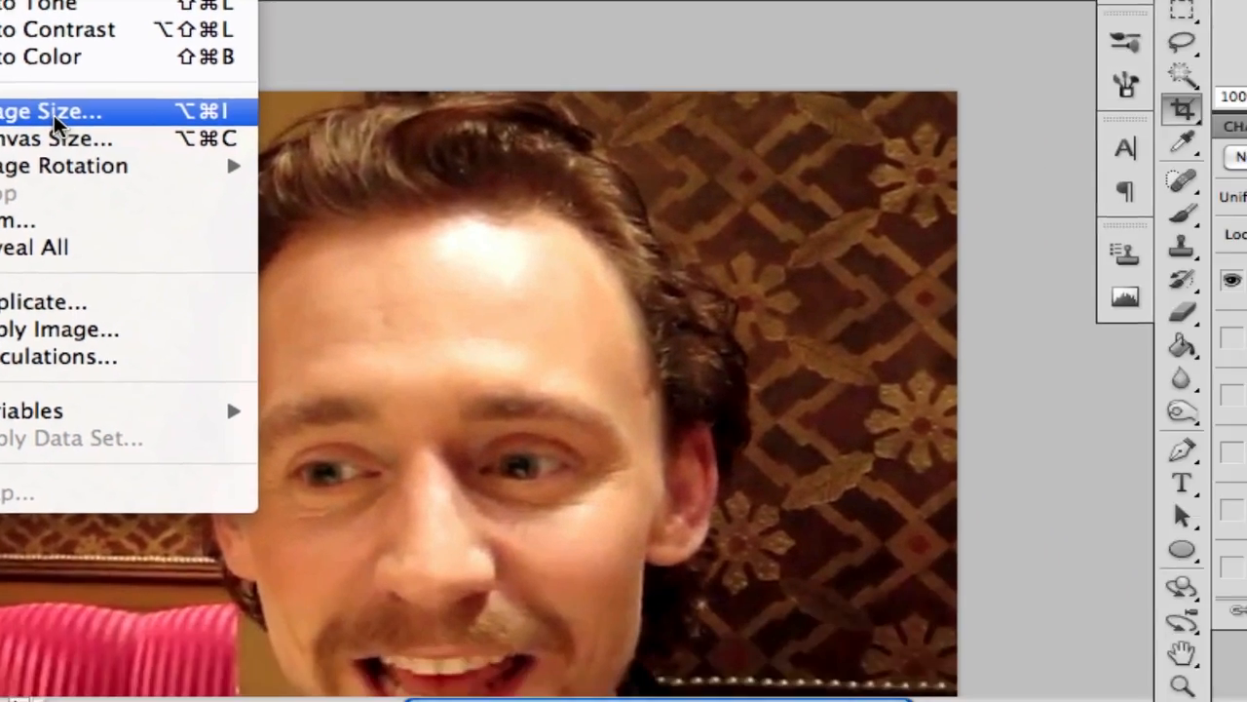
pyautogui.click(48, 109)
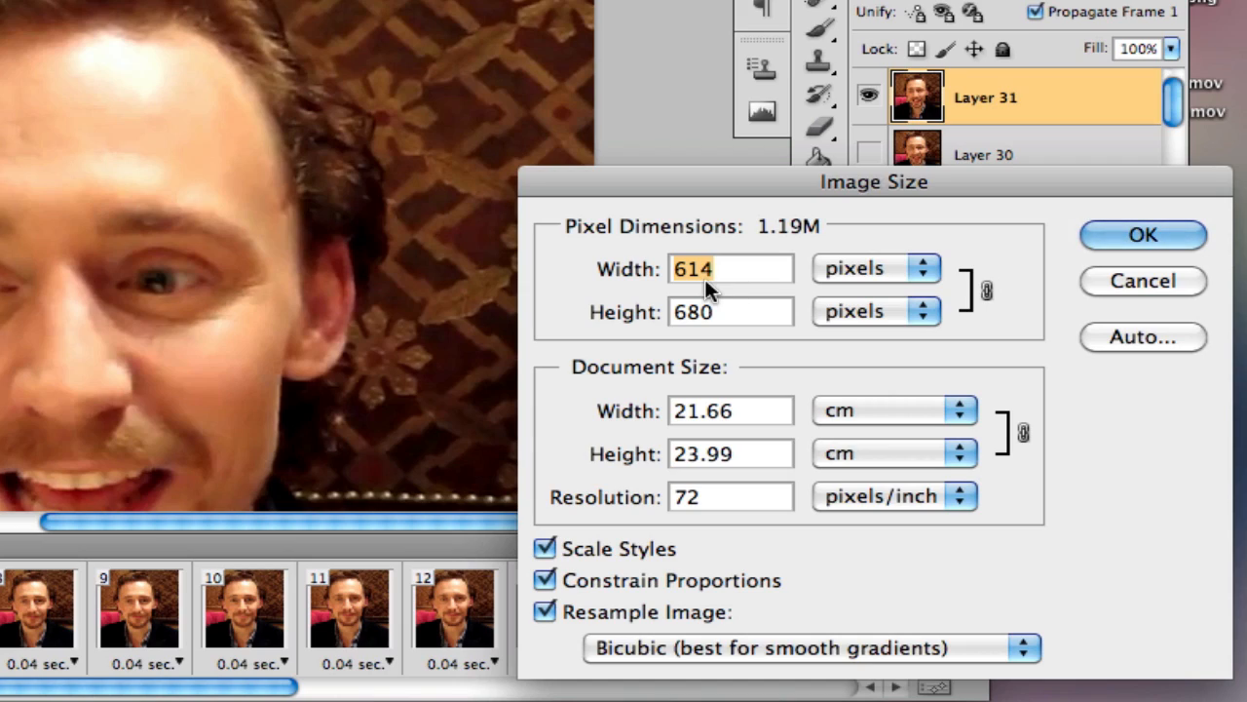
pyautogui.moveTo(725, 269)
pyautogui.write('24')
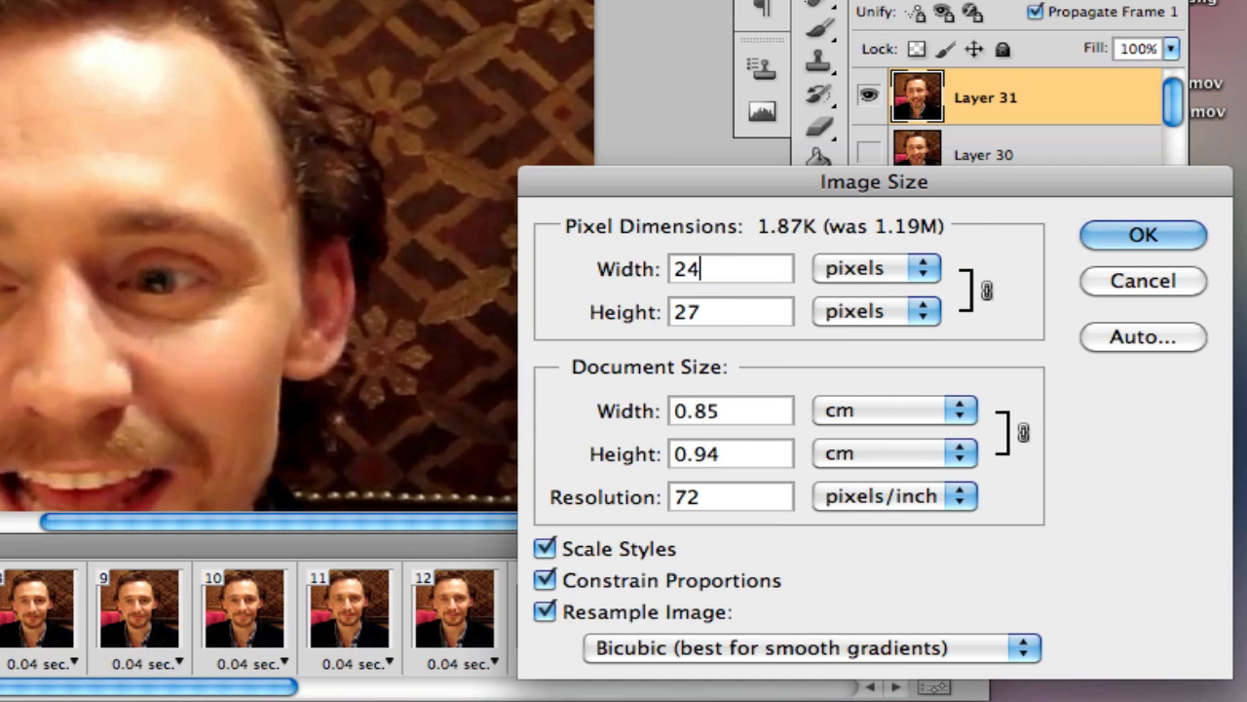
pyautogui.write('5')
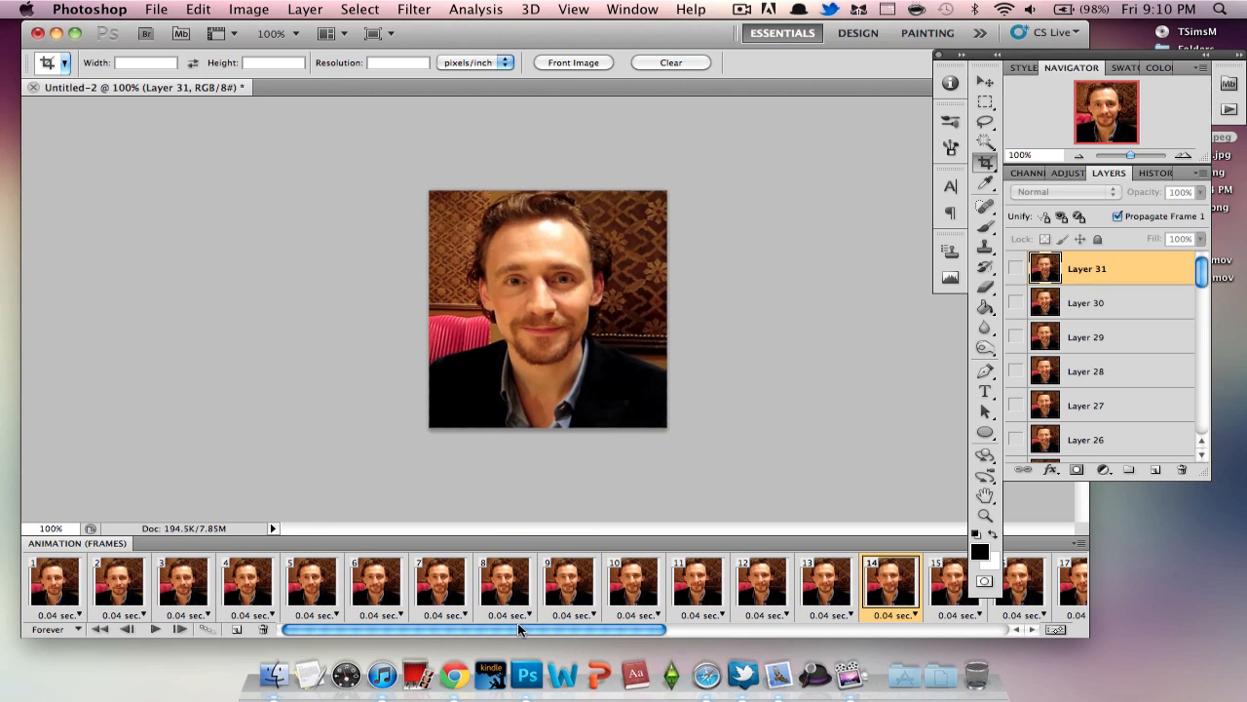
# Set every animation frame's delay to 0.12 seconds.
pyautogui.hscroll(3)
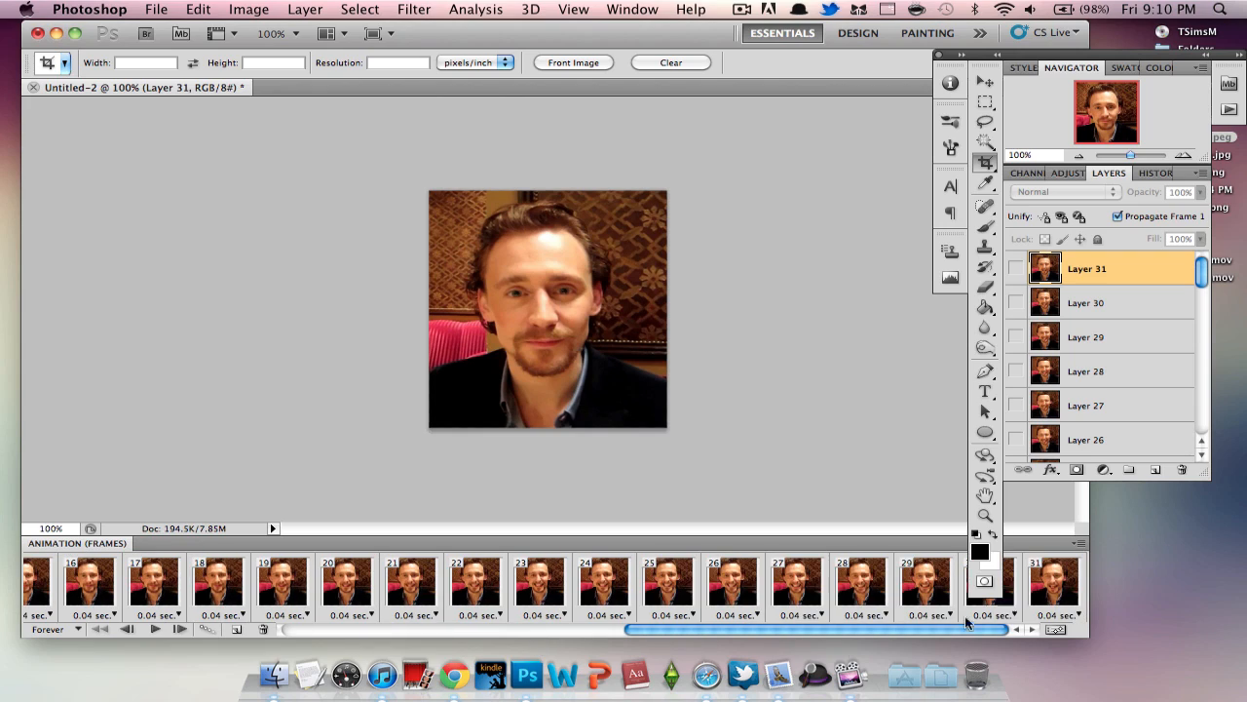
pyautogui.moveTo(1068, 585)
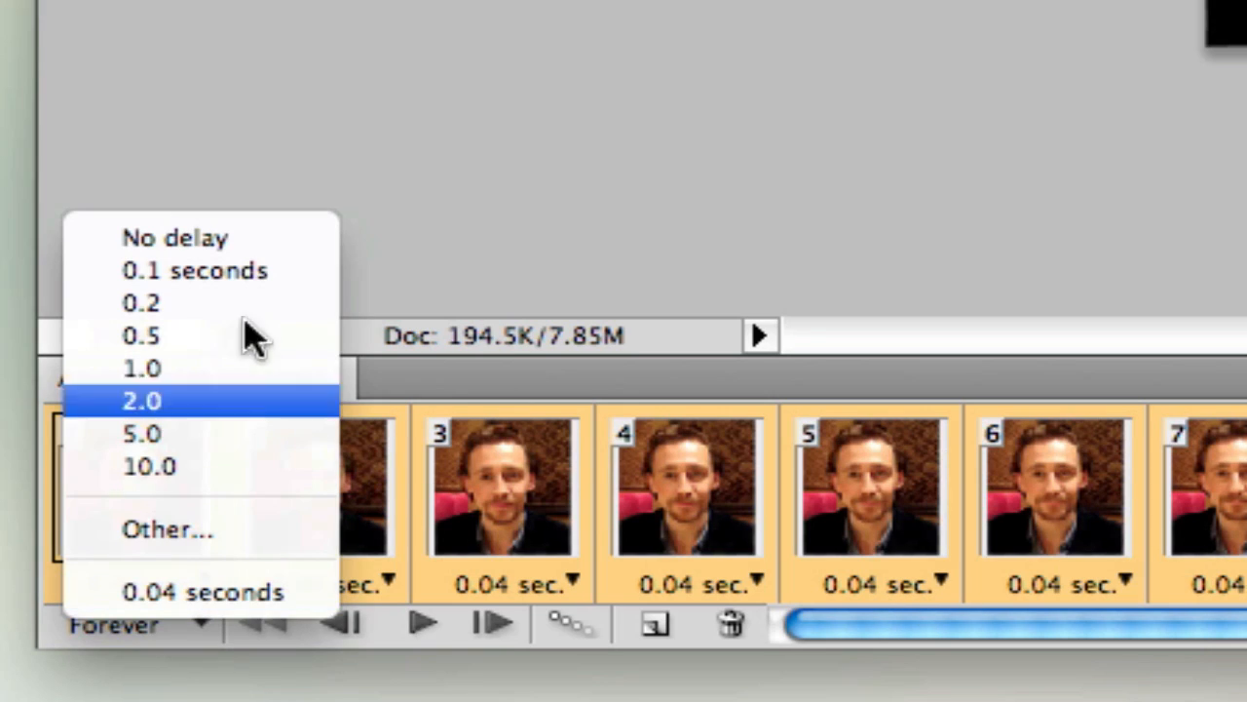
pyautogui.moveTo(204, 269)
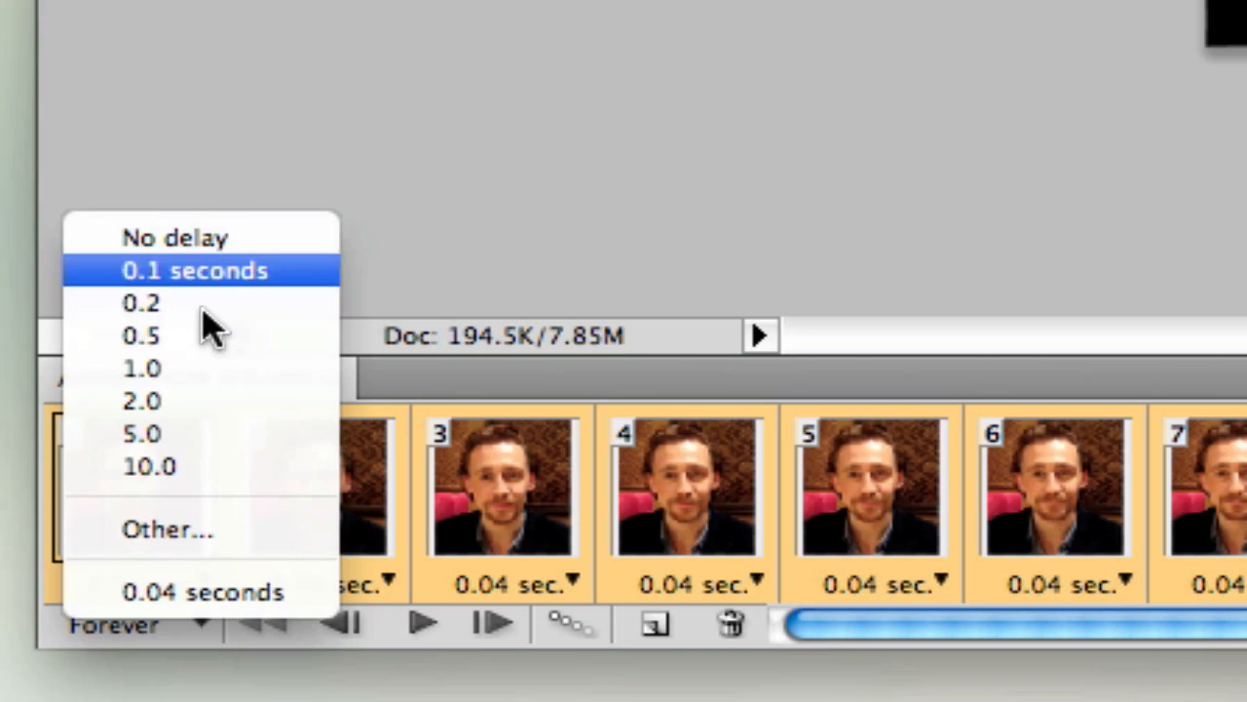
pyautogui.moveTo(171, 288)
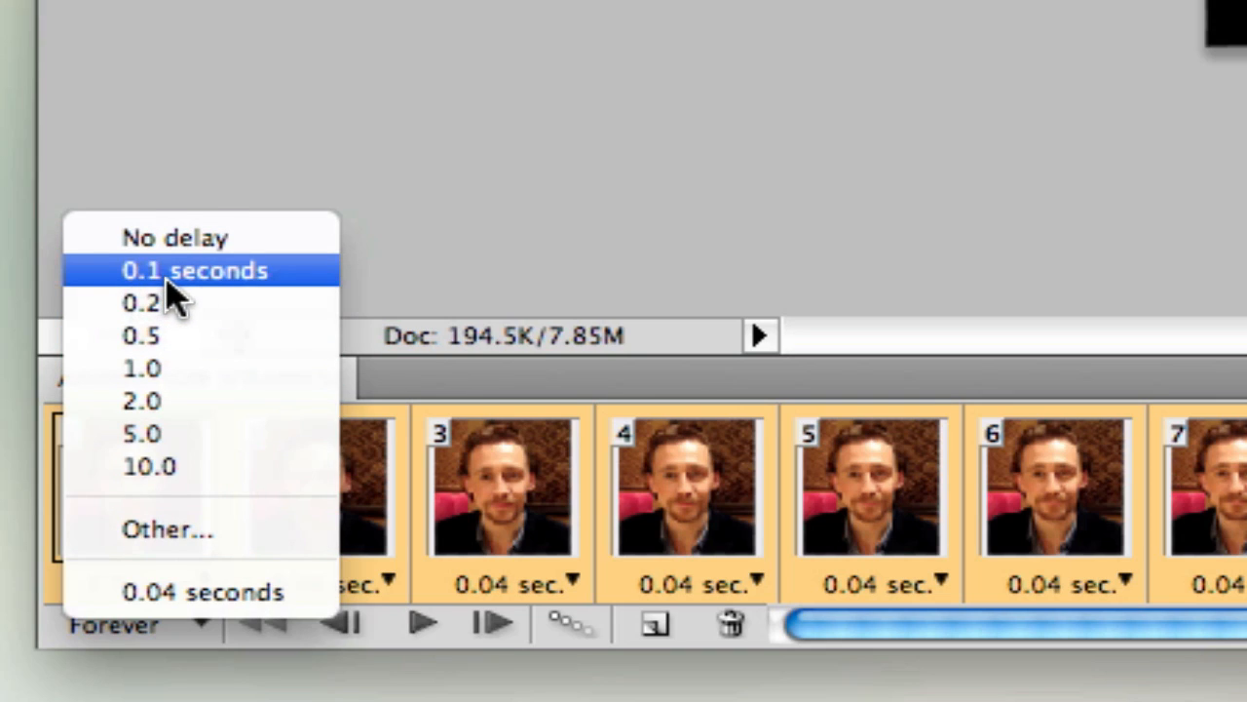
pyautogui.moveTo(171, 308)
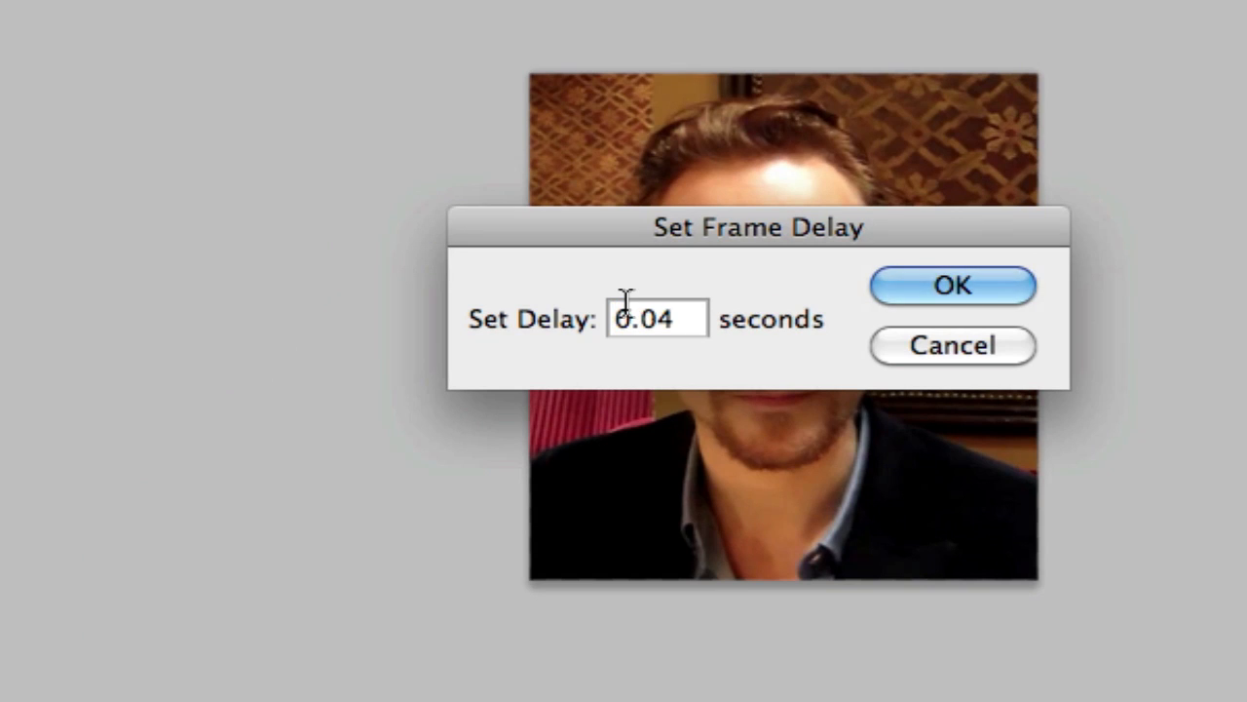
pyautogui.press('Backspace')
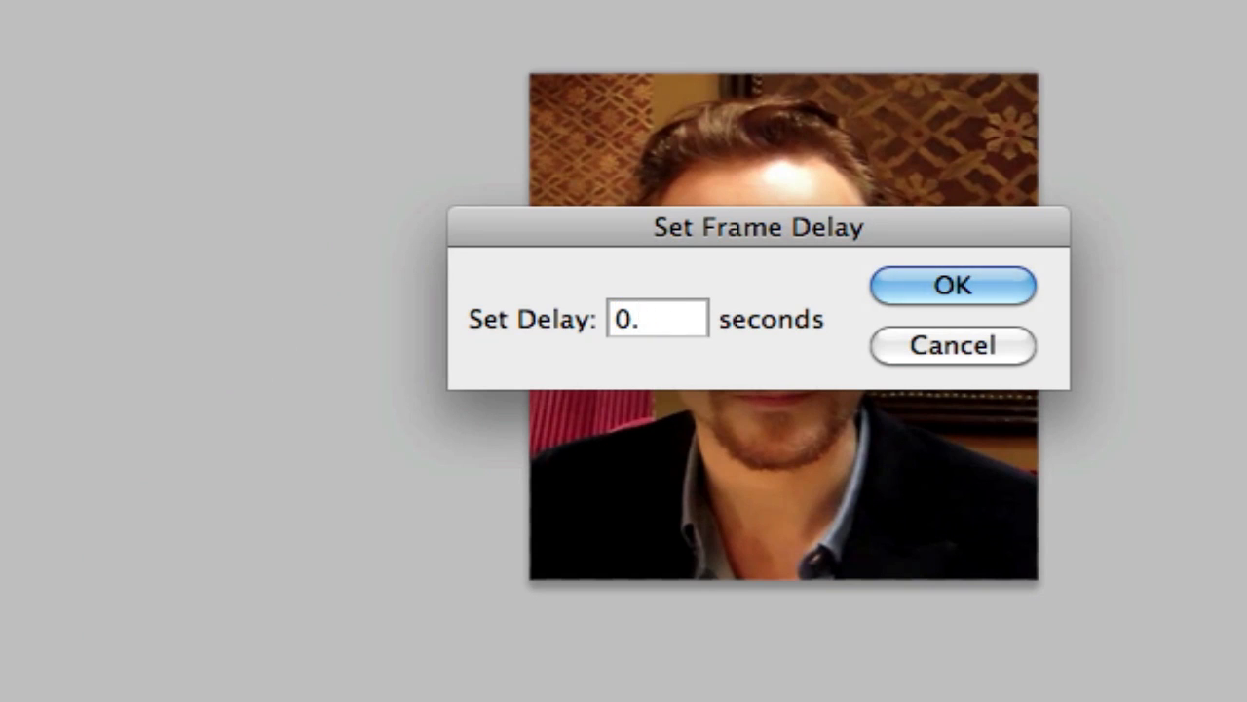
pyautogui.click(951, 285)
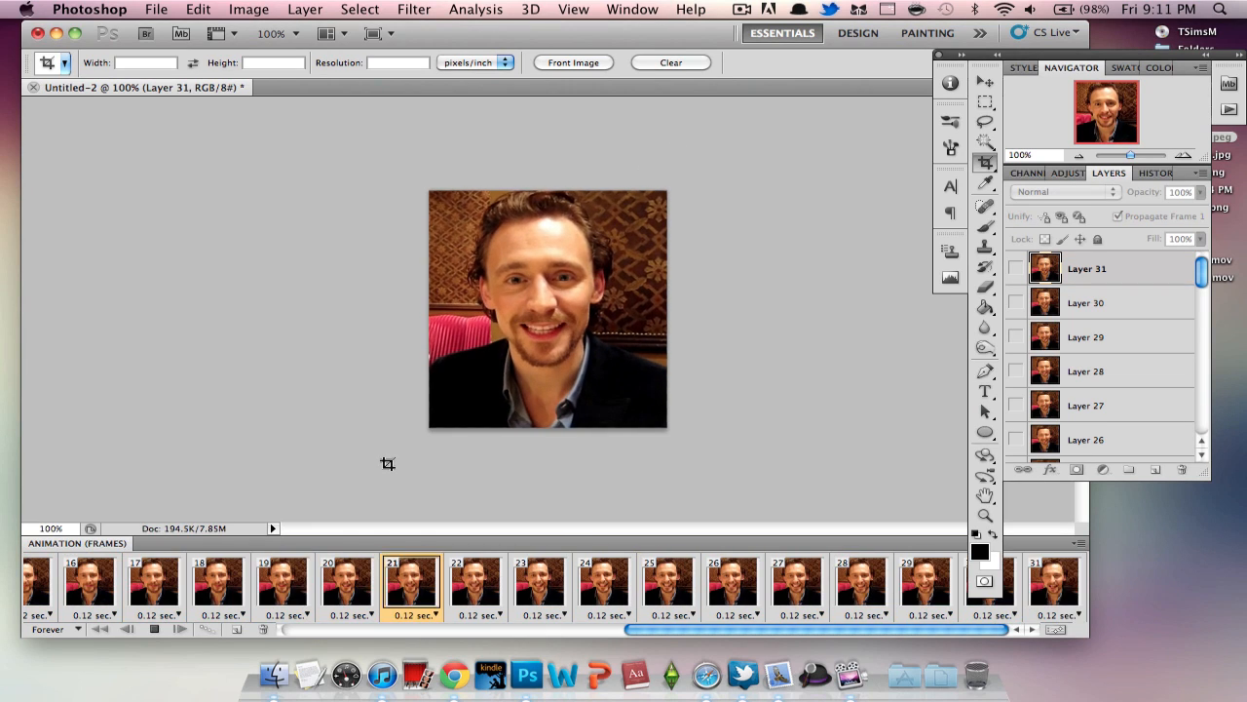
pyautogui.click(1053, 585)
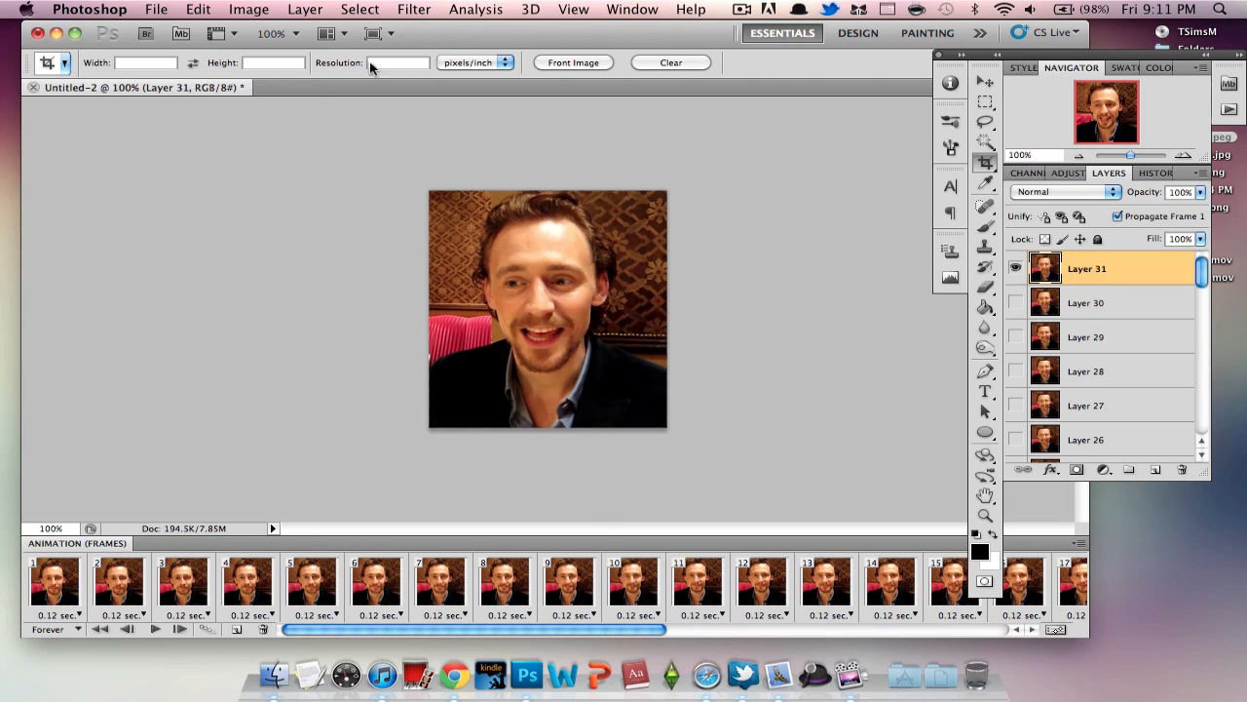
pyautogui.moveTo(577, 511)
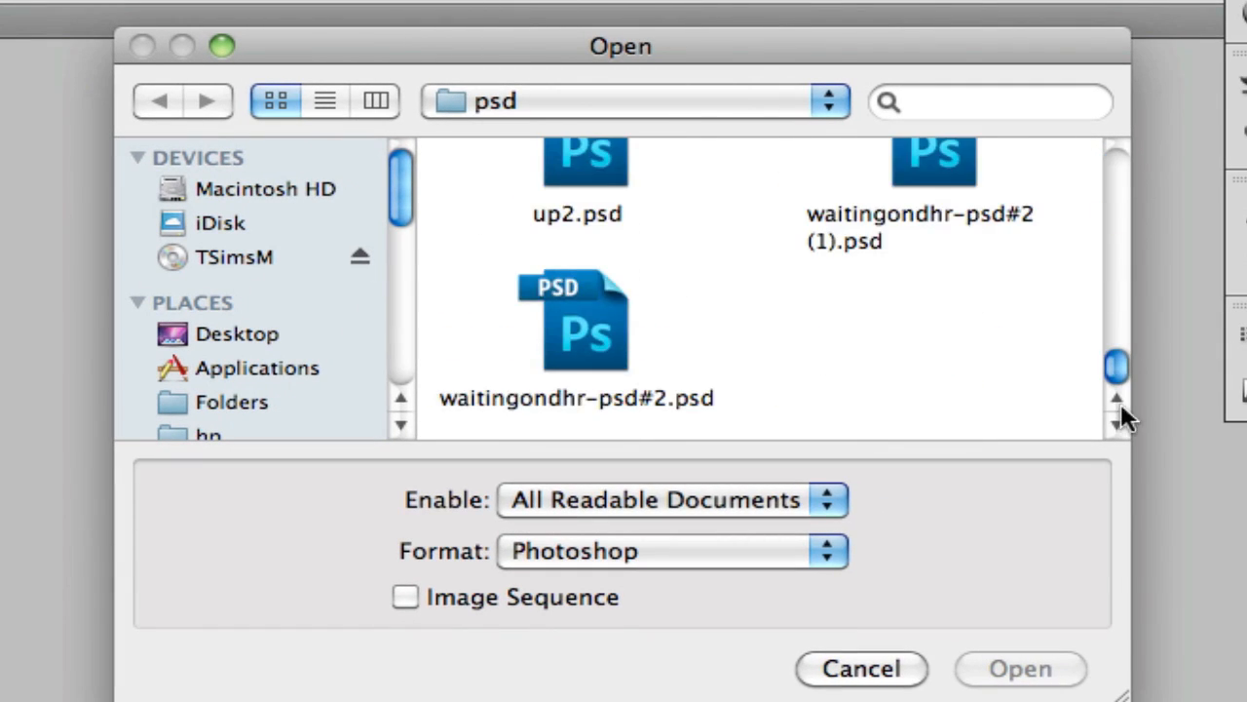
# Locate psd110.psd in the psd folder of the Open dialog and open it.
pyautogui.scroll(3)
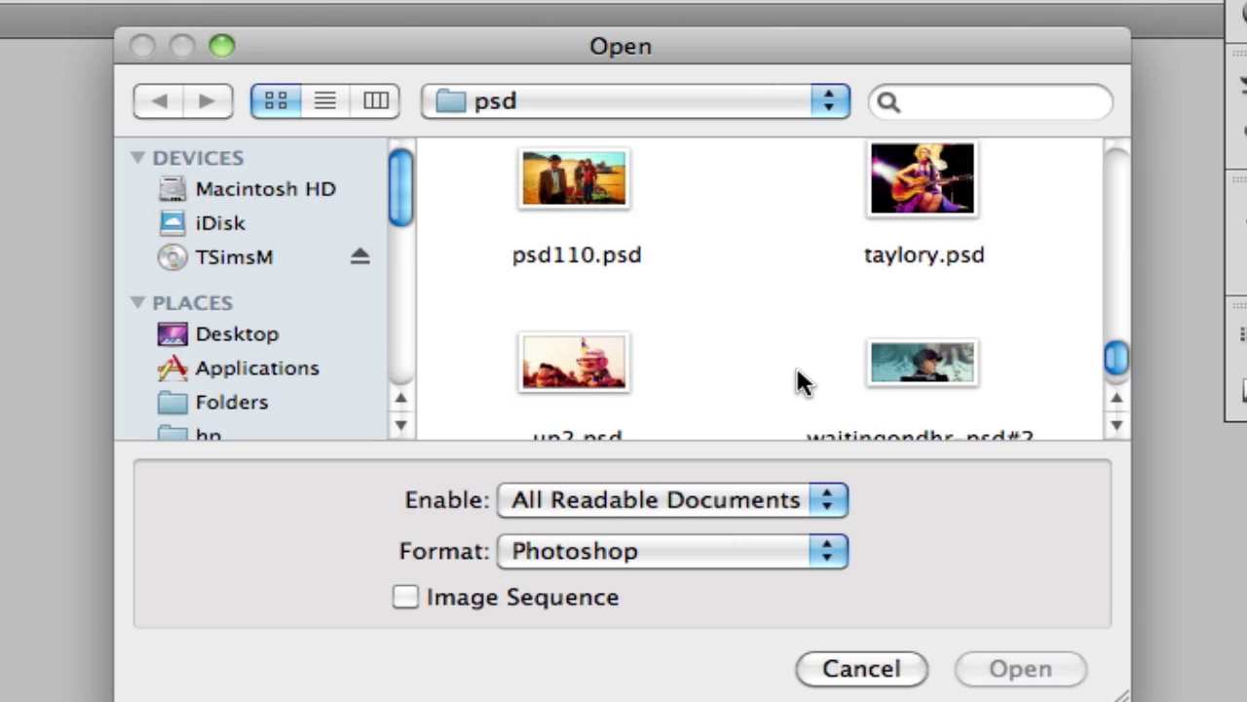
pyautogui.scroll(3)
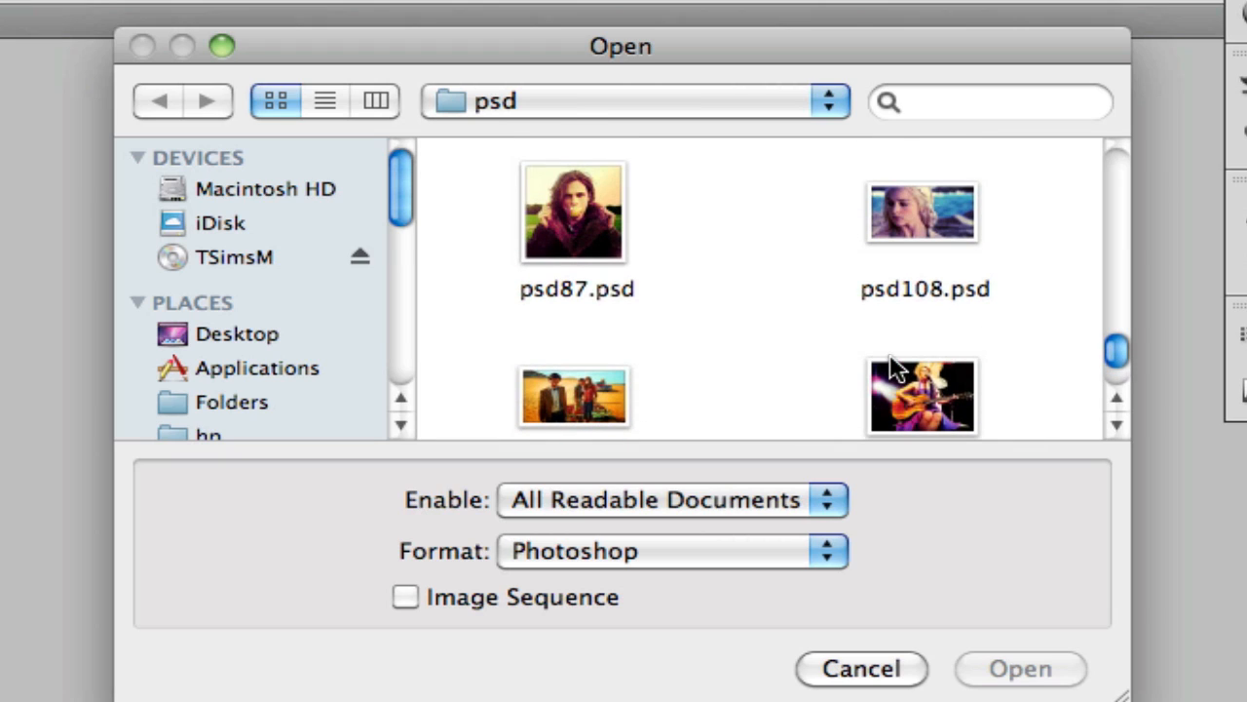
pyautogui.moveTo(623, 296)
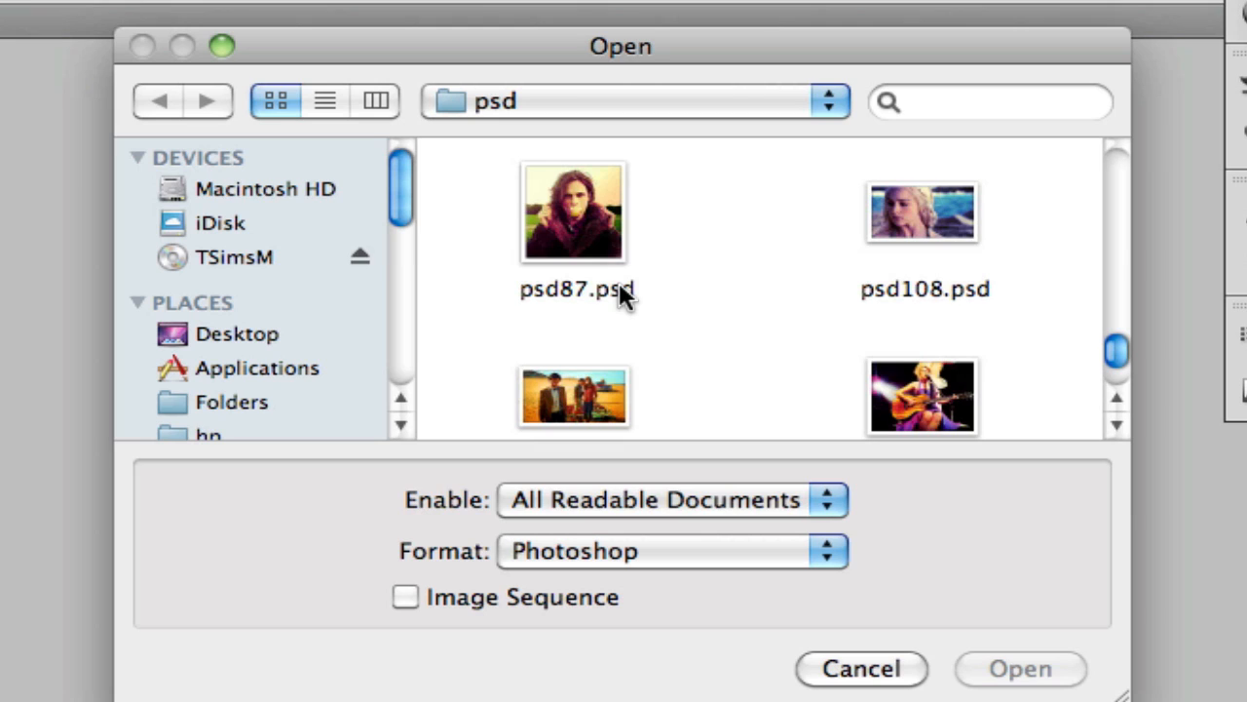
pyautogui.moveTo(674, 408)
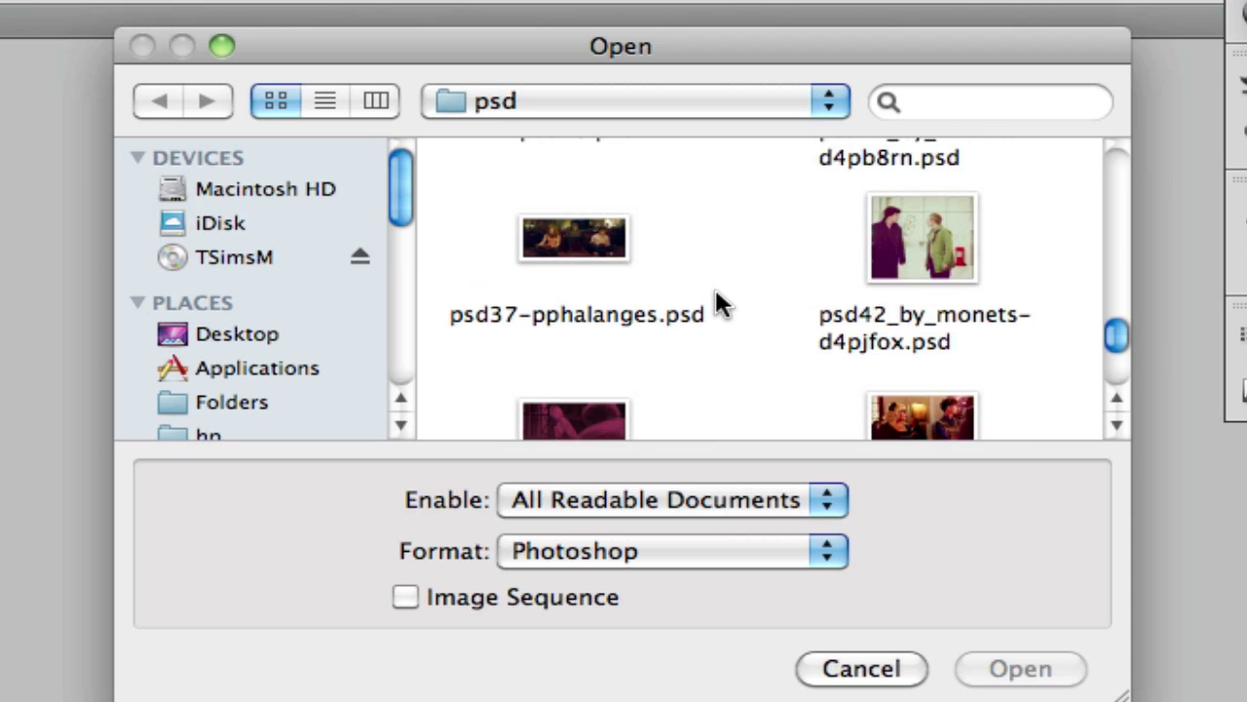
pyautogui.scroll(3)
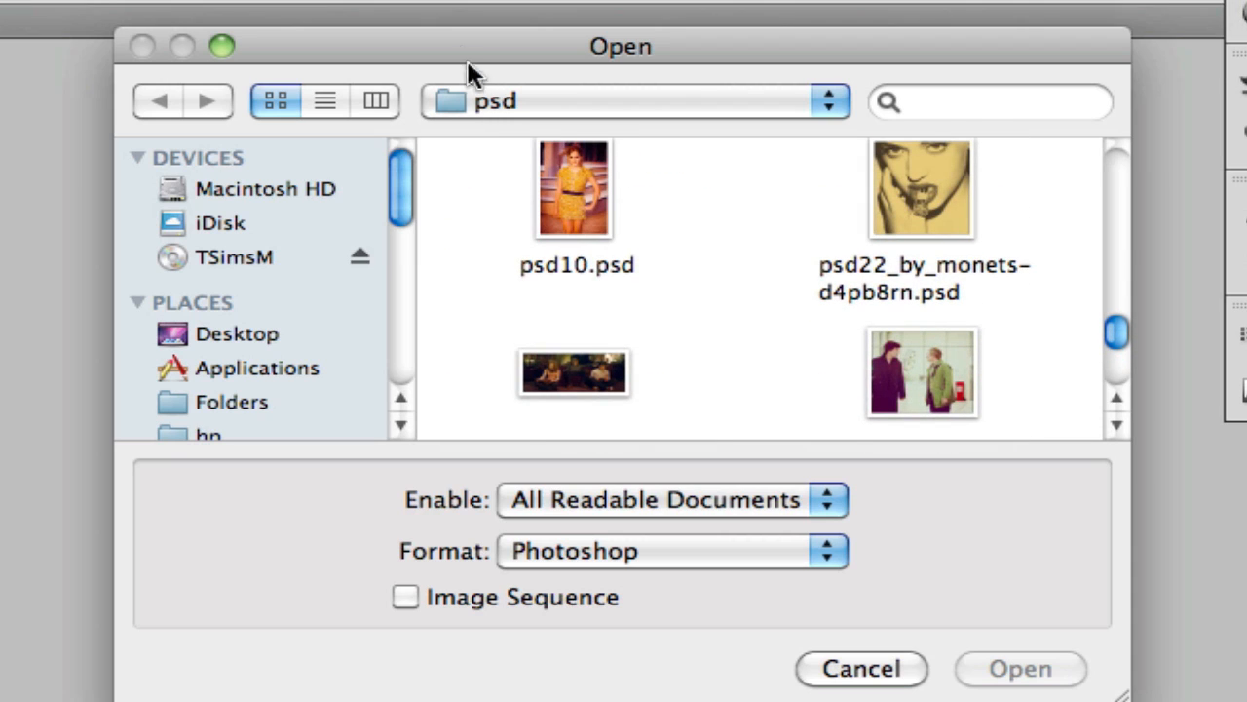
pyautogui.scroll(-3)
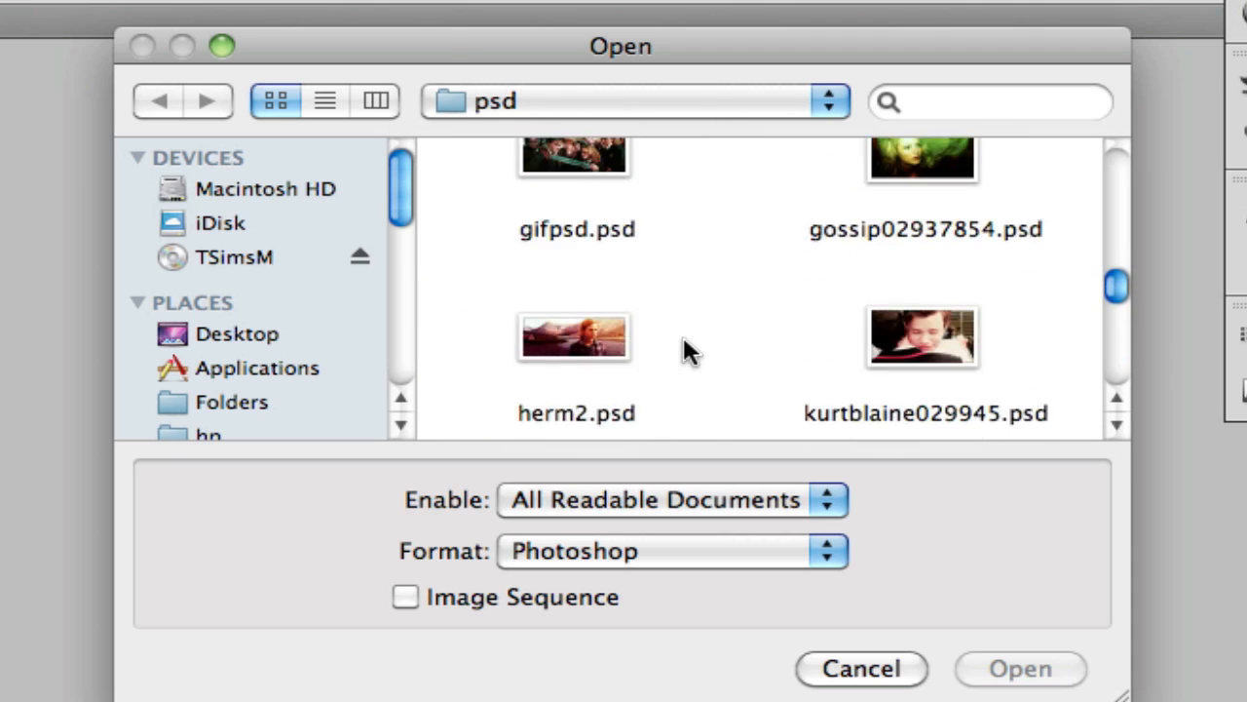
pyautogui.scroll(3)
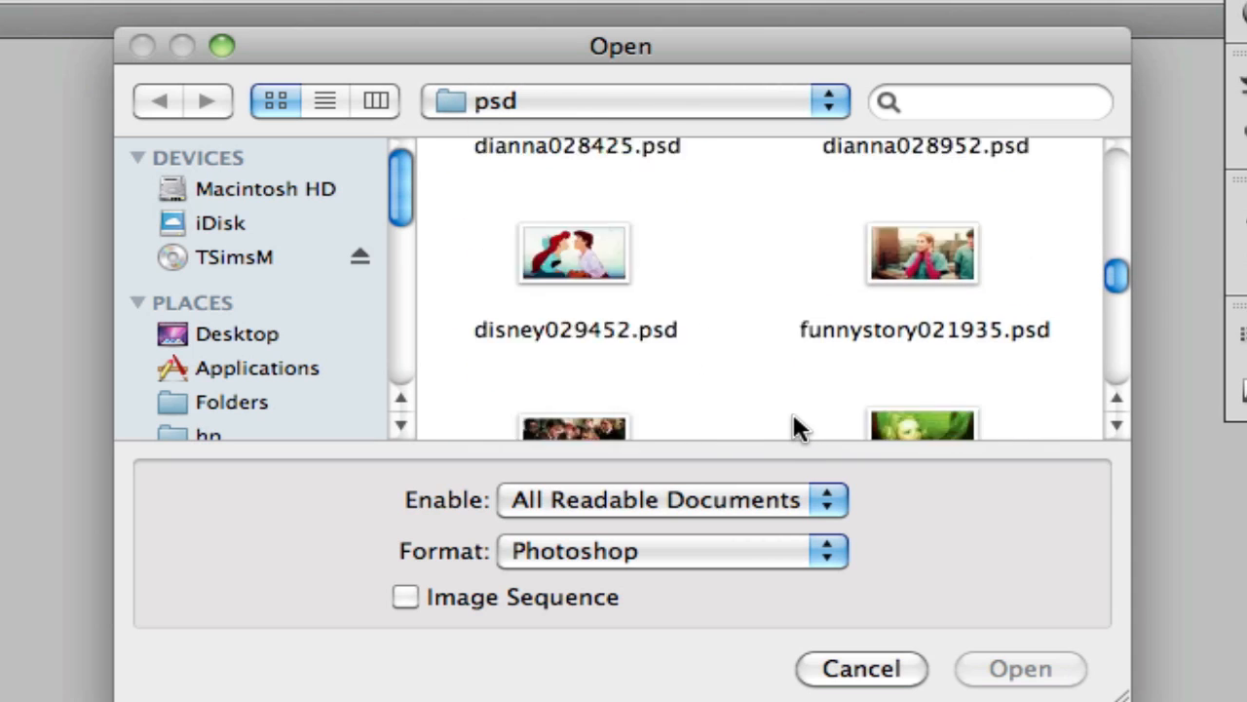
pyautogui.scroll(-3)
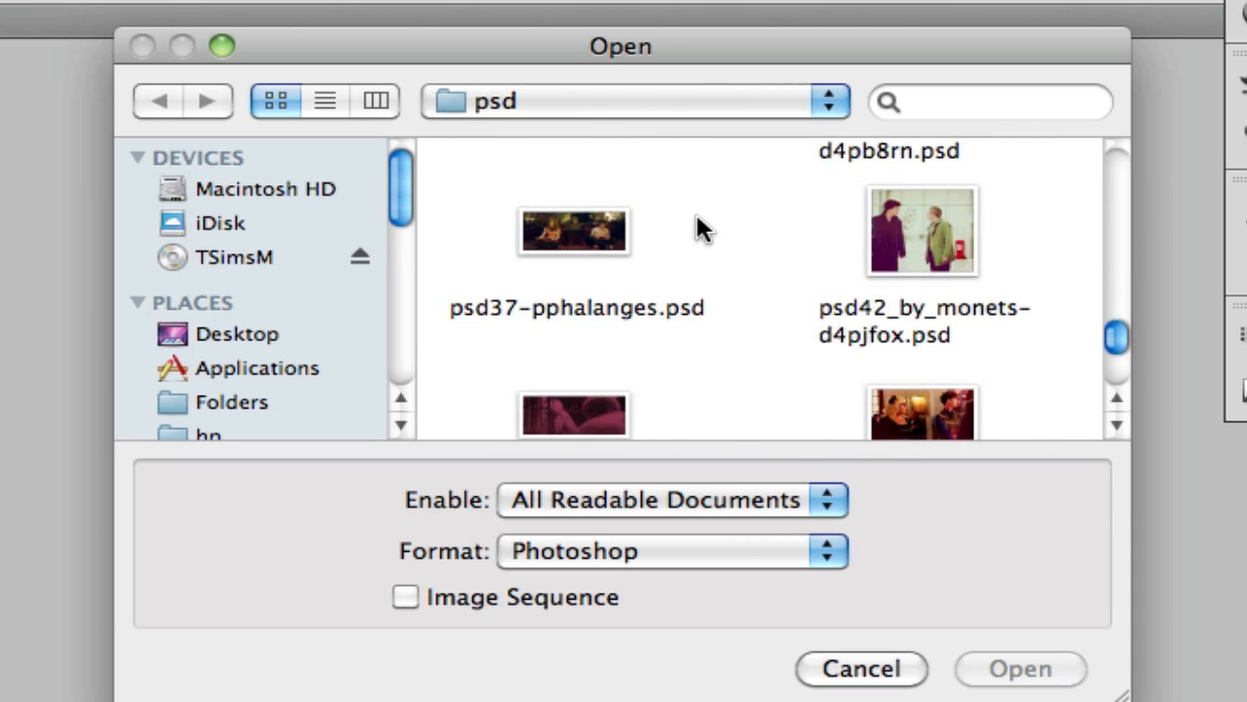
pyautogui.scroll(3)
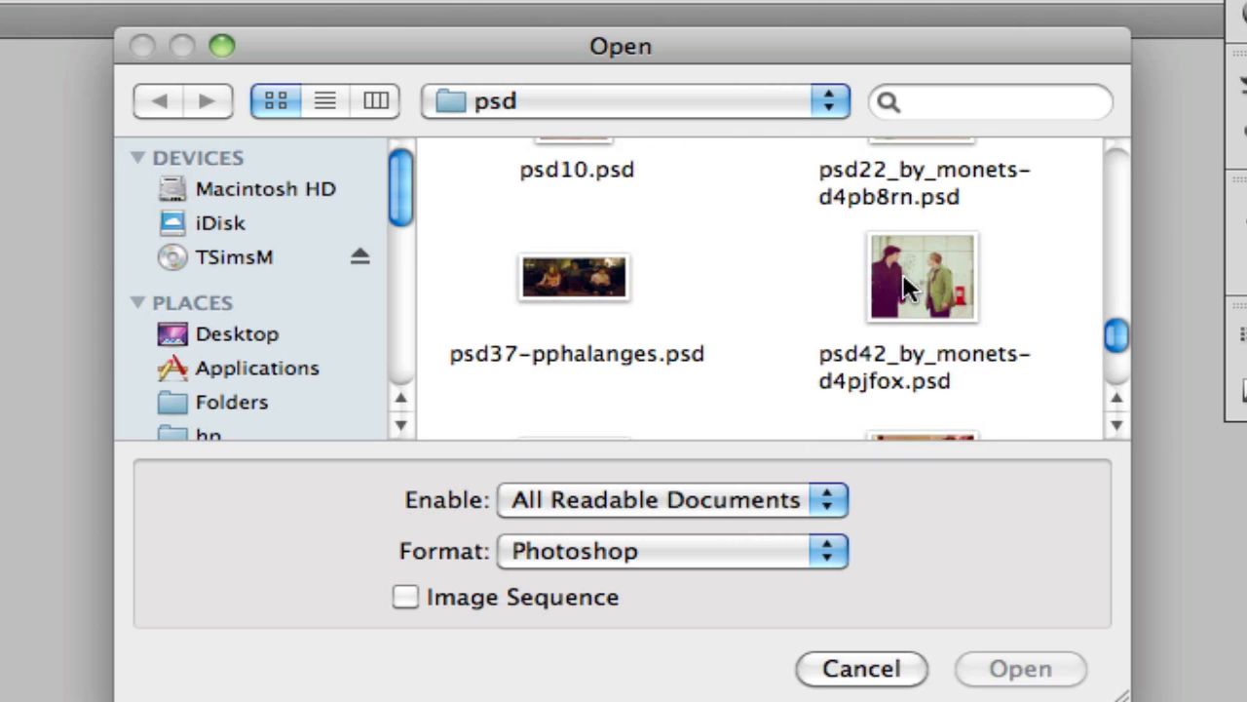
pyautogui.scroll(-3)
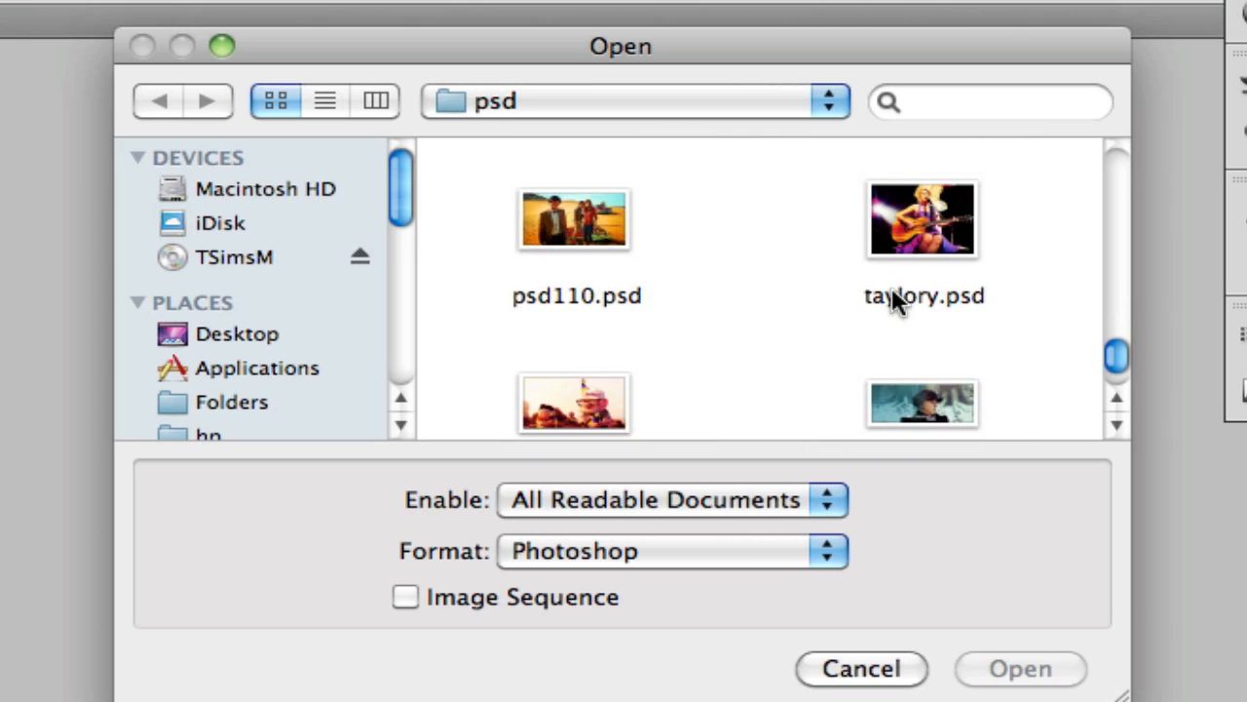
pyautogui.scroll(3)
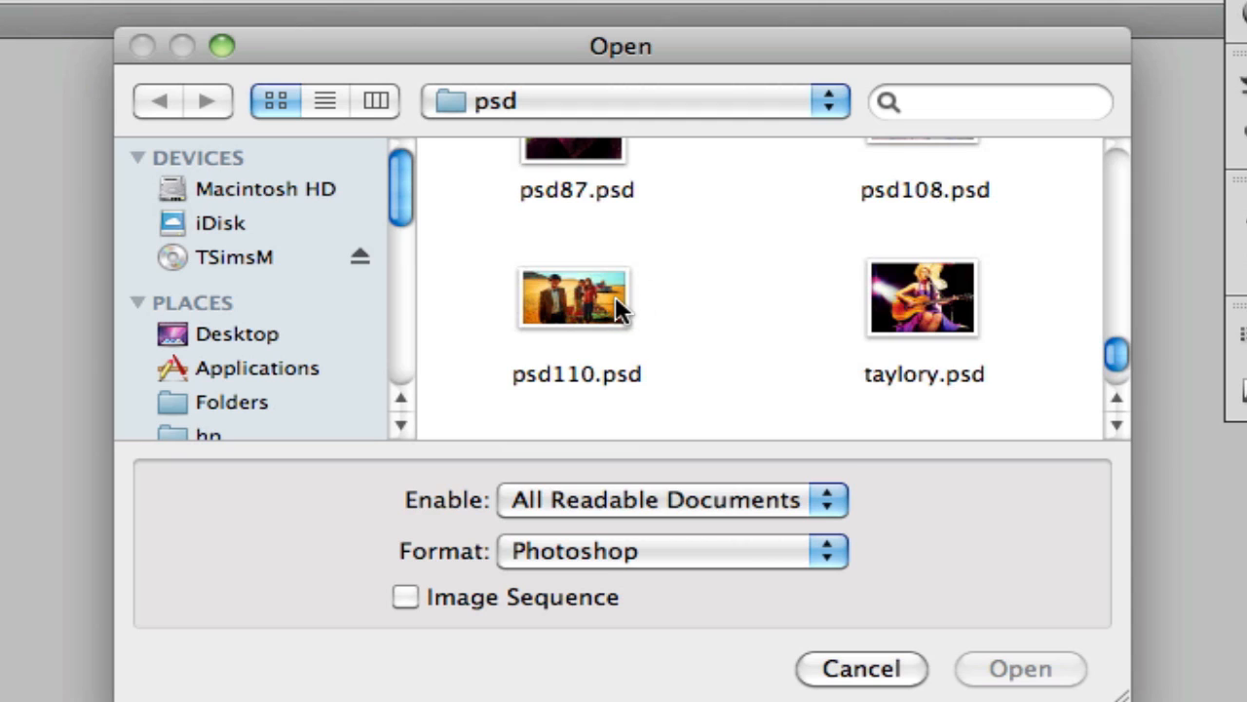
pyautogui.doubleClick(573, 296)
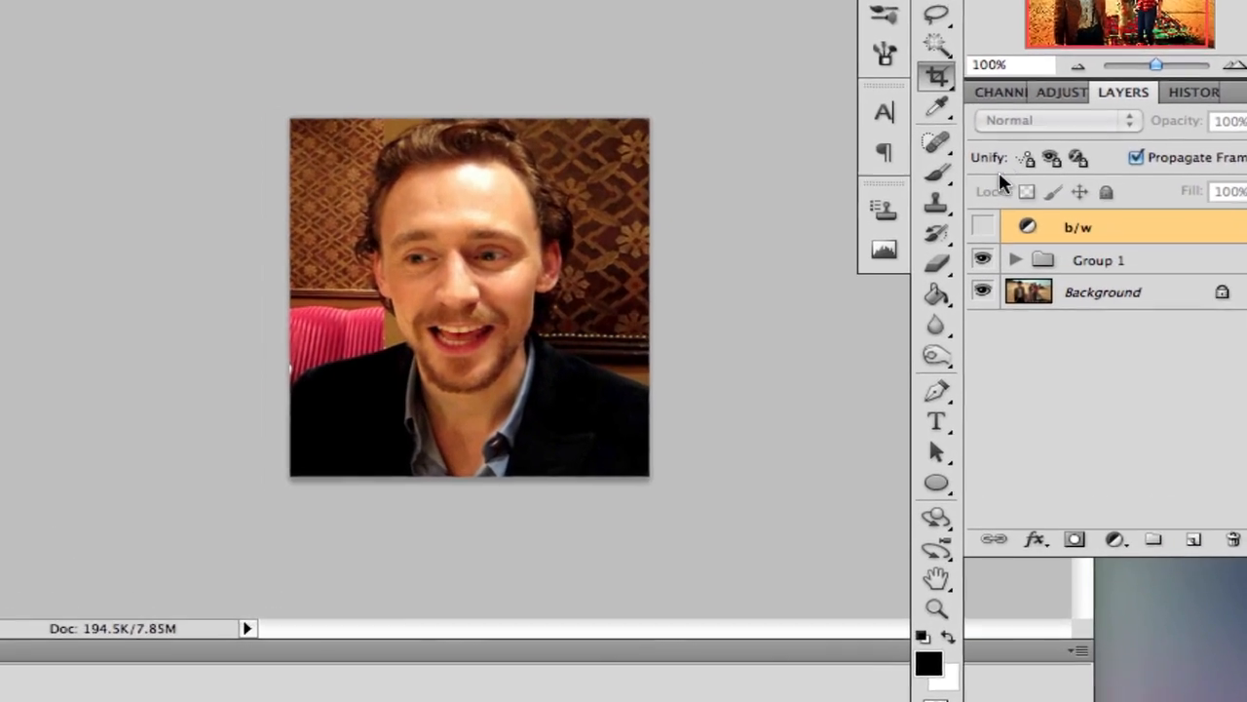
# Expand Group 1 to list its frame layers and select the first animation frame.
pyautogui.click(1099, 260)
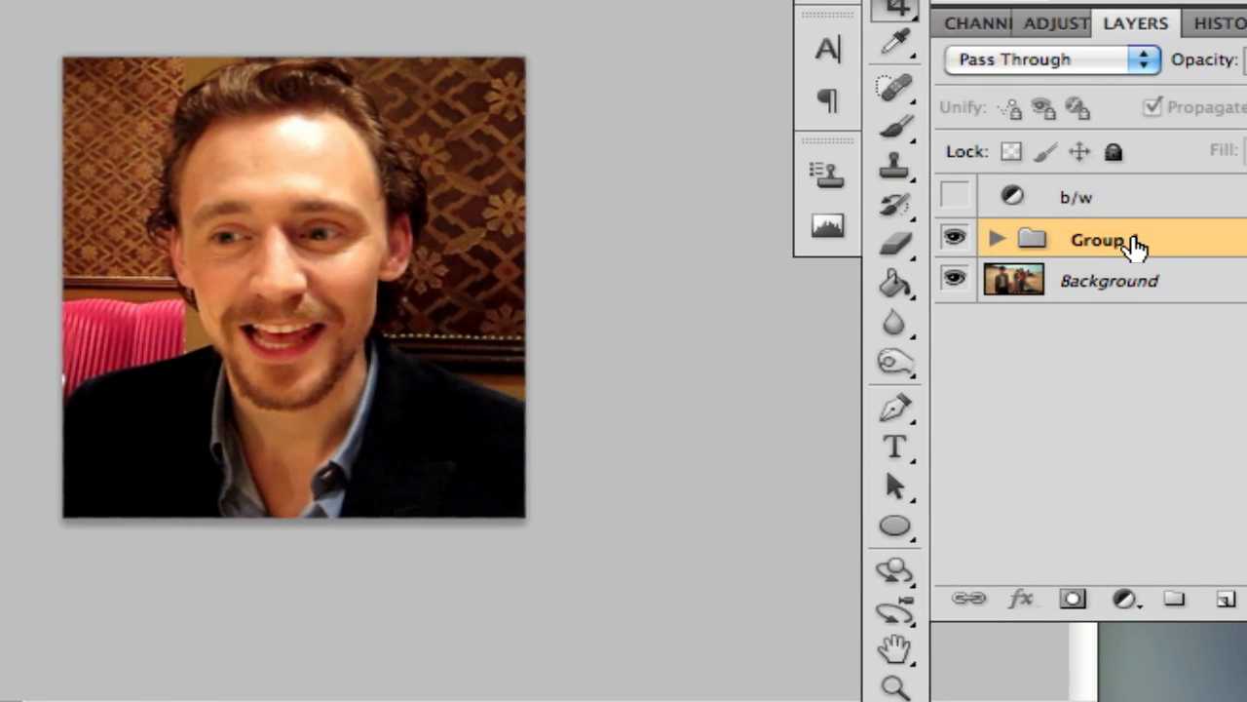
pyautogui.click(998, 238)
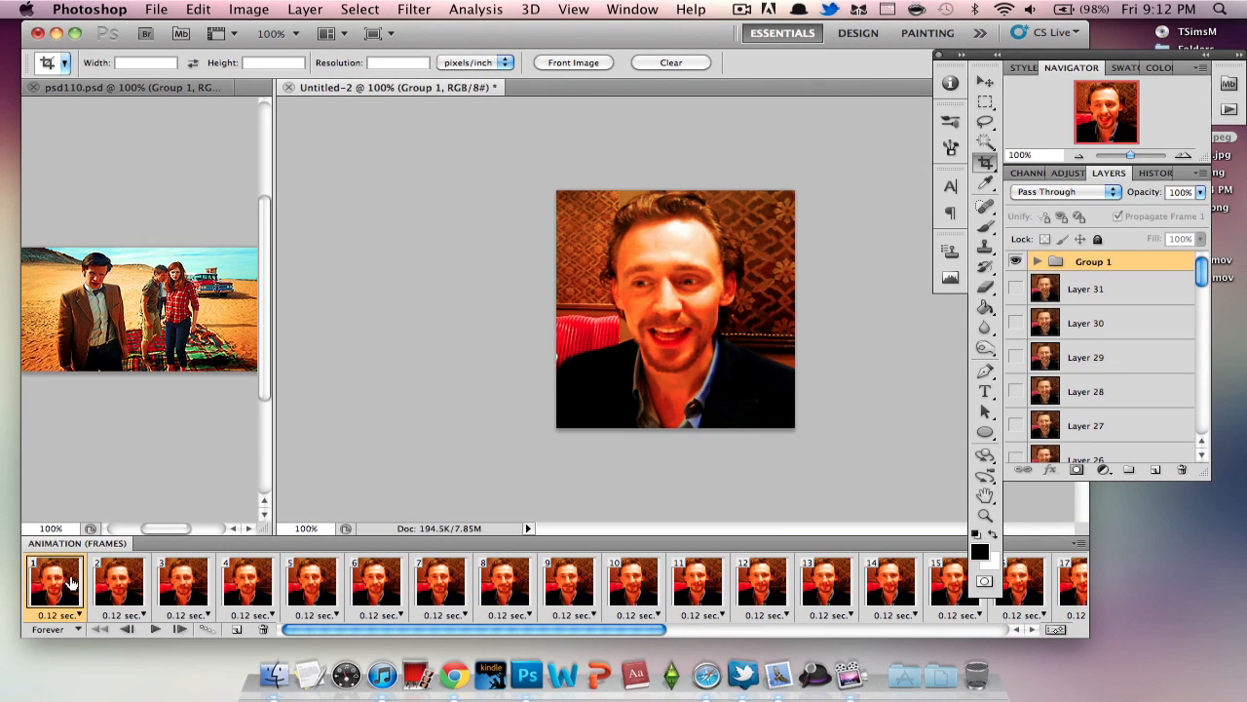
pyautogui.scroll(-3)
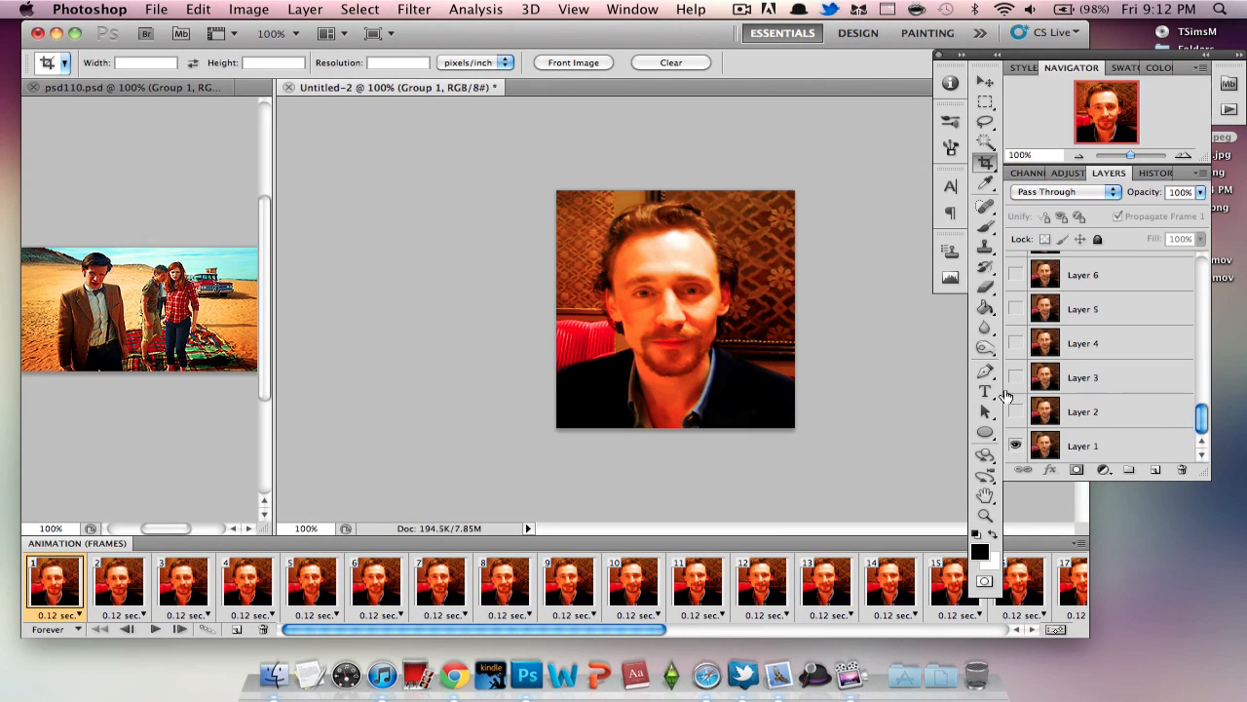
pyautogui.click(440, 584)
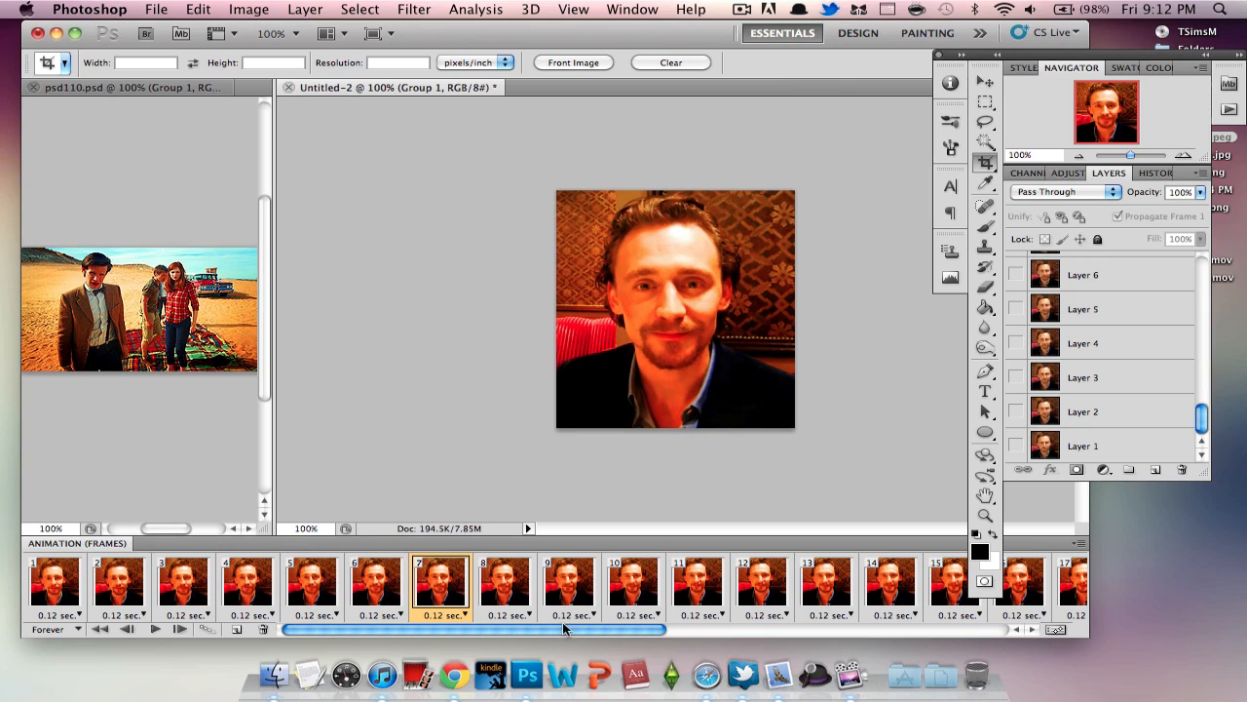
pyautogui.click(54, 585)
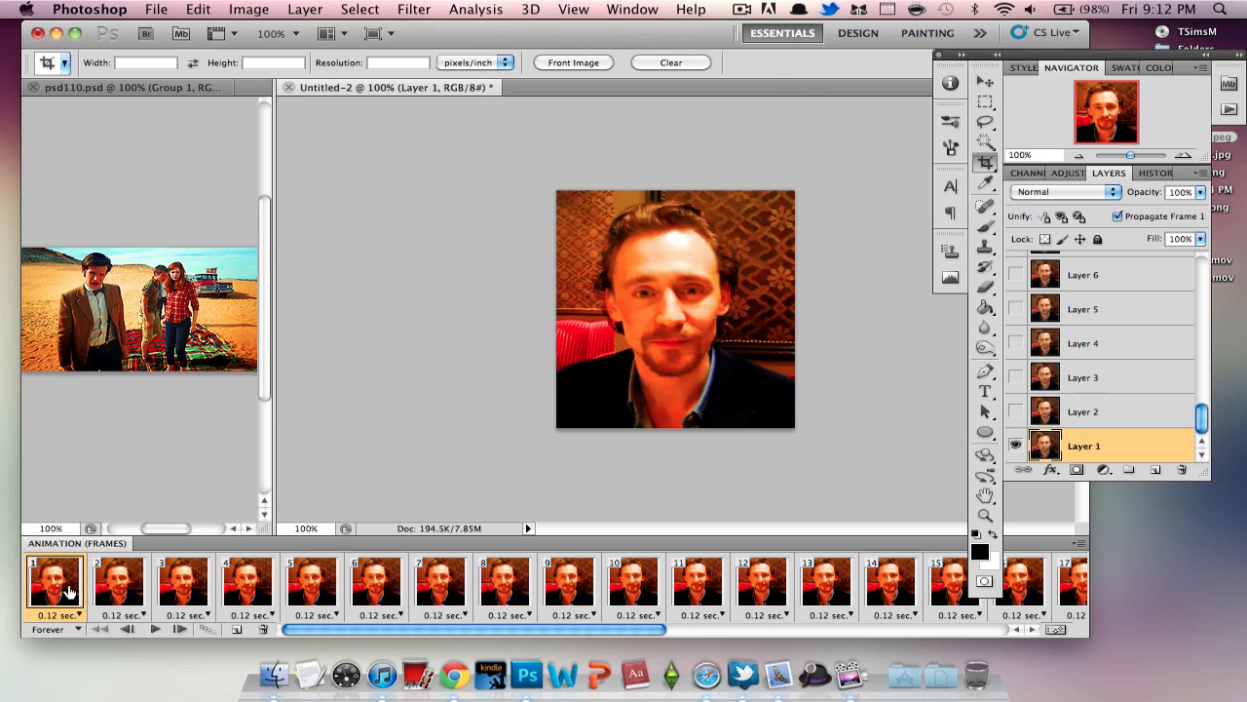
pyautogui.moveTo(1119, 460)
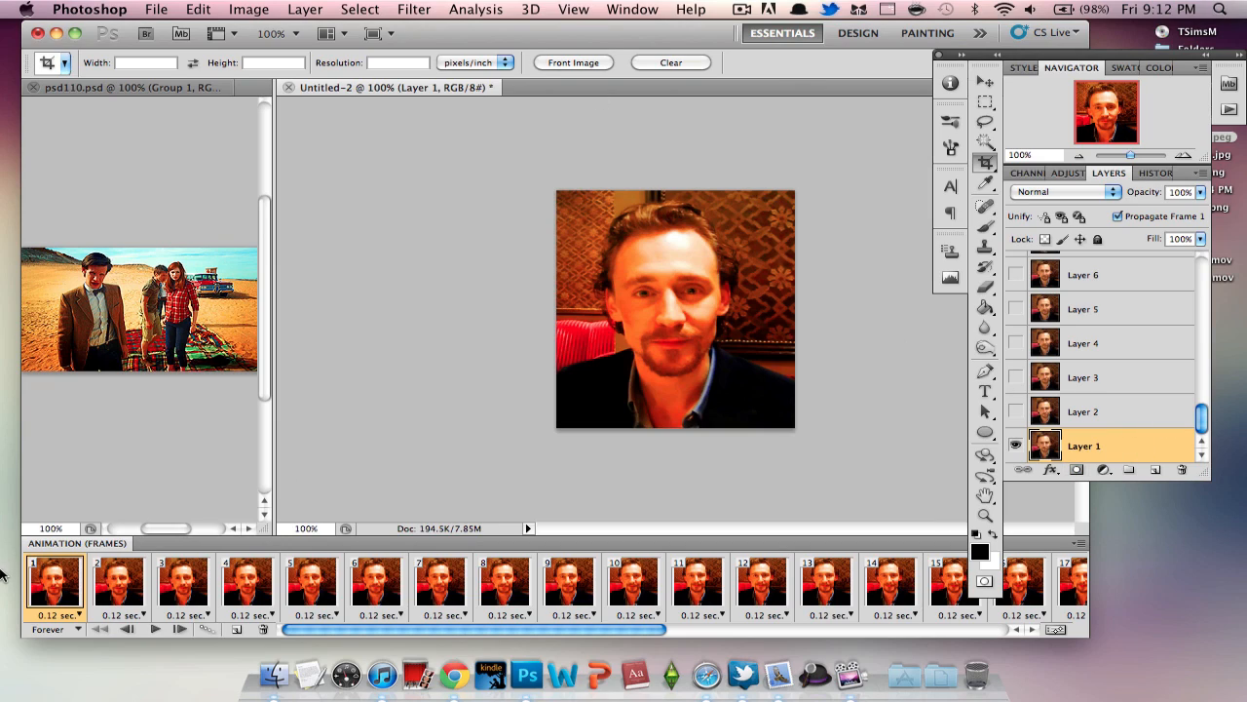
pyautogui.moveTo(842, 483)
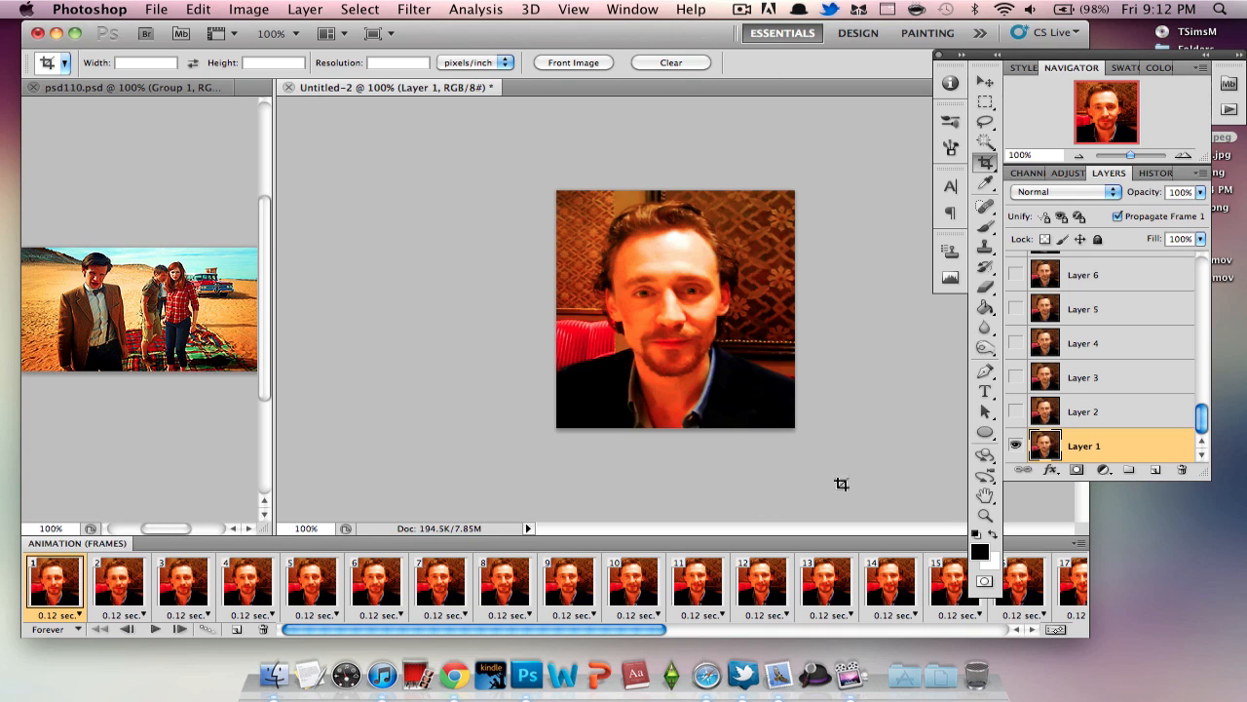
pyautogui.moveTo(1037, 355)
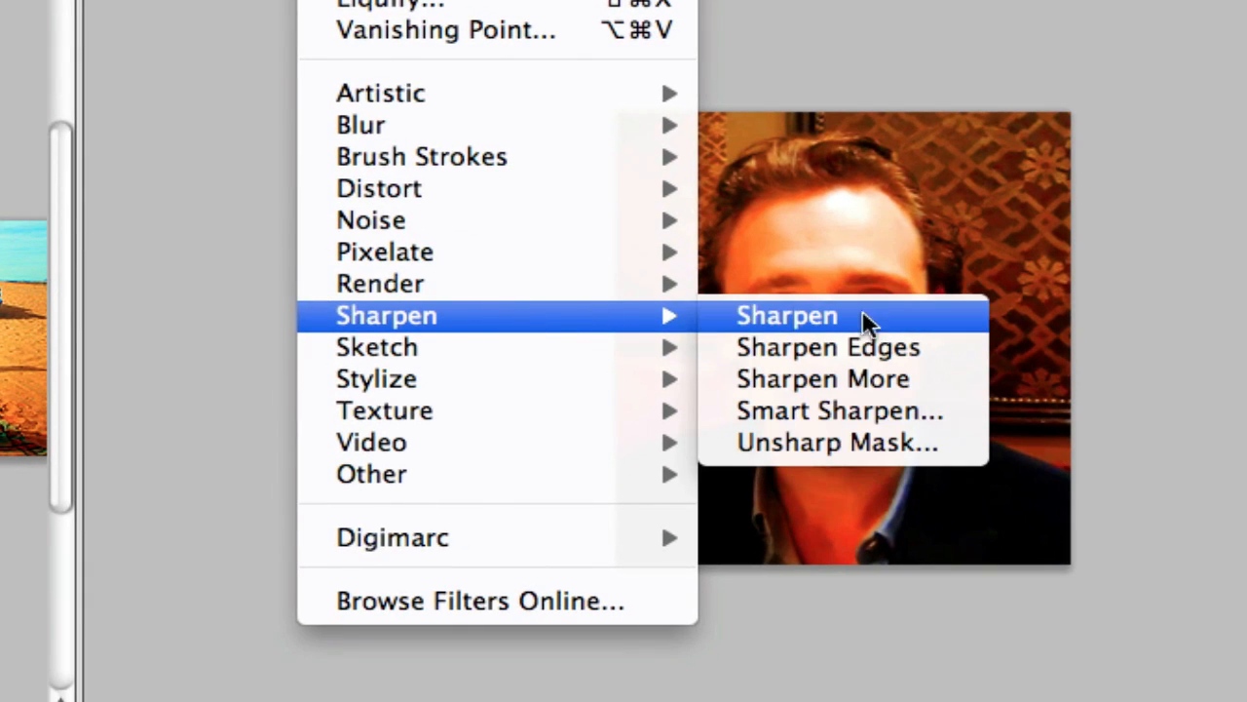
# Apply Filter > Sharpen > Sharpen to Layer 1 of the first frame.
pyautogui.click(787, 316)
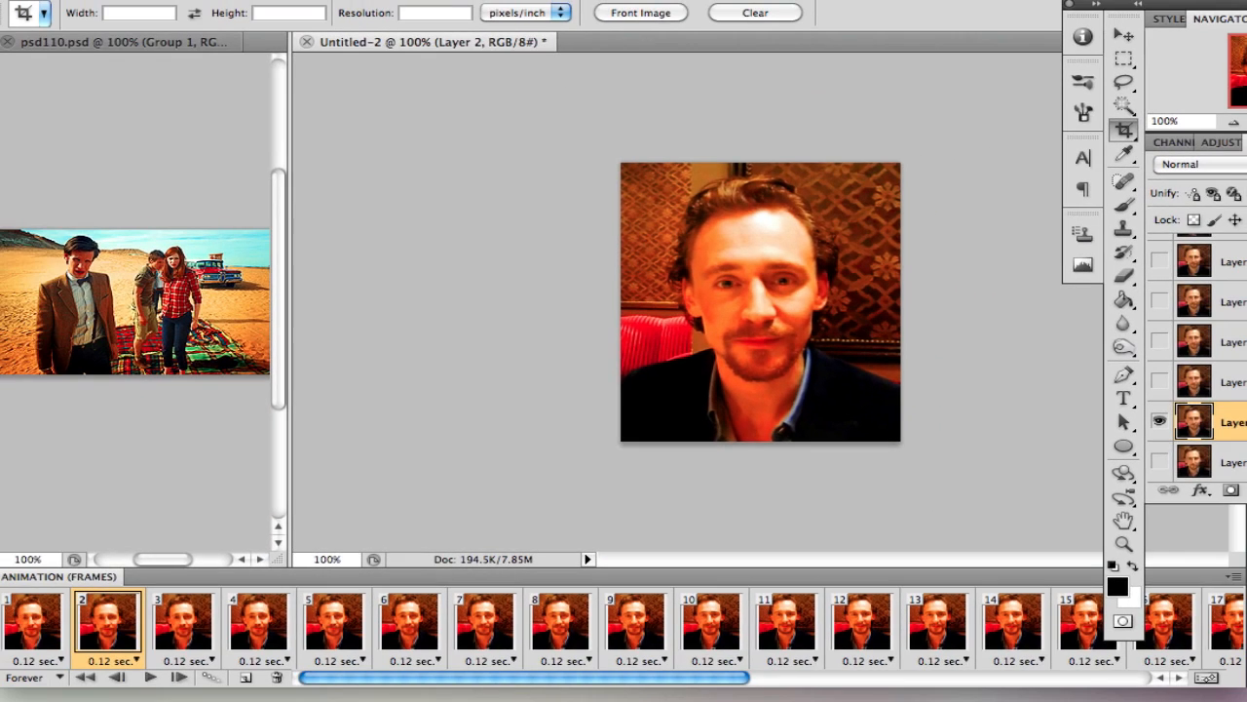
pyautogui.moveTo(1199, 468)
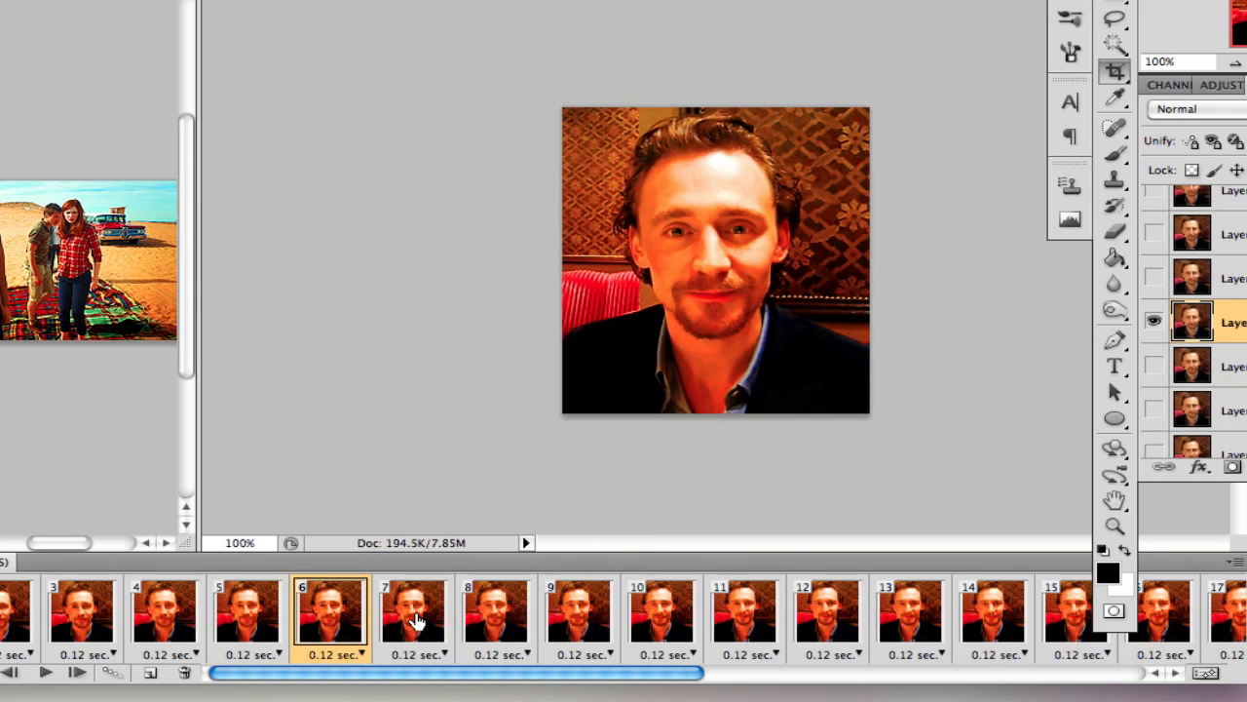
# Step through the remaining animation frames one by one in the Frames panel.
pyautogui.click(497, 614)
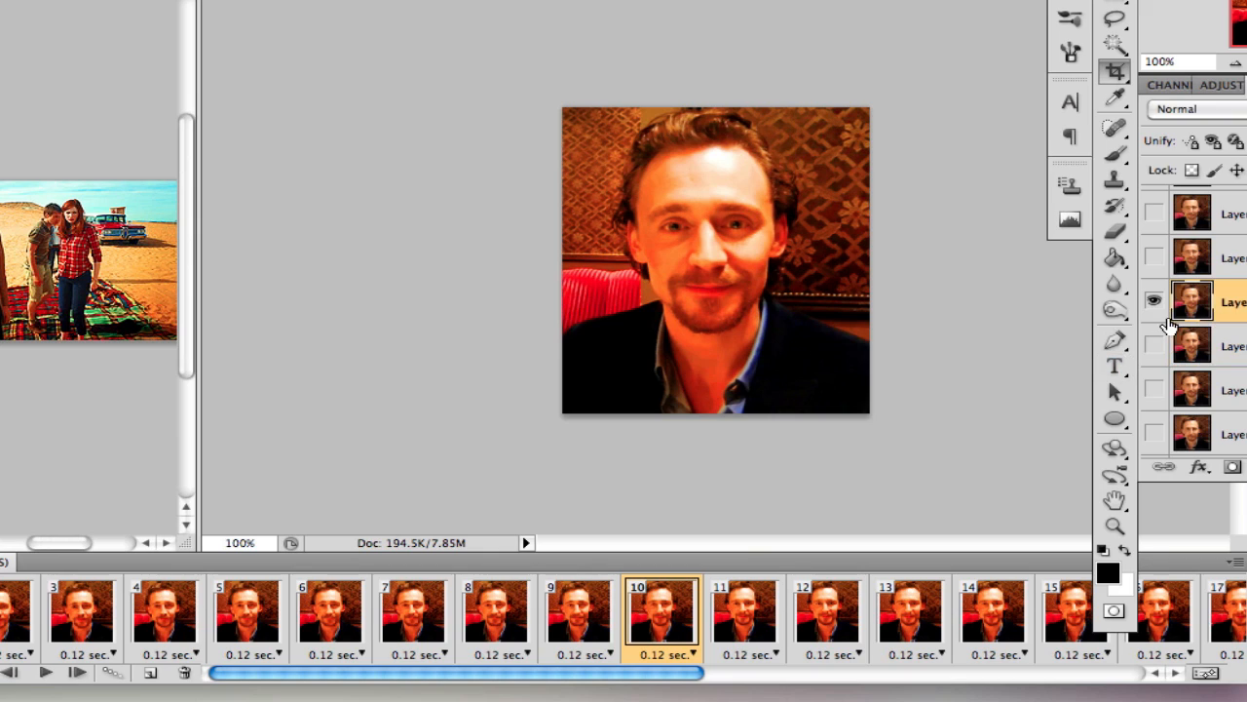
pyautogui.click(745, 608)
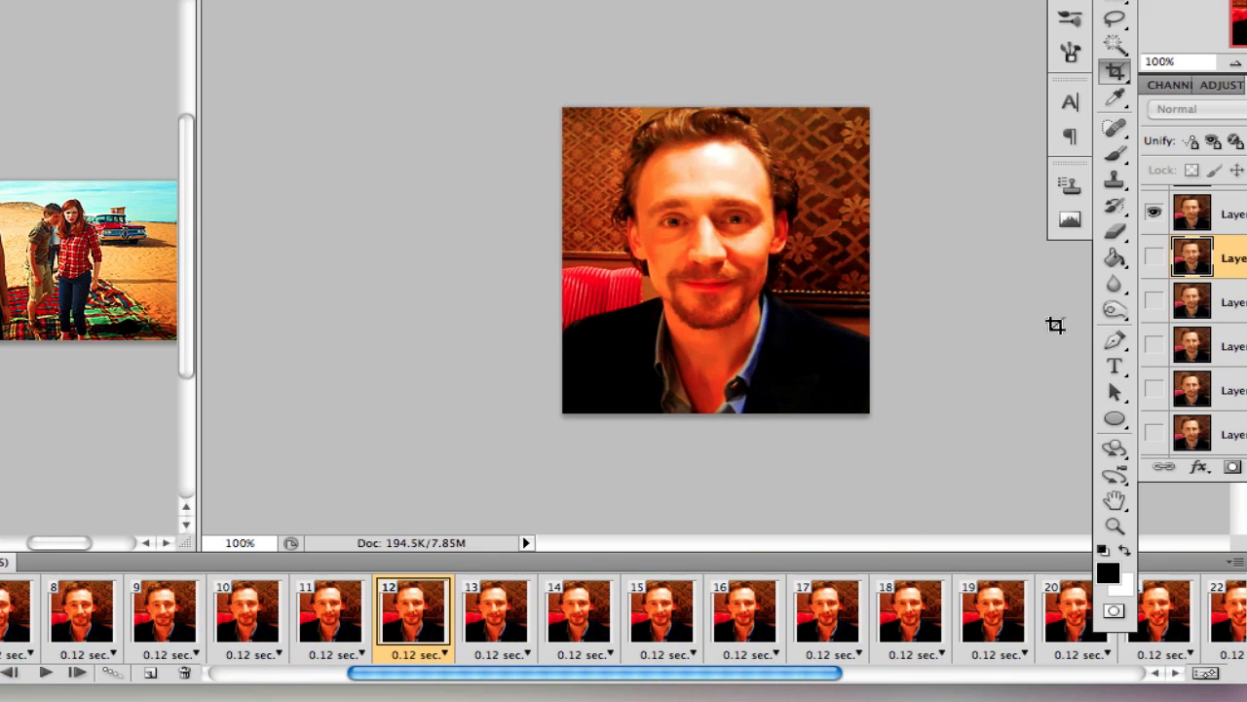
pyautogui.click(497, 616)
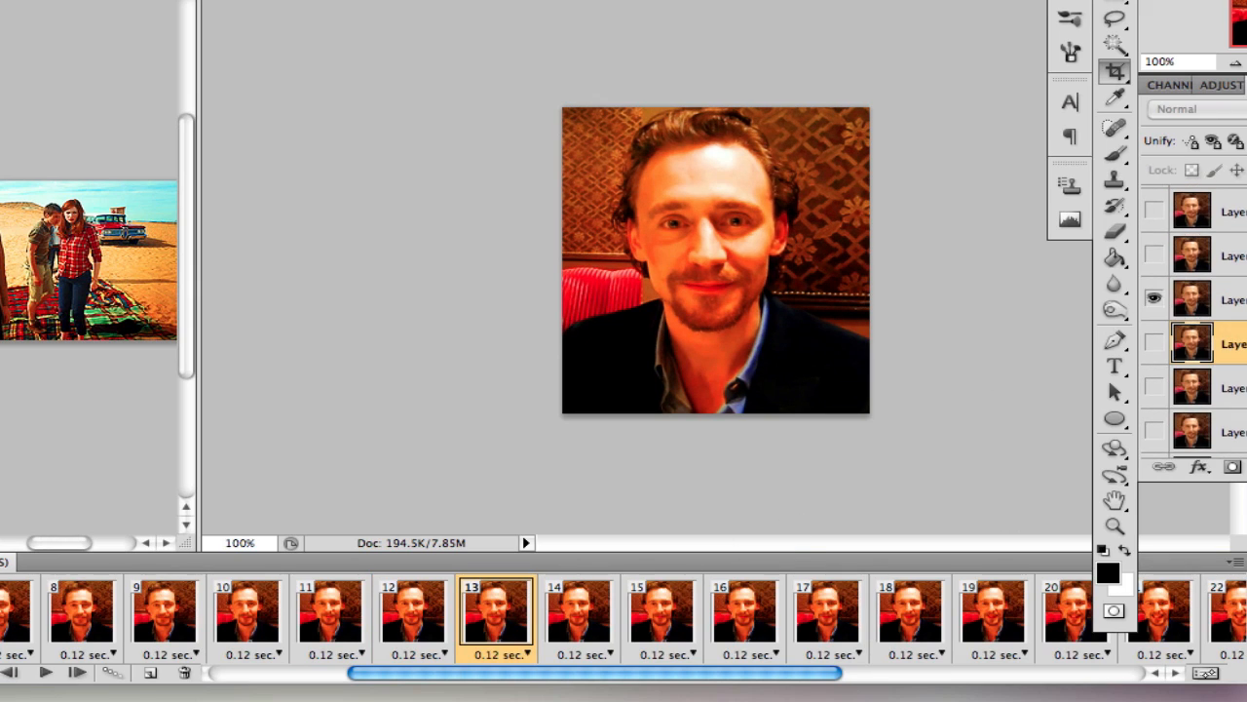
pyautogui.click(581, 620)
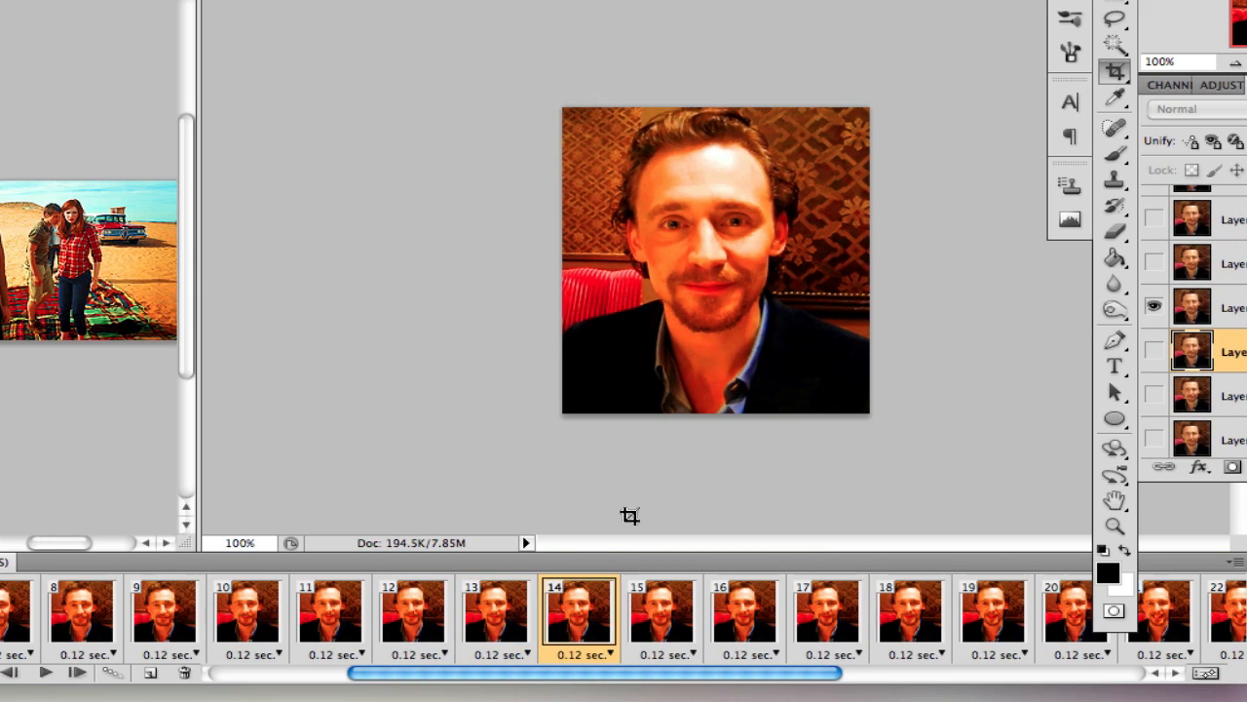
pyautogui.click(662, 616)
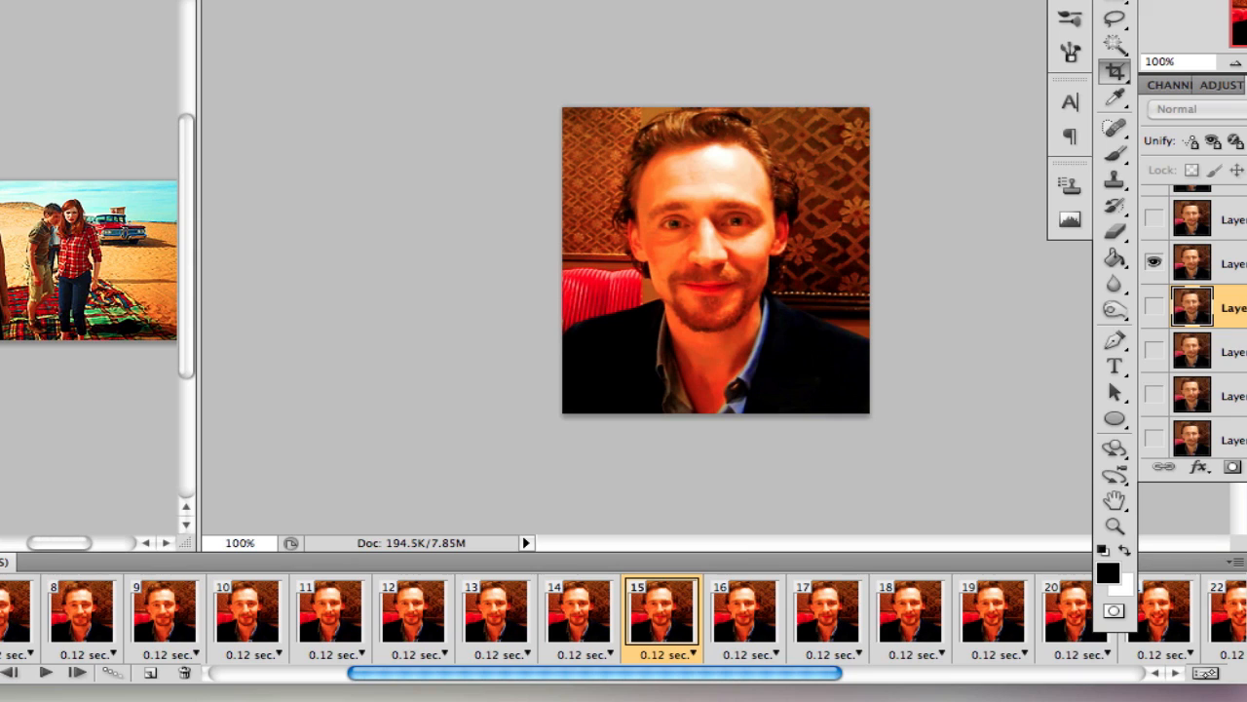
pyautogui.click(745, 614)
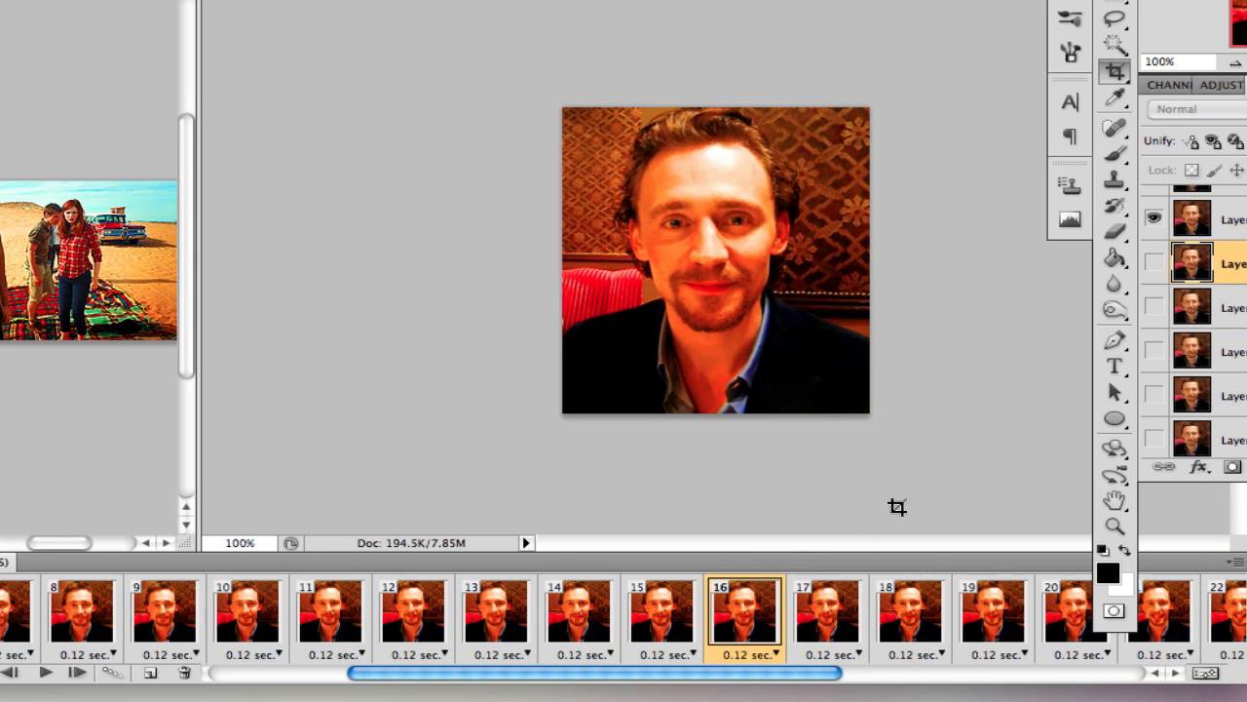
pyautogui.click(826, 614)
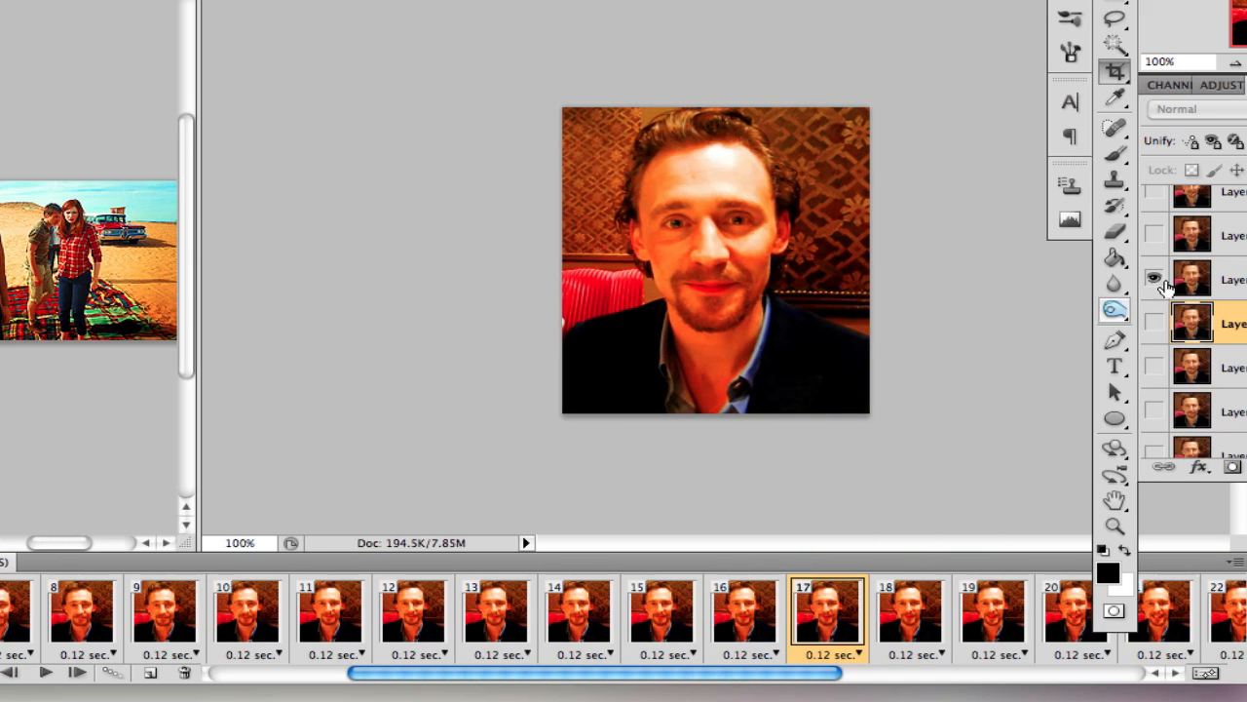
pyautogui.click(908, 612)
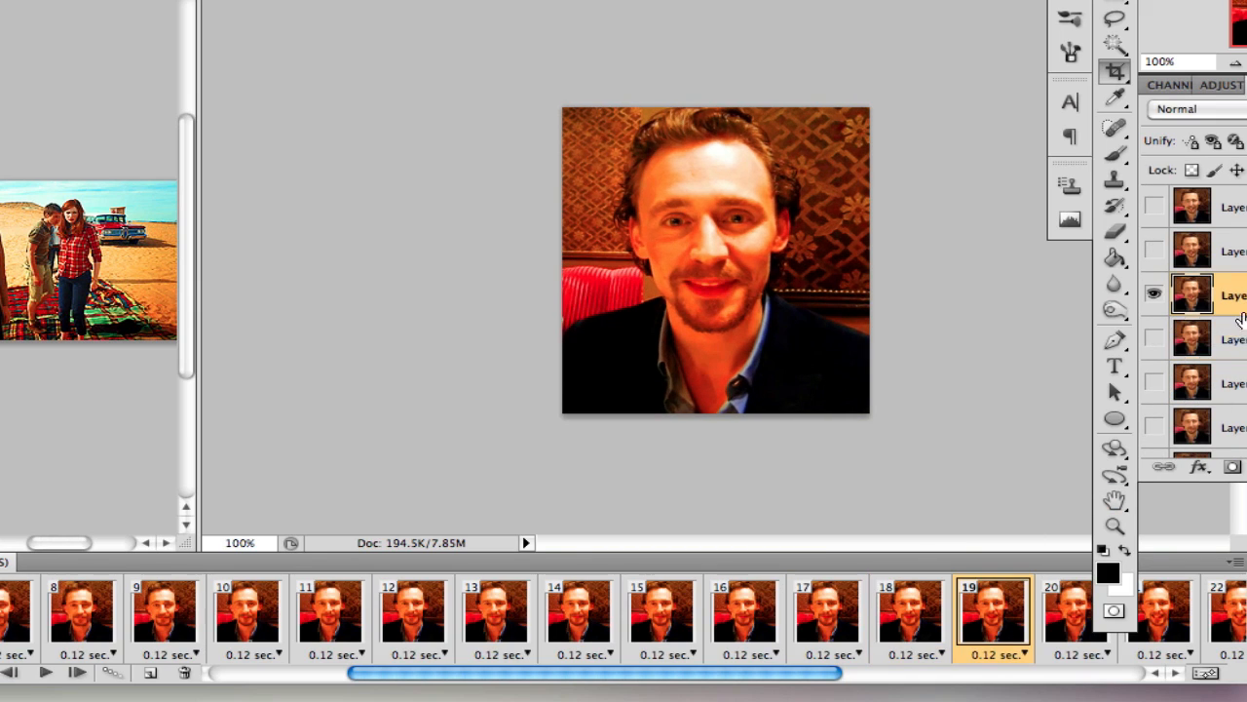
pyautogui.click(749, 612)
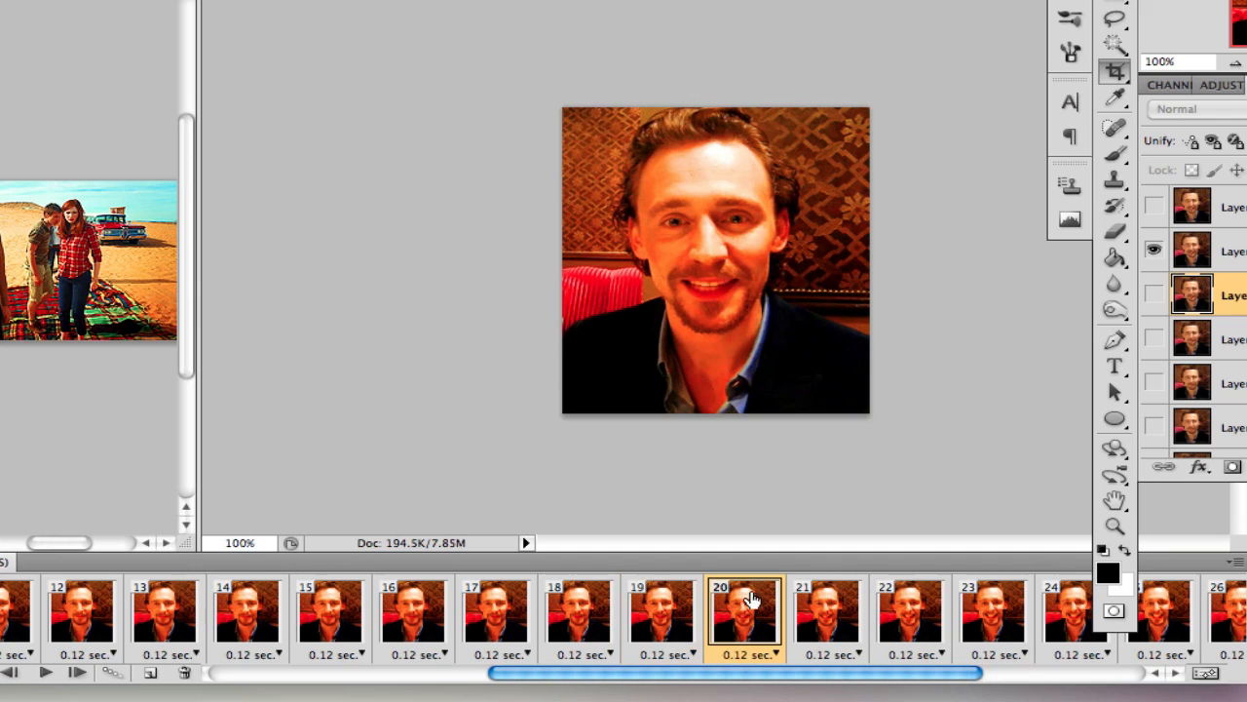
pyautogui.click(827, 612)
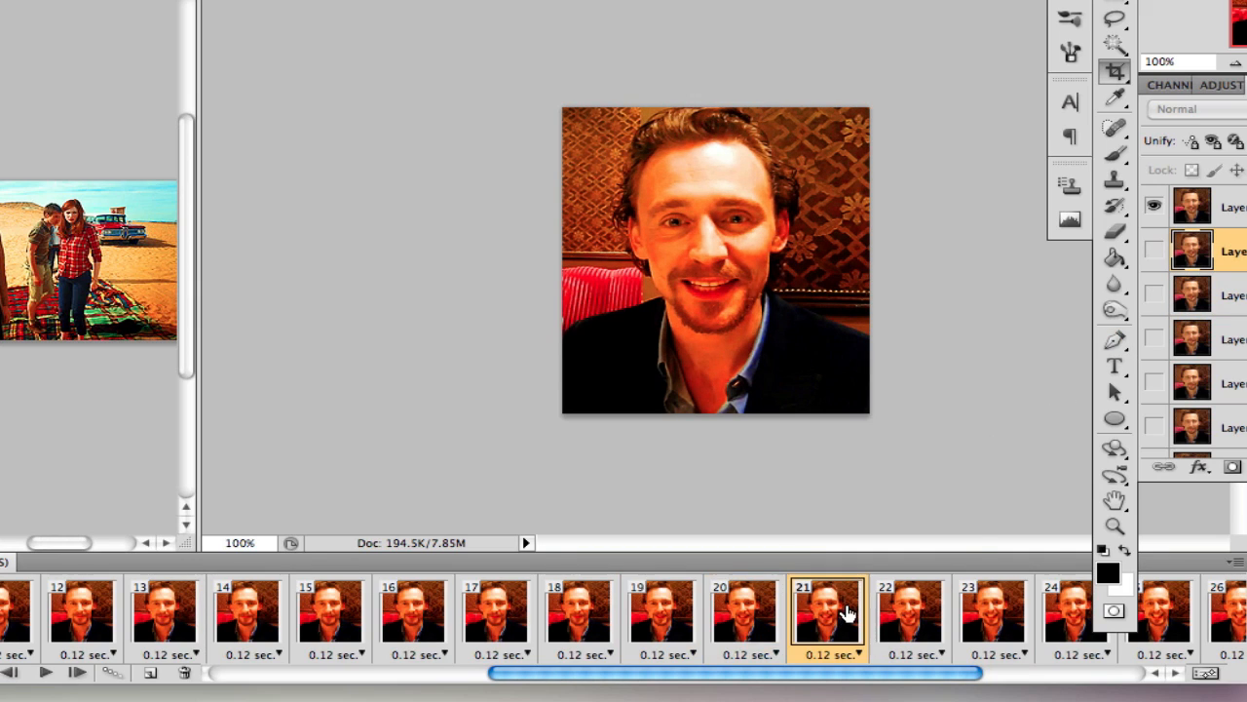
pyautogui.click(908, 612)
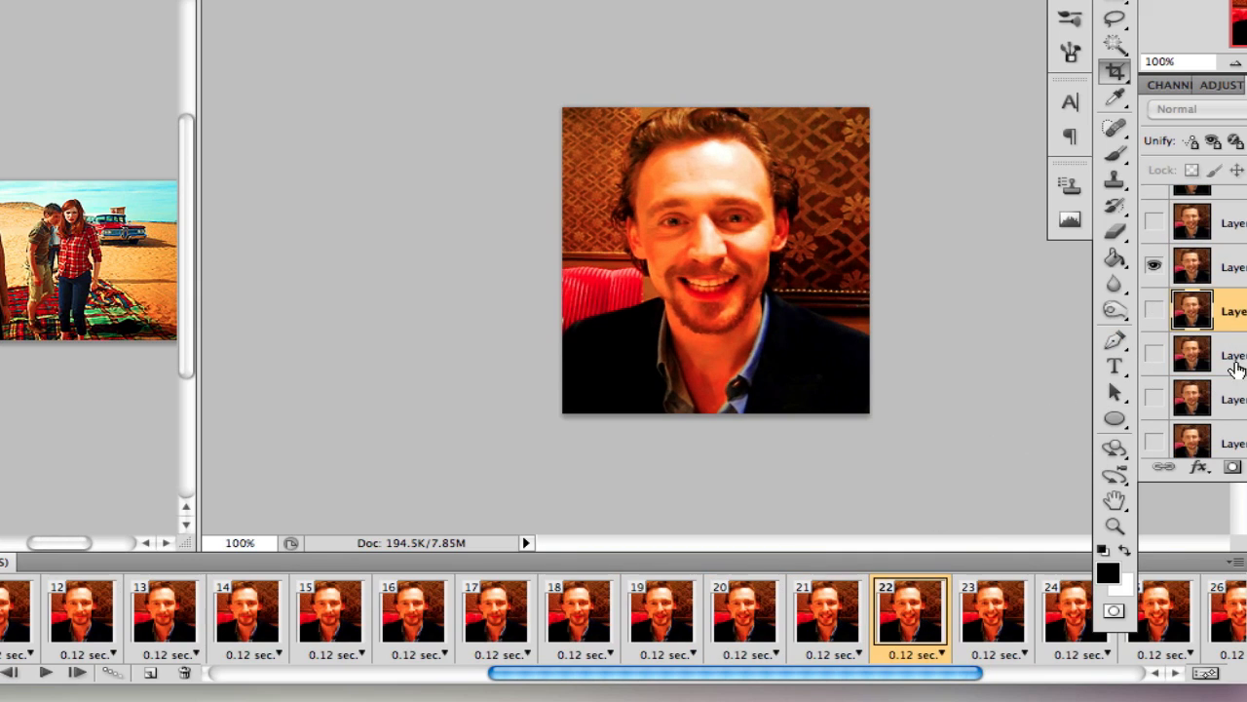
pyautogui.click(992, 612)
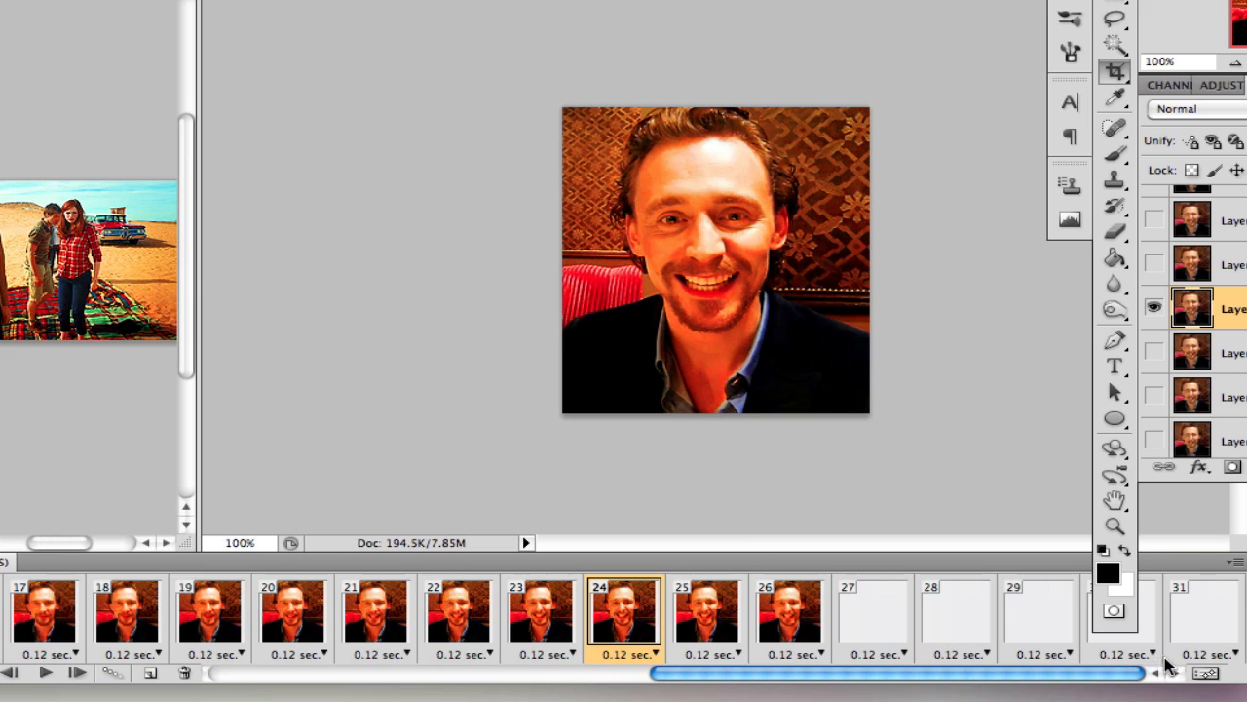
# Show each late frame's matching photo layer so every frame up to Layer 31 displays the man.
pyautogui.click(705, 614)
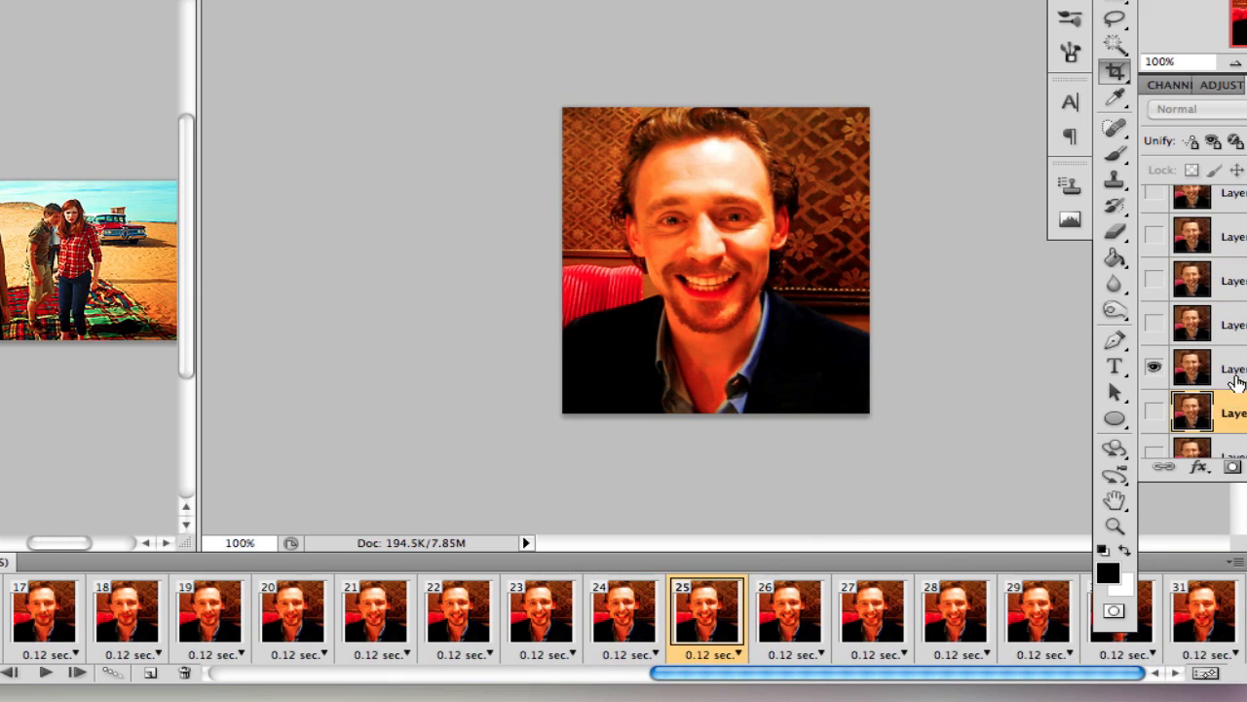
pyautogui.click(789, 614)
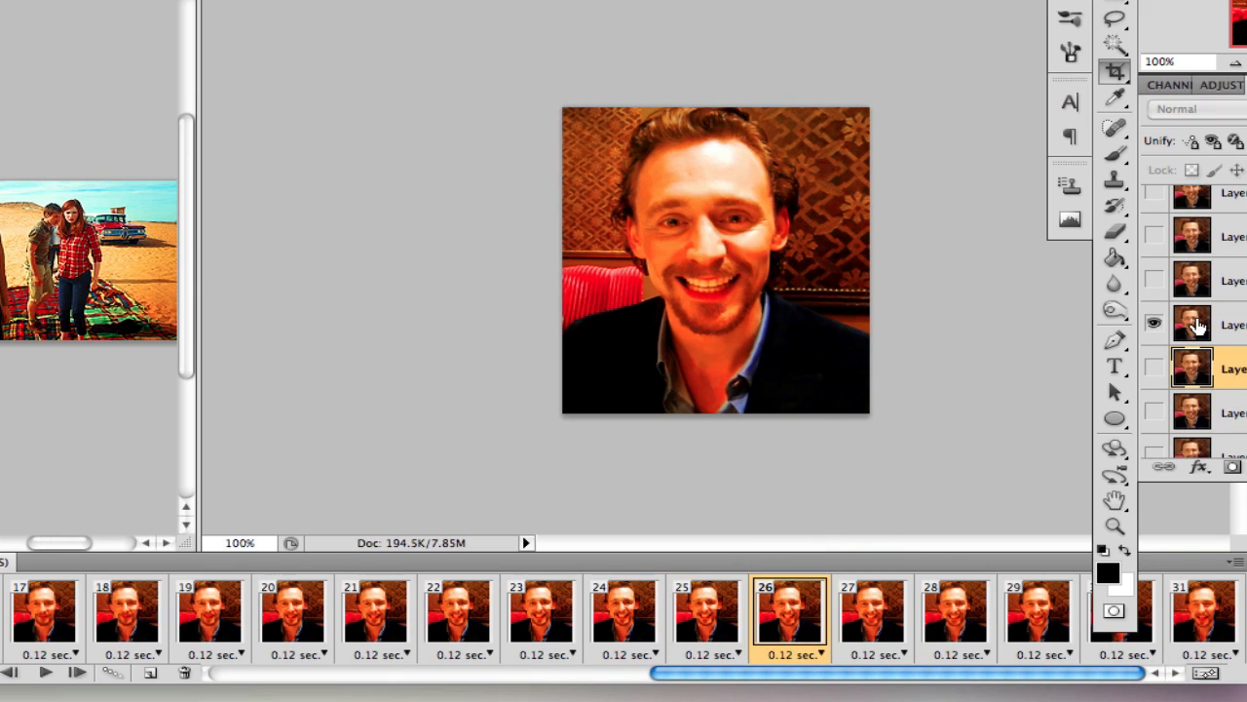
pyautogui.click(871, 614)
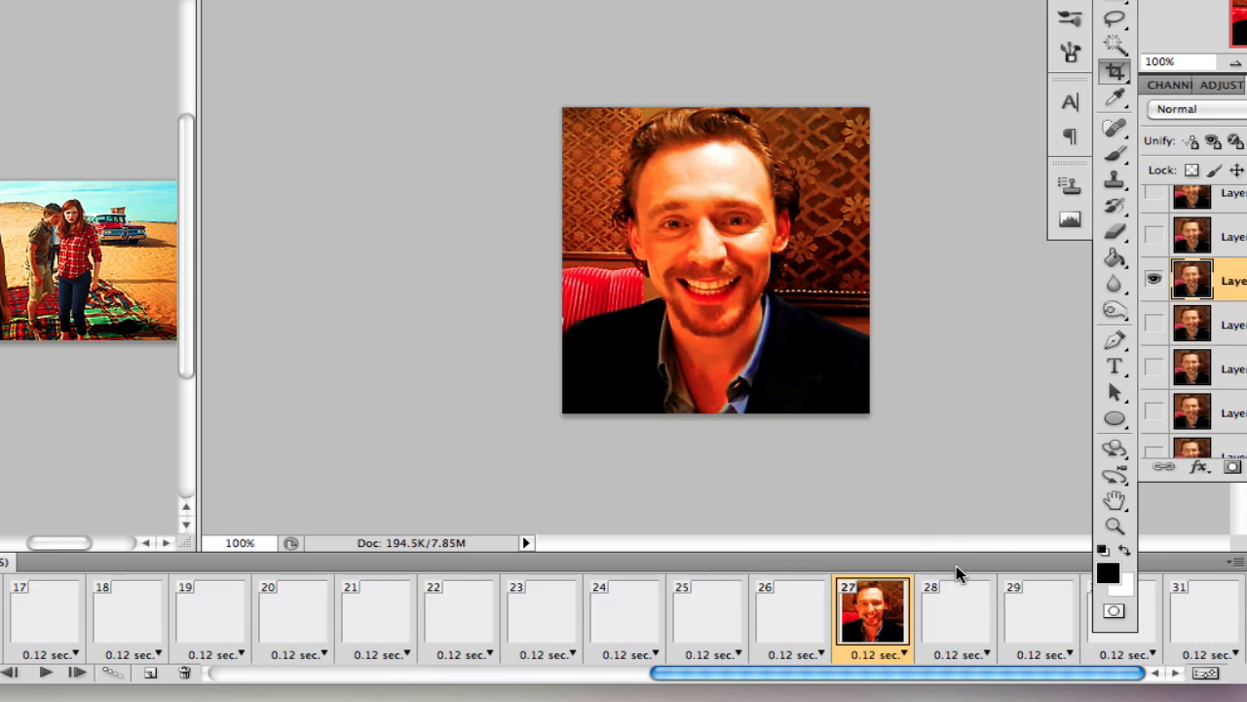
pyautogui.click(1037, 614)
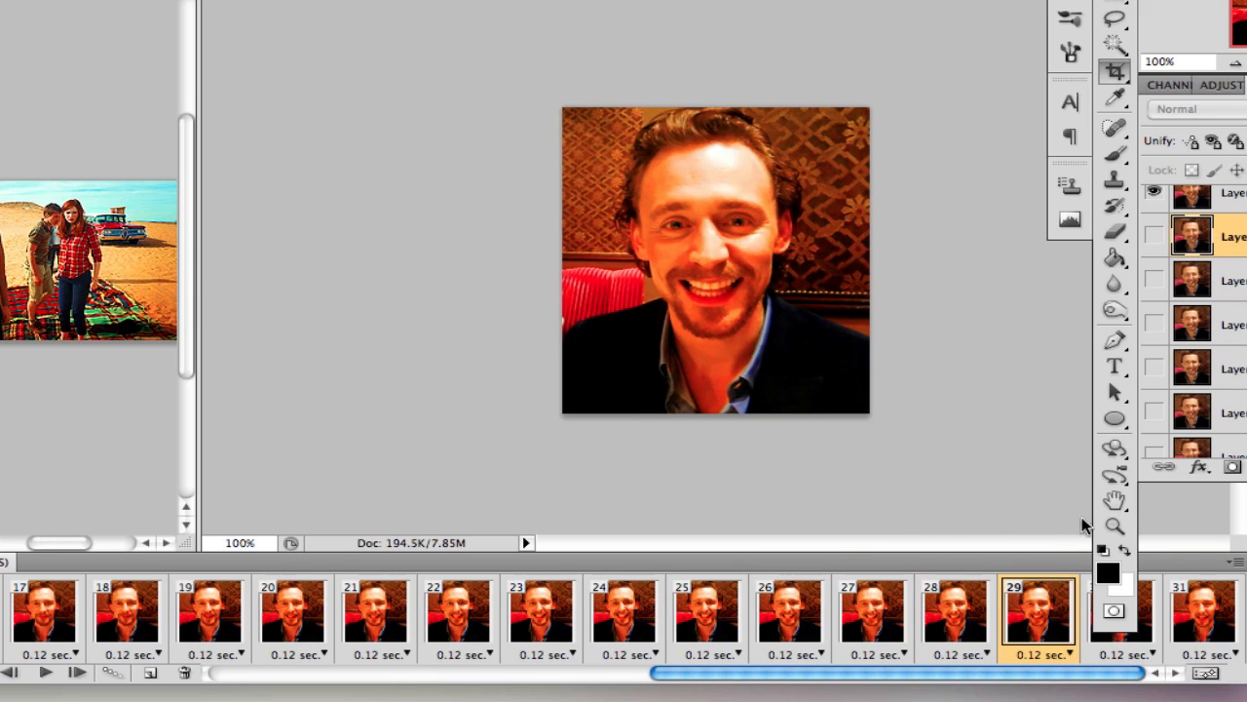
pyautogui.click(1121, 620)
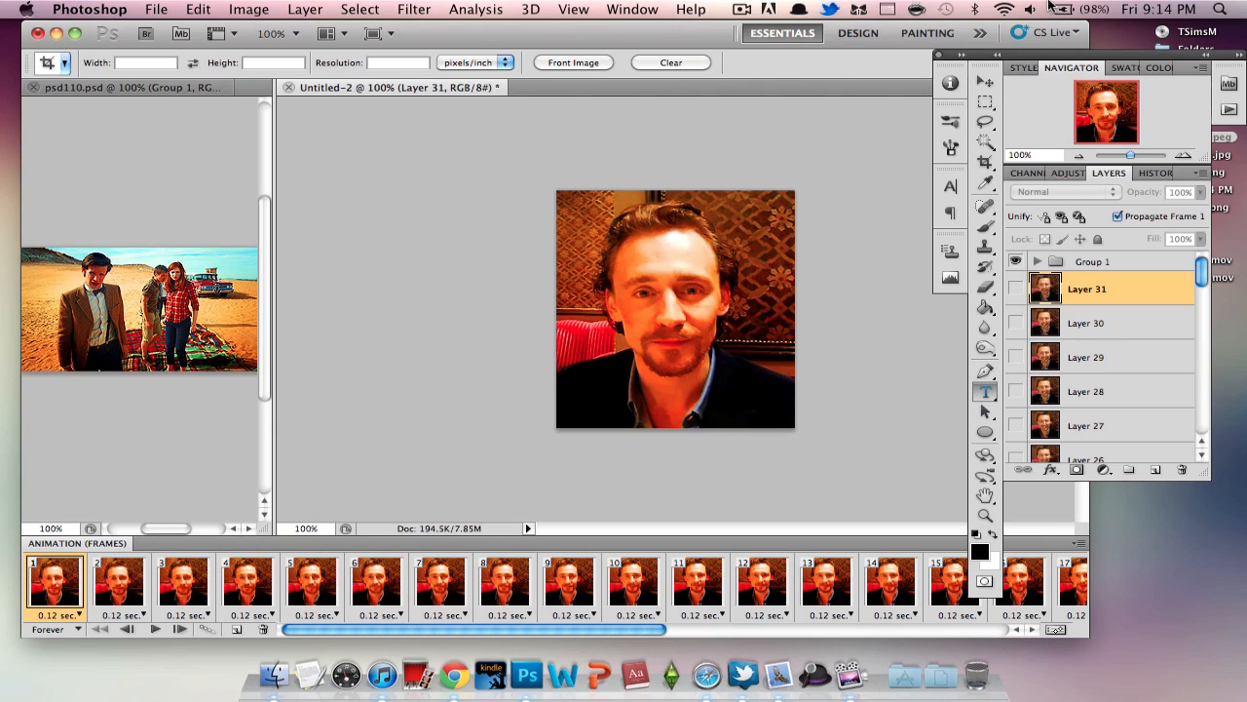
pyautogui.moveTo(1056, 329)
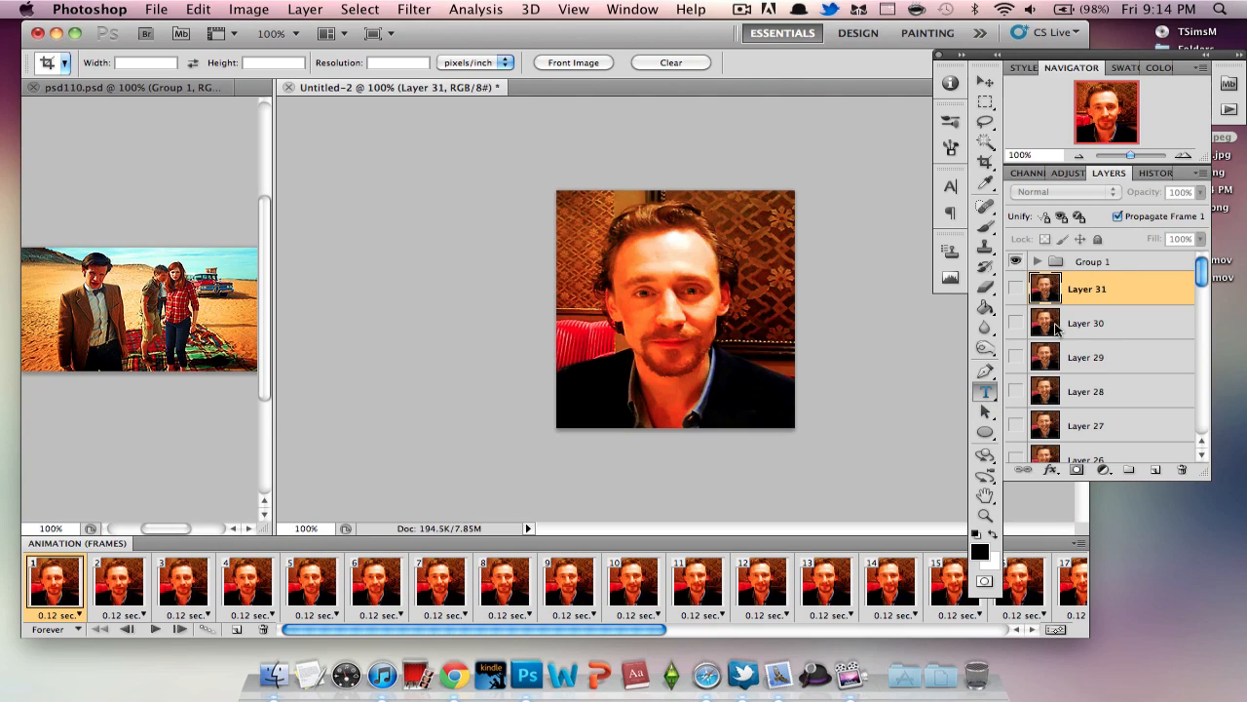
pyautogui.moveTo(671, 300)
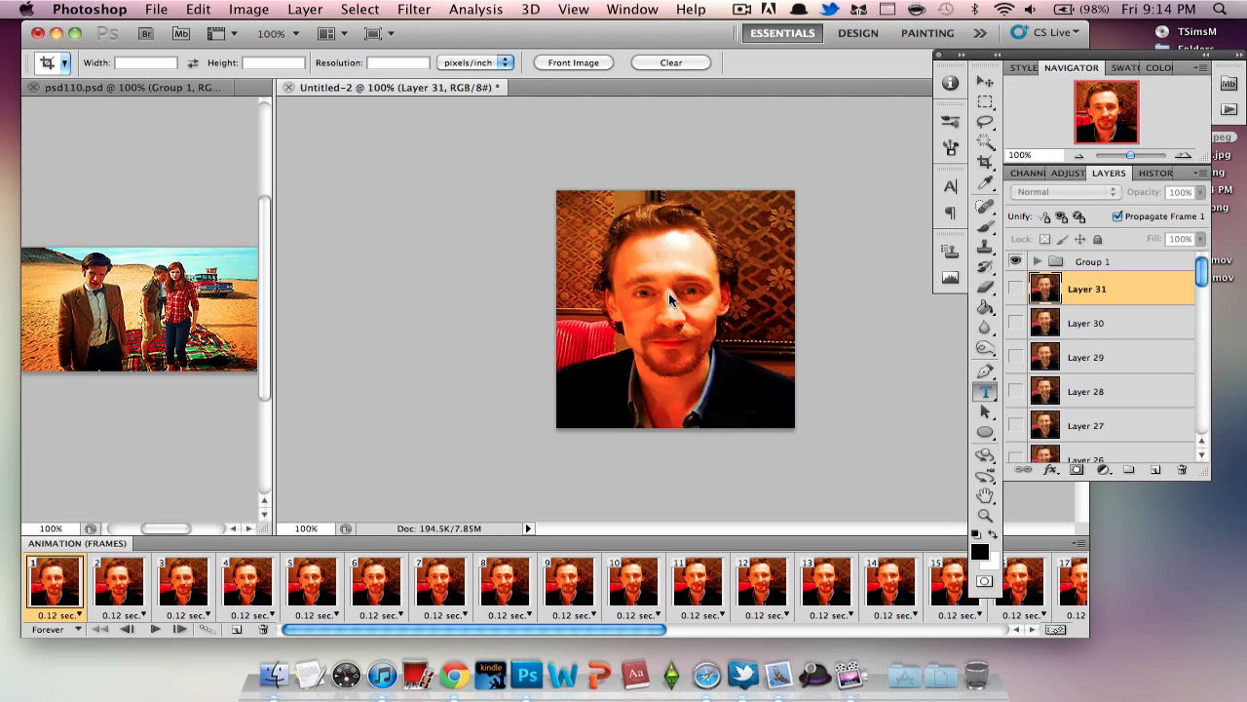
pyautogui.moveTo(636, 296)
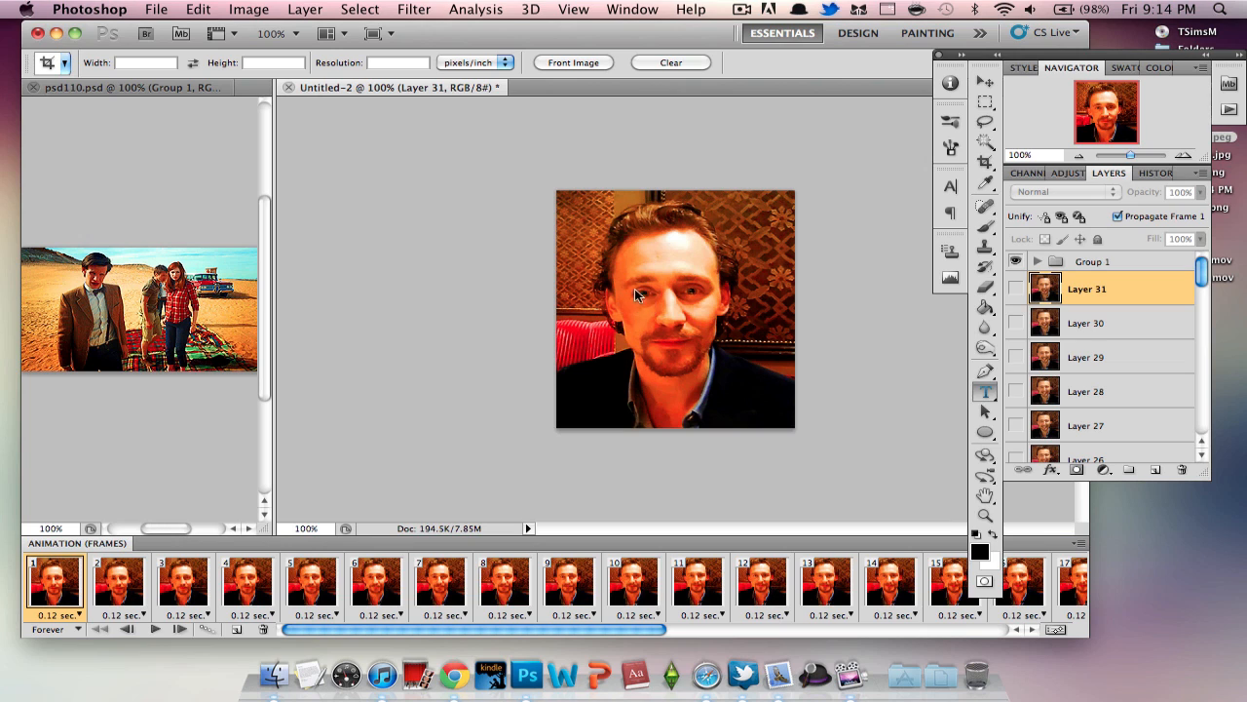
# Choose the Type tool, then hide and re-show Group 1's warm adjustments to compare the look.
pyautogui.click(985, 390)
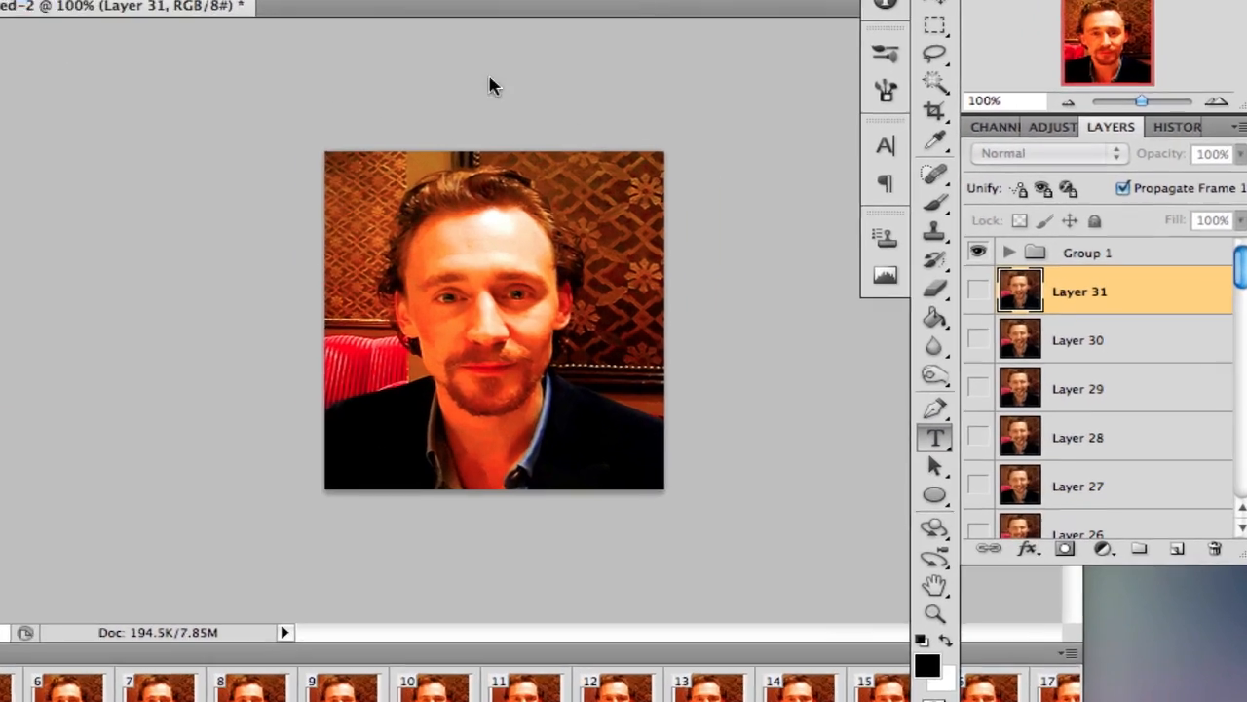
pyautogui.click(1087, 254)
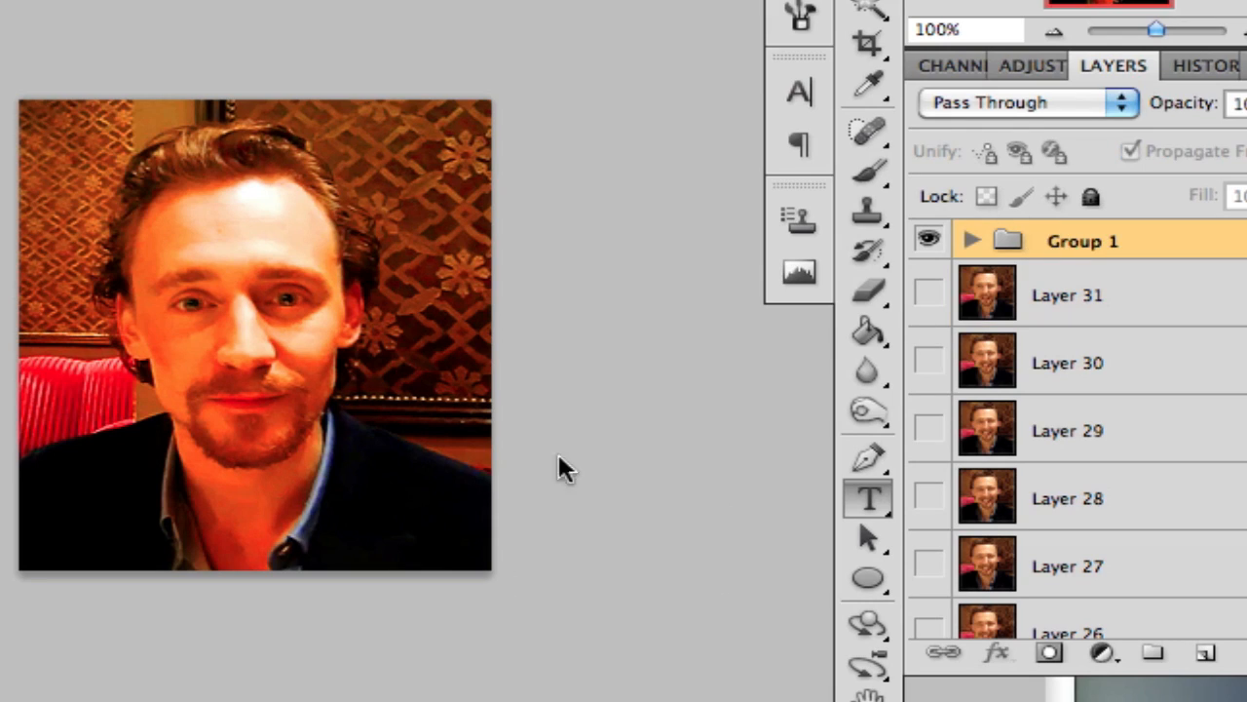
pyautogui.moveTo(156, 581)
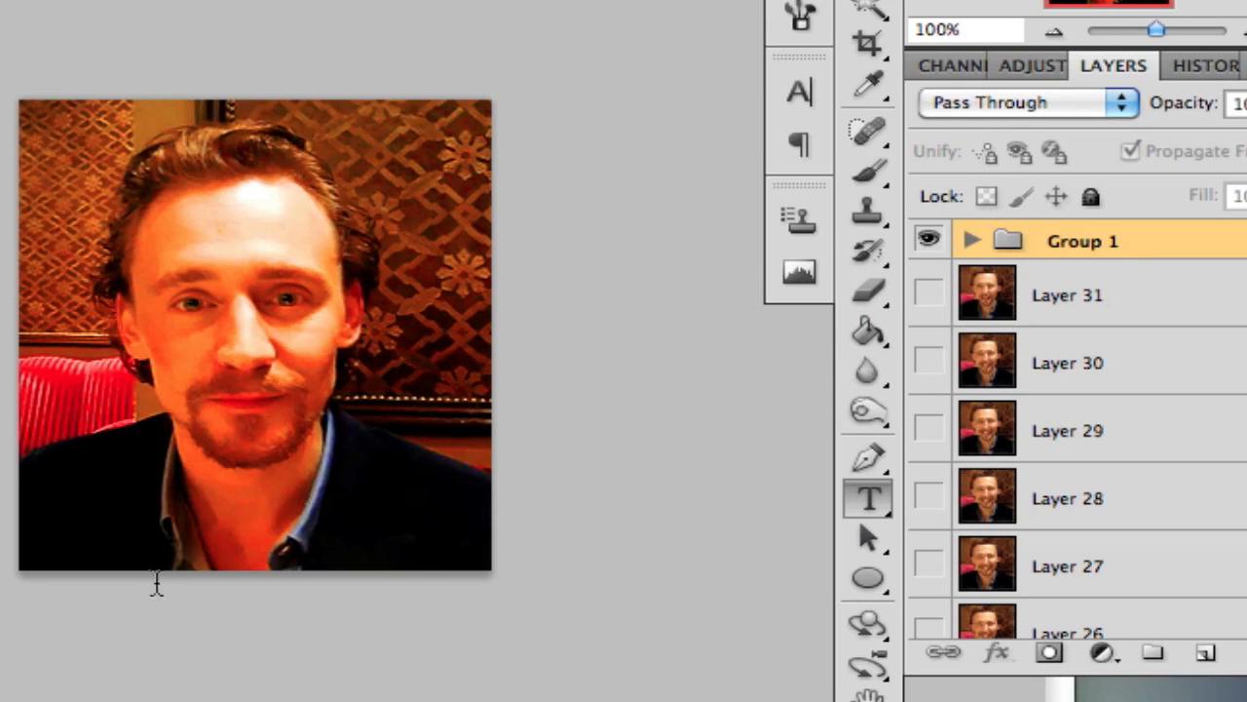
pyautogui.moveTo(990, 417)
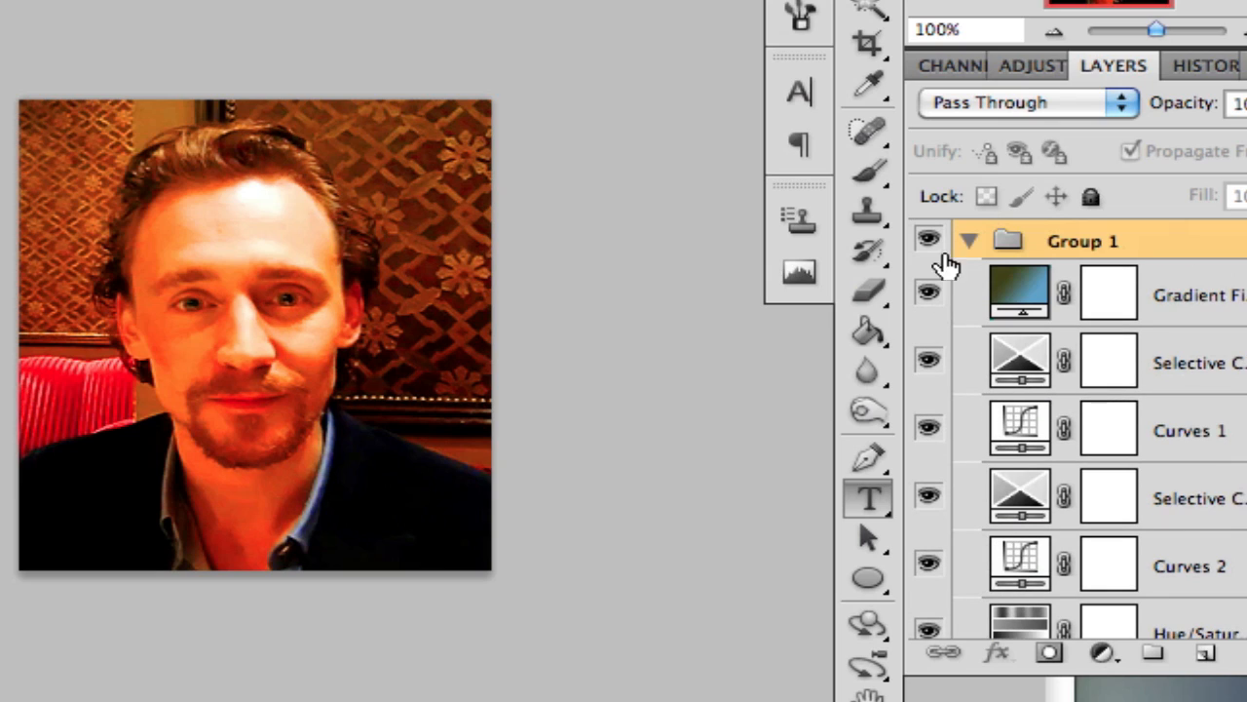
pyautogui.click(969, 242)
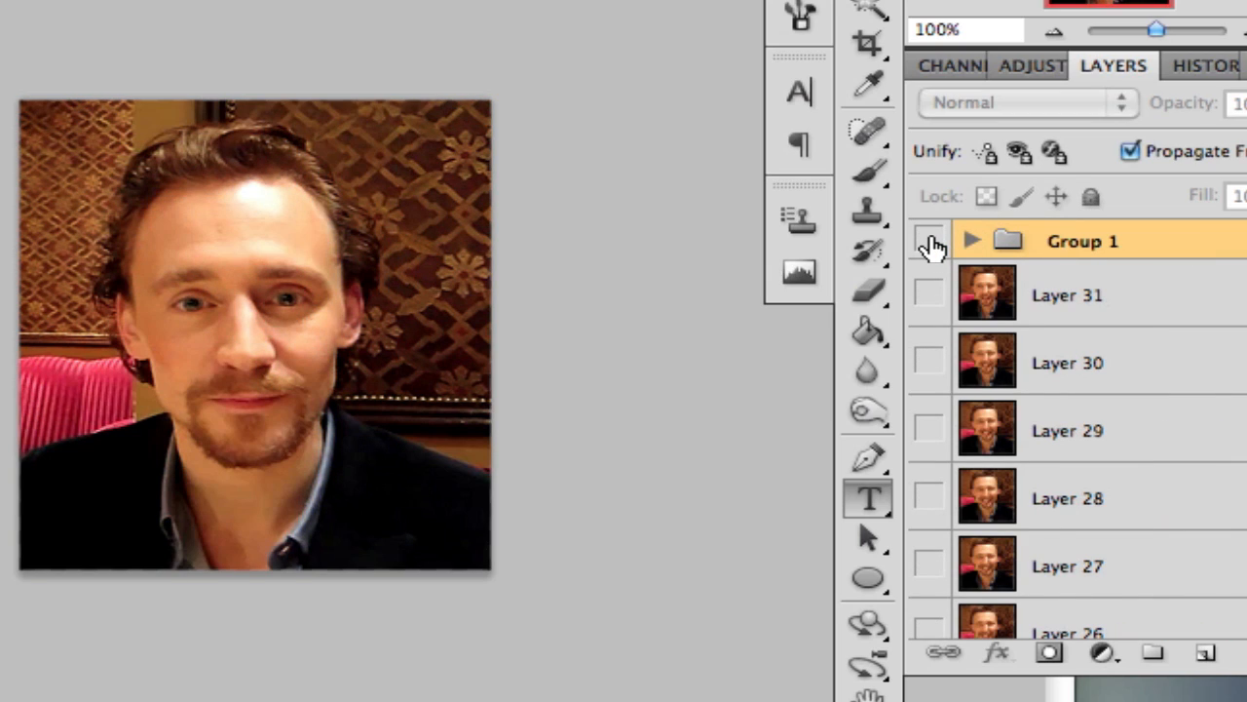
pyautogui.click(928, 241)
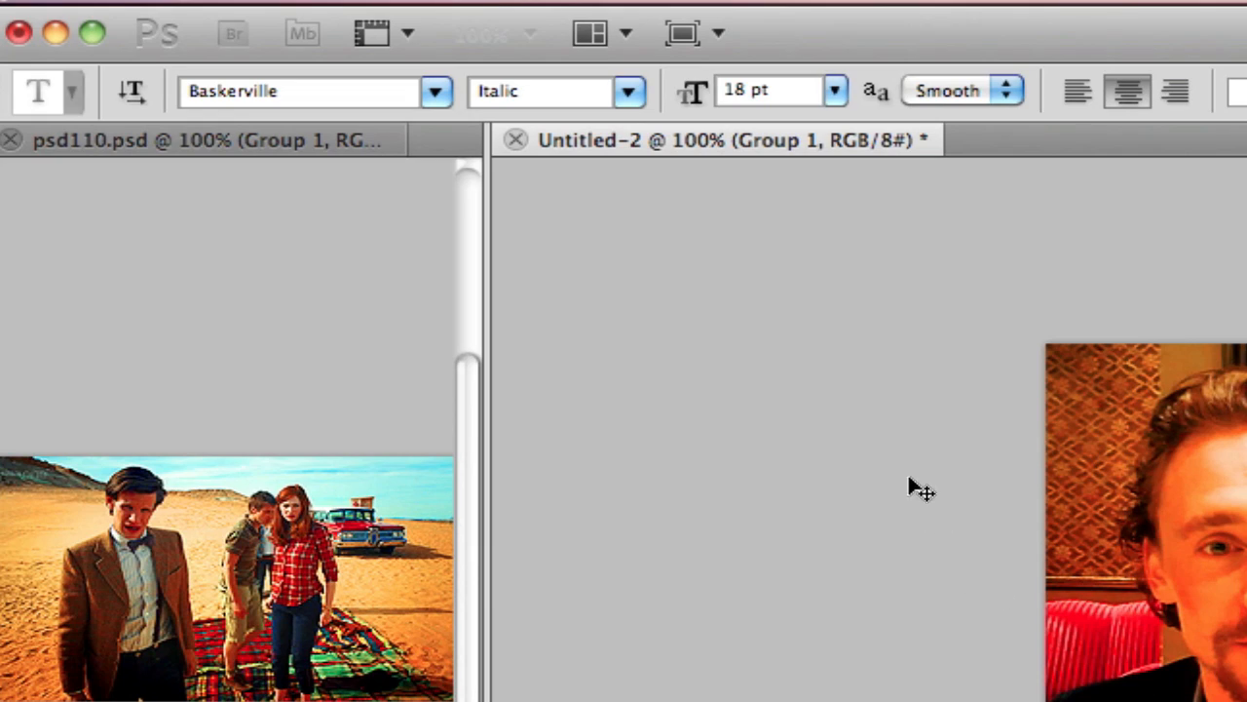
pyautogui.moveTo(448, 98)
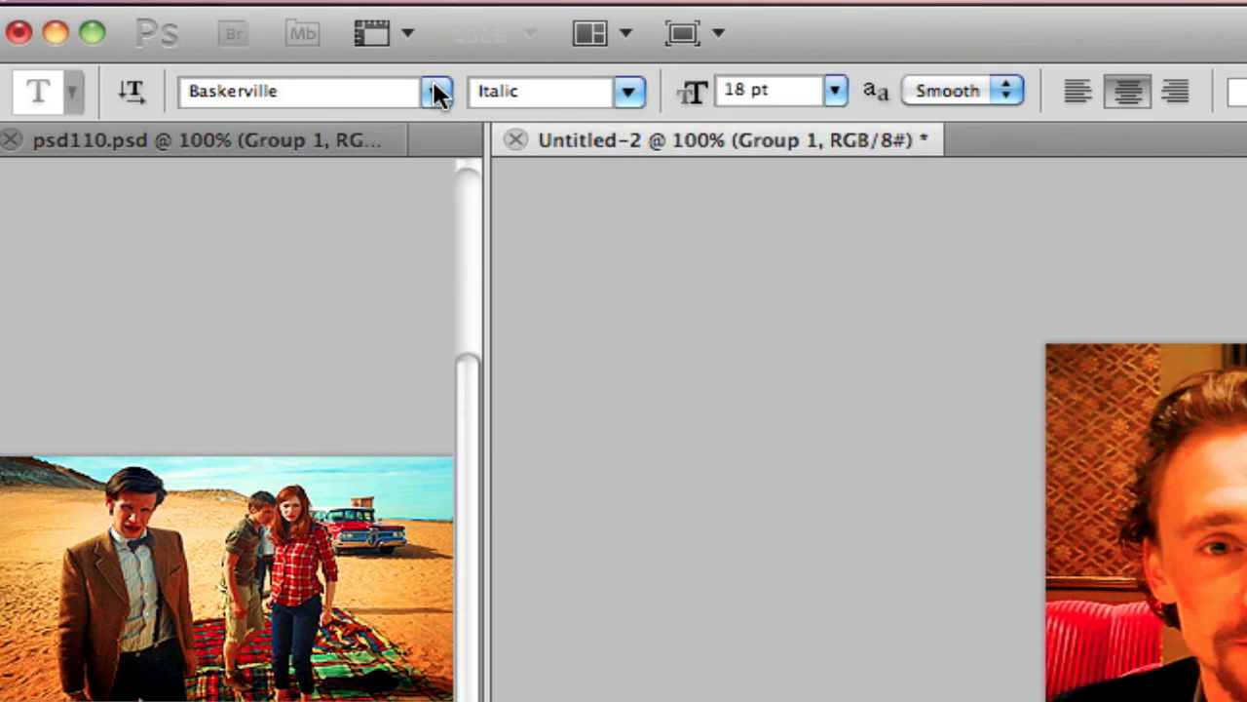
# Set the caption font family to Arial Rounded MT Bold.
pyautogui.click(436, 91)
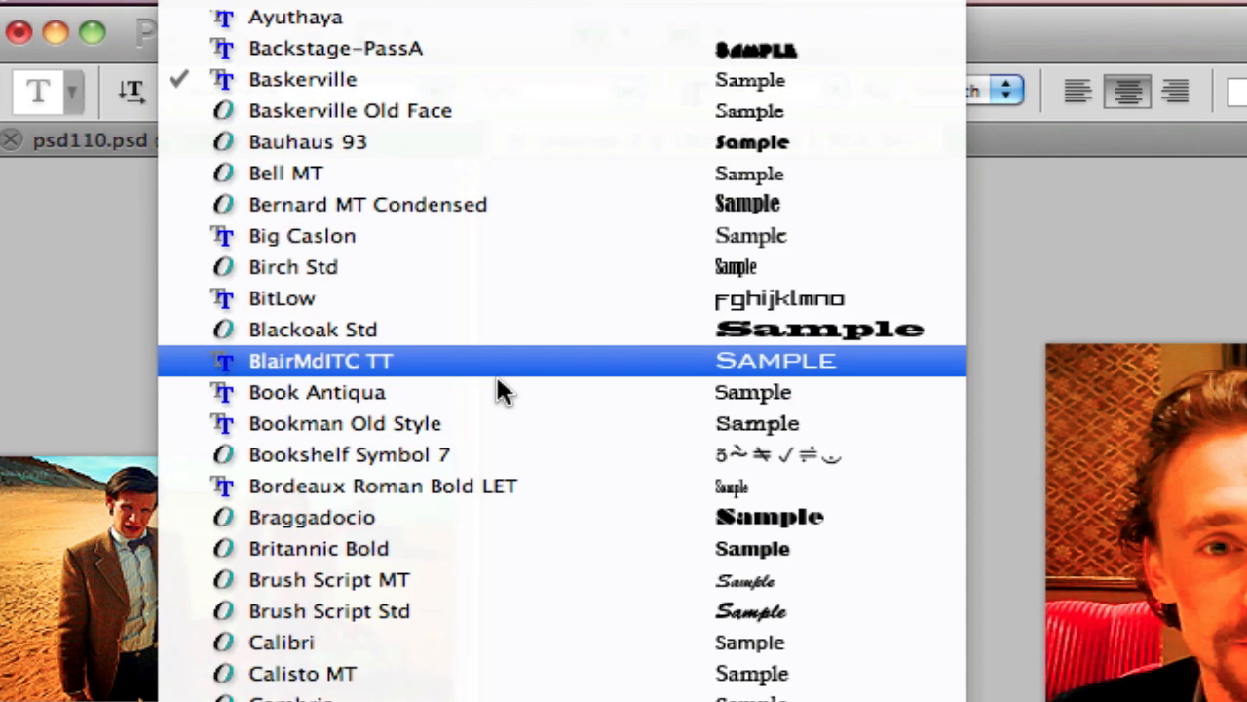
pyautogui.scroll(3)
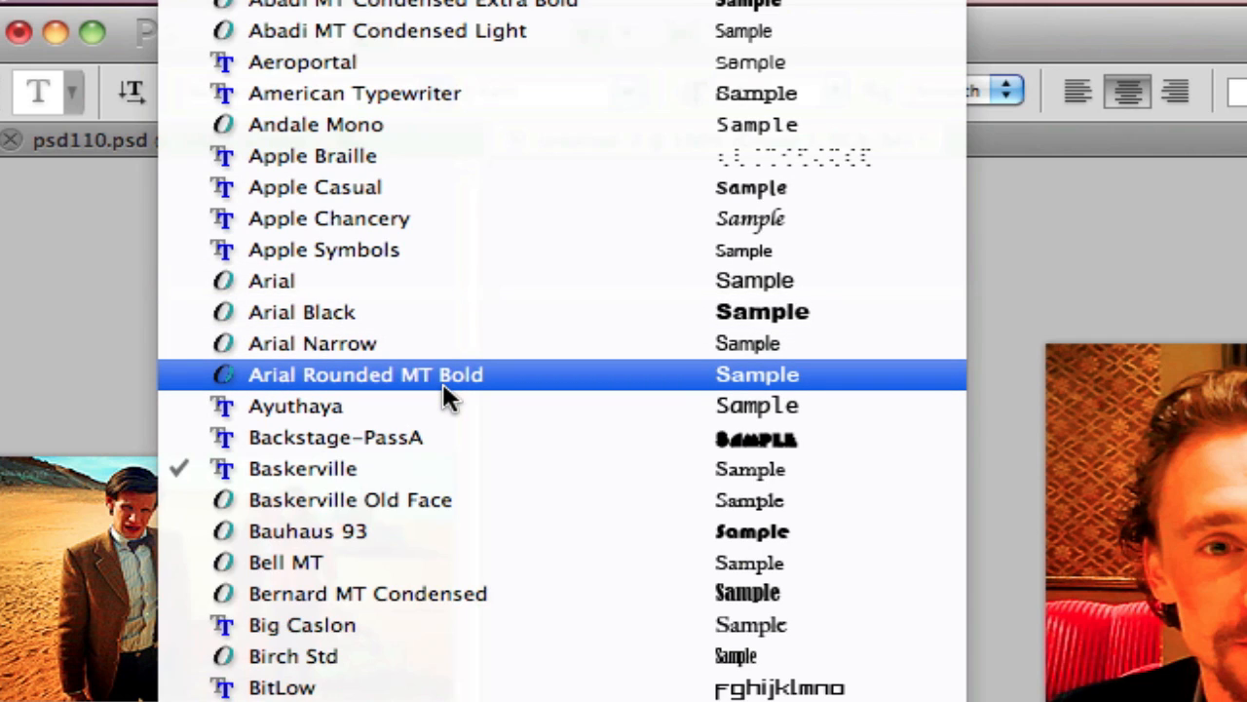
pyautogui.click(366, 374)
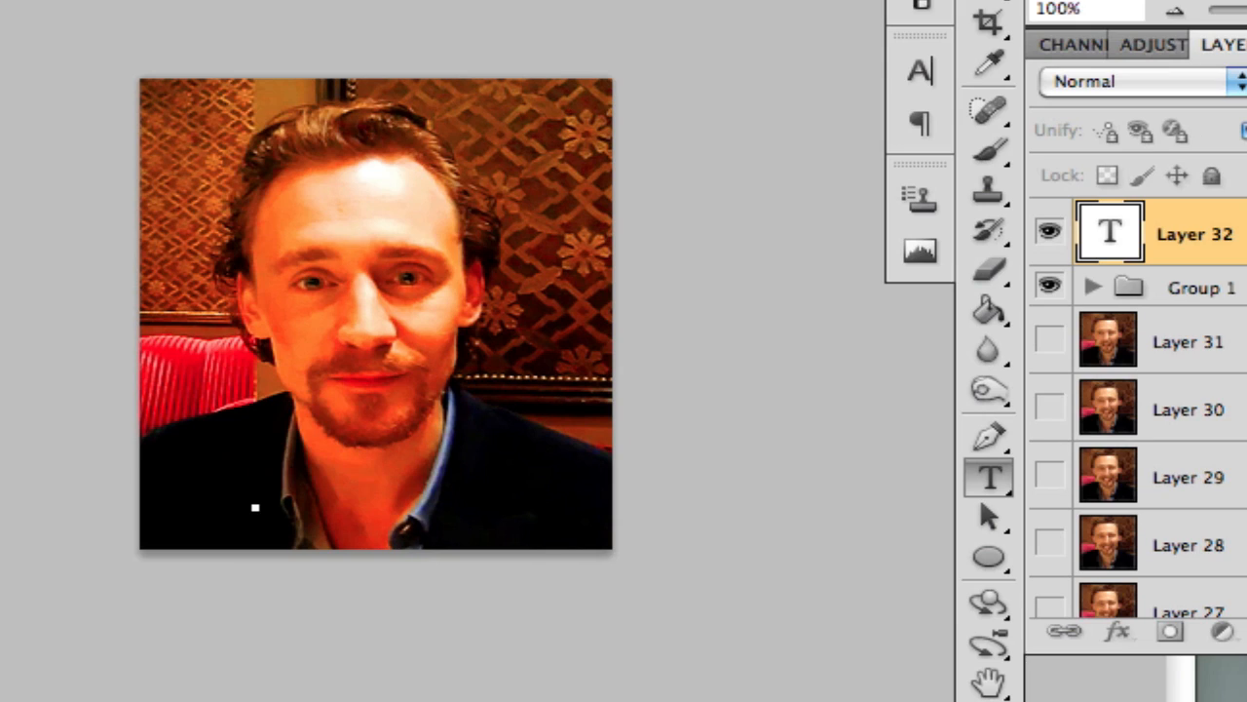
pyautogui.moveTo(339, 55)
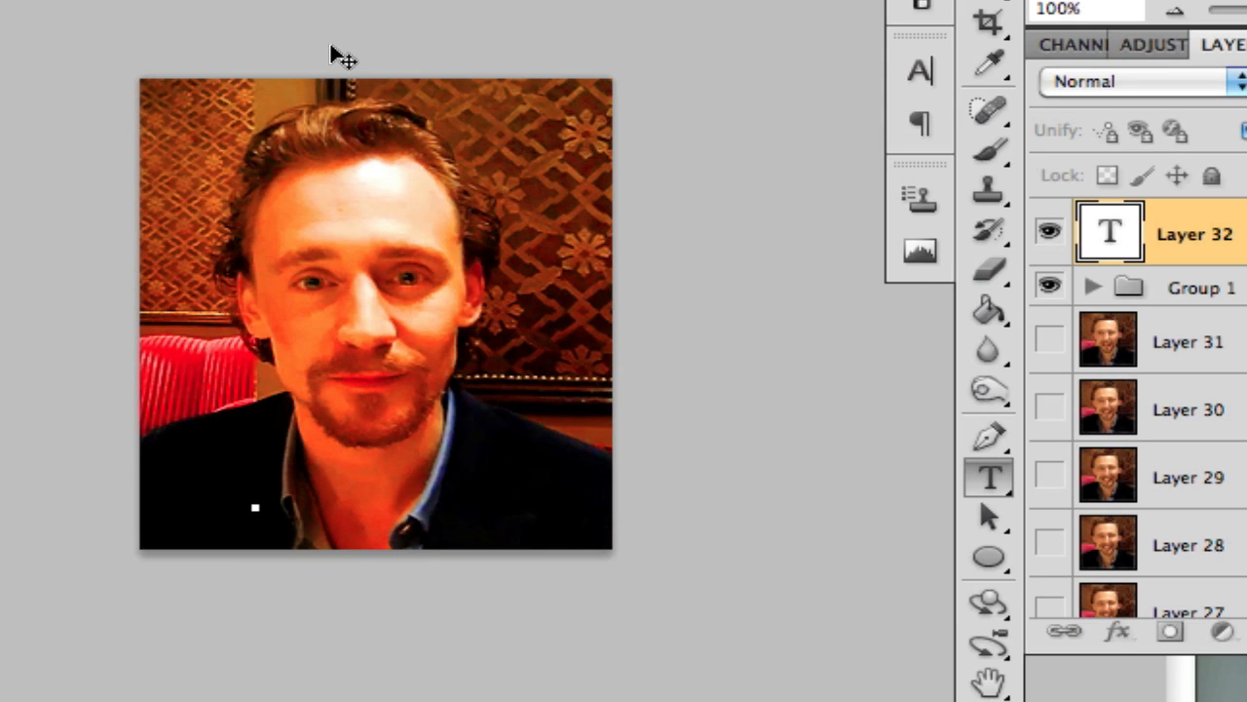
# Enter the caption text 'Tom Hiddleston' on the new type layer.
pyautogui.write('Tom')
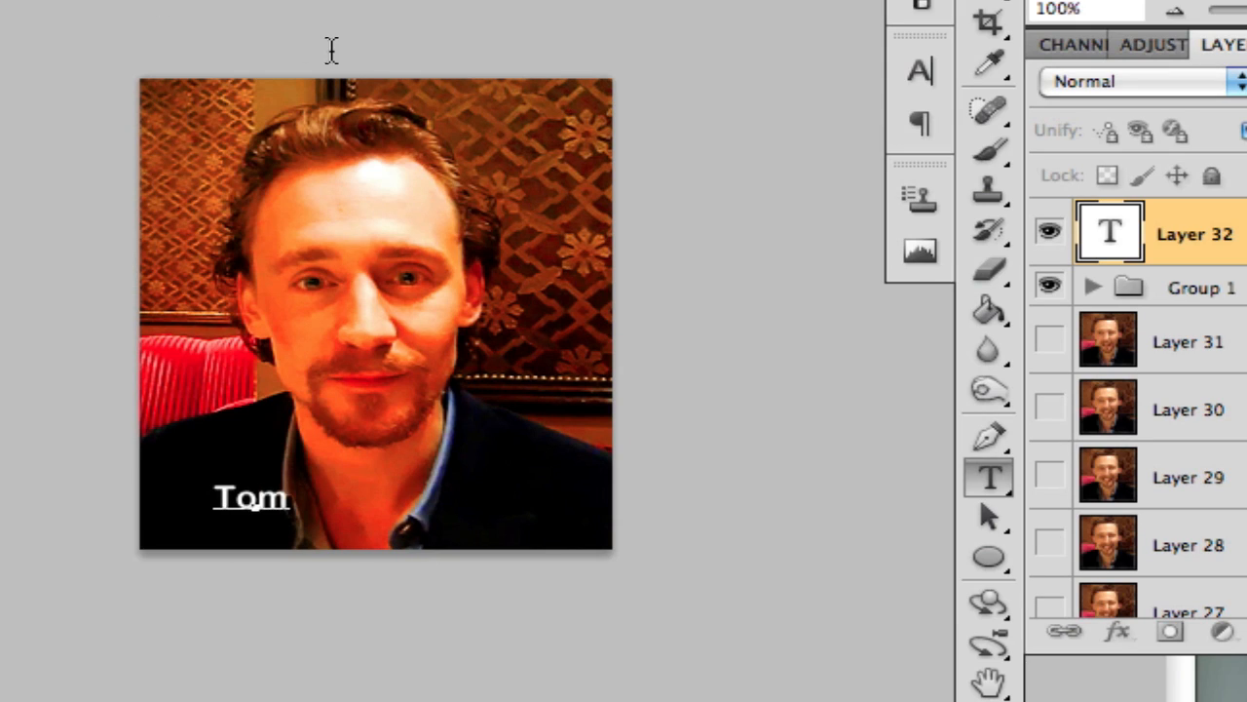
pyautogui.write('Hiddles')
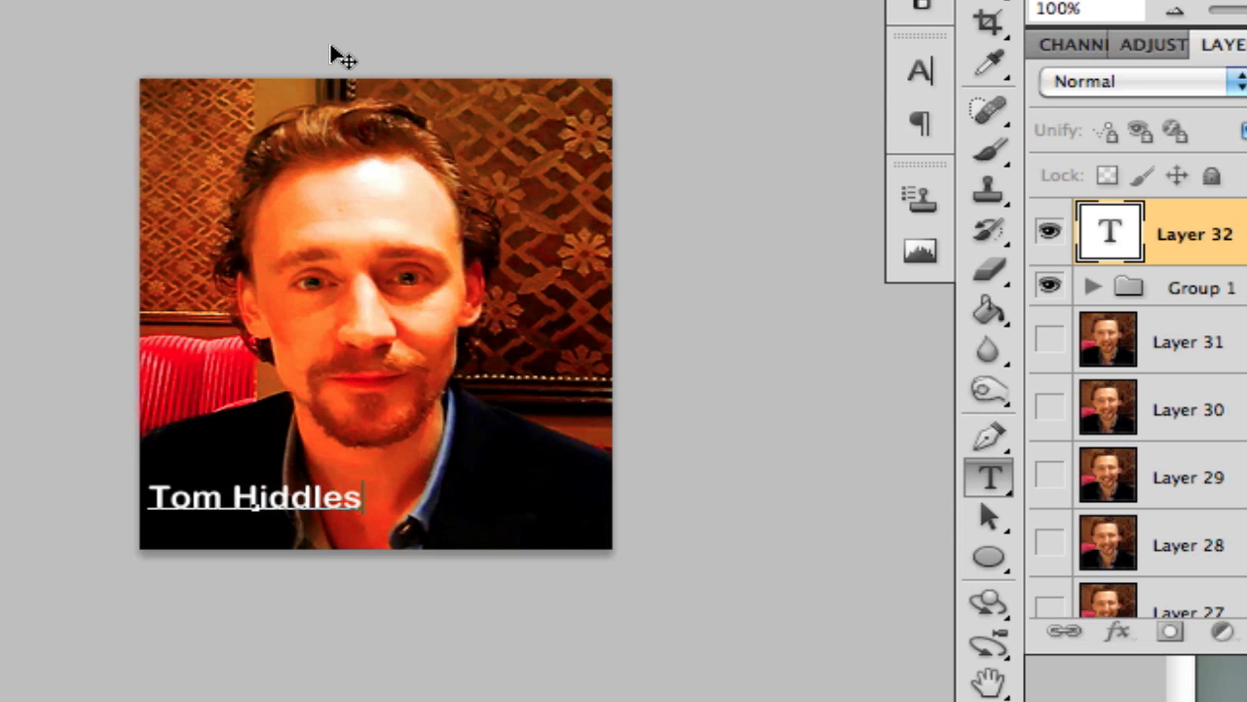
pyautogui.write('ton')
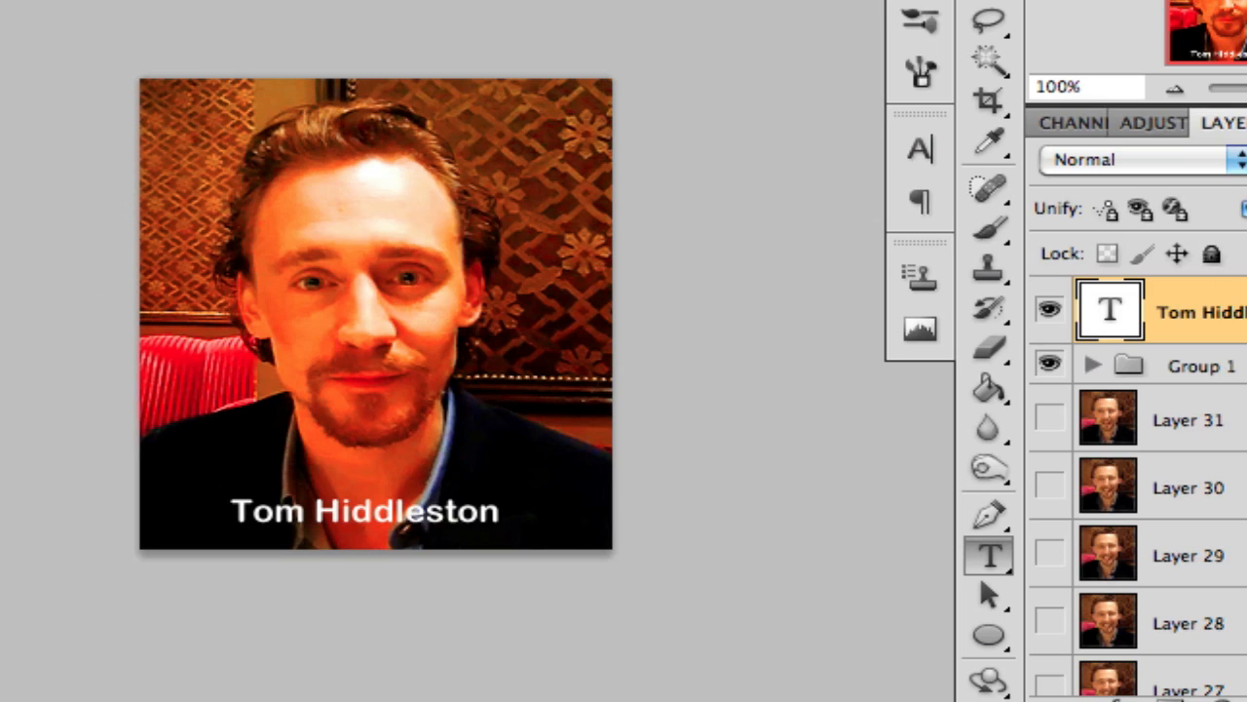
pyautogui.moveTo(378, 445)
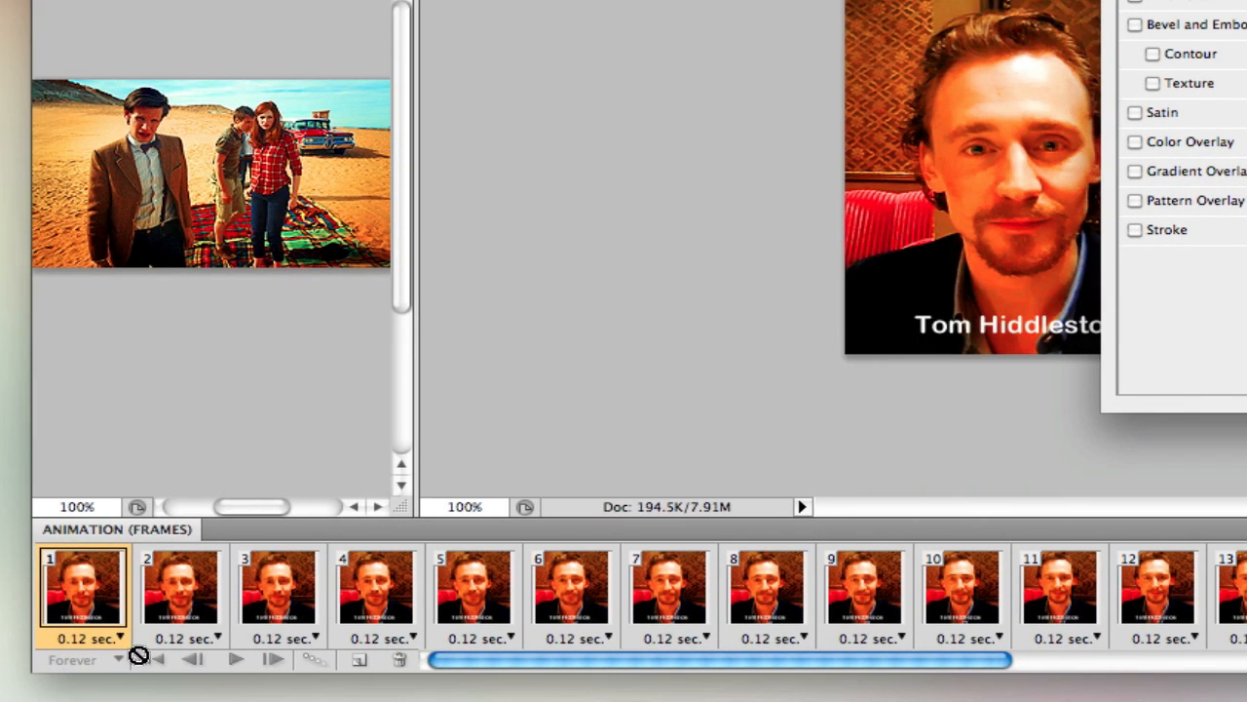
pyautogui.moveTo(538, 65)
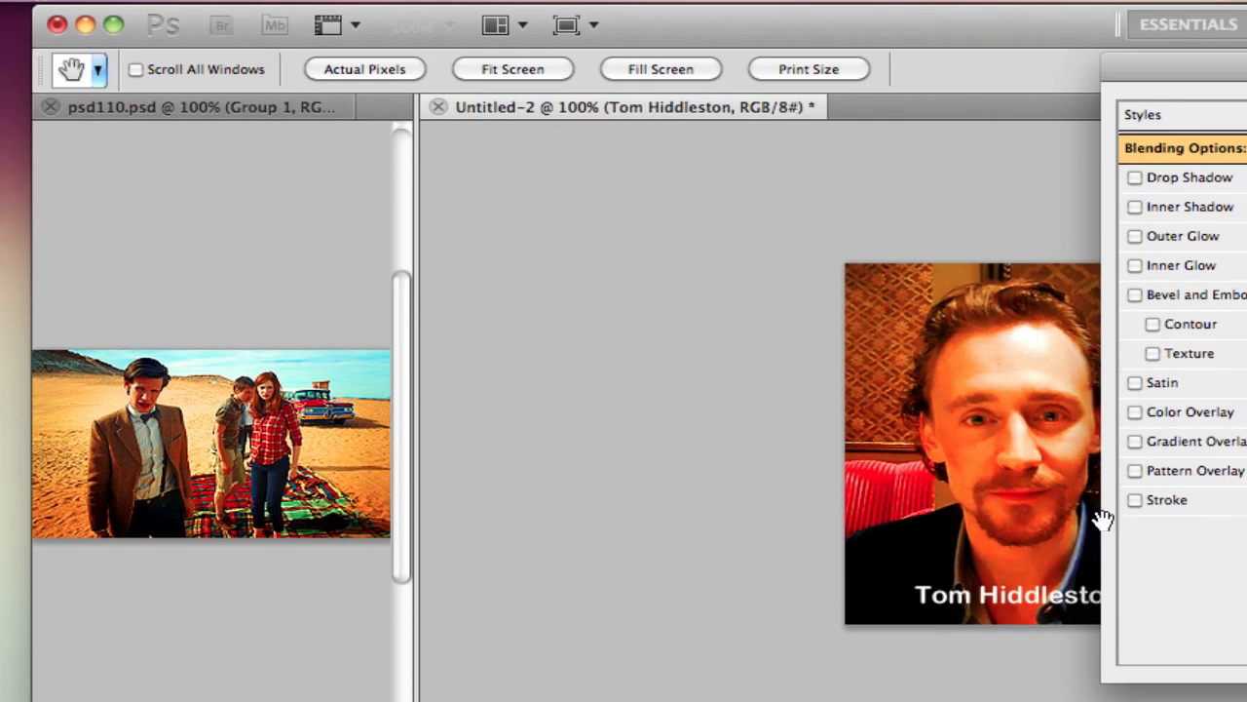
# Give the caption a 1 px outside black Stroke layer style and confirm it.
pyautogui.click(1183, 149)
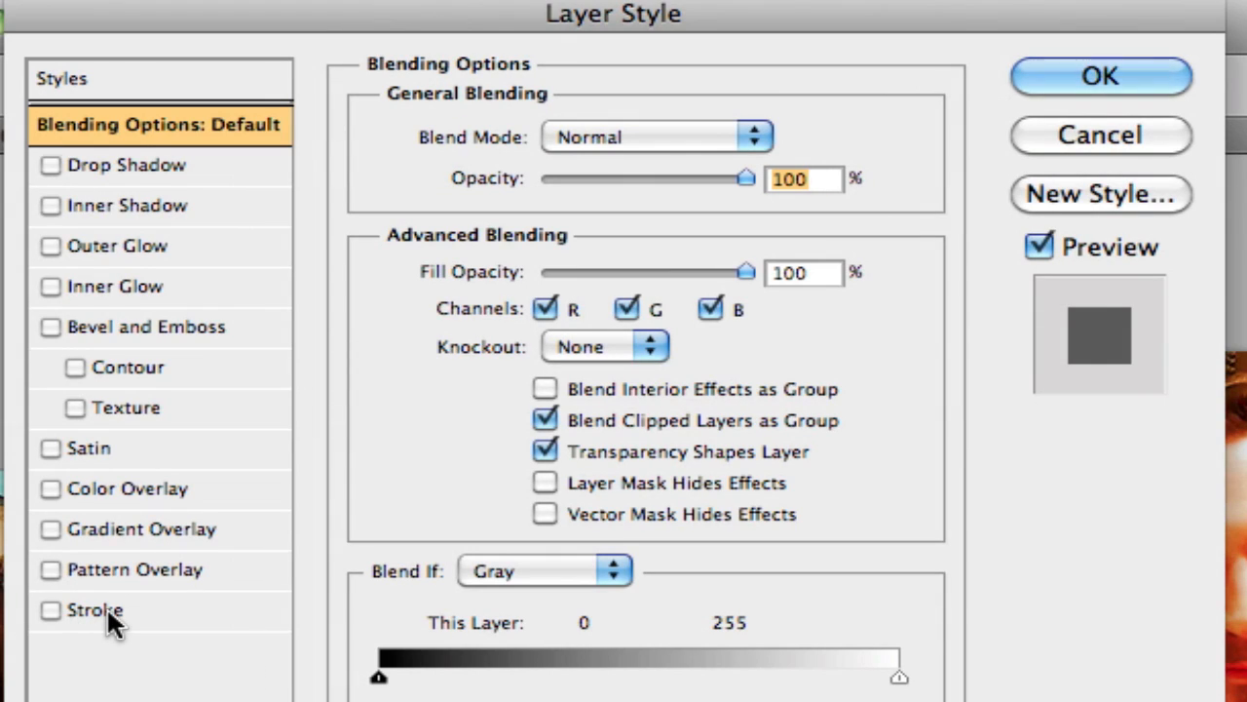
pyautogui.moveTo(136, 633)
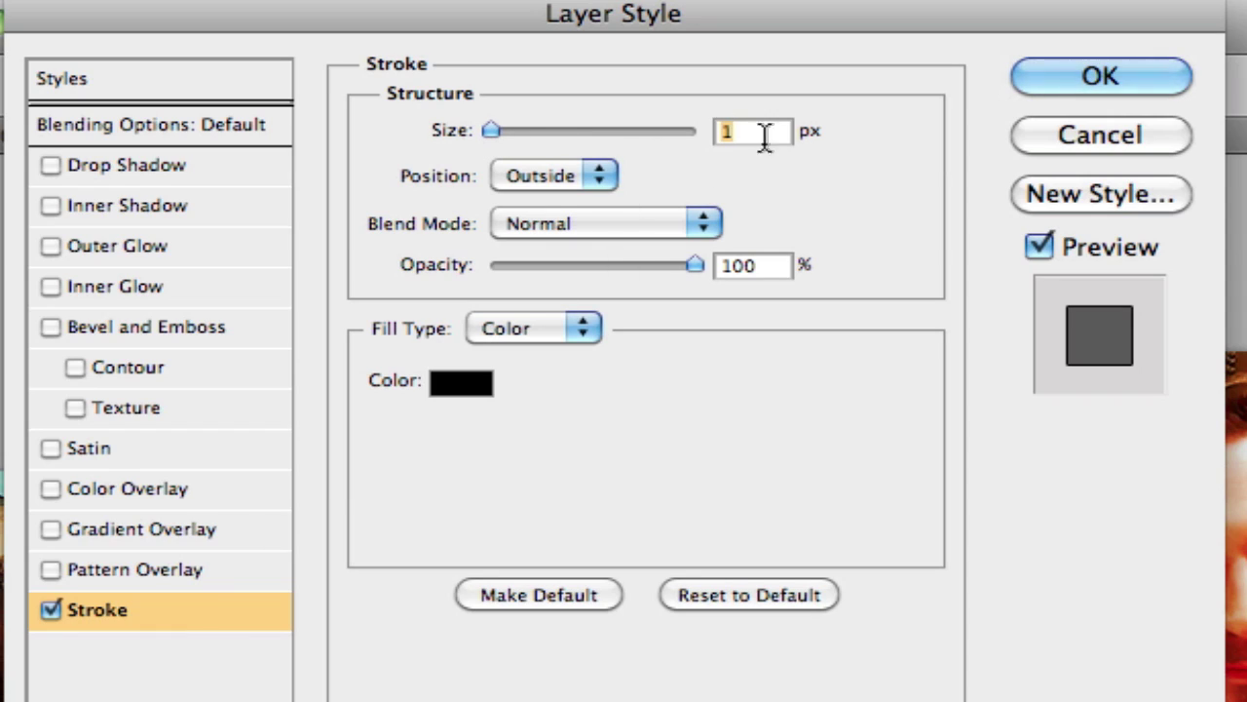
pyautogui.click(553, 175)
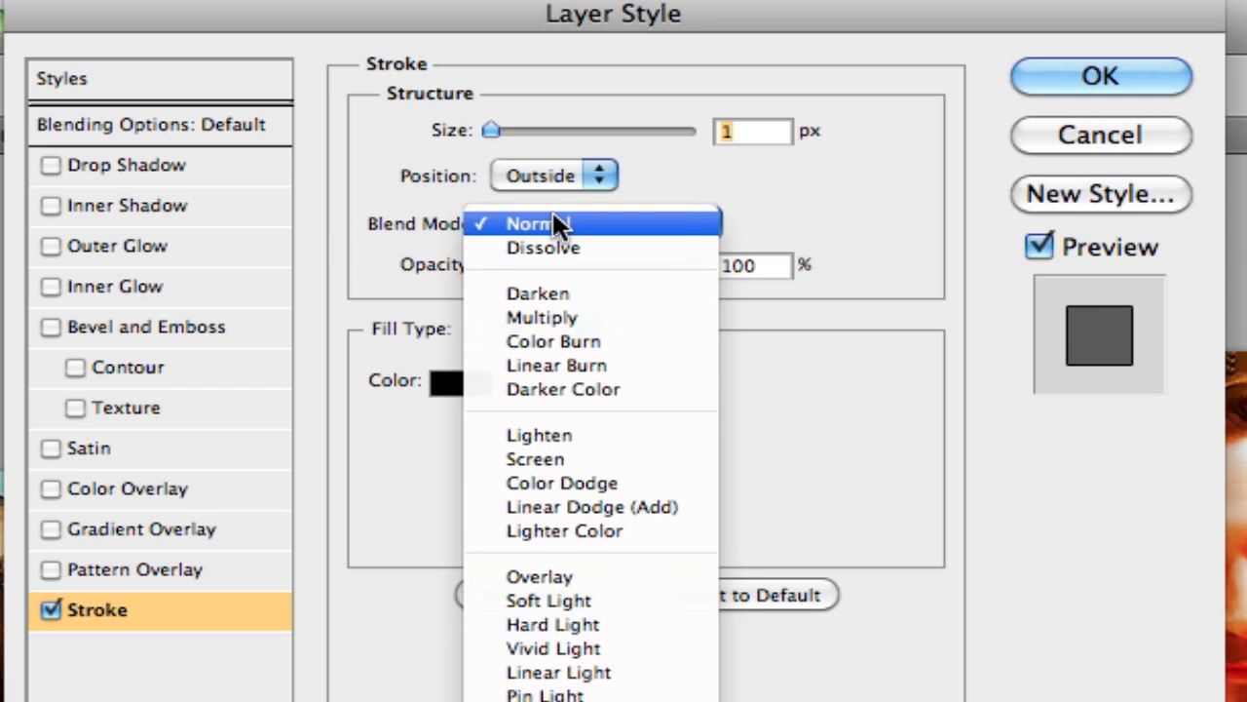
pyautogui.click(528, 222)
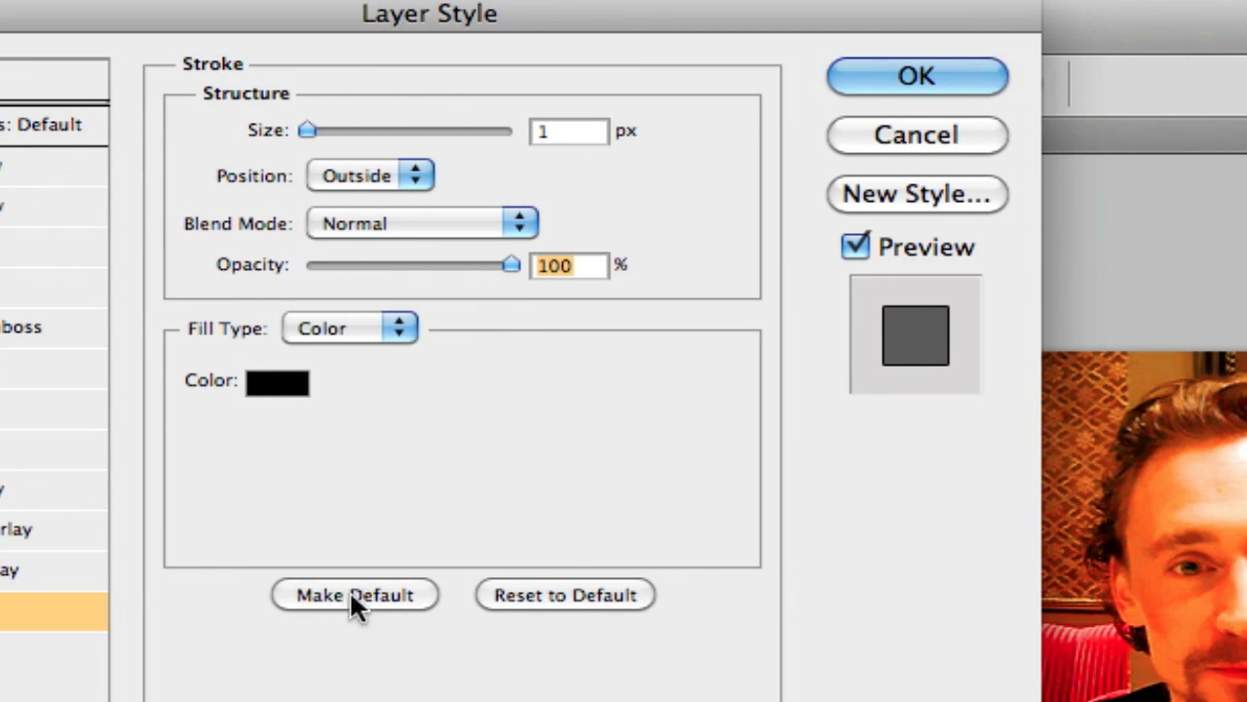
pyautogui.moveTo(506, 332)
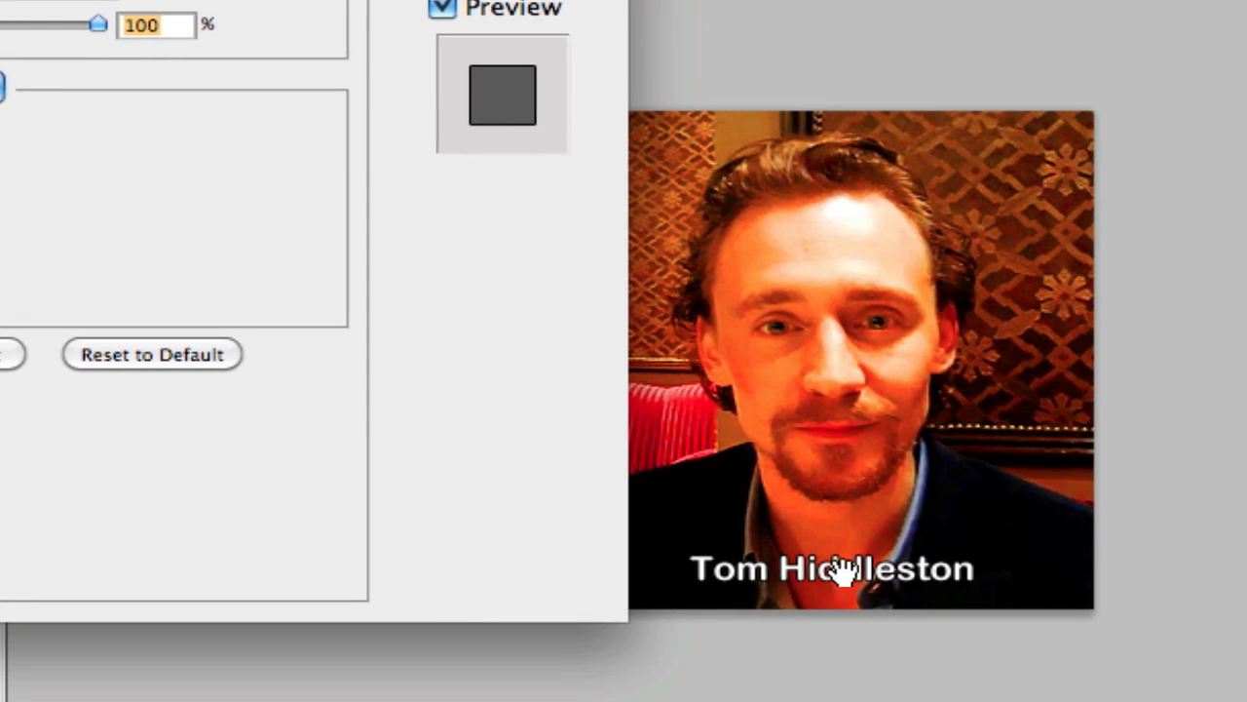
pyautogui.moveTo(798, 597)
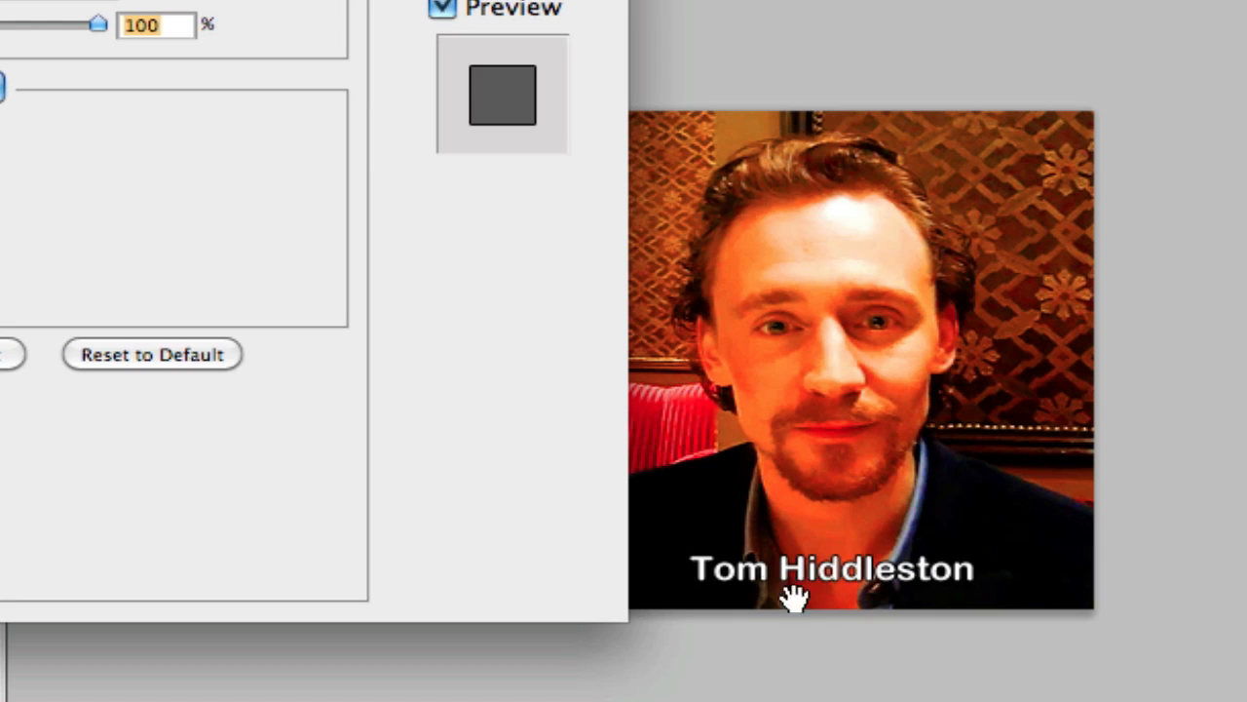
pyautogui.moveTo(662, 425)
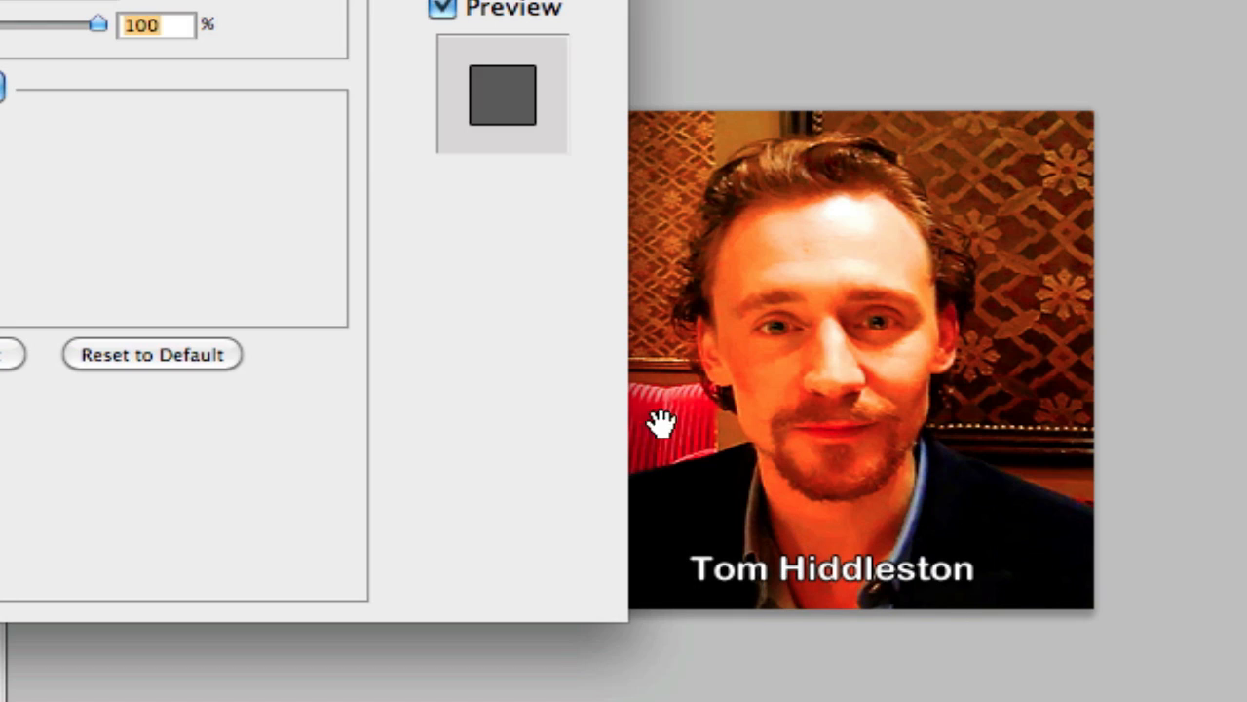
pyautogui.moveTo(679, 4)
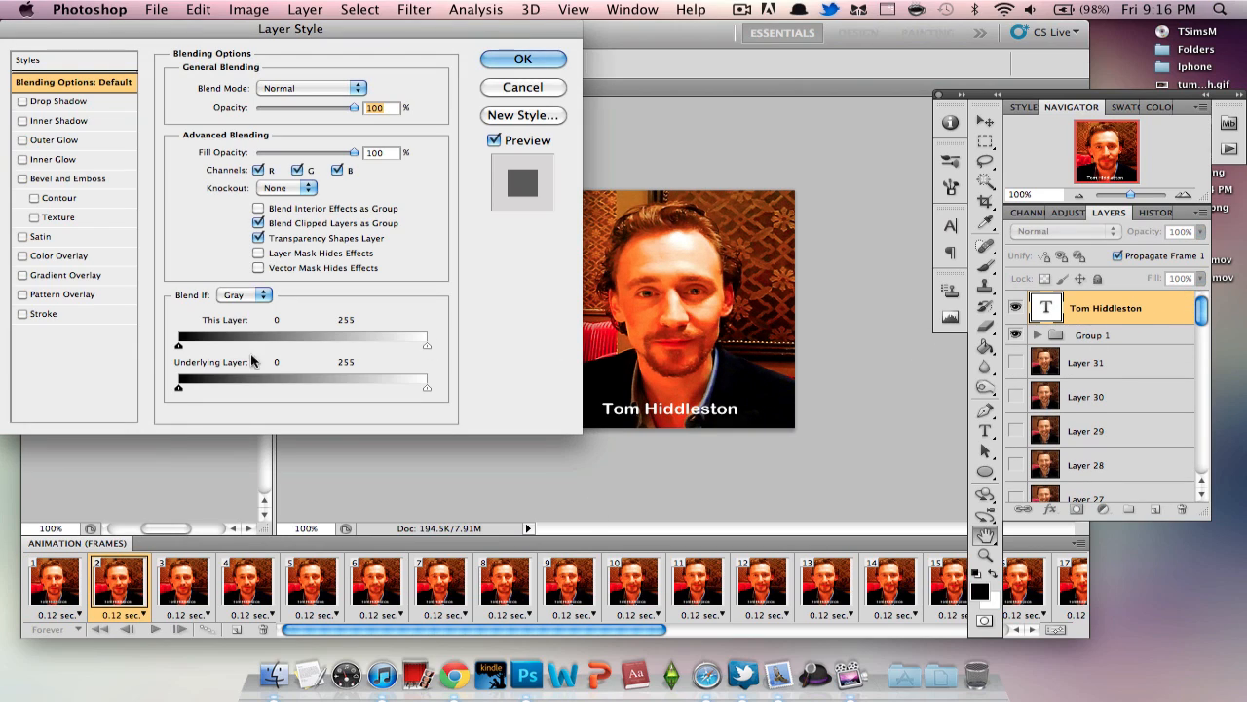
pyautogui.click(522, 58)
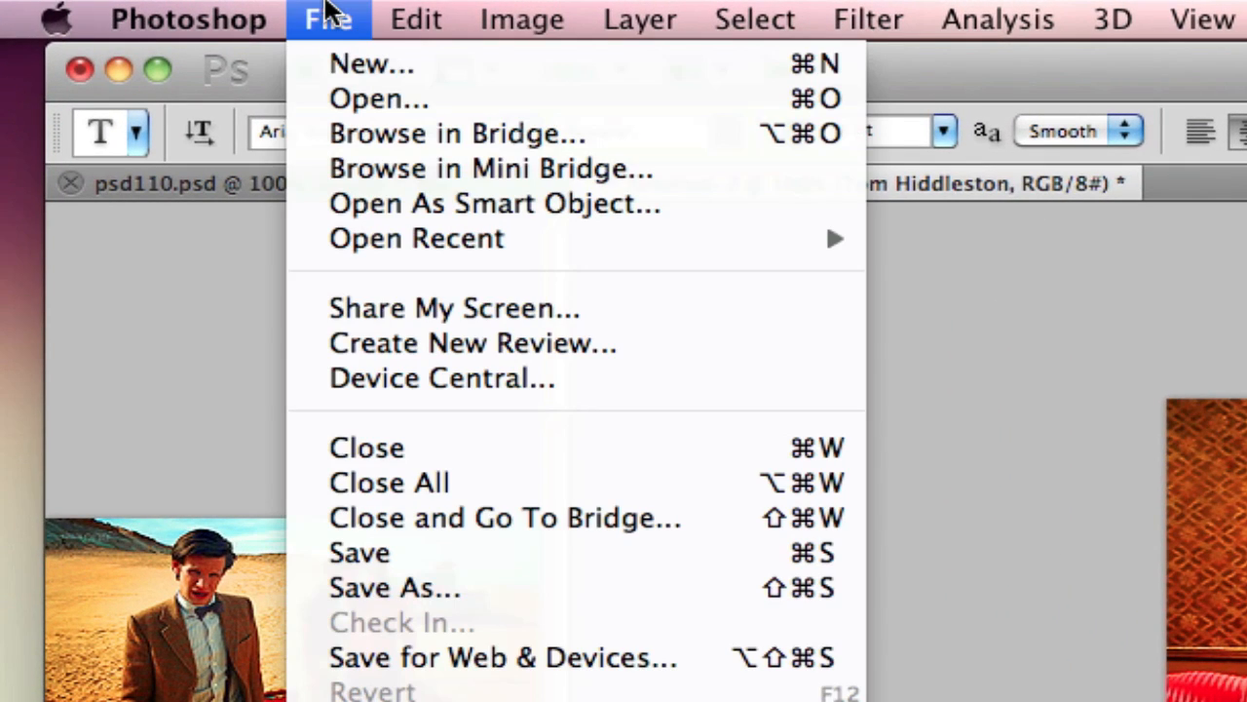
pyautogui.moveTo(503, 656)
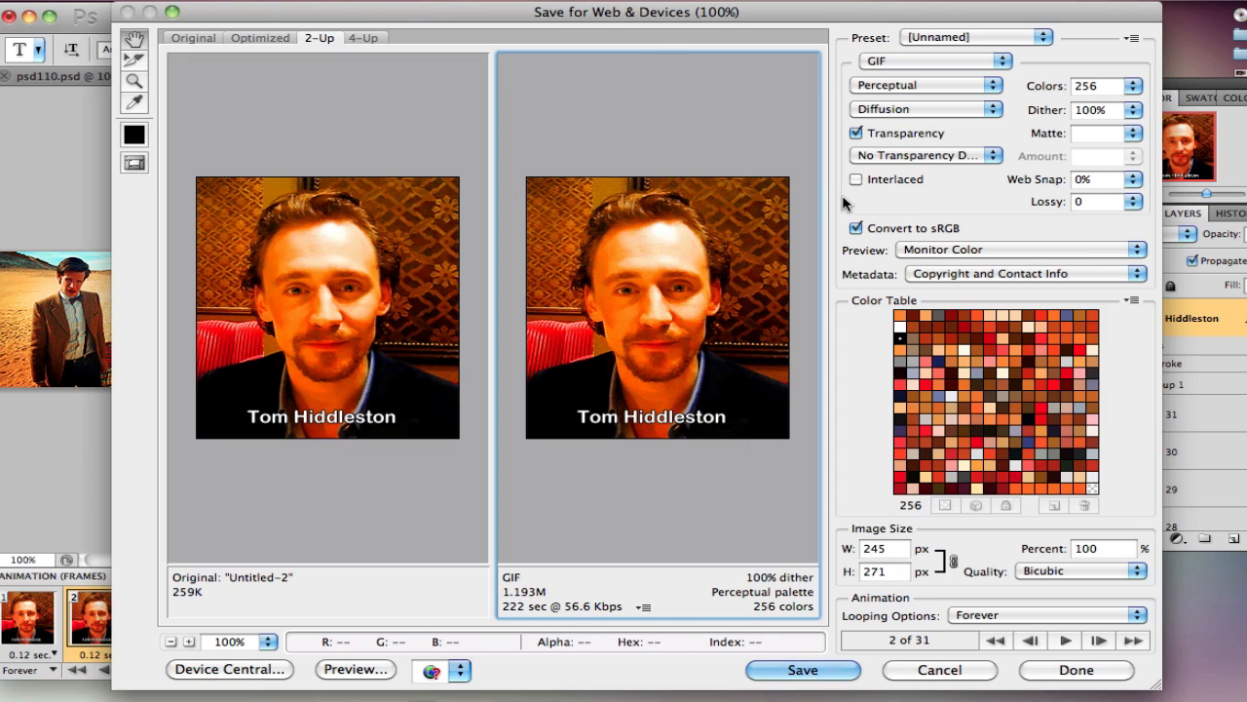
pyautogui.moveTo(862, 310)
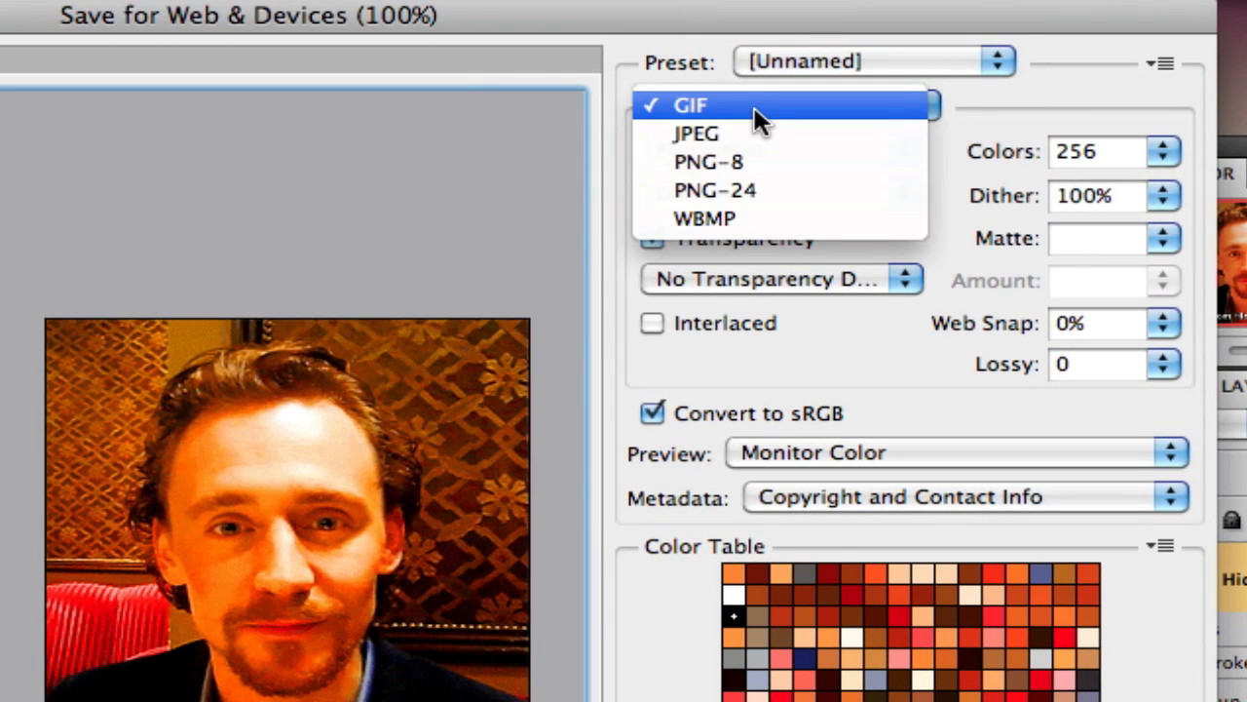
# In Save for Web & Devices keep GIF with Perceptual reduction and check the dither amount.
pyautogui.click(690, 105)
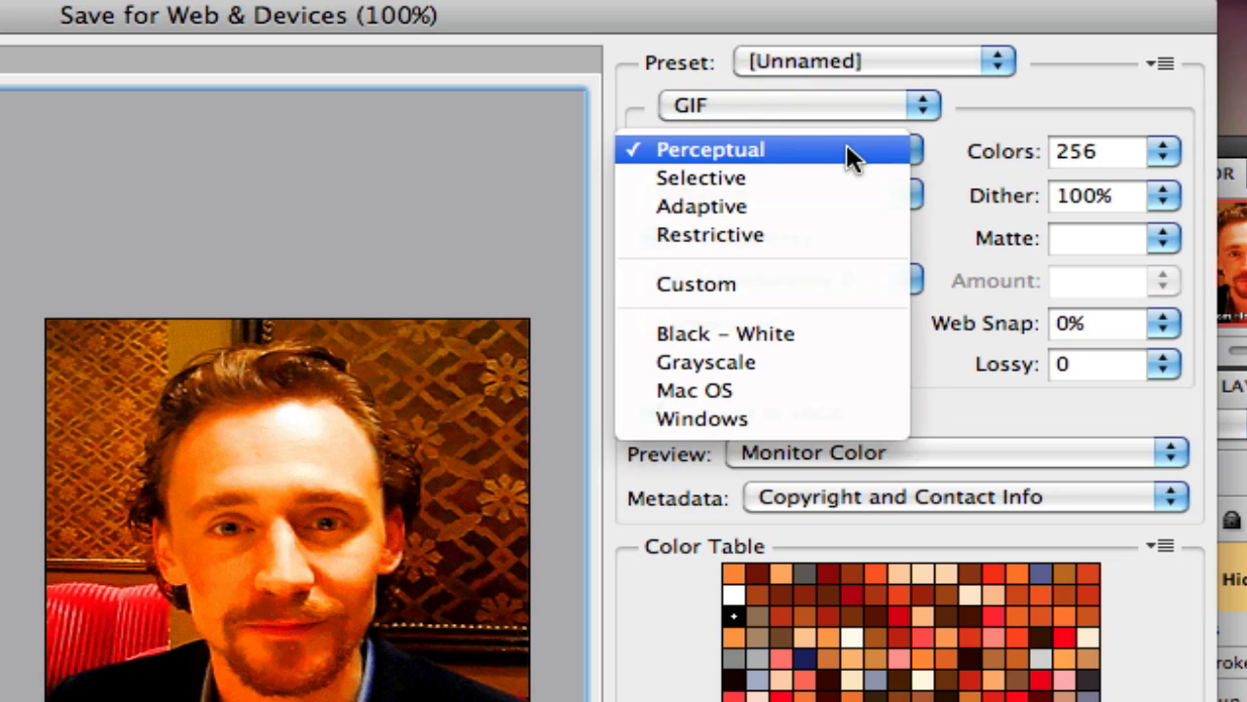
pyautogui.click(710, 148)
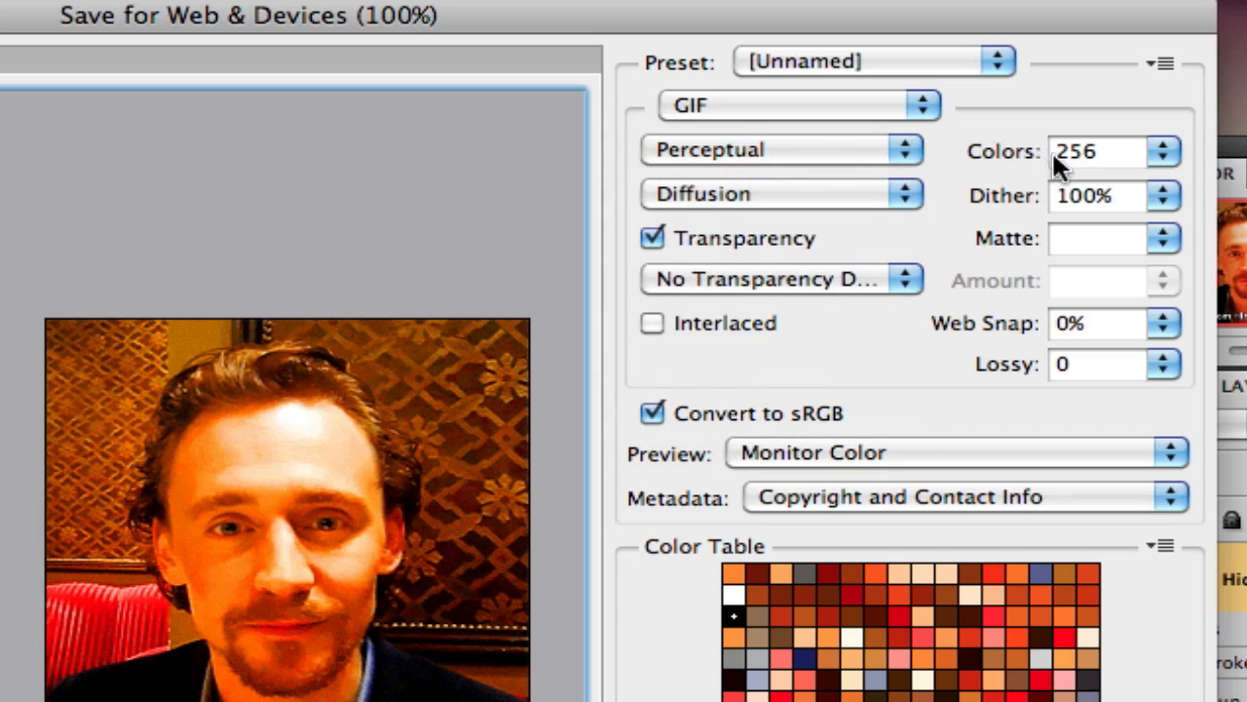
pyautogui.moveTo(1170, 160)
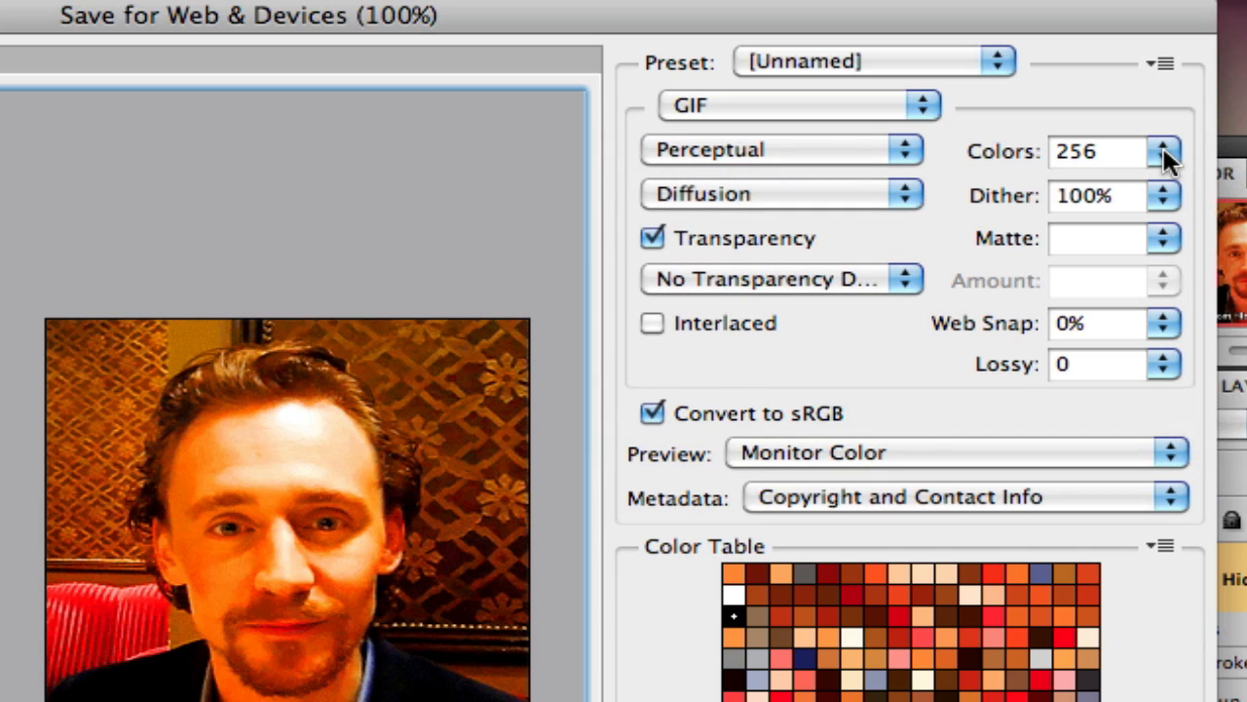
pyautogui.moveTo(900, 404)
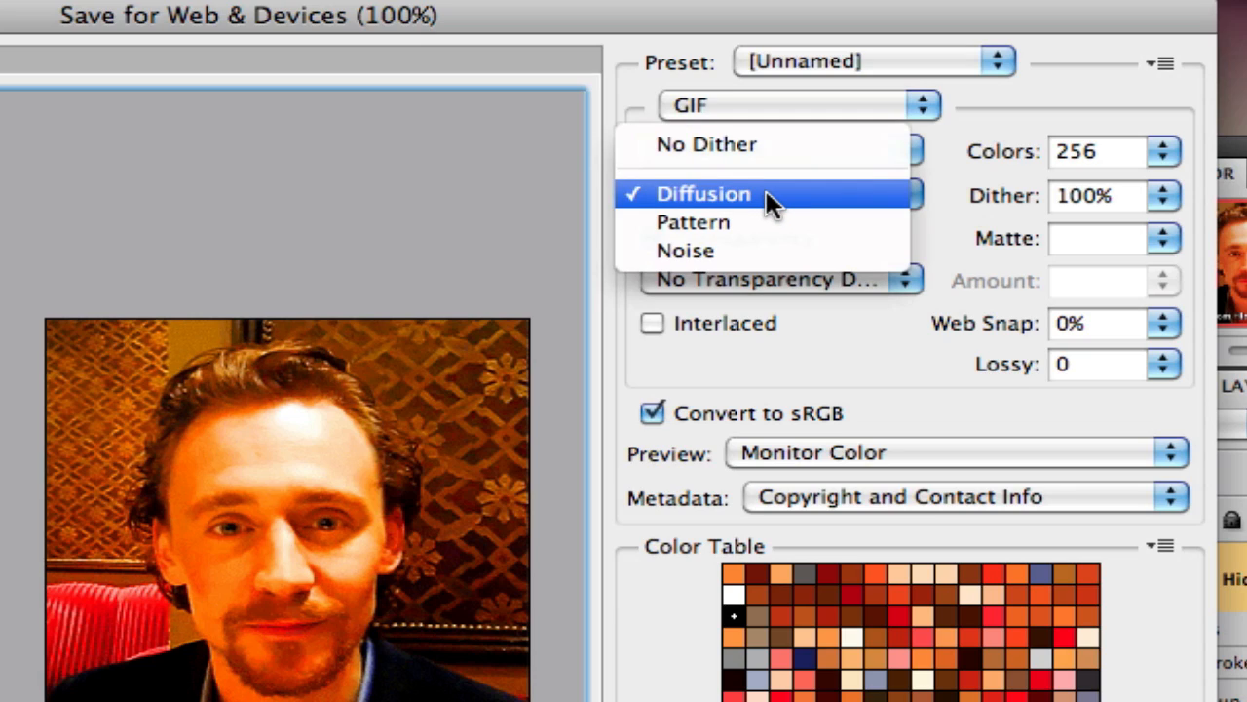
pyautogui.moveTo(776, 222)
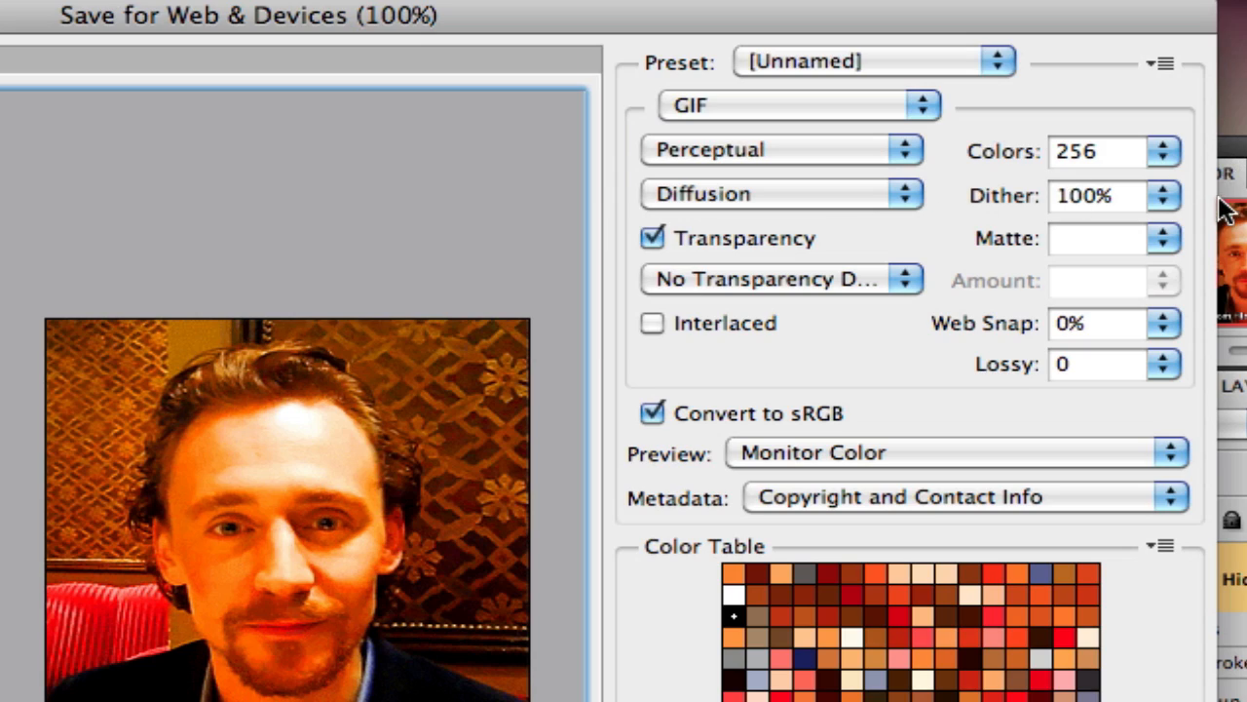
pyautogui.click(1162, 195)
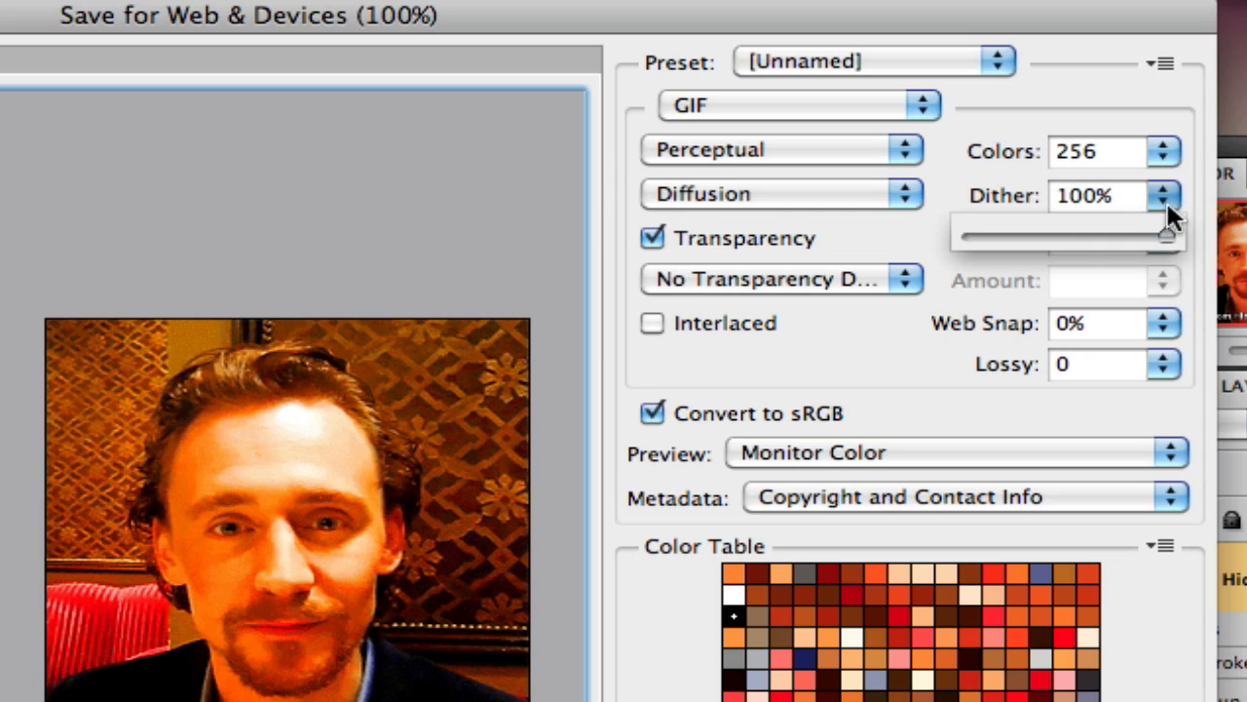
pyautogui.moveTo(745, 254)
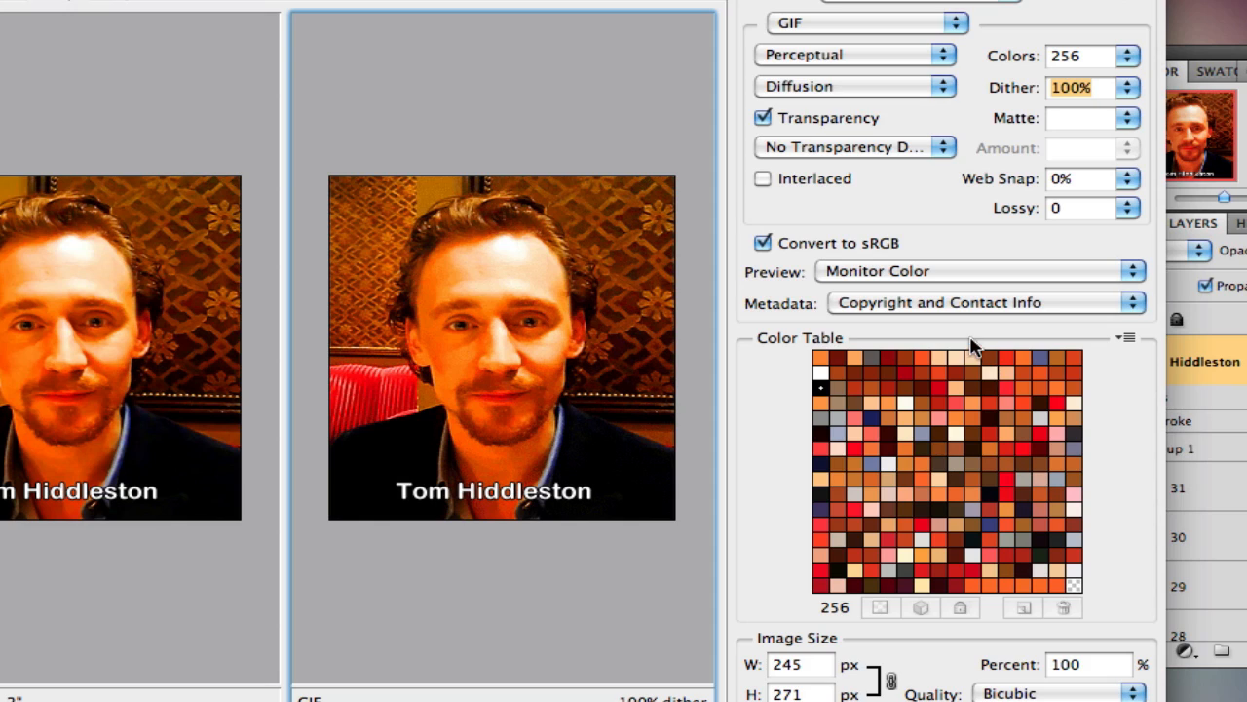
pyautogui.moveTo(914, 479)
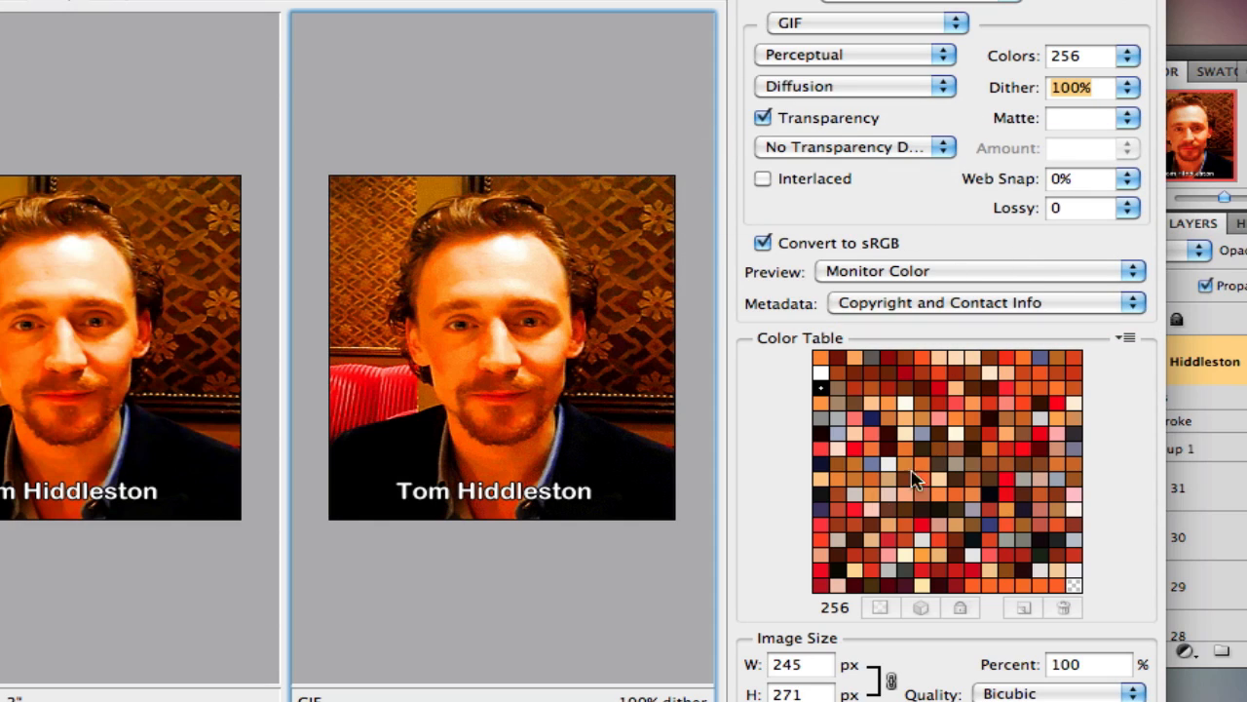
pyautogui.moveTo(874, 311)
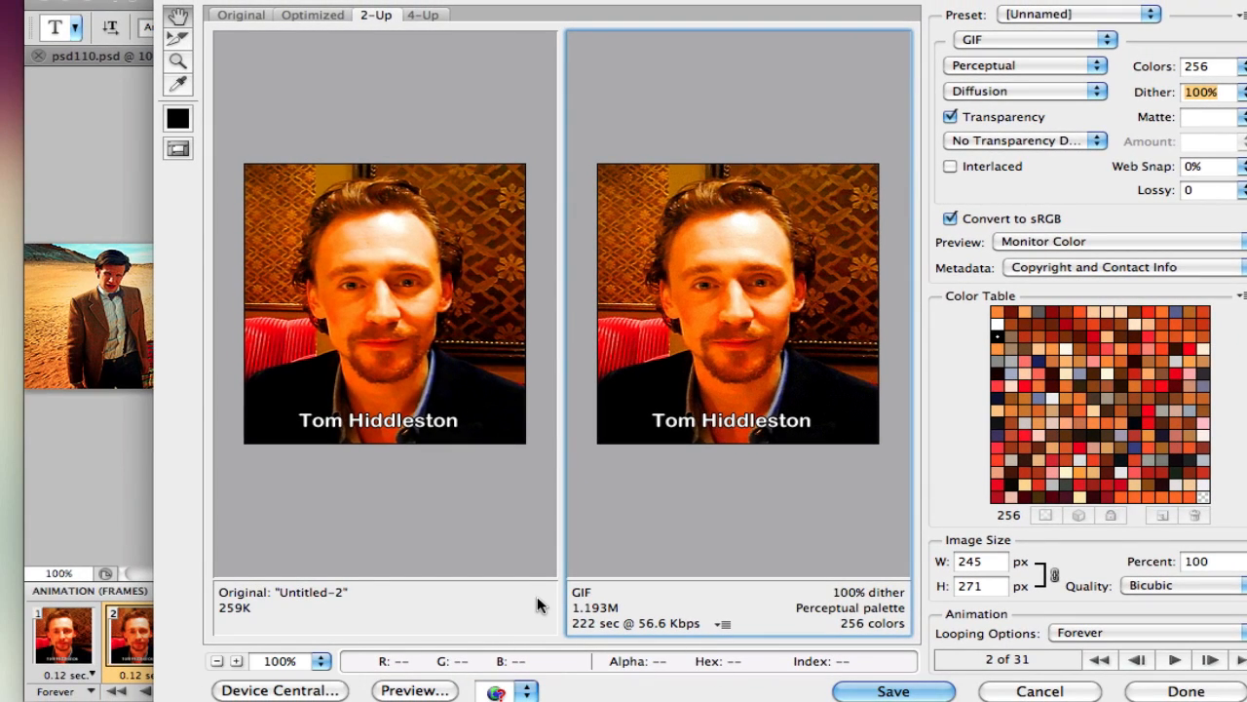
pyautogui.moveTo(672, 214)
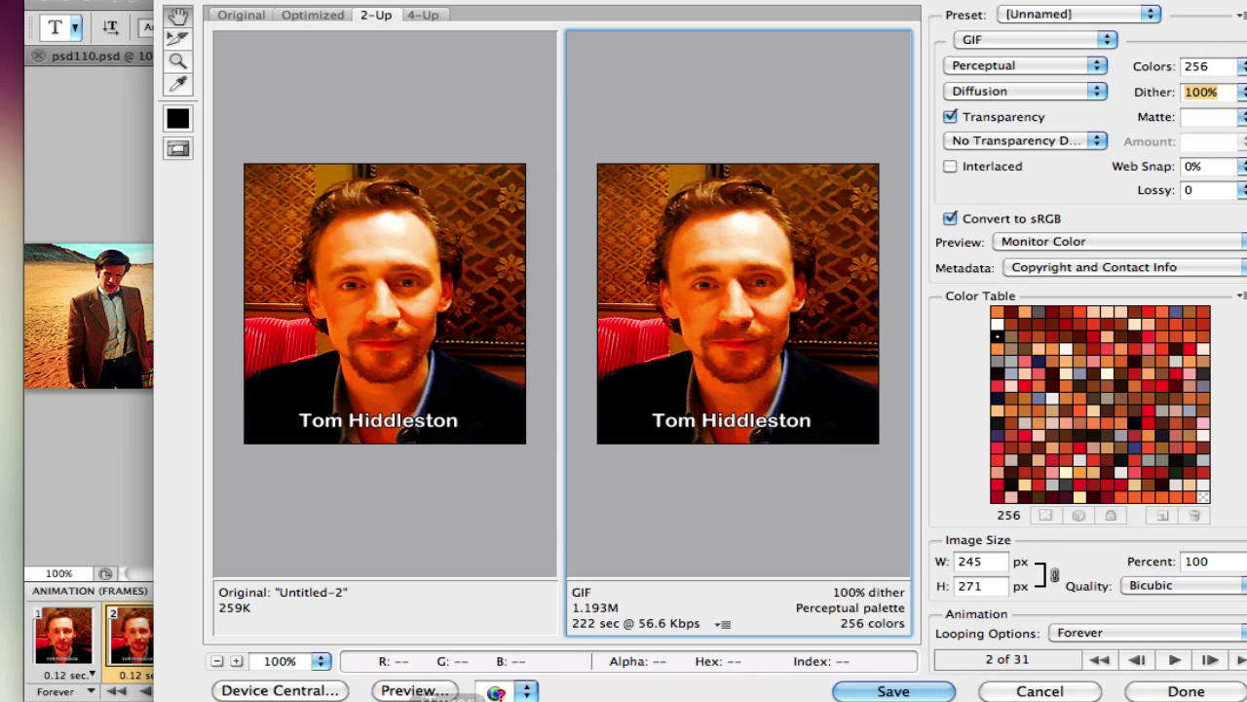
pyautogui.click(413, 690)
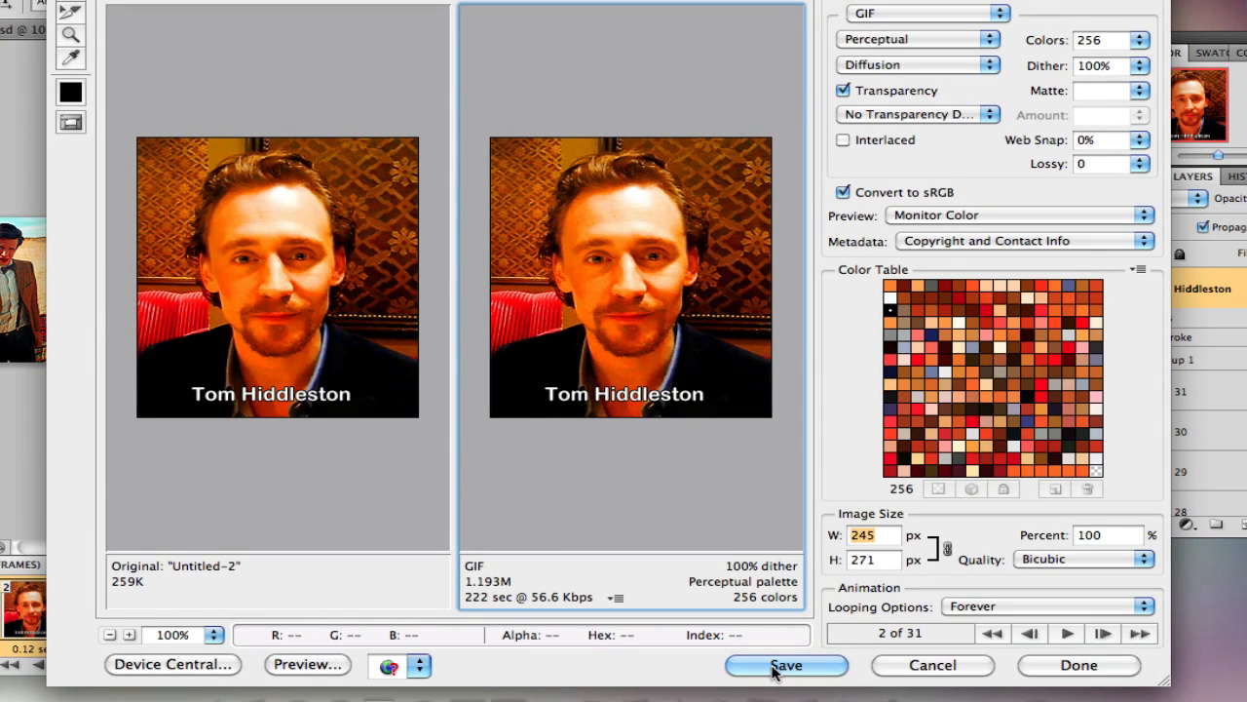
pyautogui.click(785, 665)
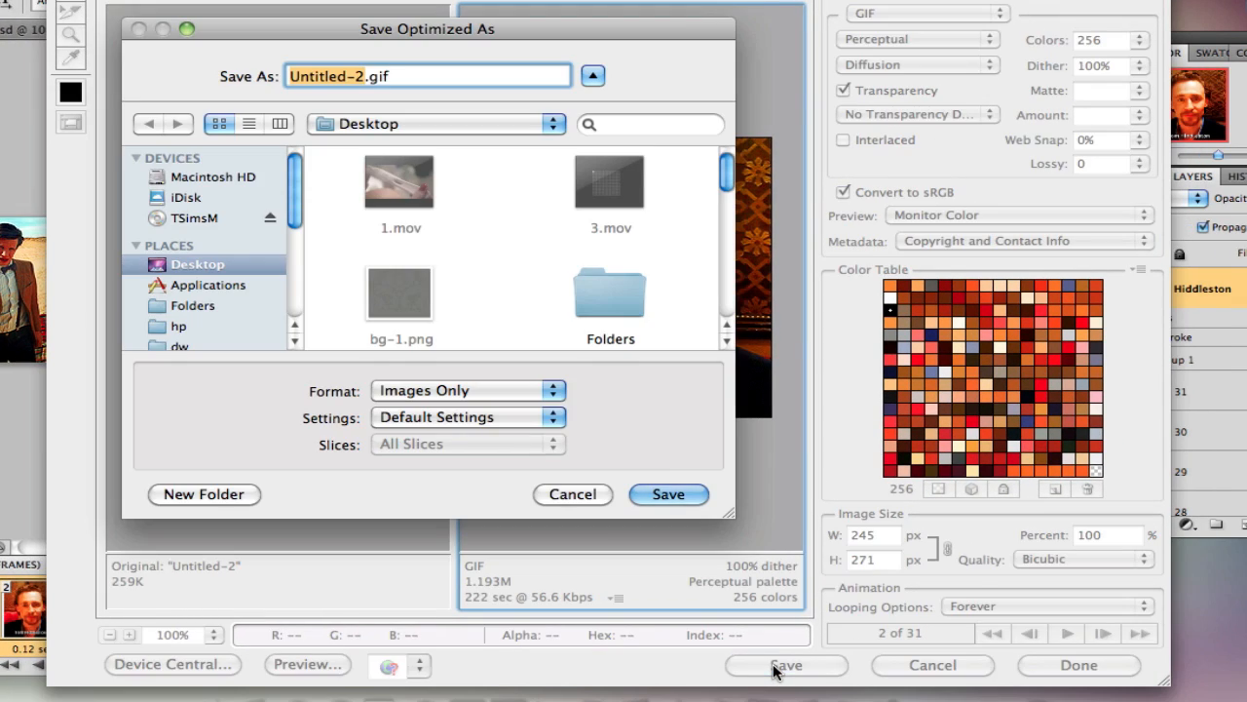
pyautogui.moveTo(635, 522)
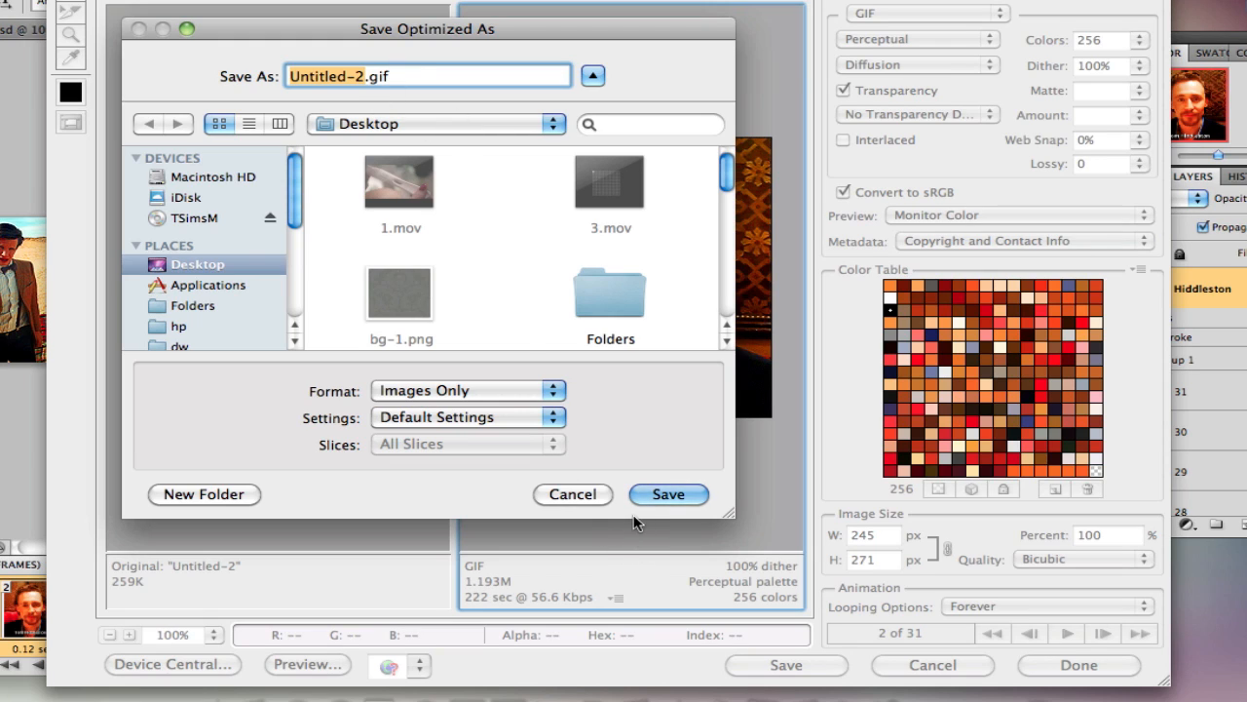
pyautogui.click(668, 495)
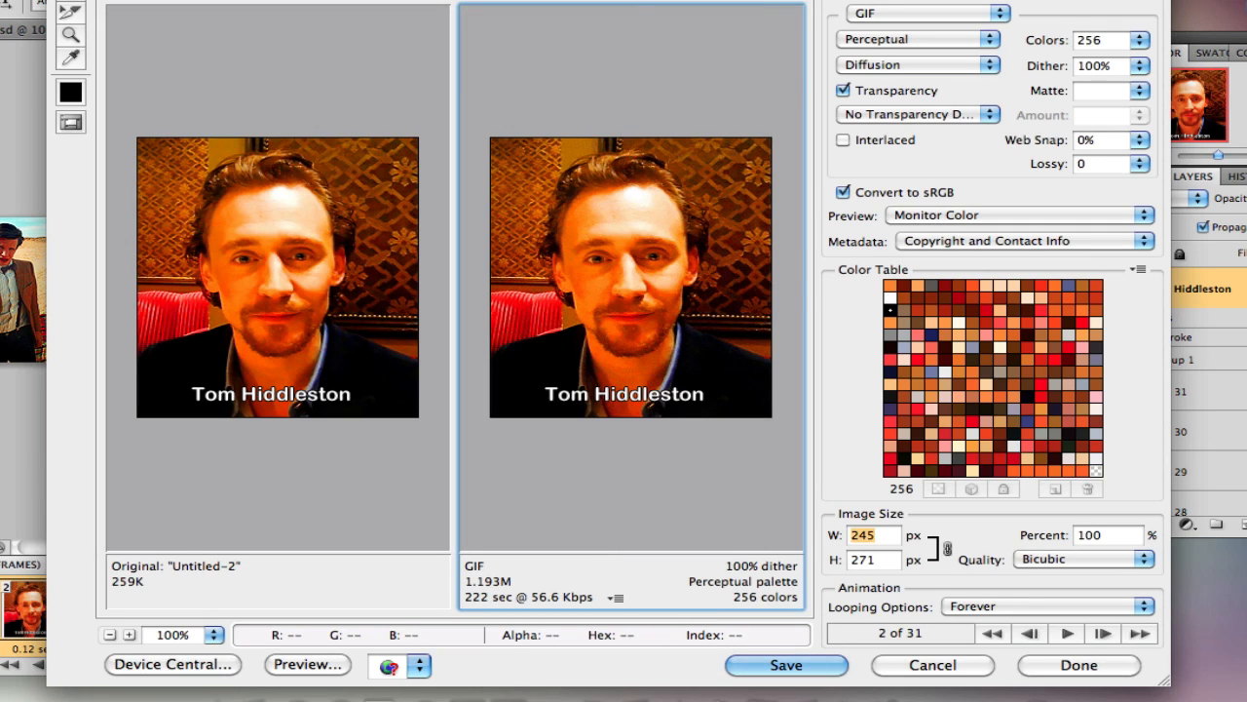
pyautogui.moveTo(756, 437)
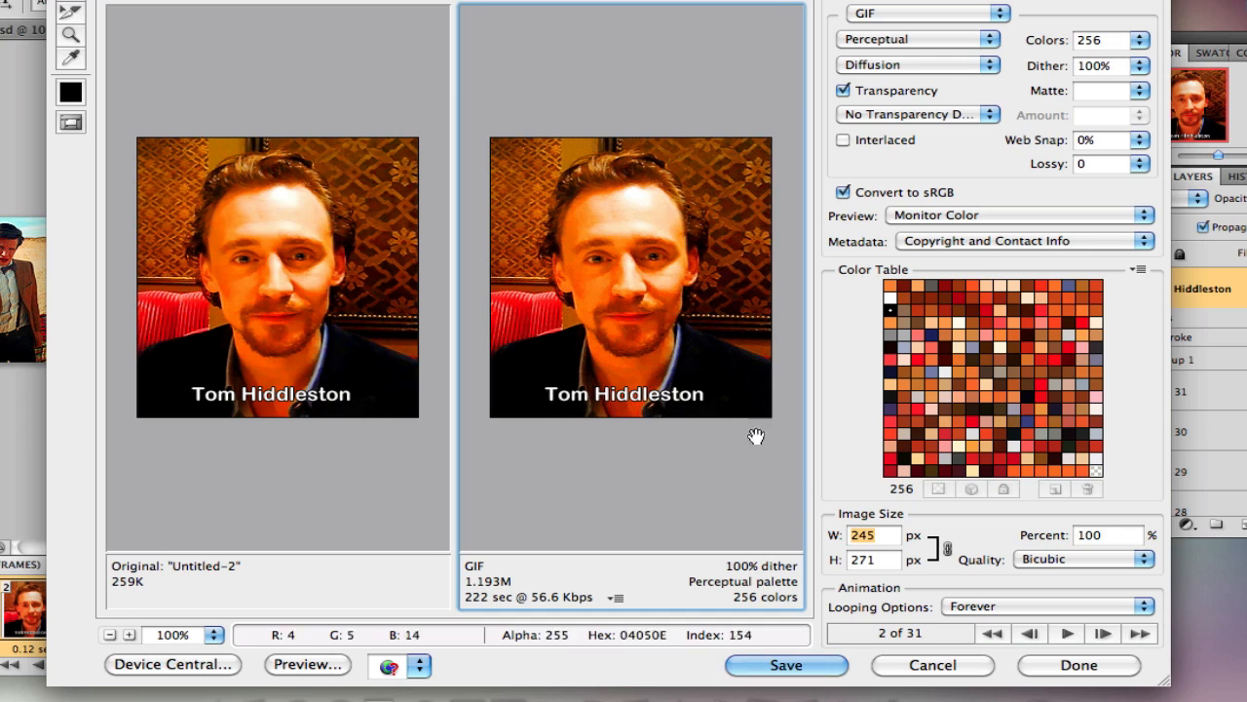